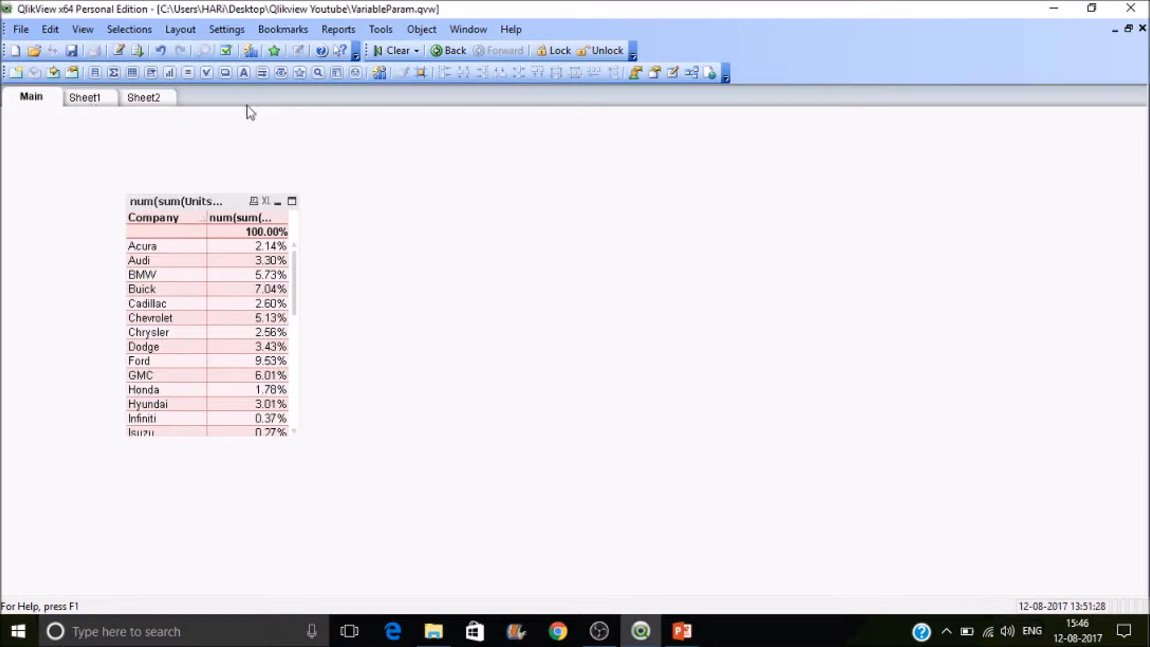
mouse_move(533, 249)
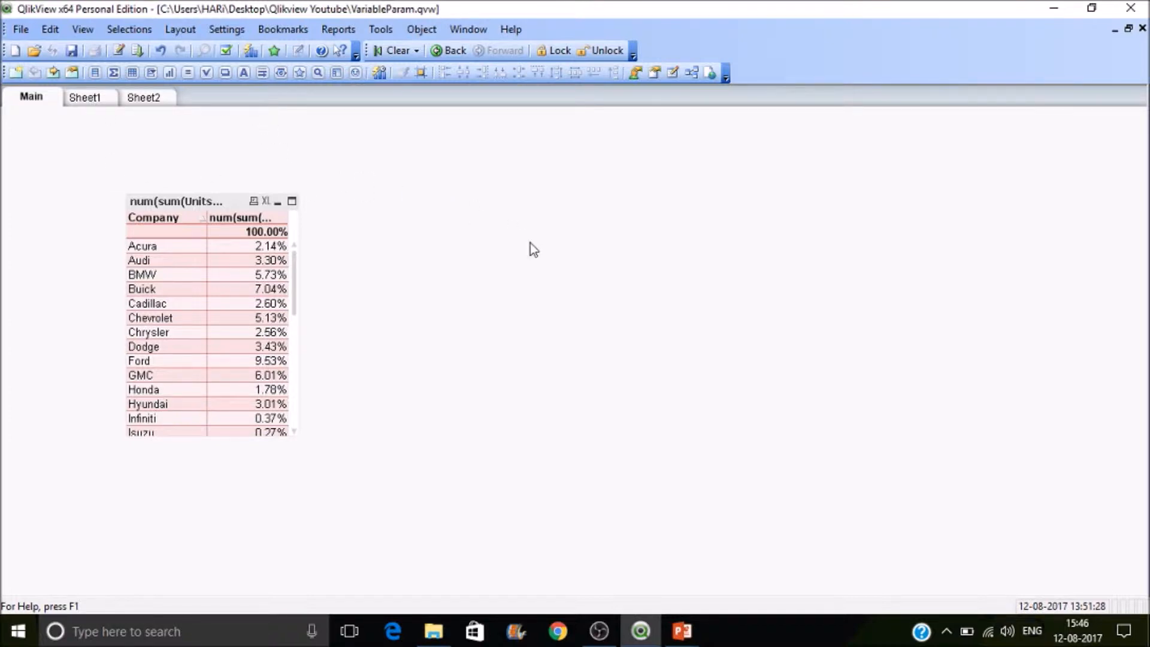
mouse_move(512, 224)
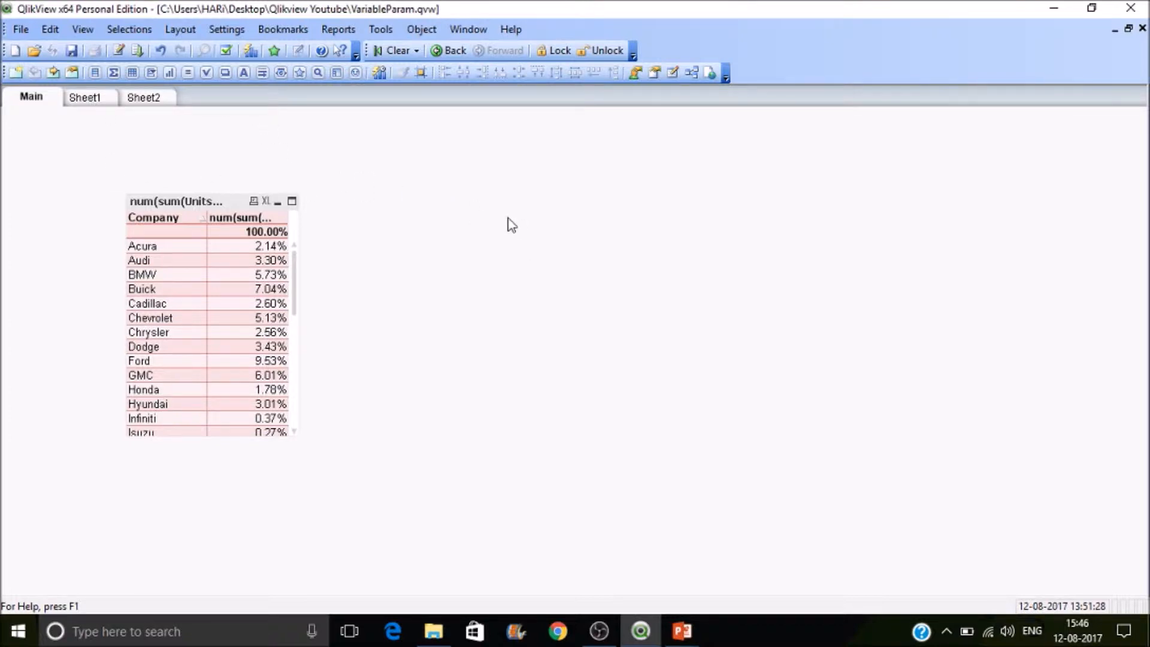
Create a new text object on the Main sheet with the text 'TextObject'
right_click(511, 224)
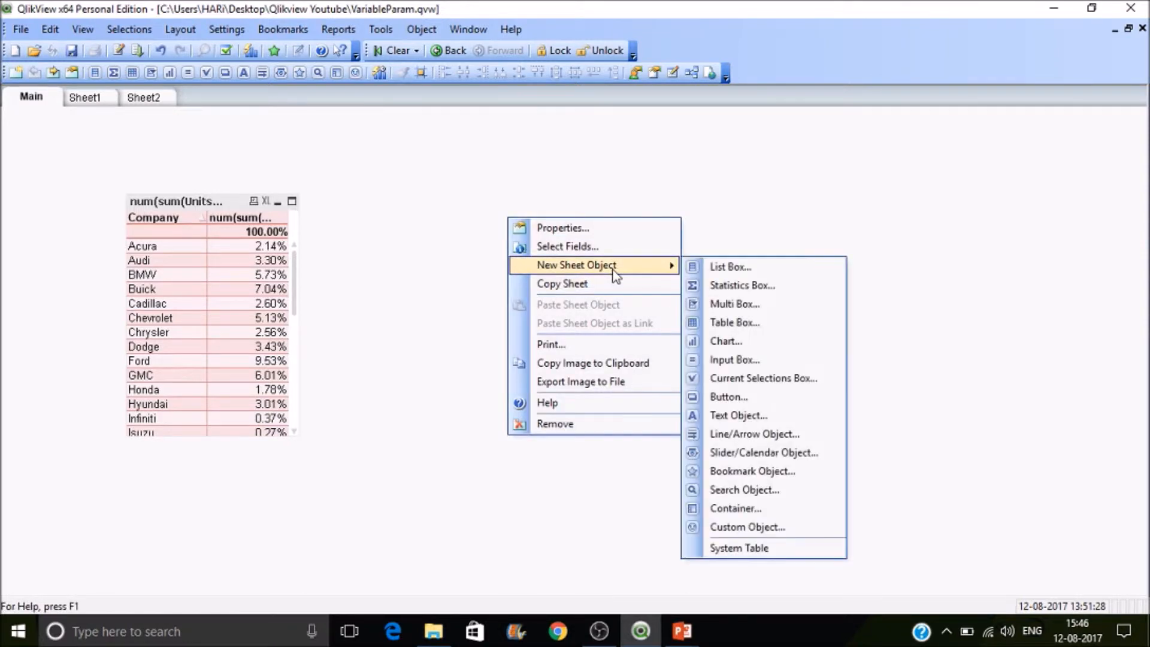
mouse_move(733, 360)
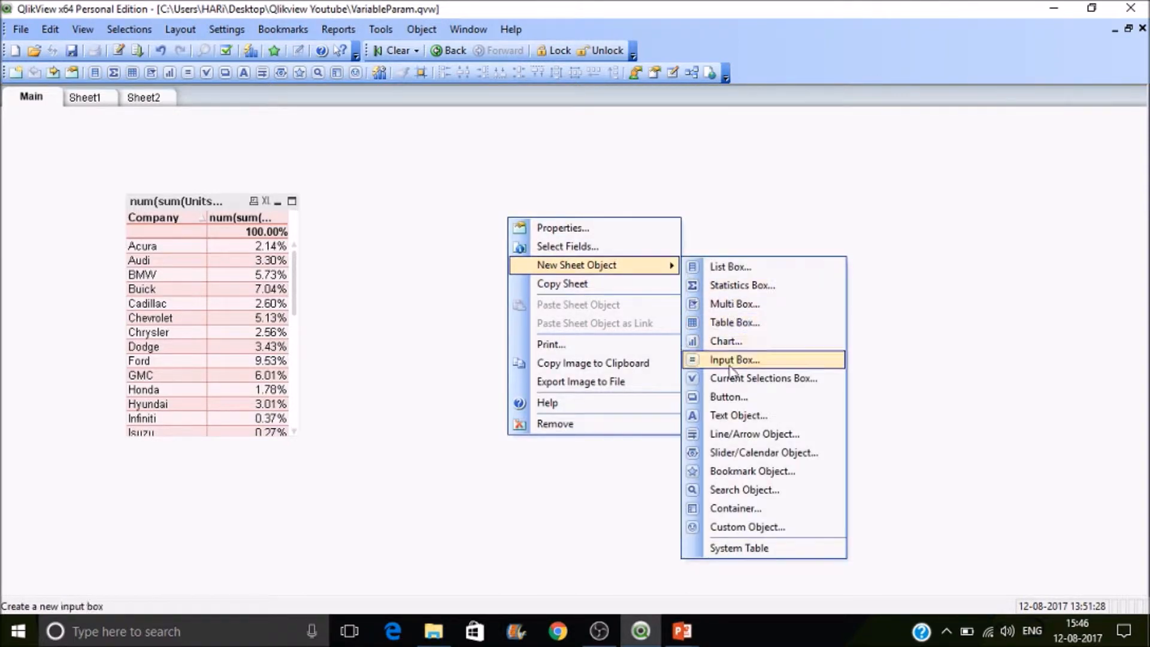
click(739, 415)
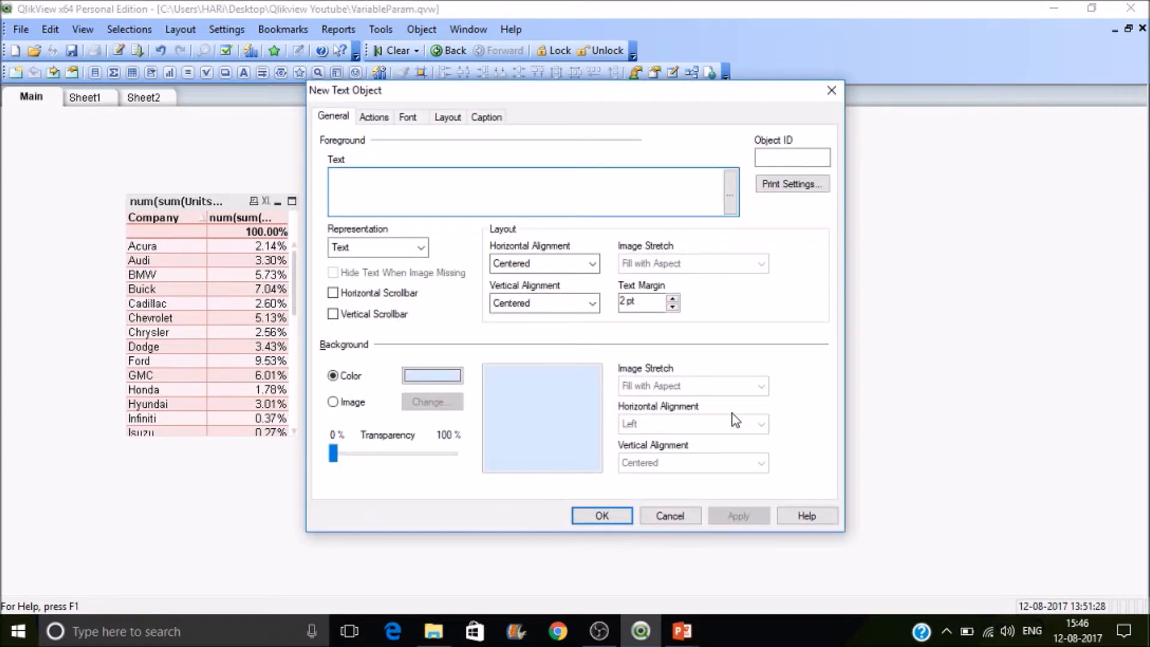
click(531, 191)
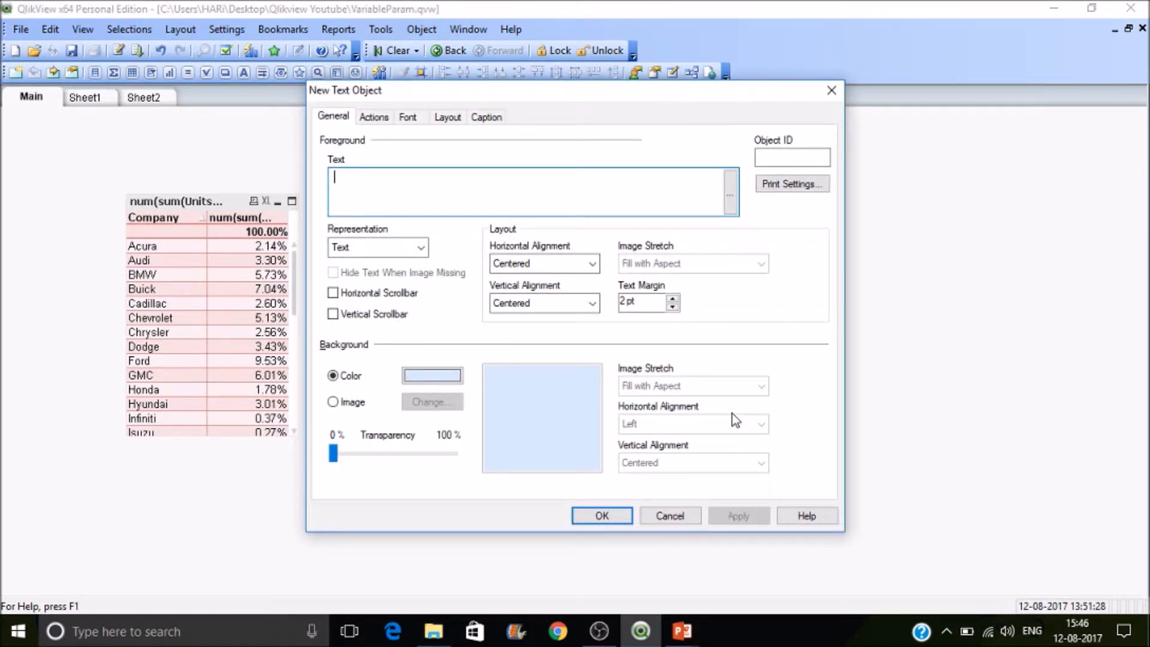
text(T)
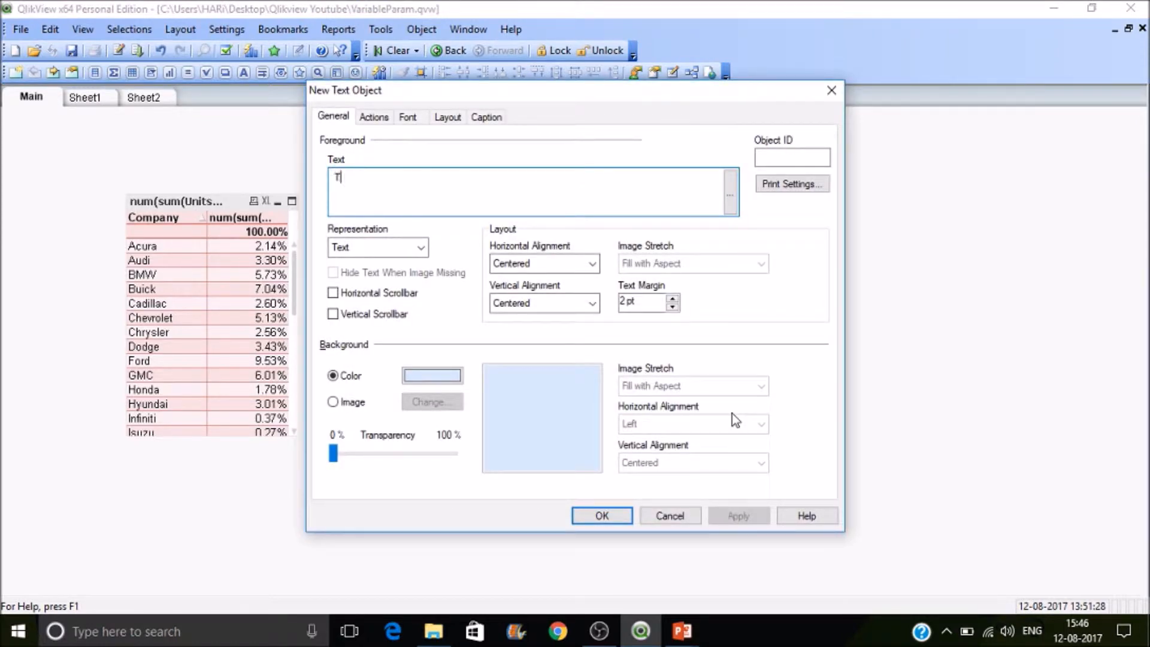
text(extB)
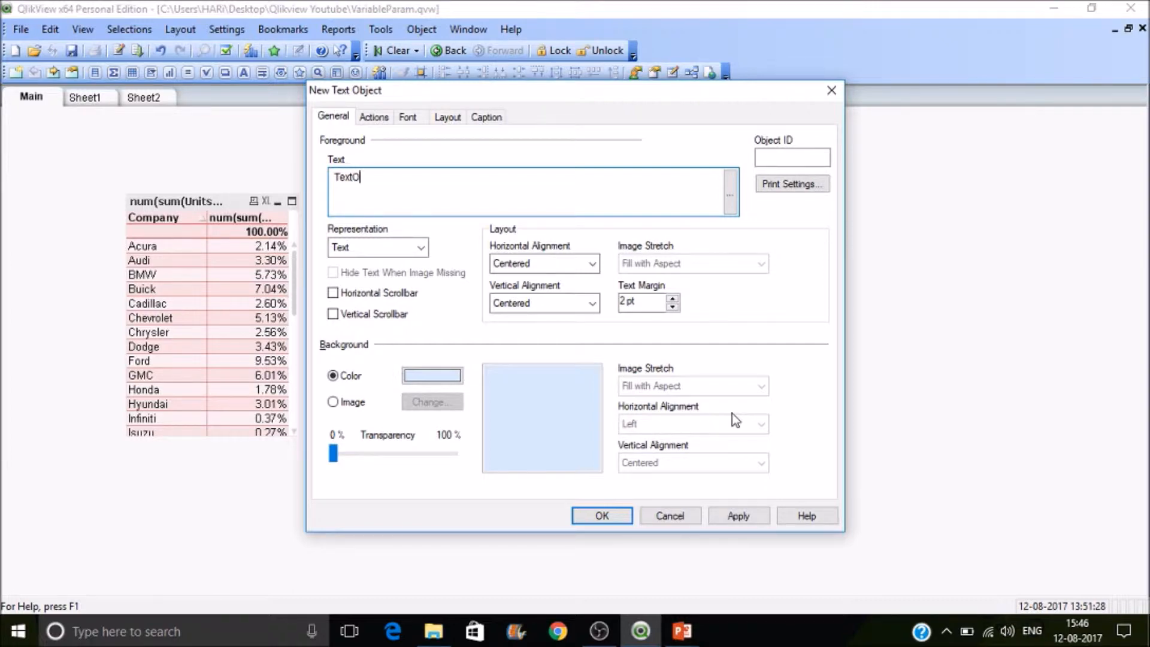
text(bject)
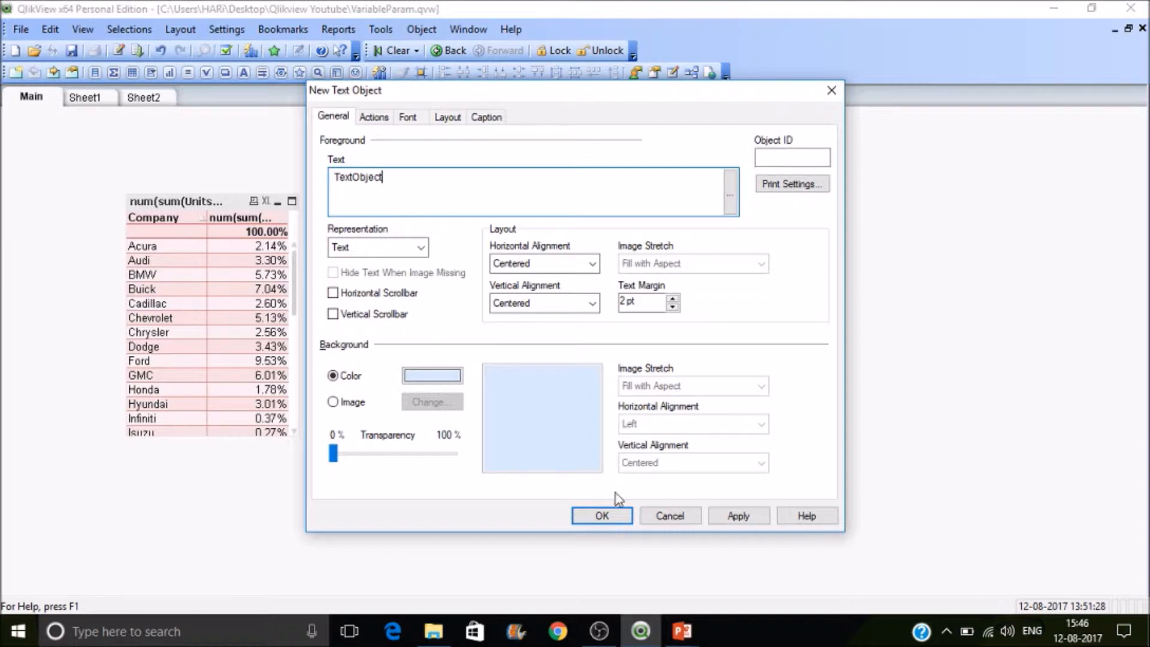
click(600, 515)
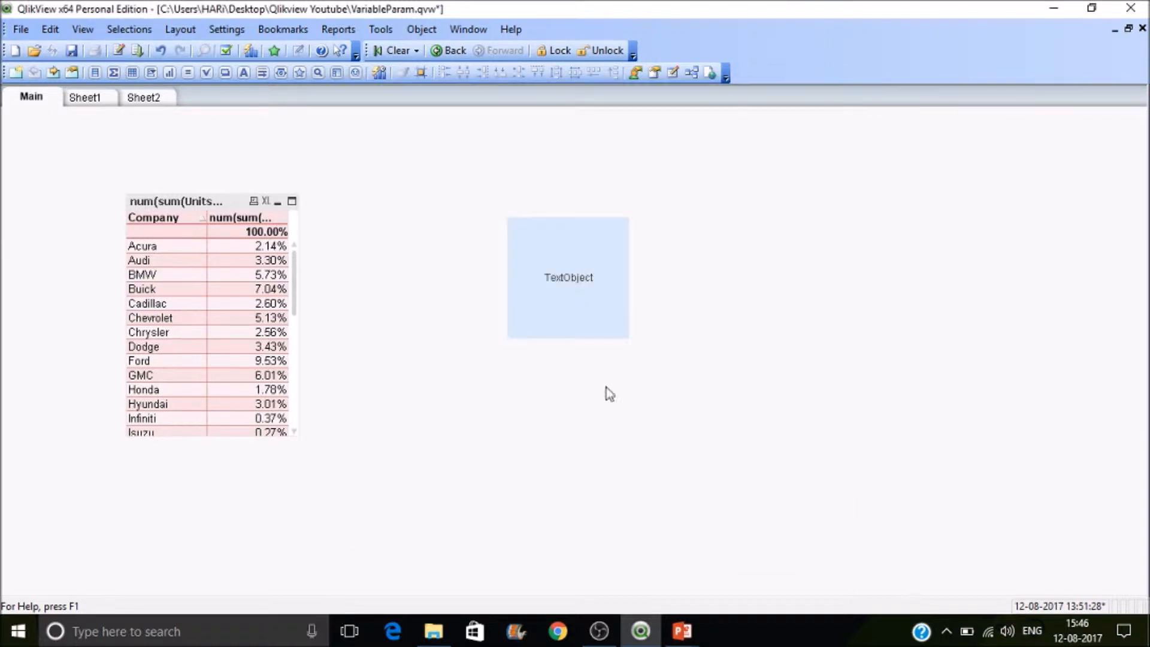
mouse_move(598, 335)
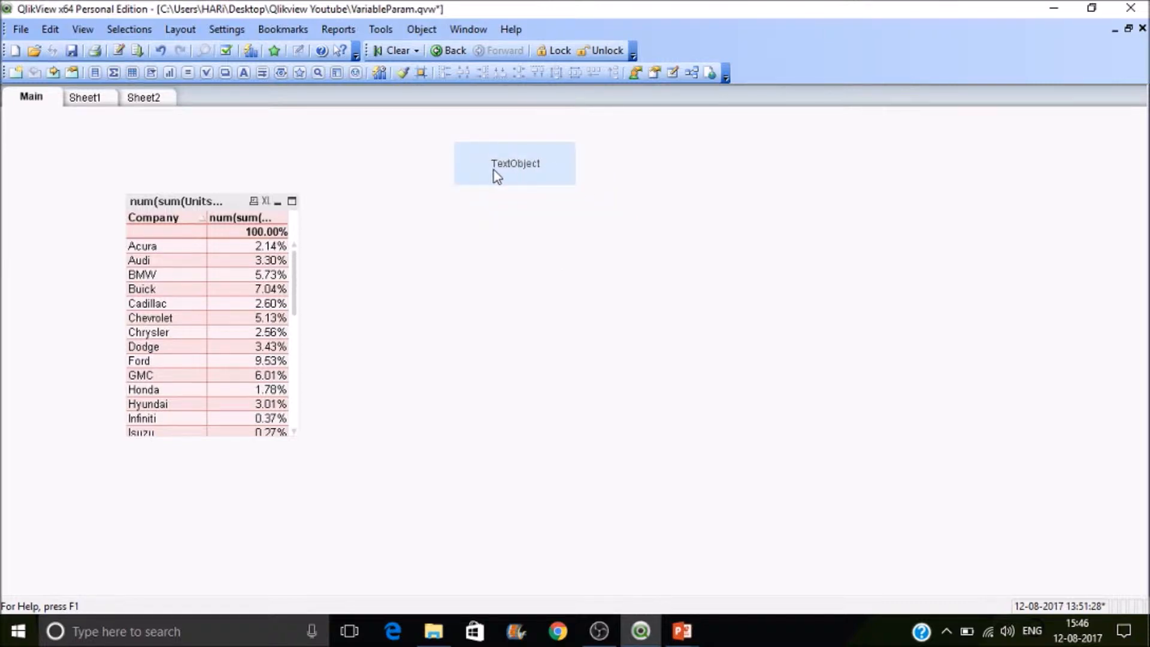
mouse_move(514, 175)
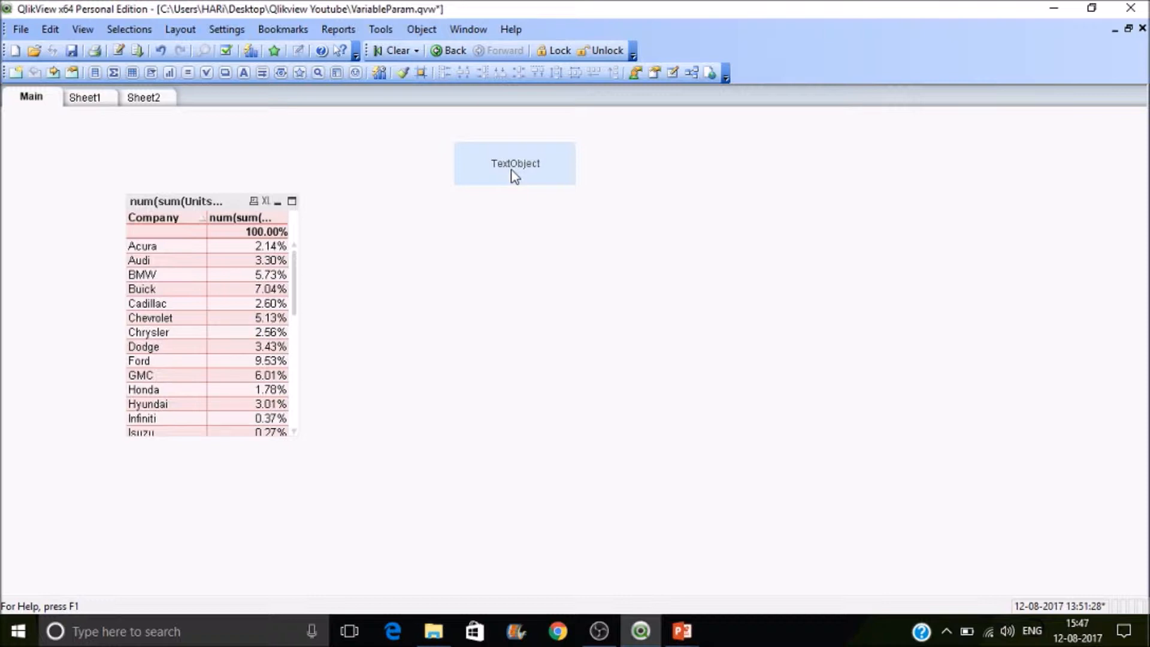
mouse_move(522, 168)
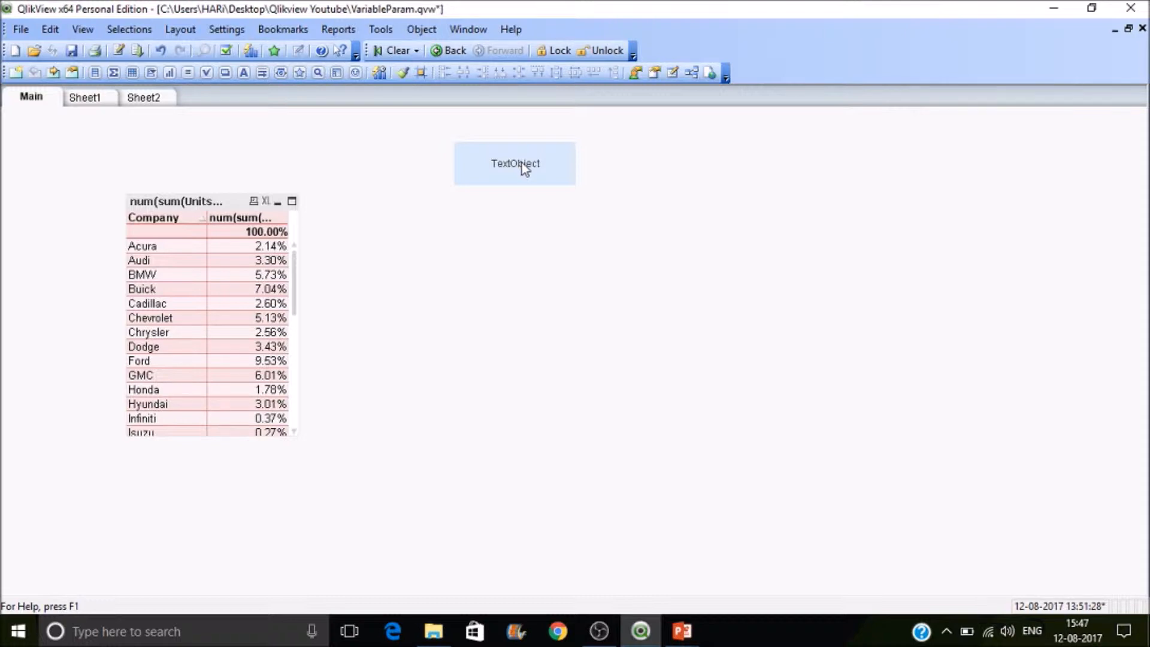
mouse_move(546, 172)
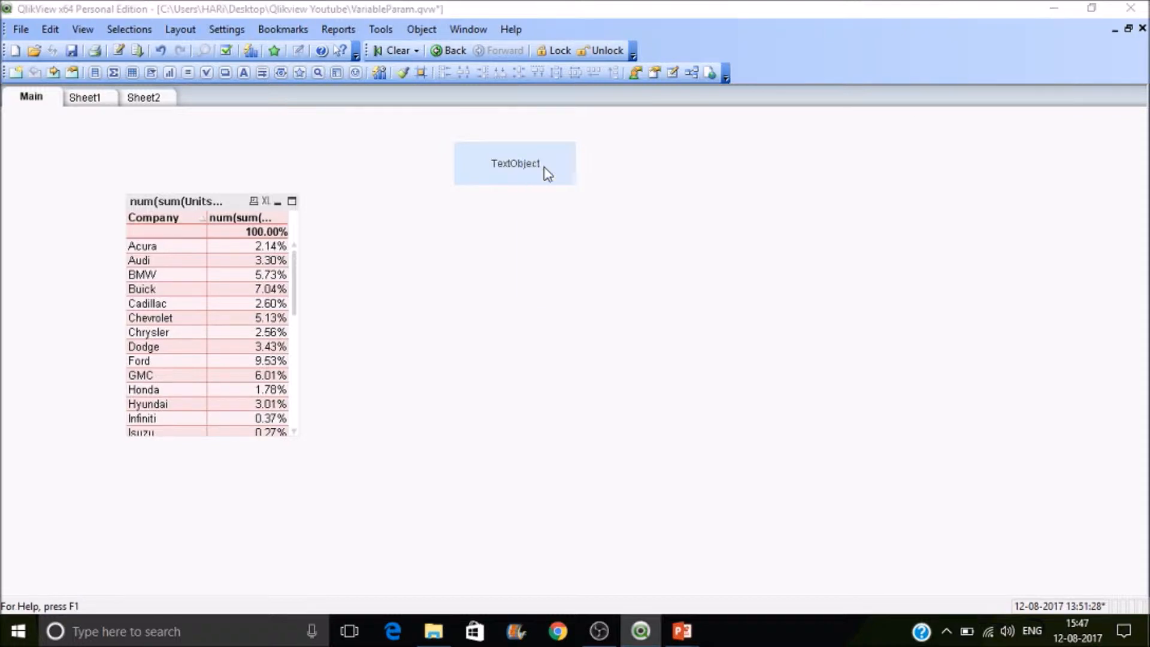
Add a Selection / Select in Field click action to the TextObject via its Actions settings
double_click(515, 163)
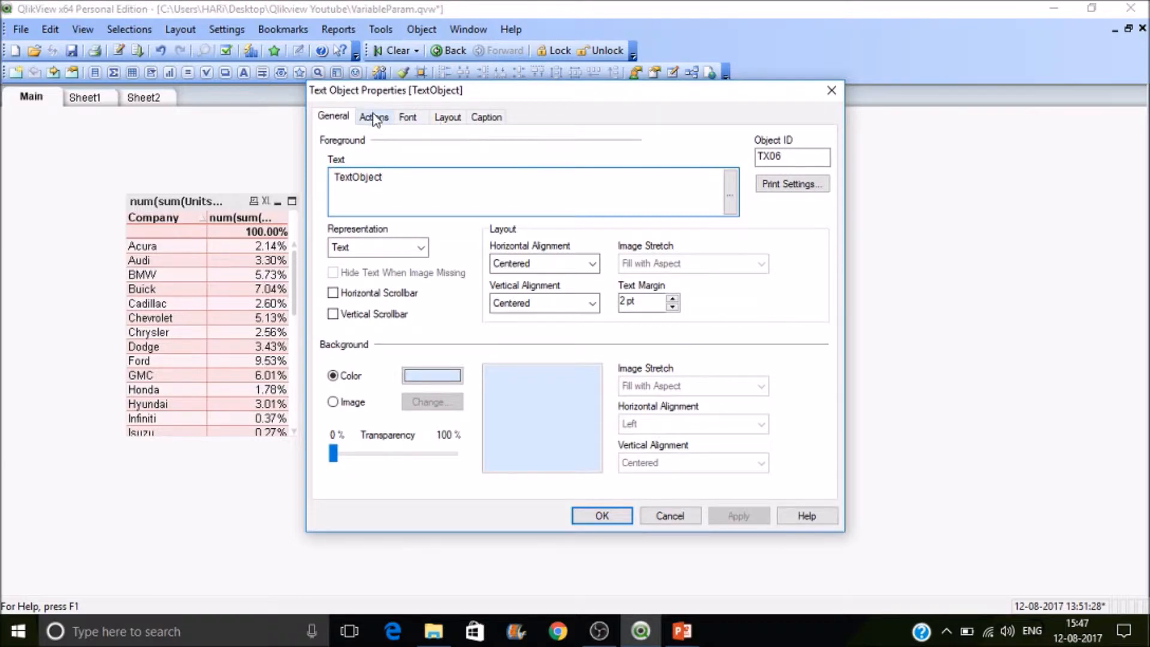
click(373, 116)
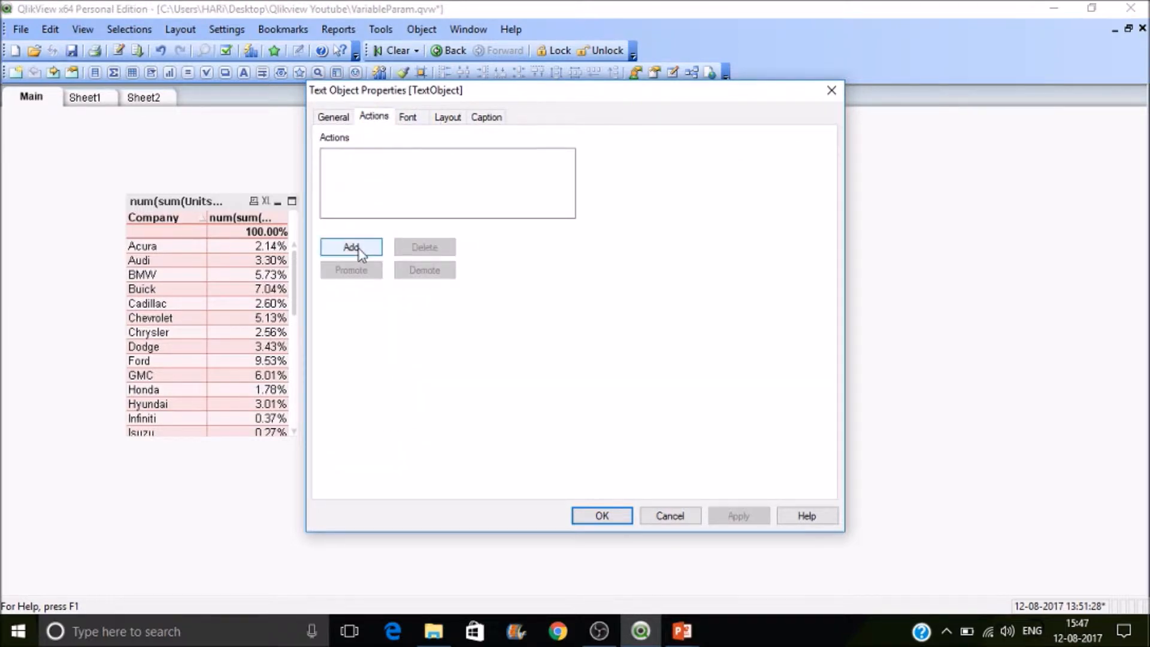
click(351, 246)
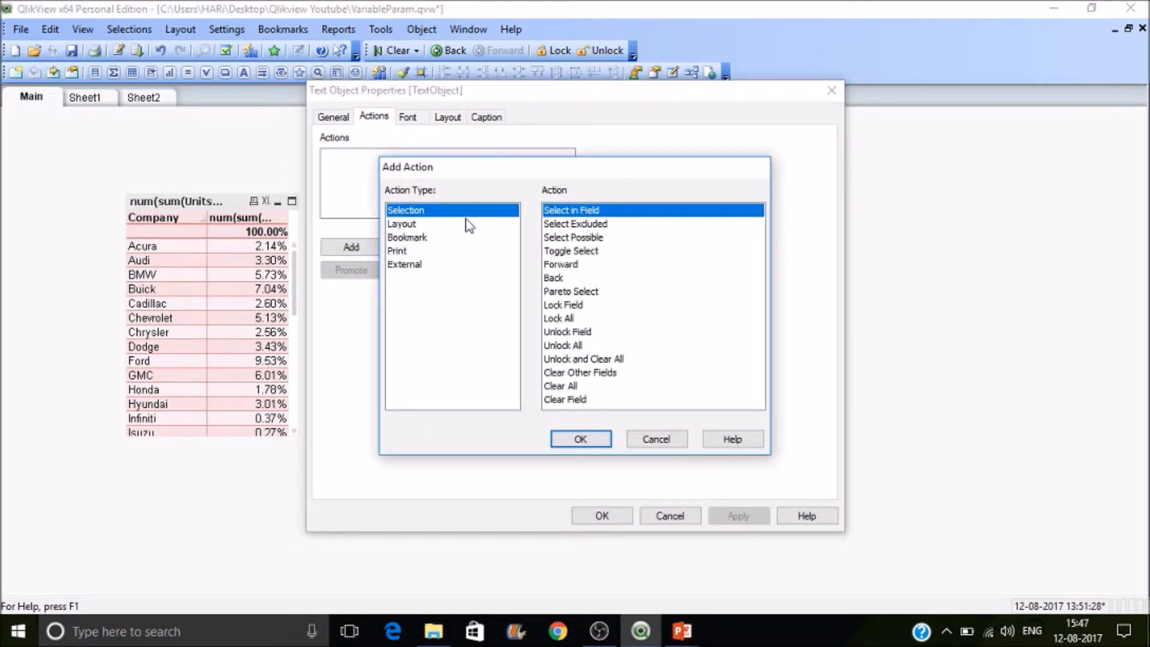
mouse_move(592, 470)
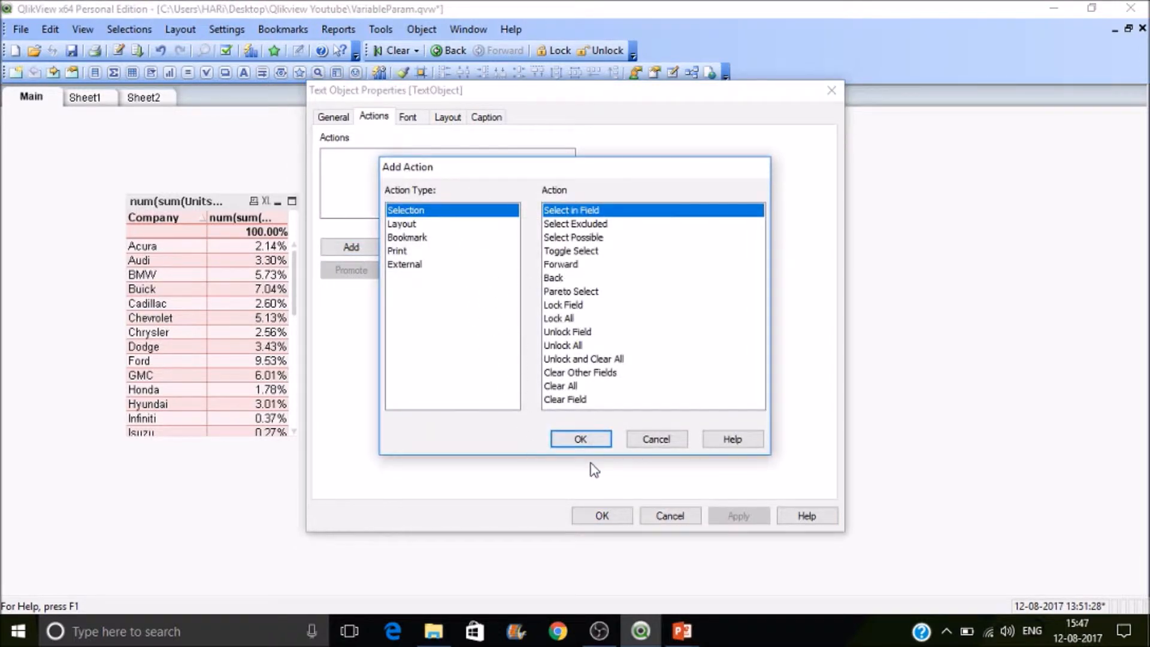
click(579, 439)
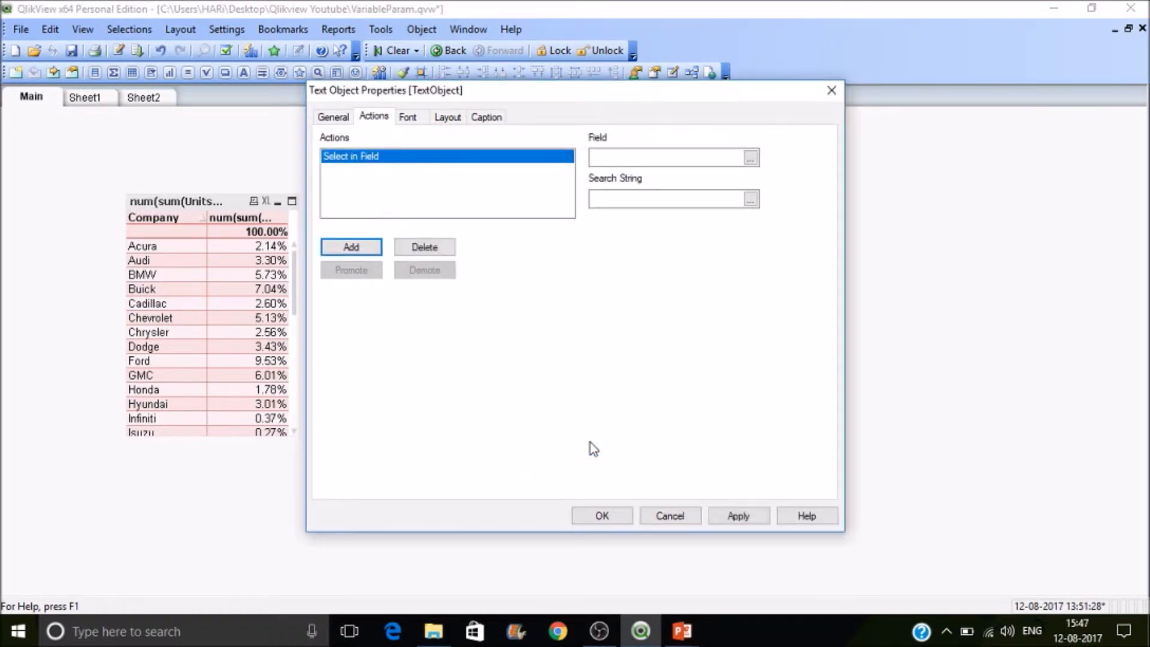
click(408, 116)
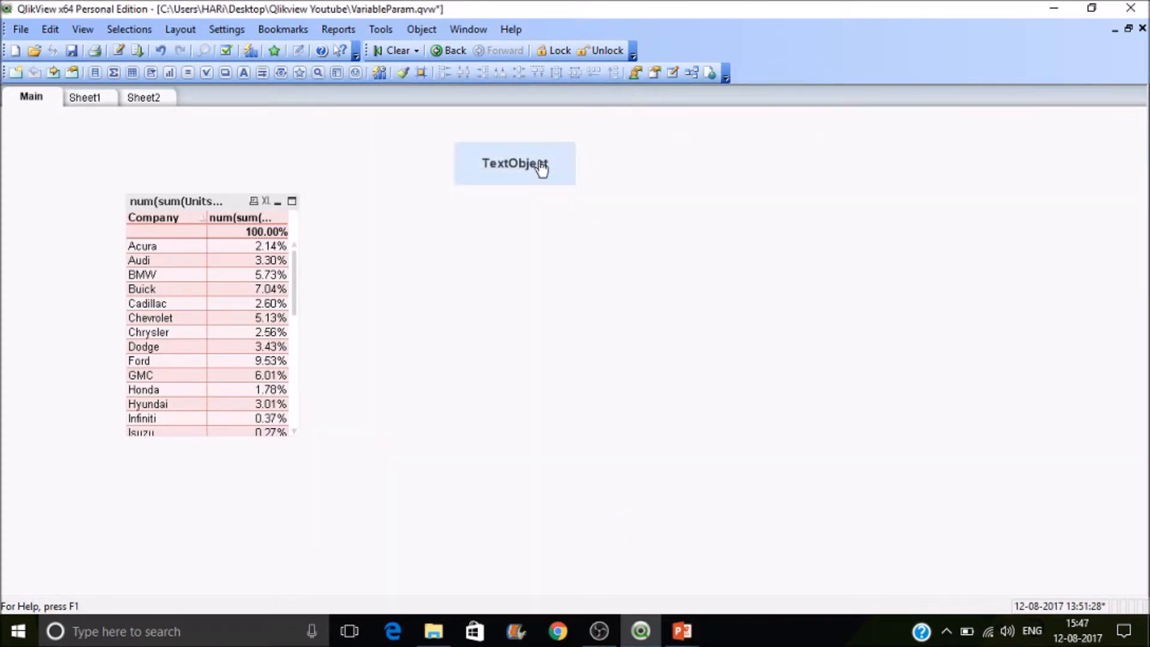
Review the TextObject's general representation and back out of choosing a background image
right_click(515, 163)
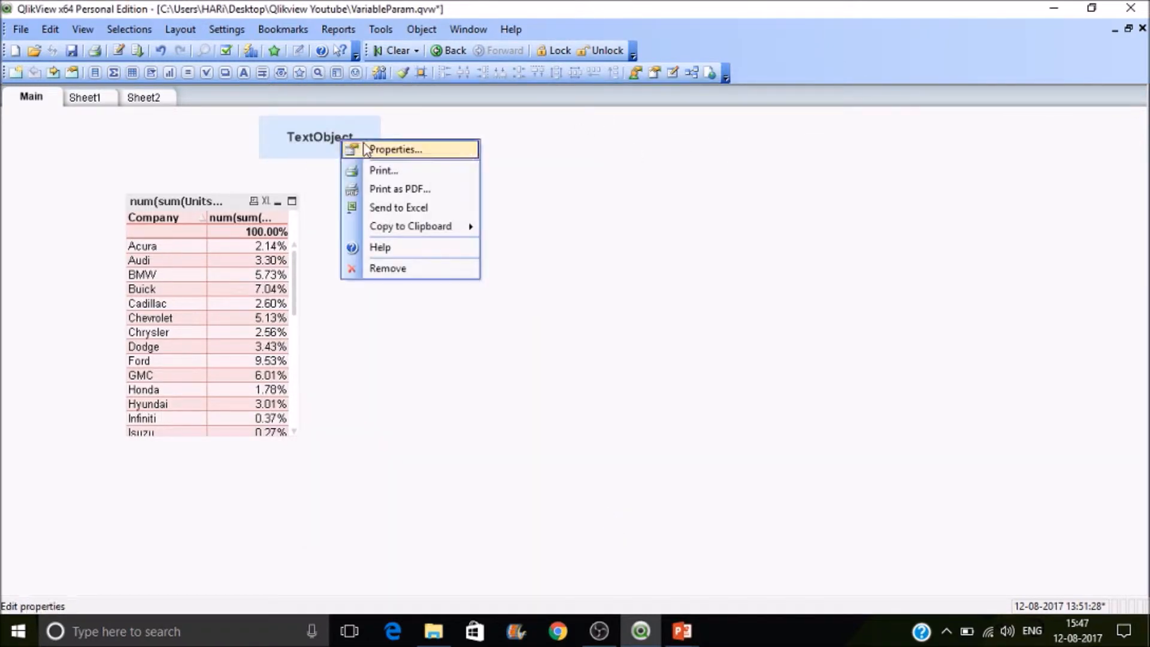
click(395, 149)
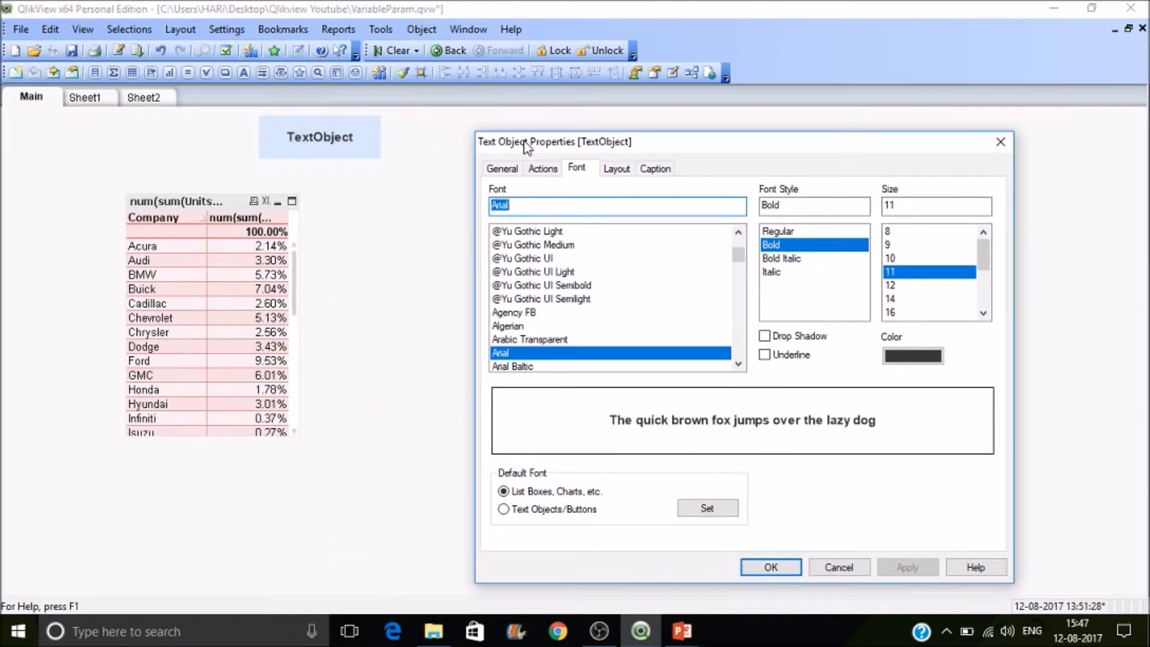
click(502, 169)
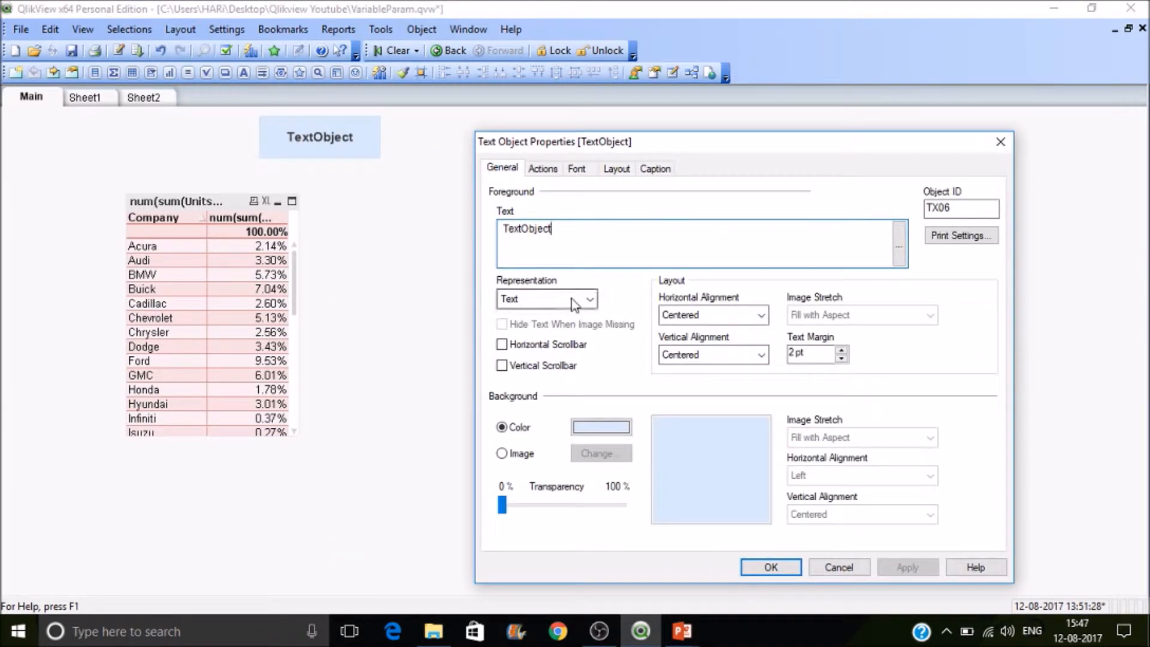
click(547, 298)
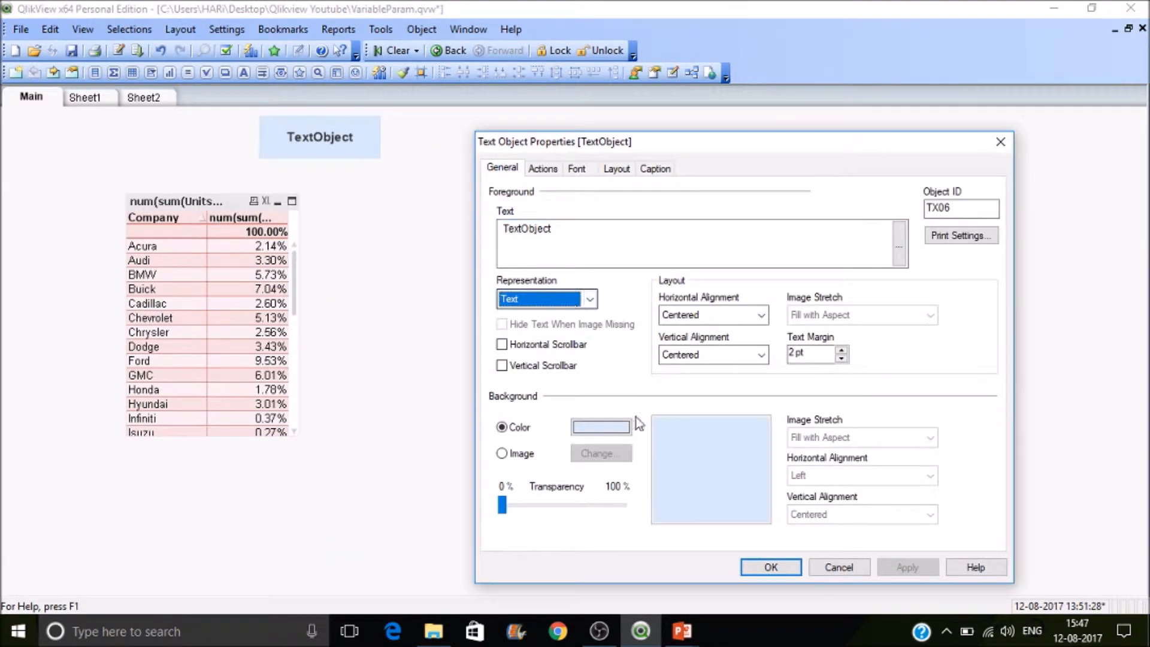
click(502, 453)
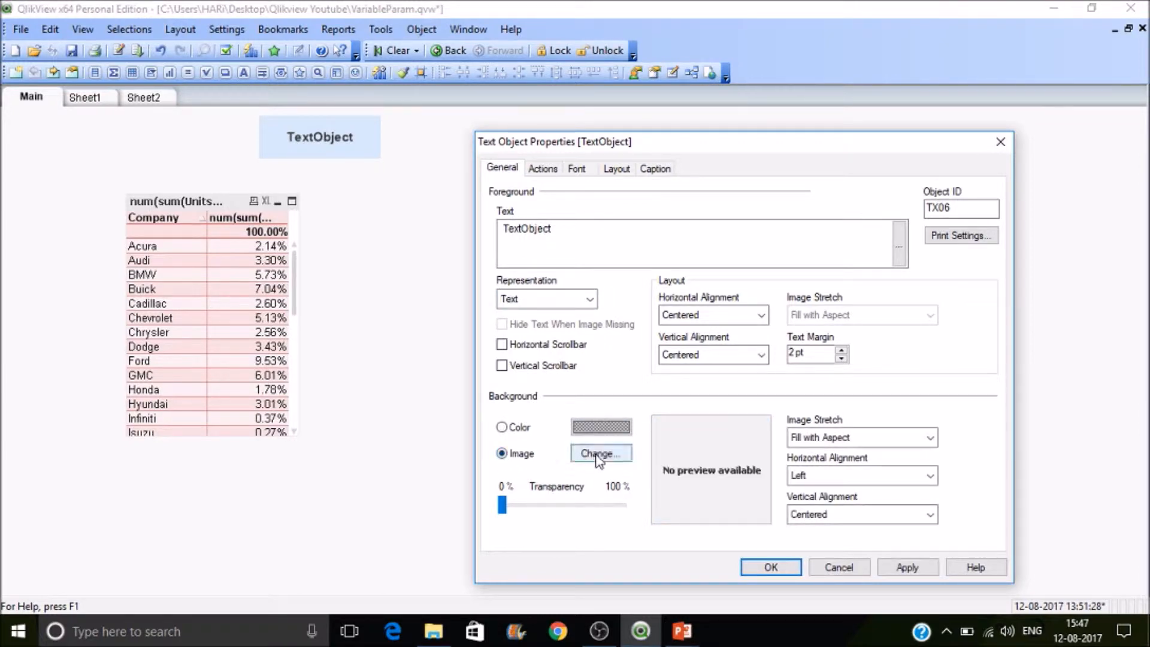
click(600, 453)
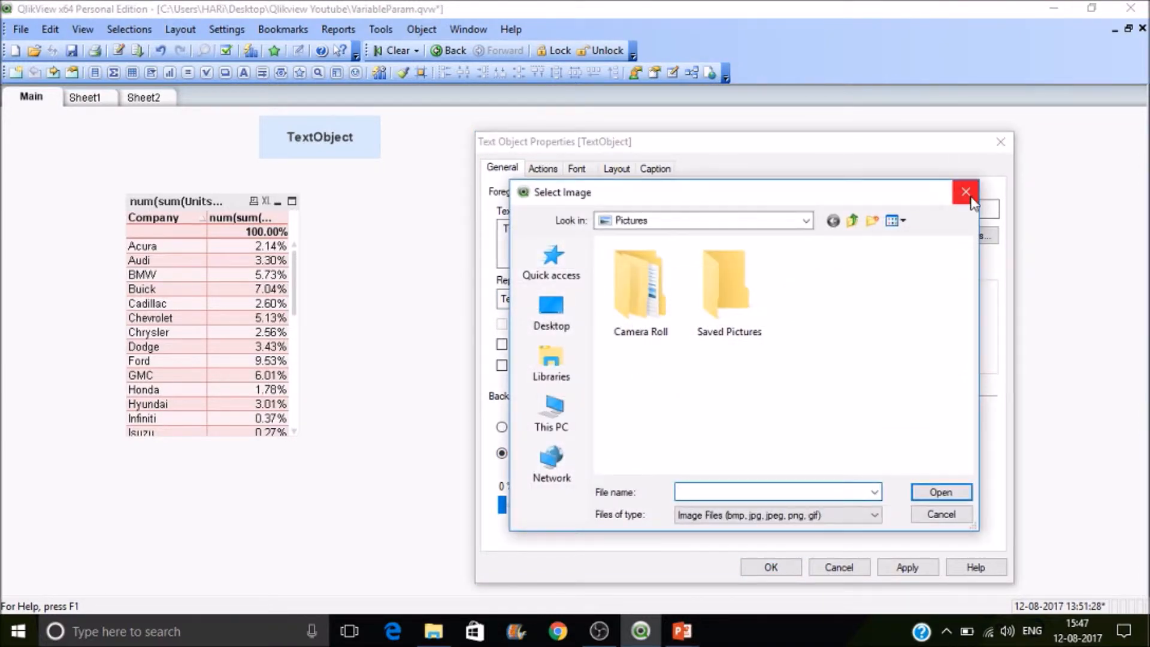
click(966, 191)
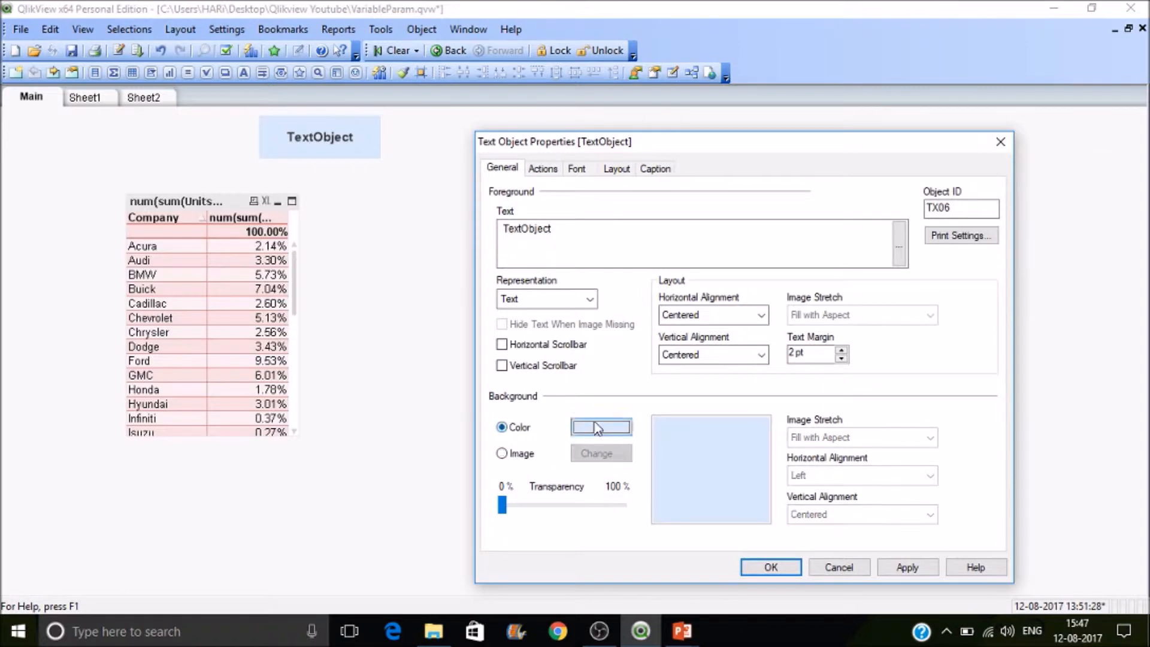
Set the TextObject's background colour to dark green and apply it
click(600, 426)
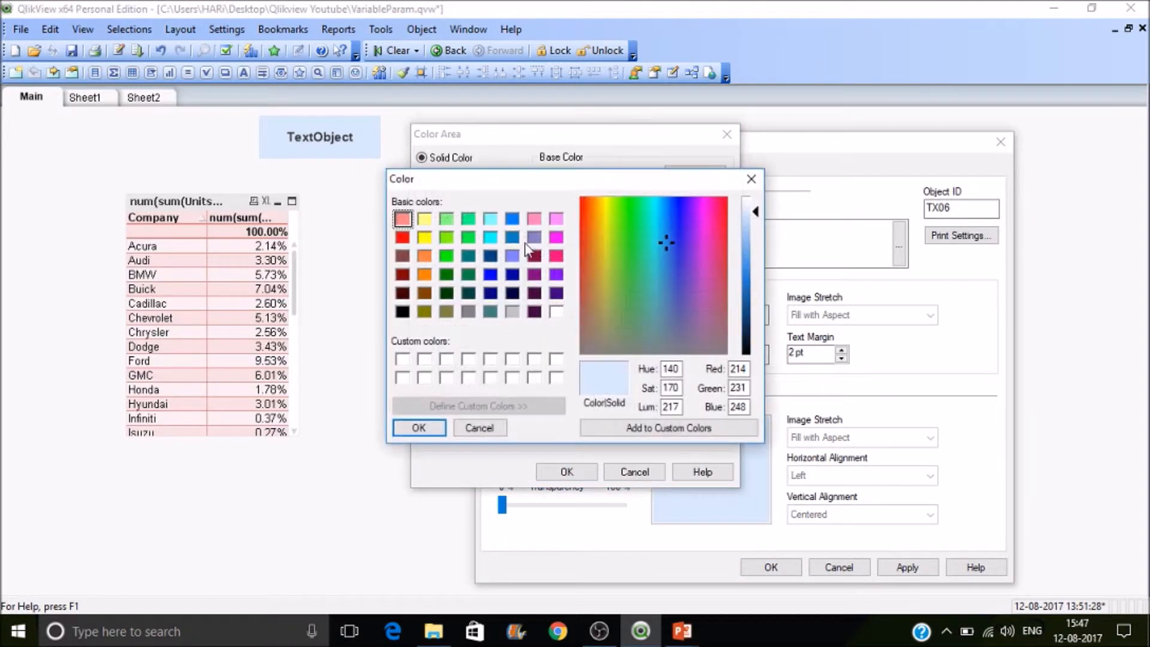
mouse_move(490, 314)
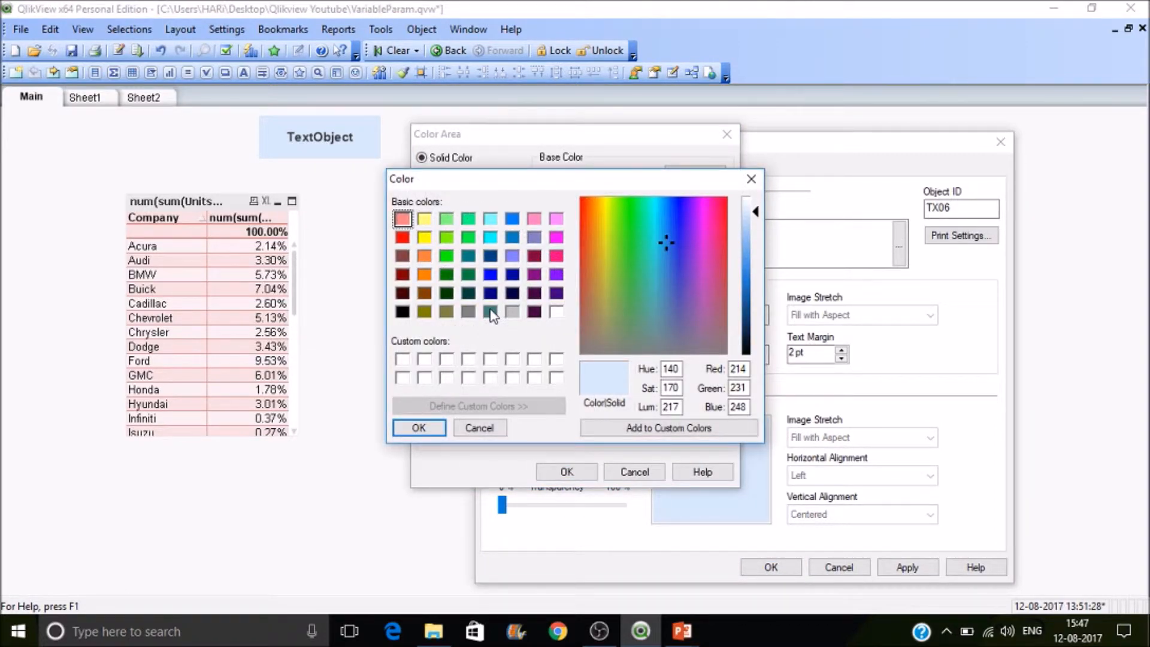
click(490, 312)
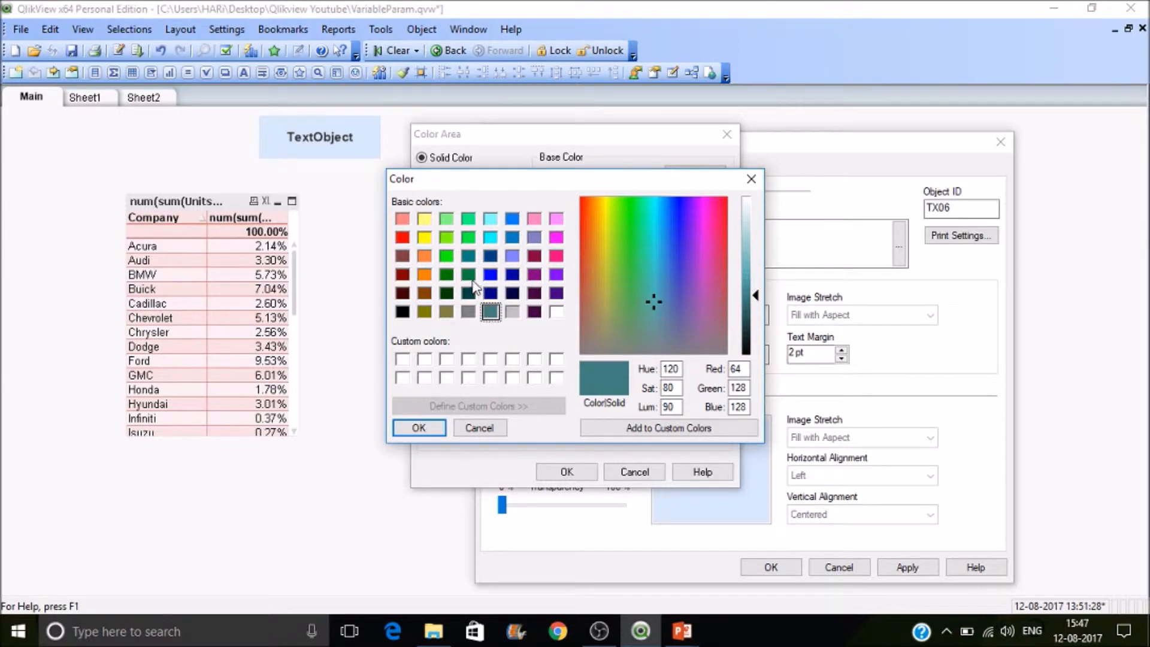
click(419, 428)
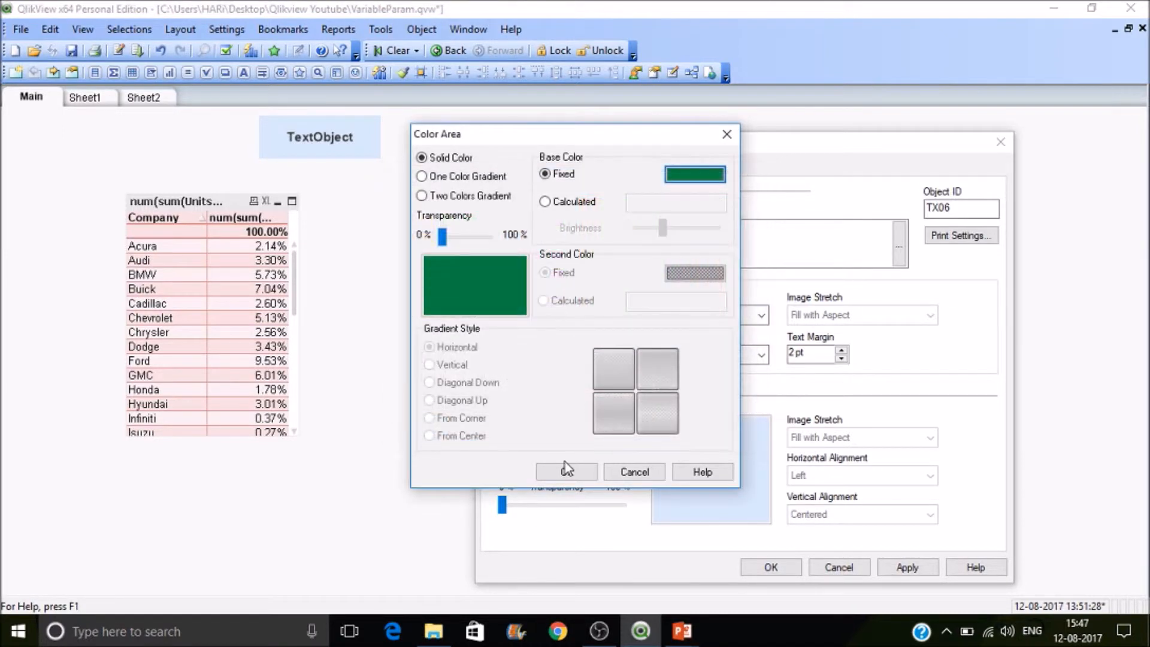
click(565, 472)
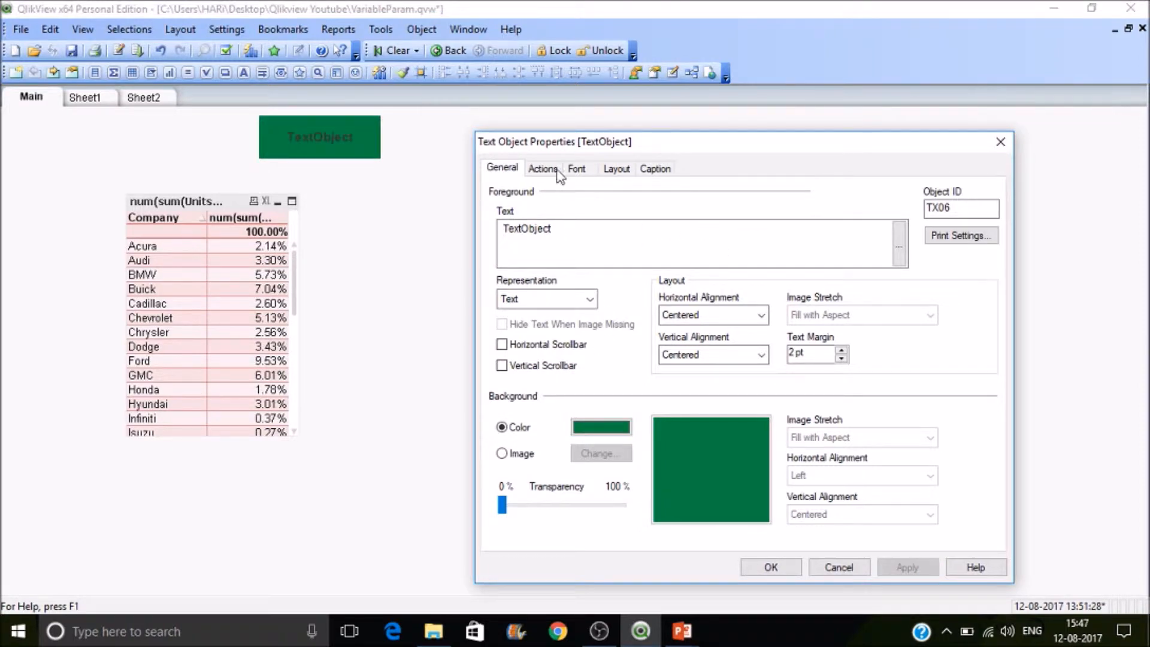
Set the TextObject's font colour to white and size to 14, and apply
click(576, 168)
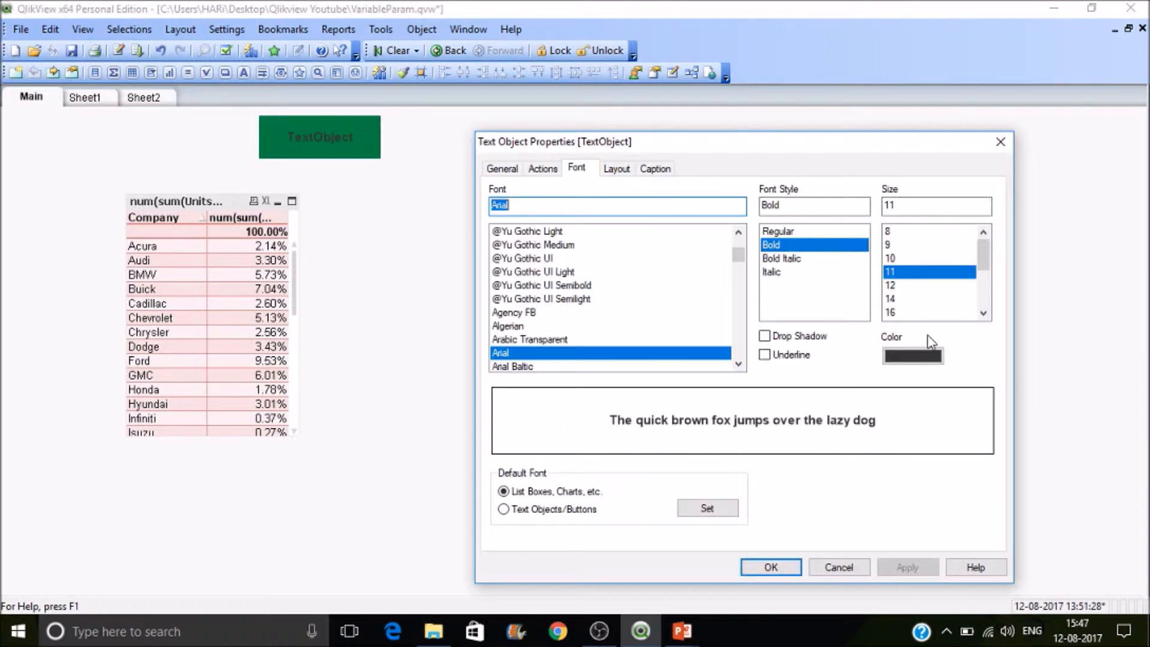
click(911, 356)
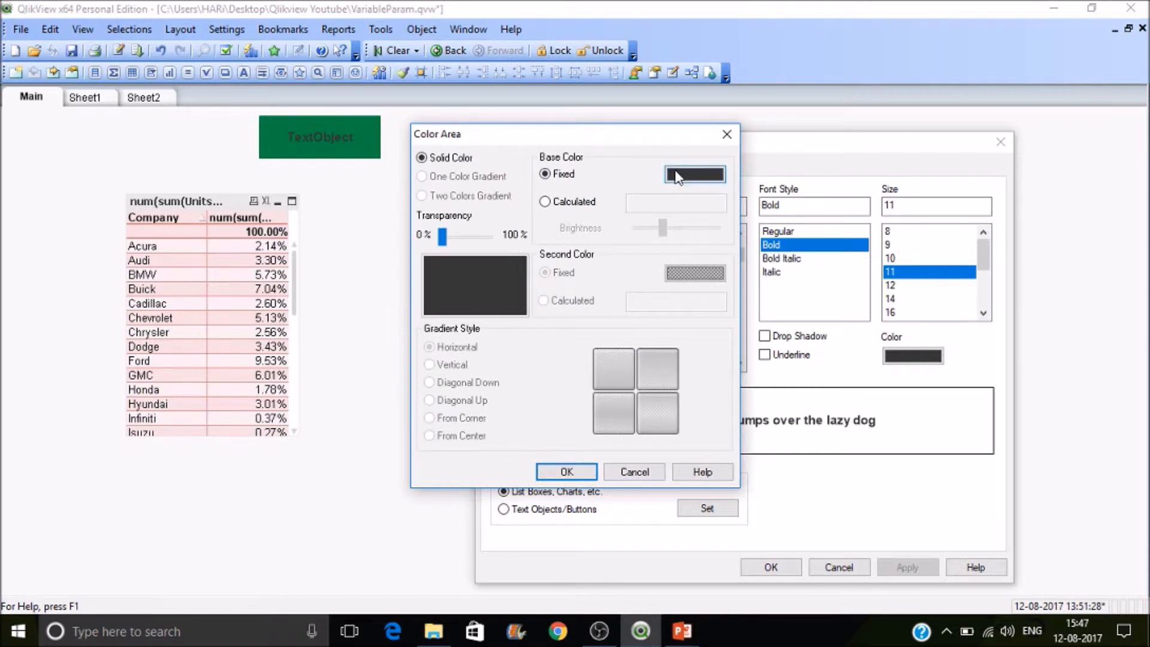
click(693, 174)
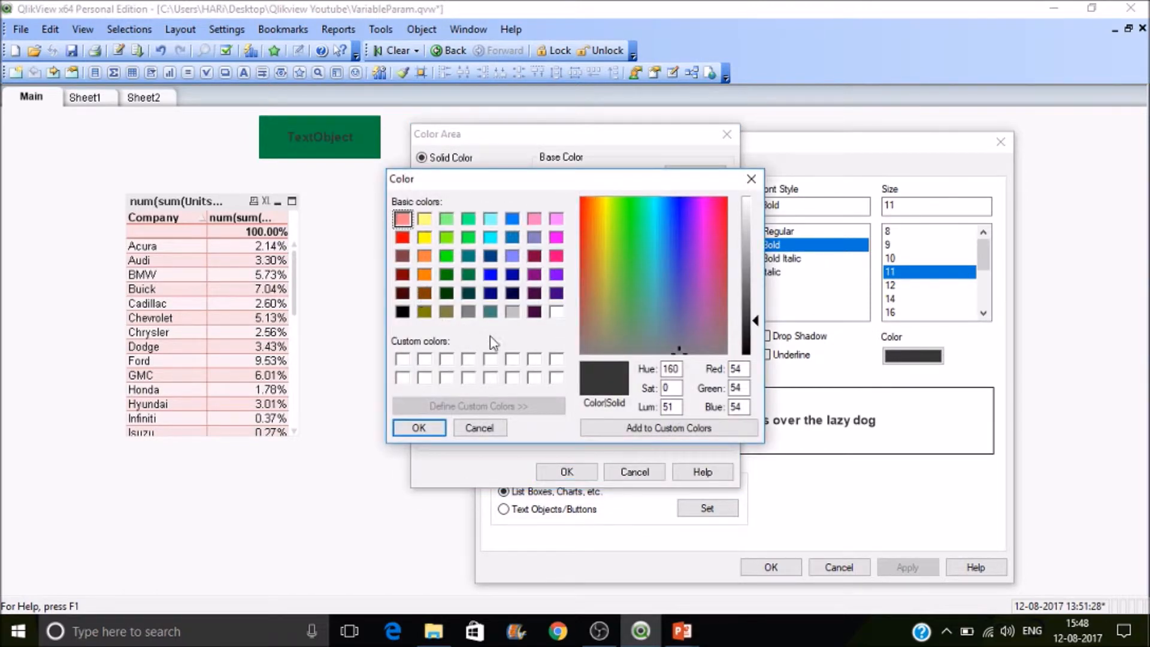
click(557, 312)
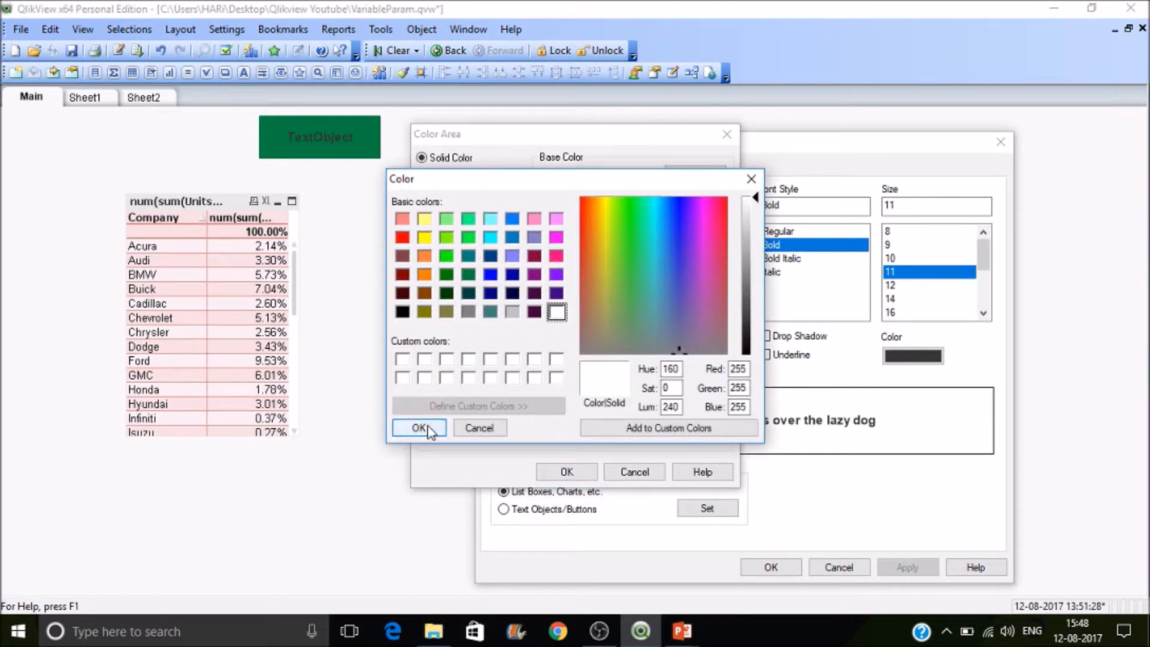
click(419, 427)
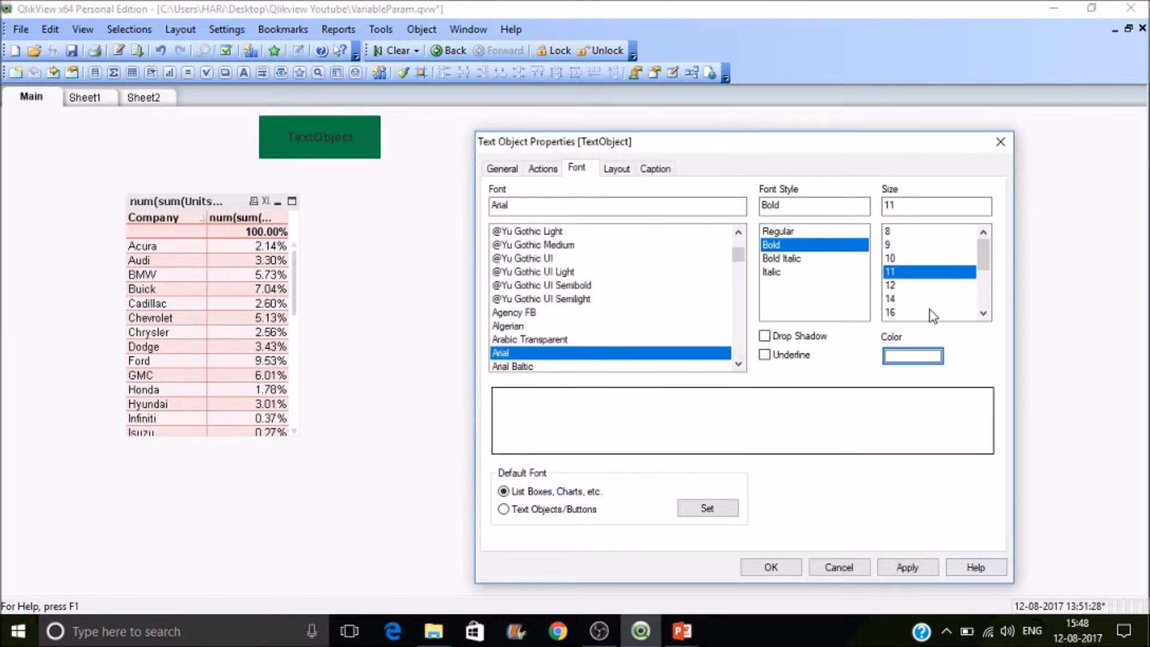
click(890, 299)
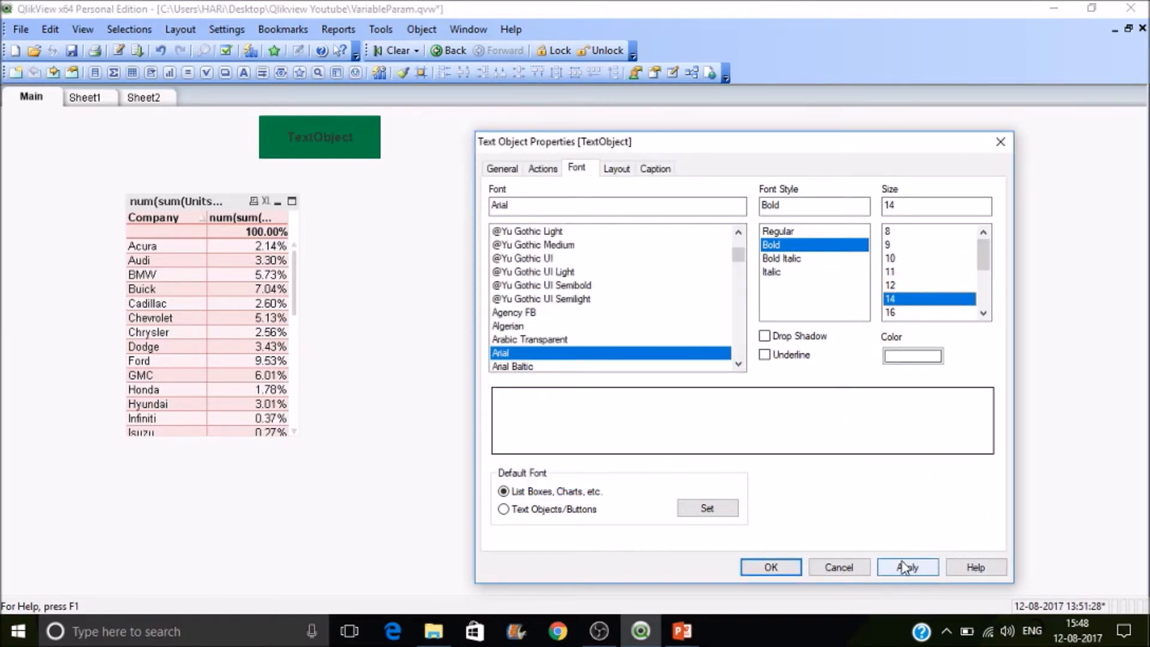
click(907, 567)
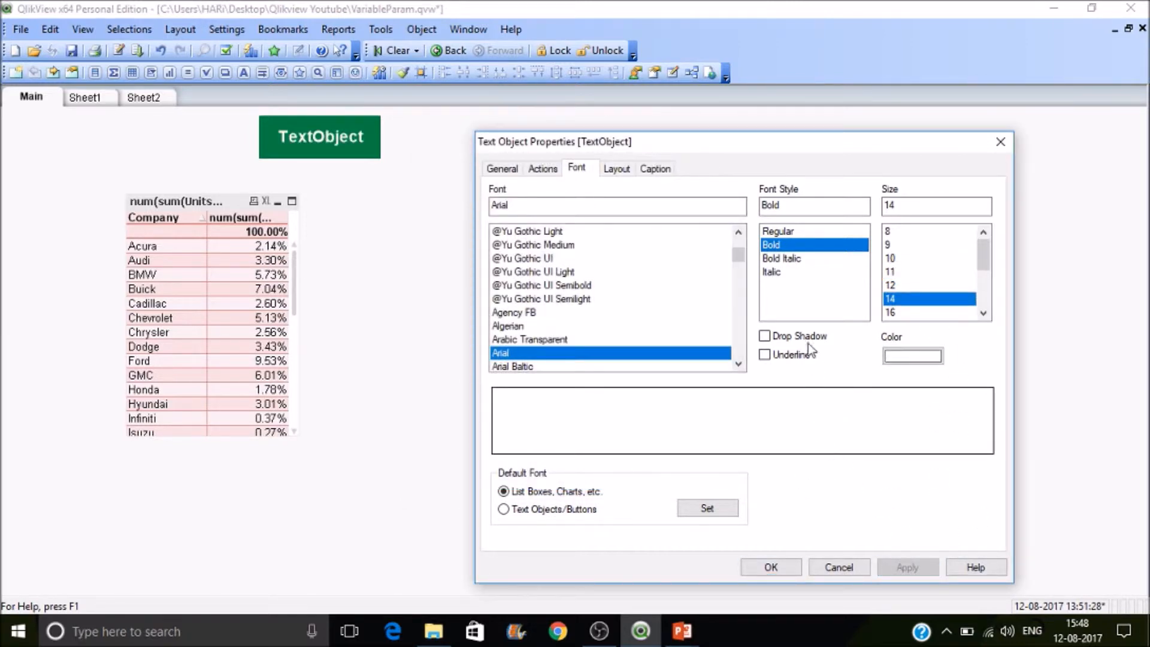
Try a drop shadow on the text, then apply the font without it
click(765, 335)
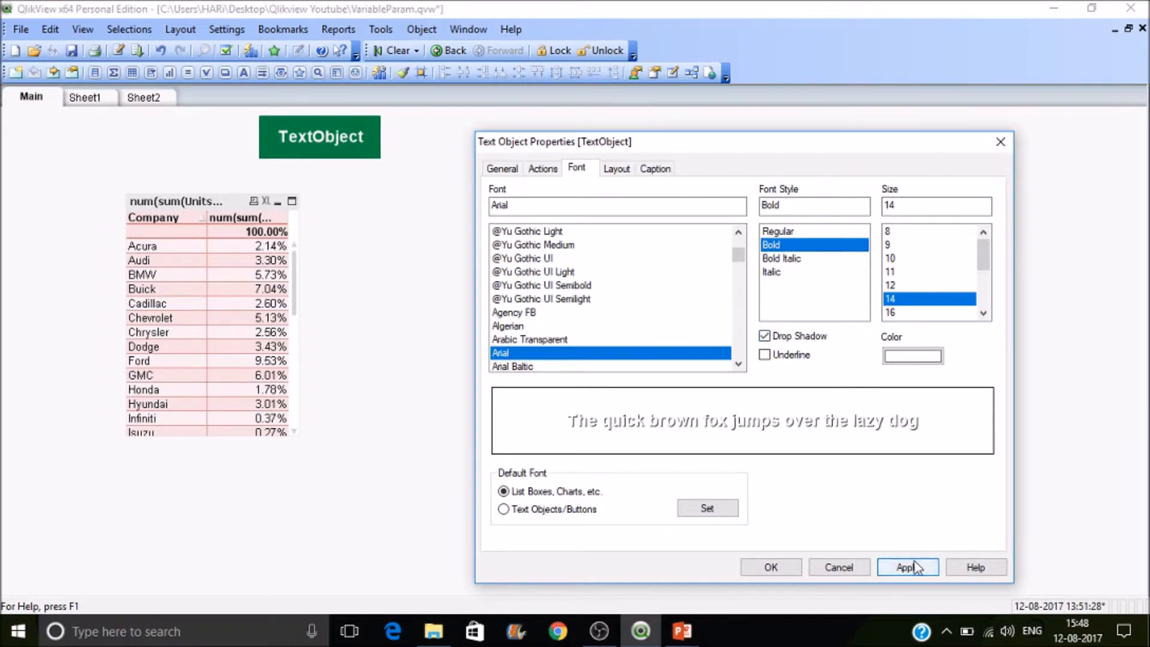
click(907, 567)
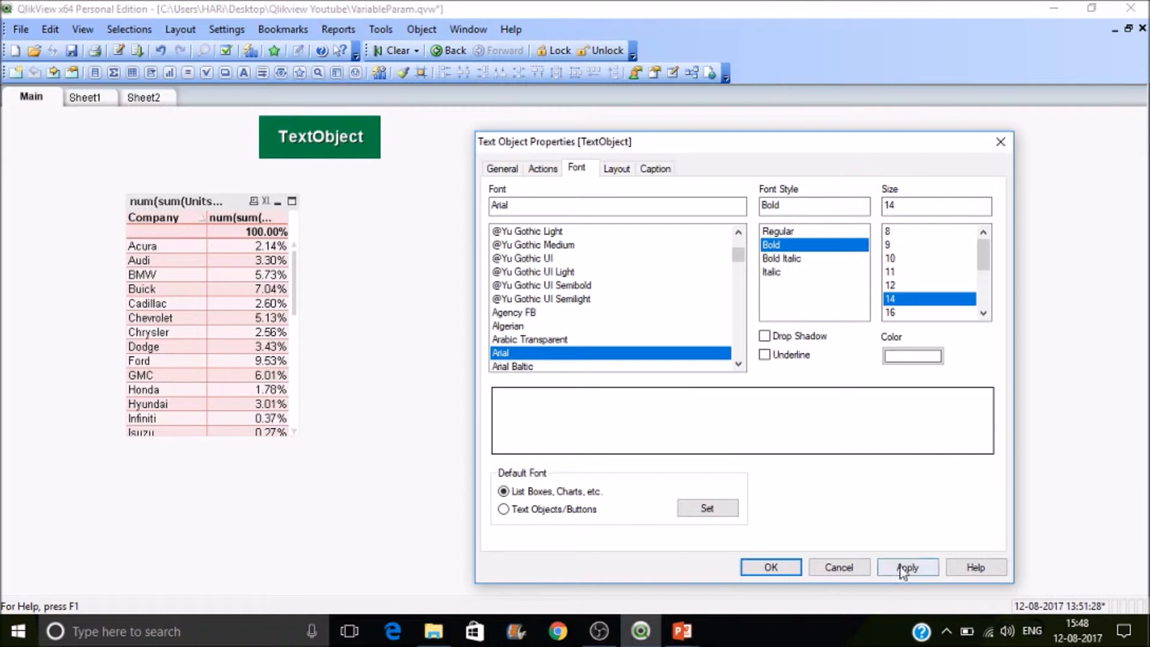
click(906, 566)
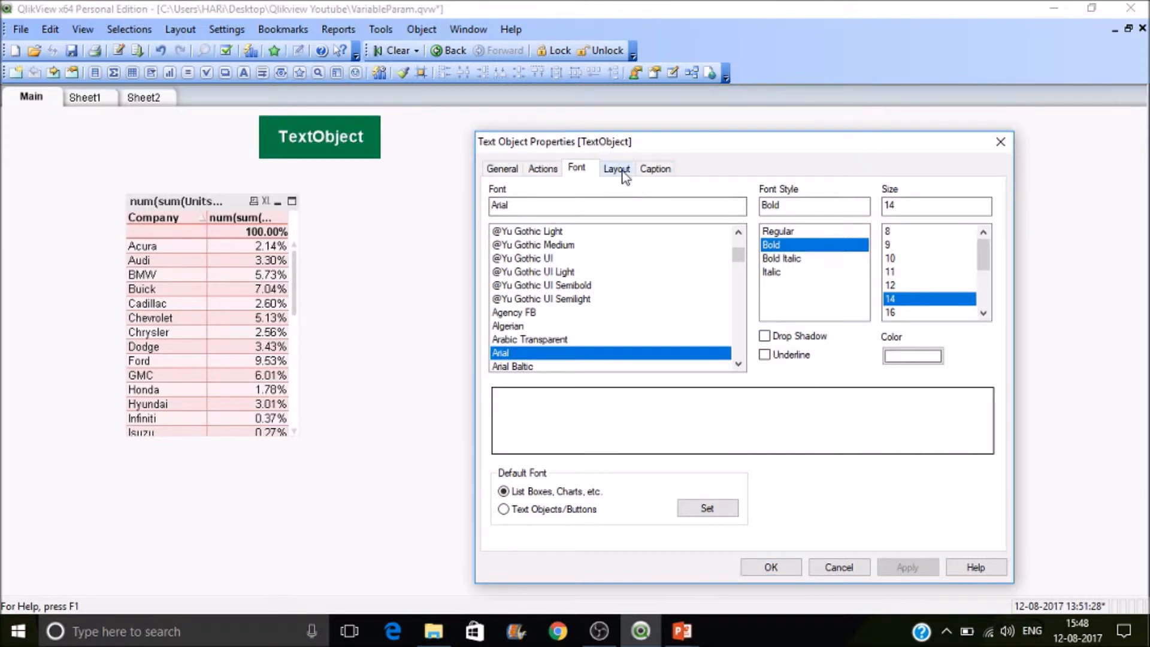
click(615, 169)
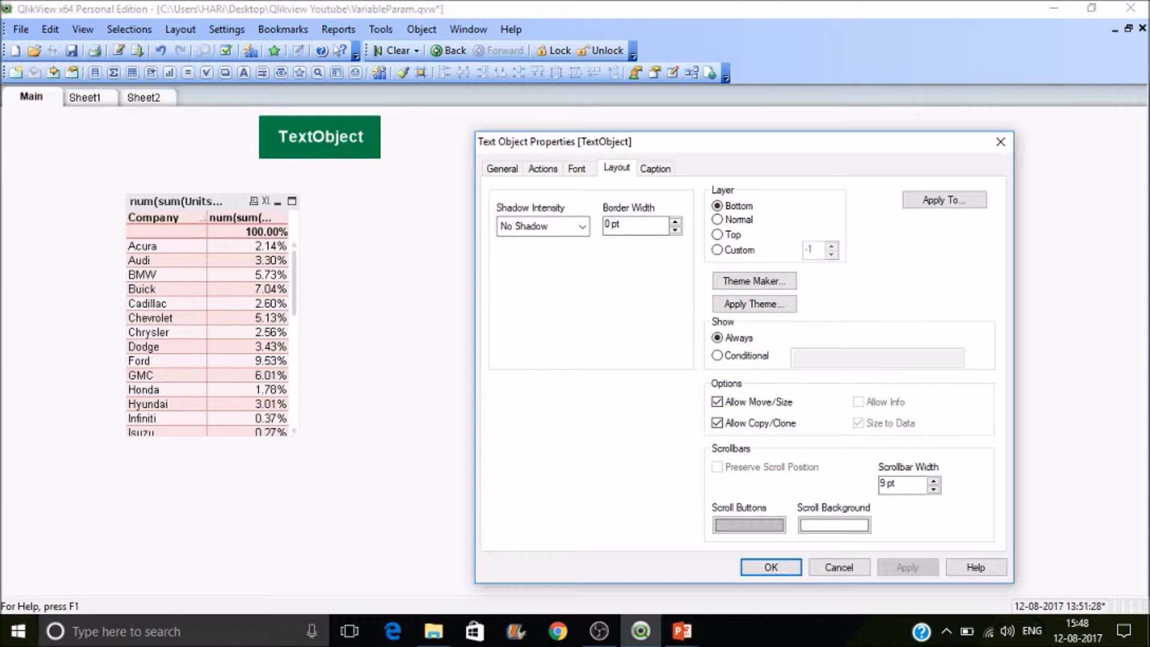
Set the document's Styling Mode to Advanced in Document Properties
click(769, 567)
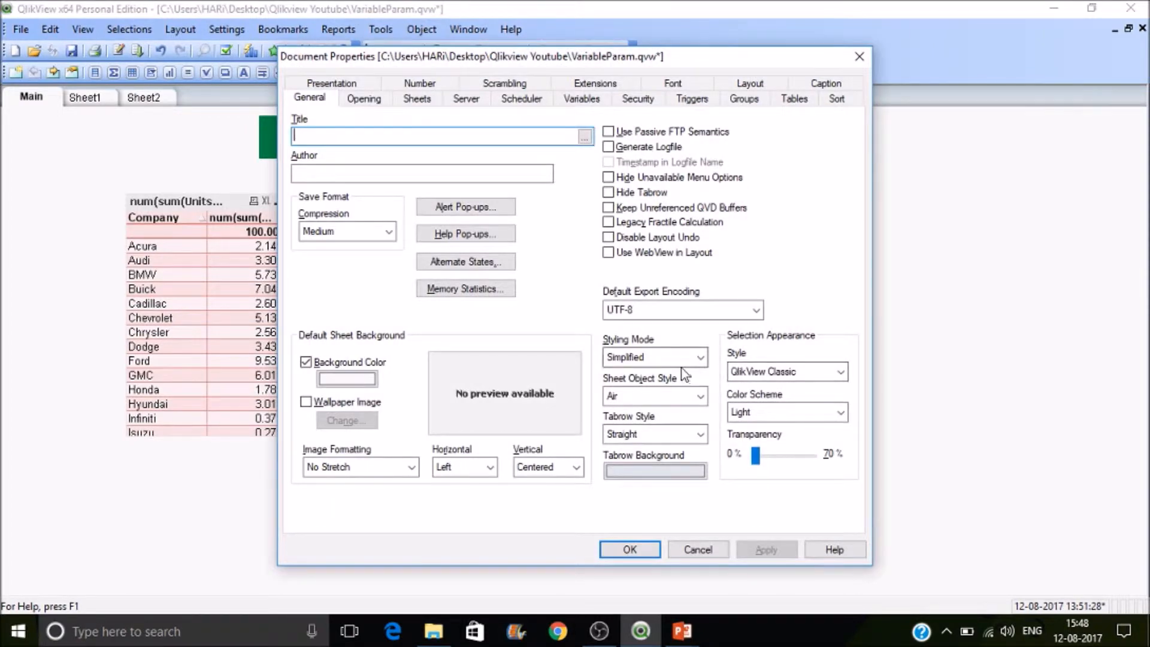
click(697, 357)
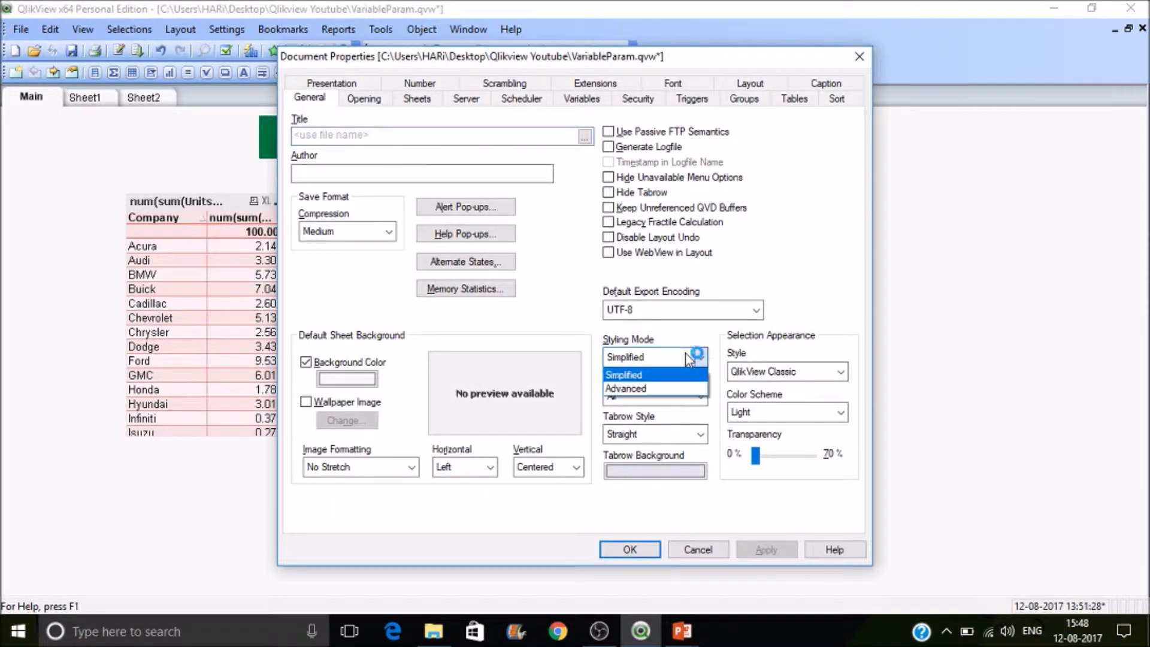
mouse_move(656, 389)
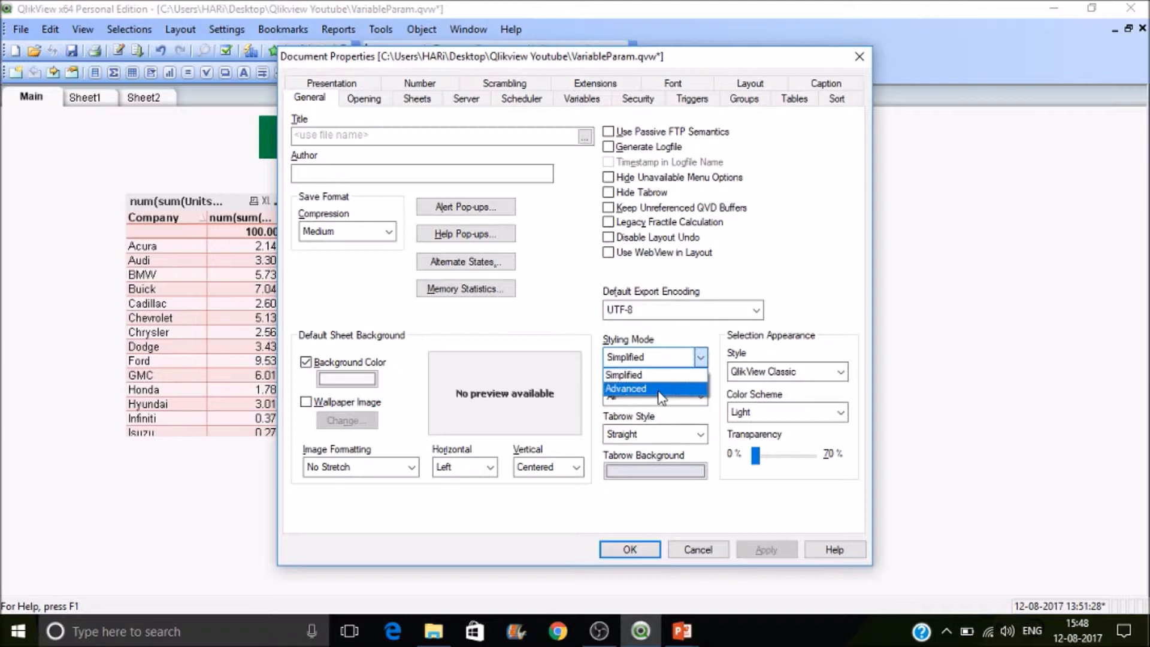
click(625, 388)
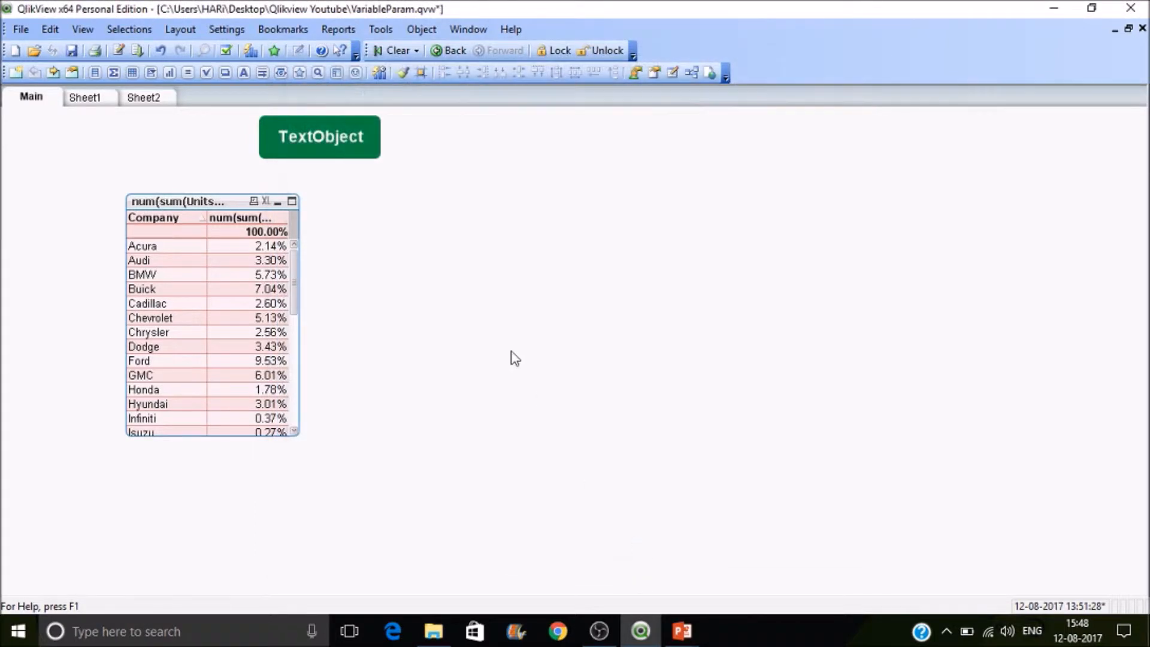
In the TextObject's Layout settings, untick the top-right and bottom-left corners and apply rounded corners
right_click(321, 137)
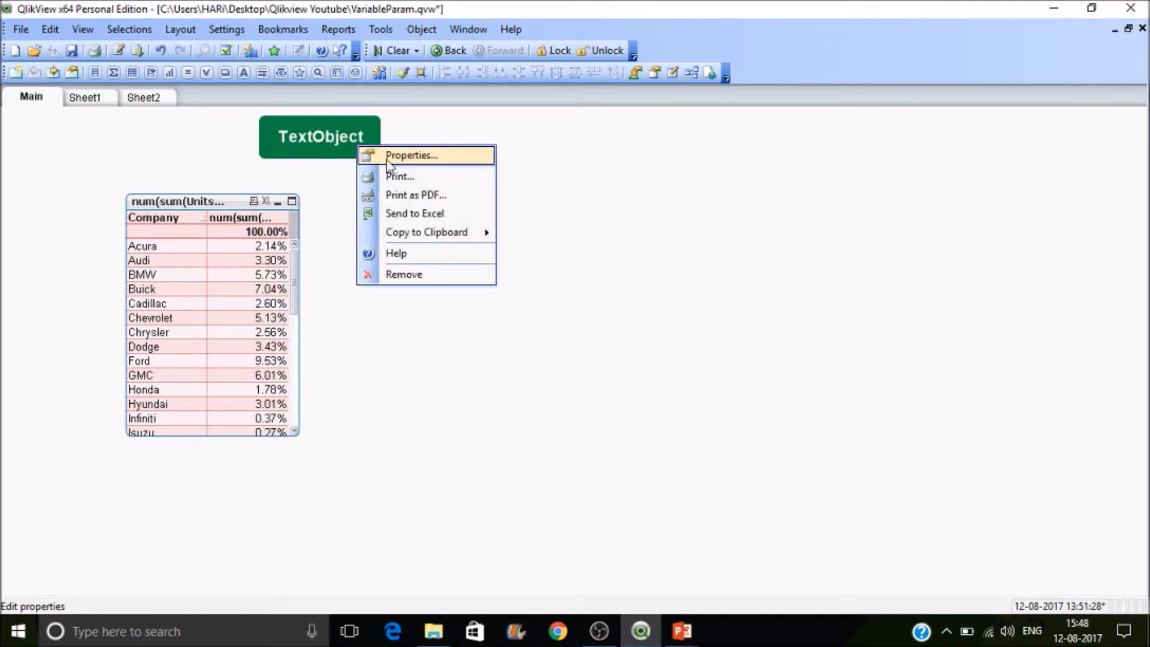
click(410, 154)
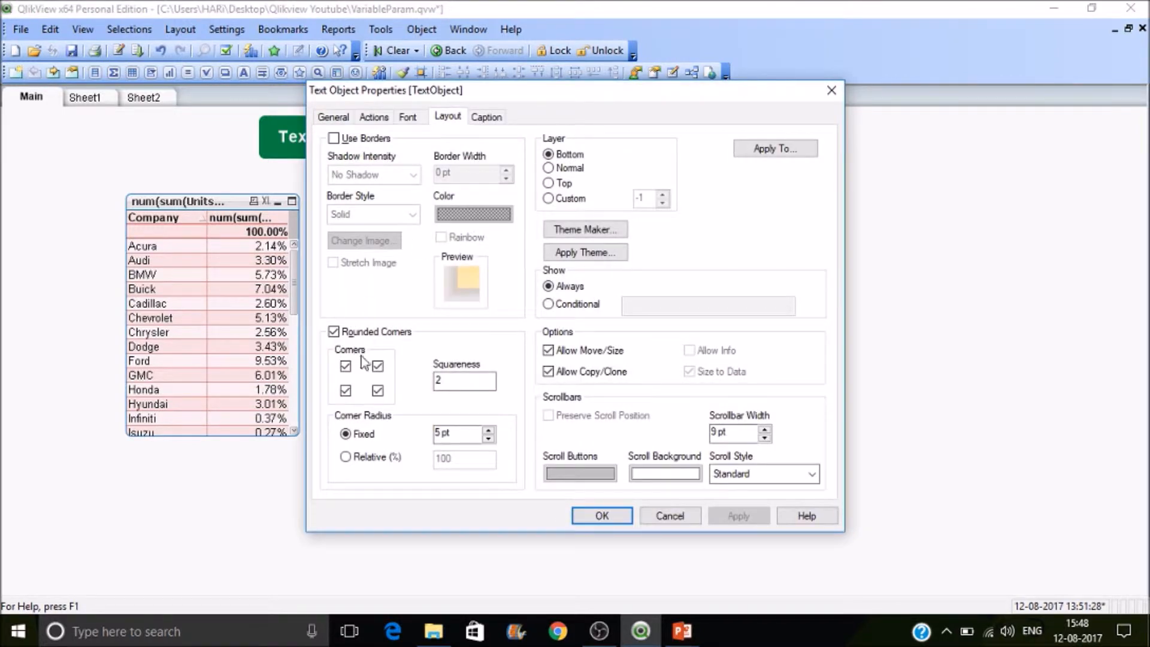
click(377, 367)
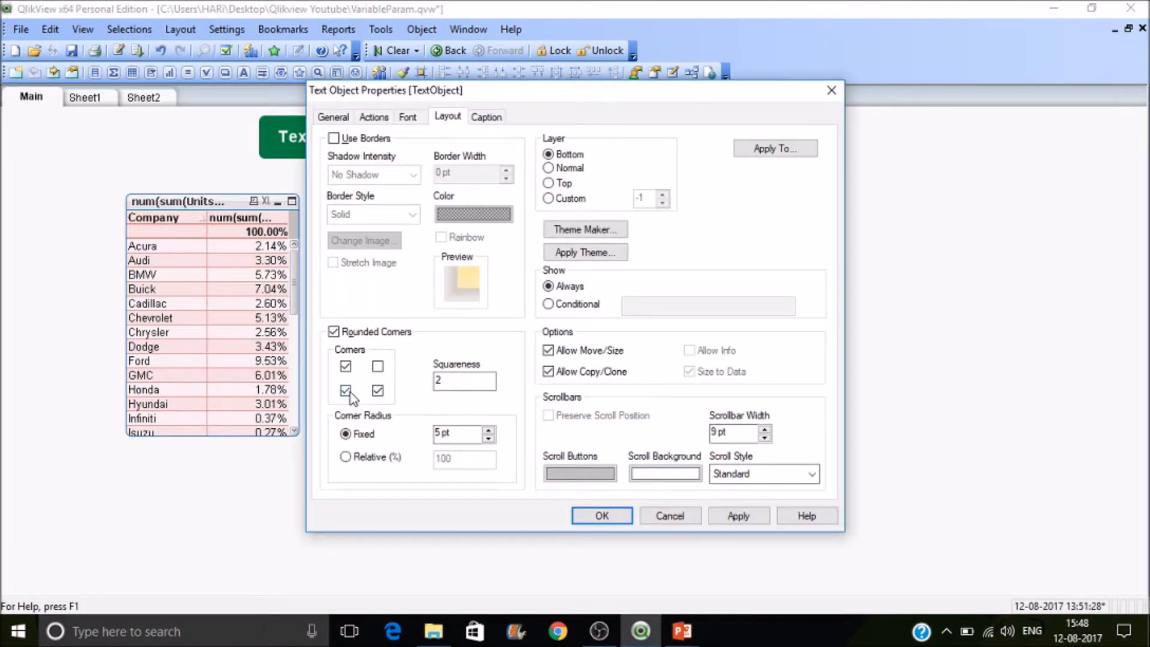
click(345, 390)
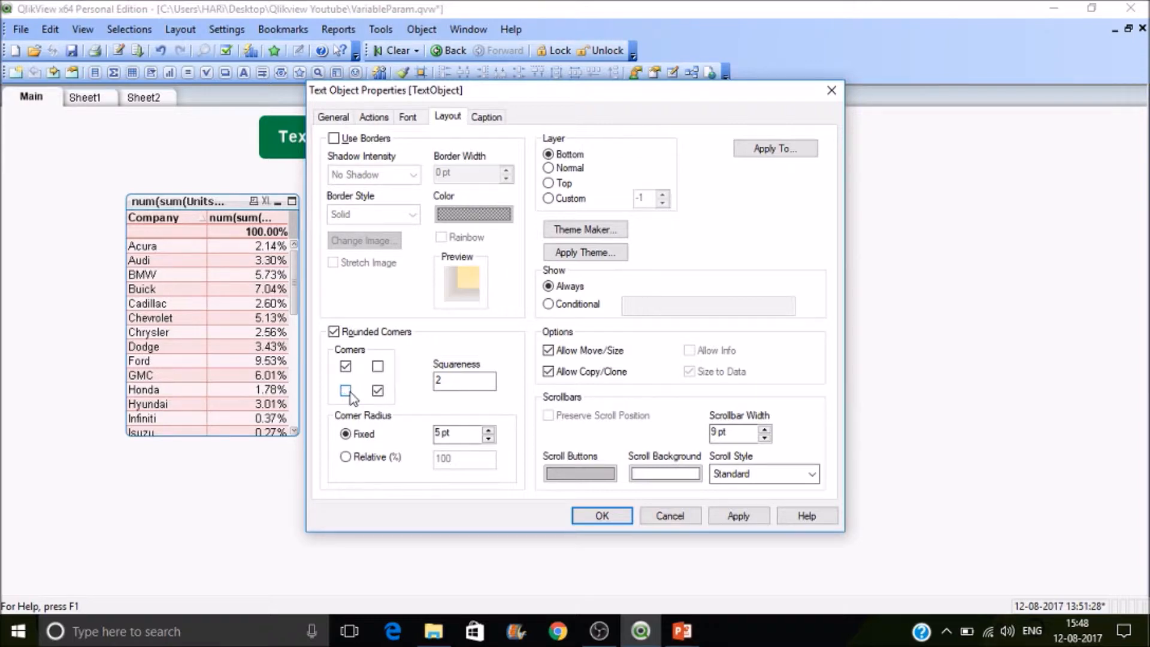
click(345, 390)
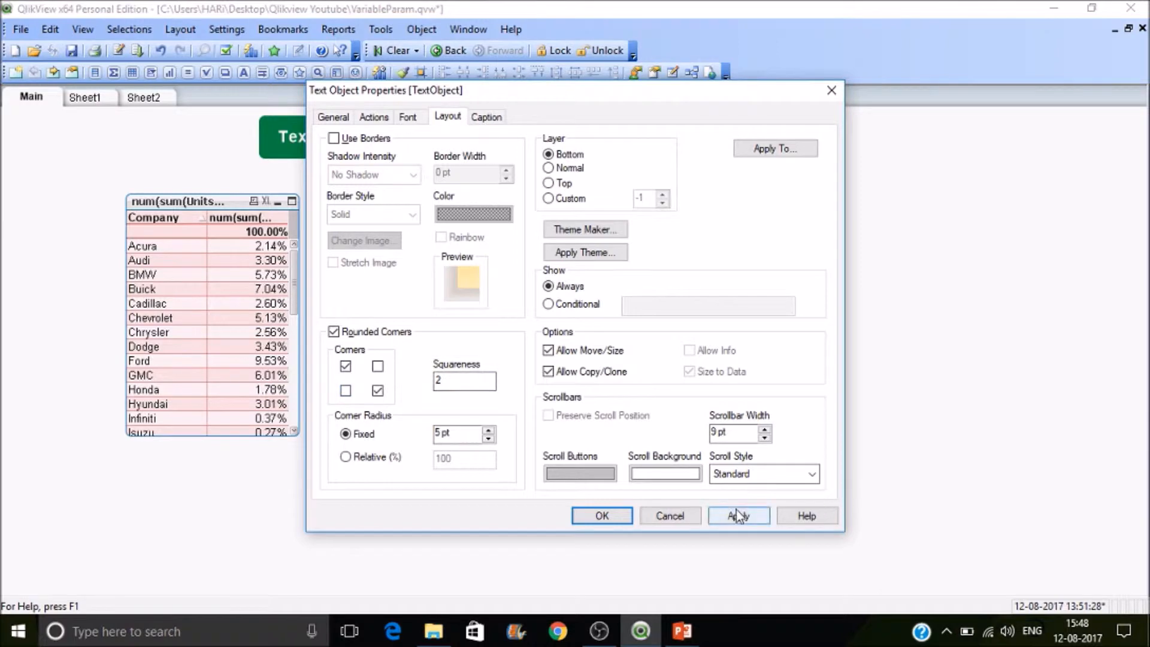
click(601, 515)
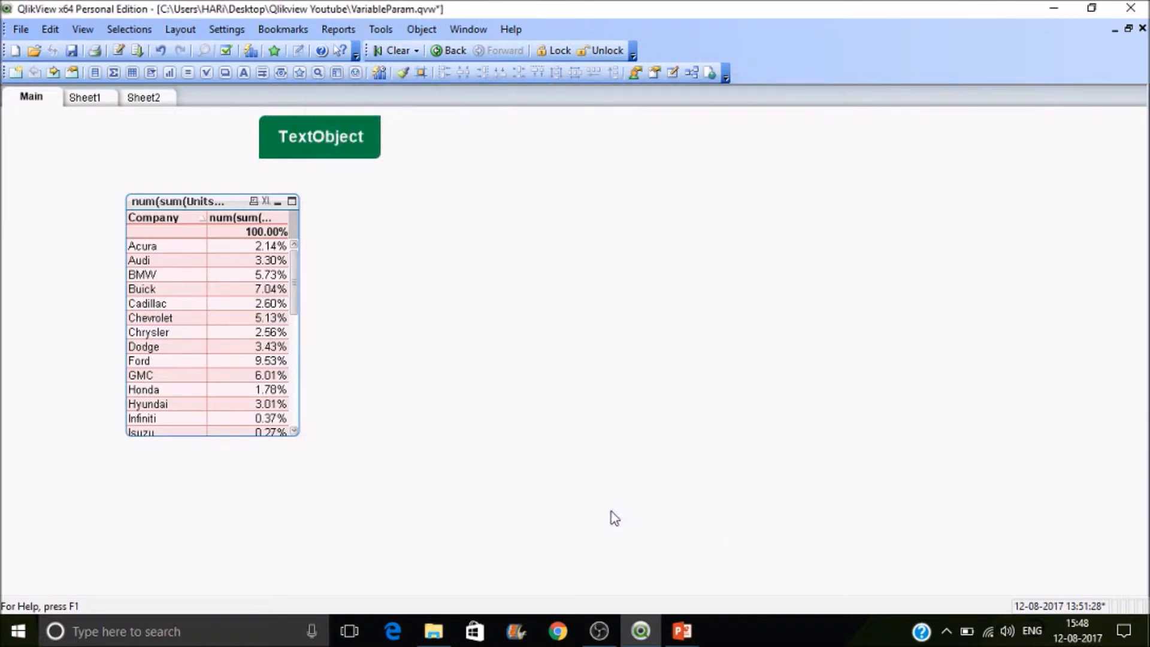
Delete the Select in Field action from the TextObject's Actions list and confirm
double_click(321, 137)
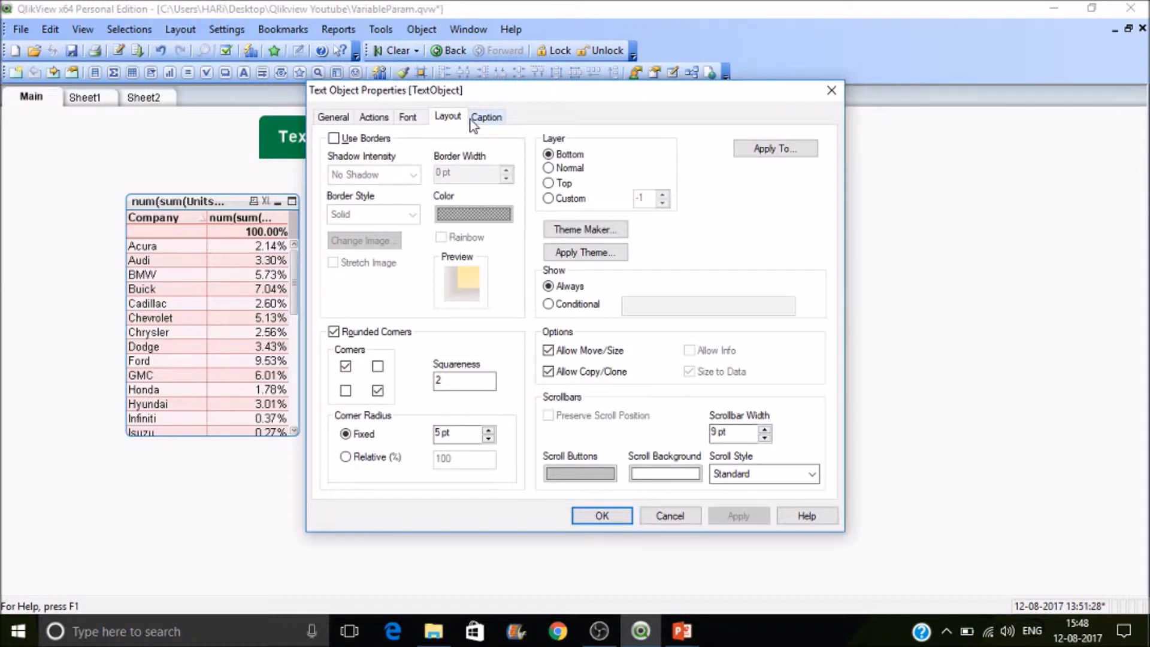
mouse_move(495, 117)
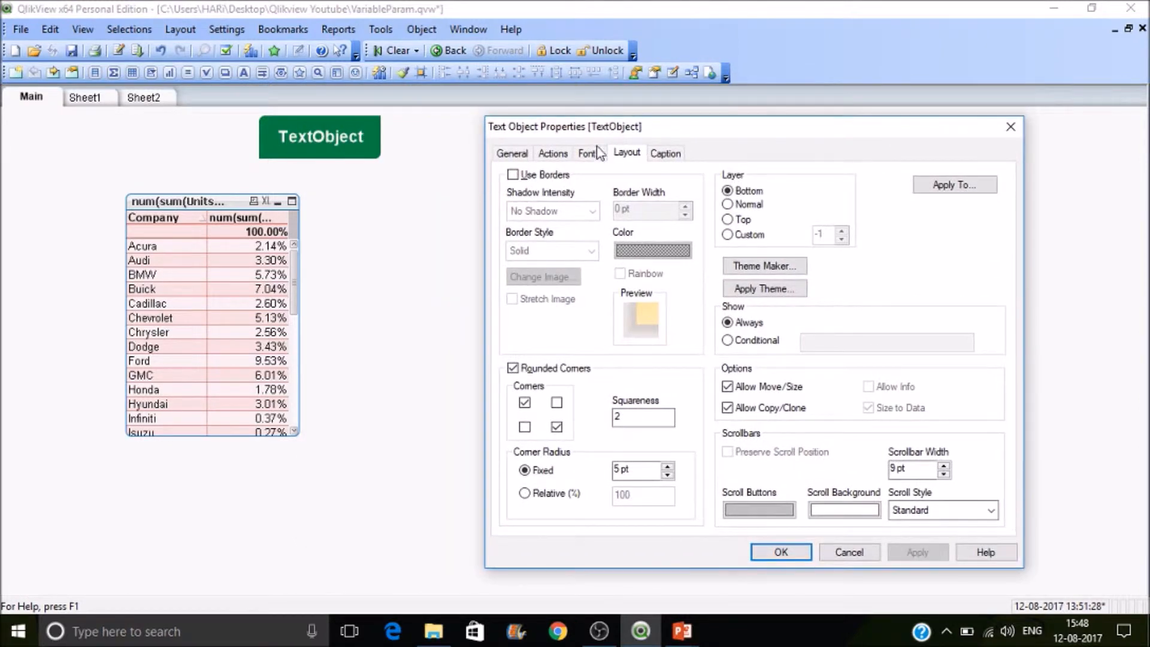
click(553, 154)
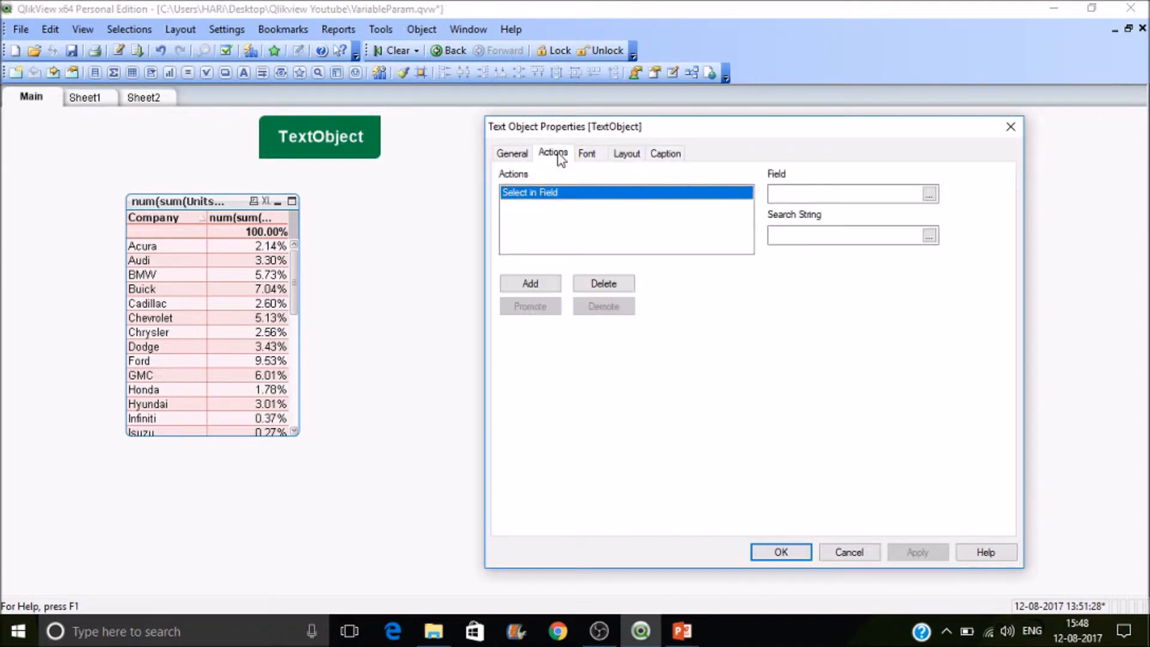
click(602, 284)
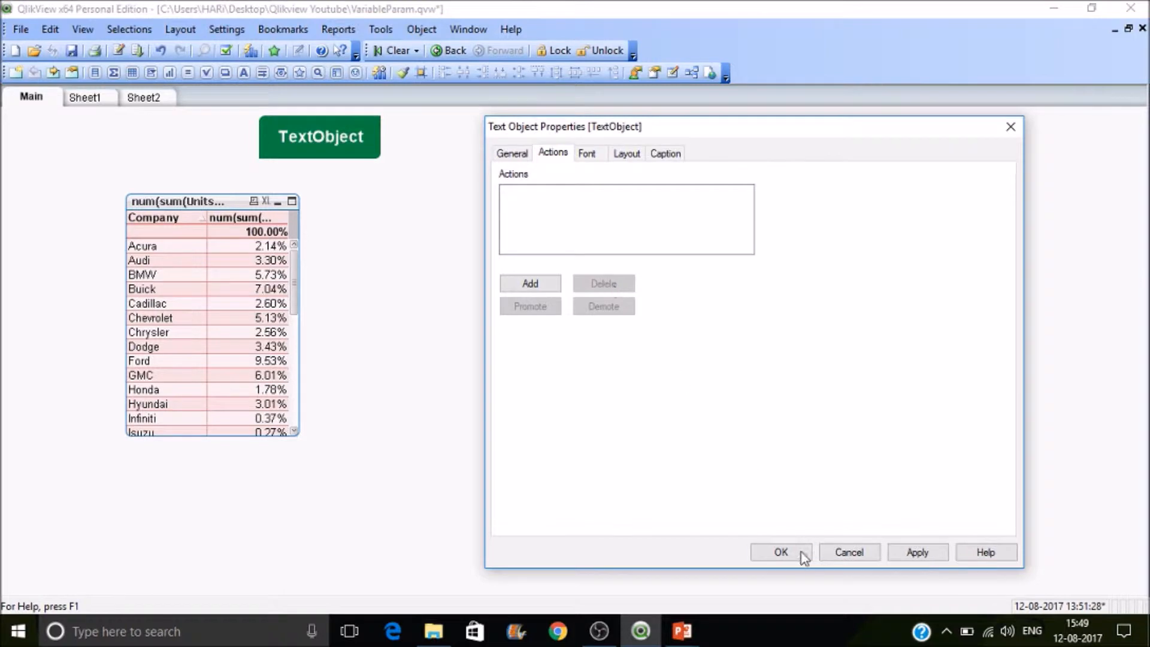
click(780, 551)
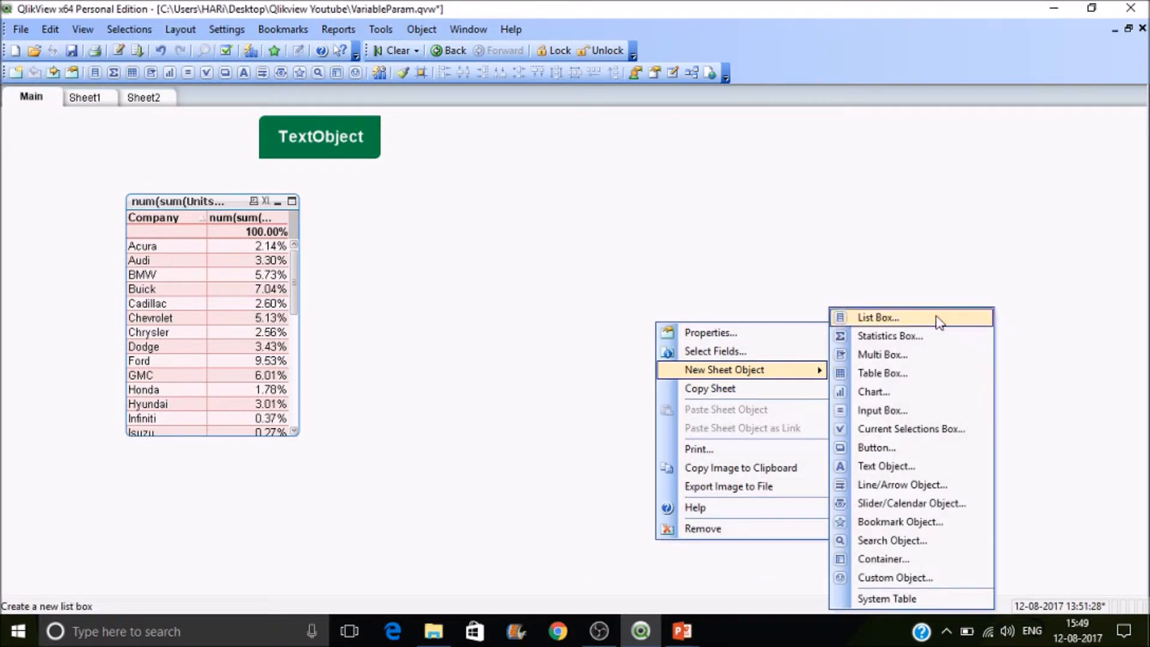
click(877, 318)
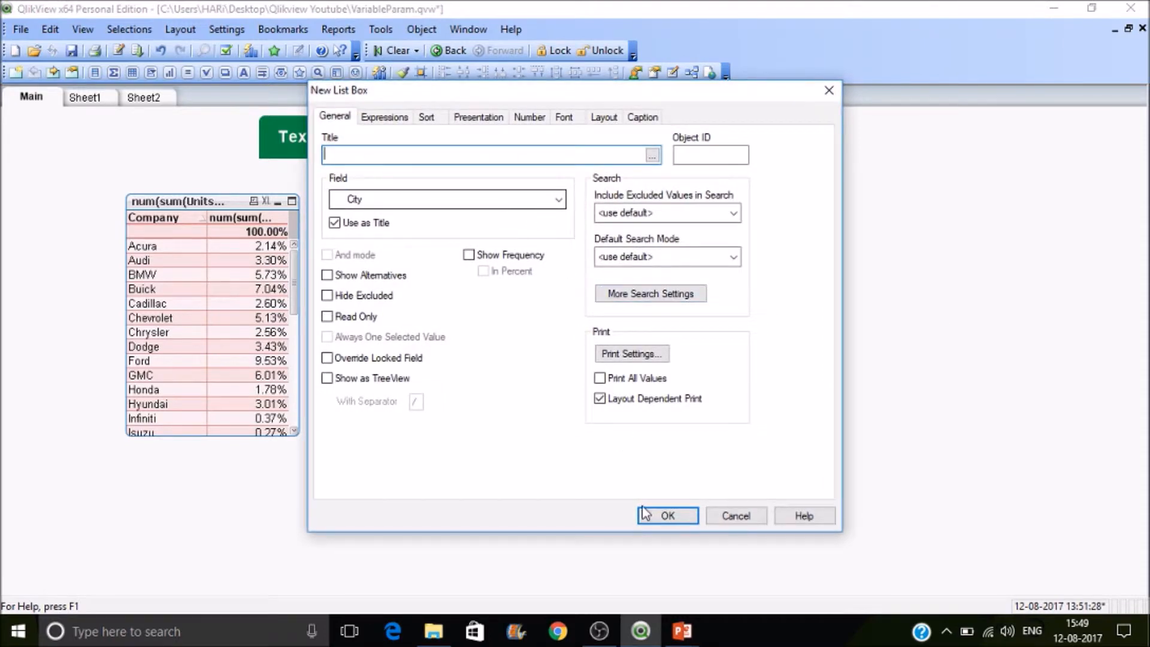
click(557, 200)
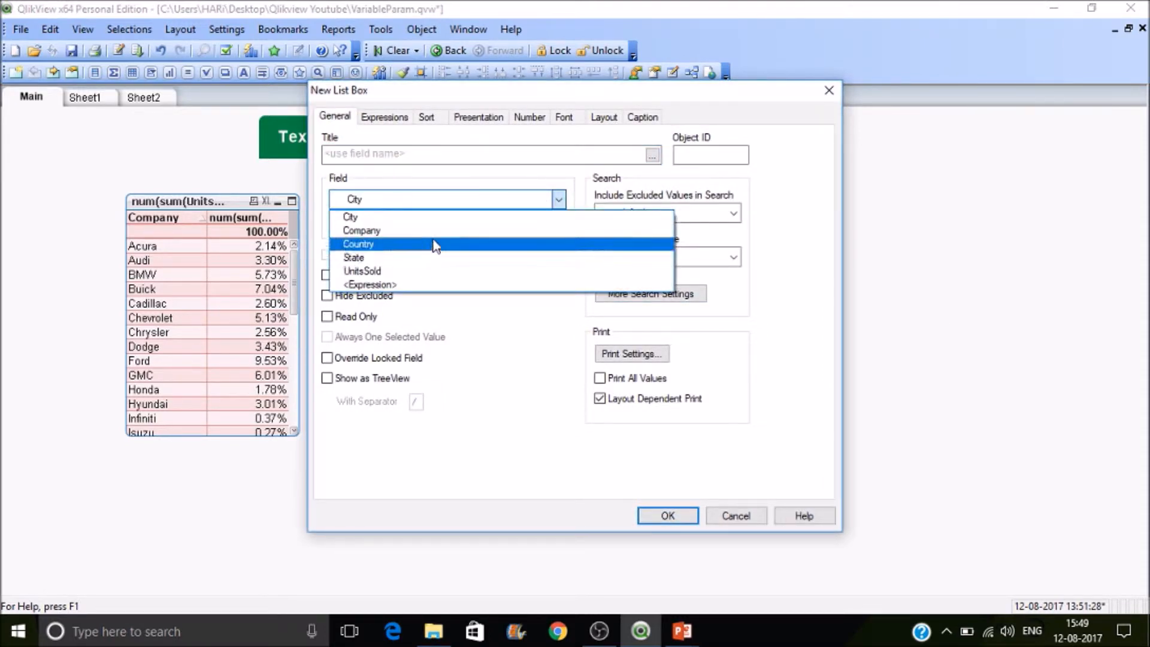
click(358, 243)
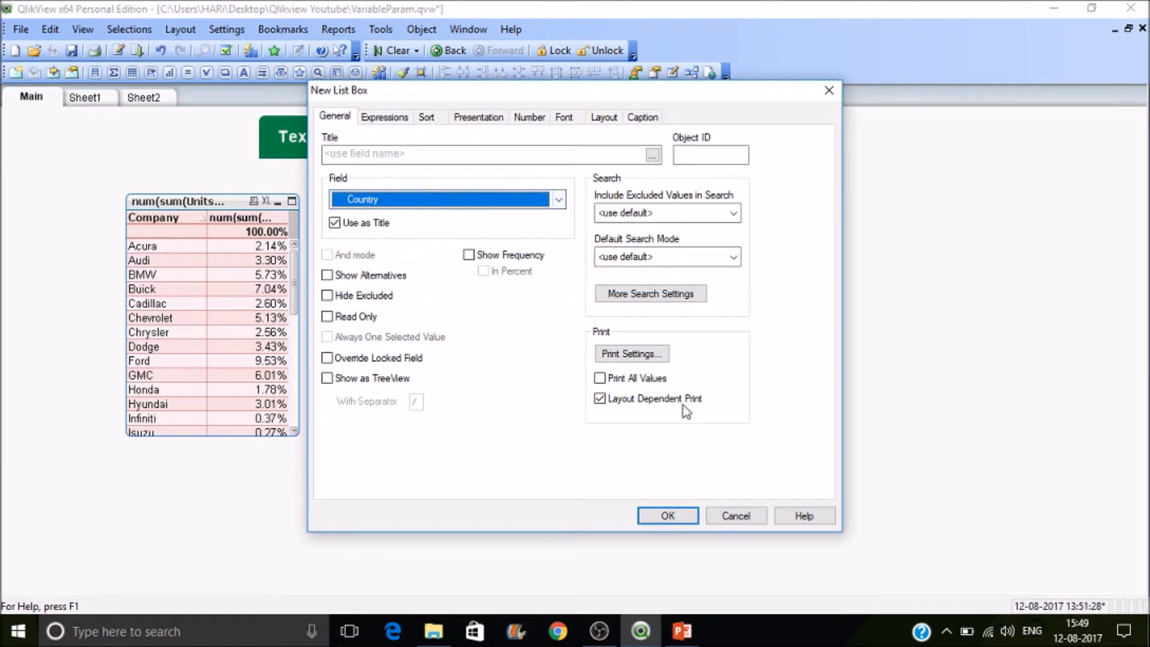
click(667, 515)
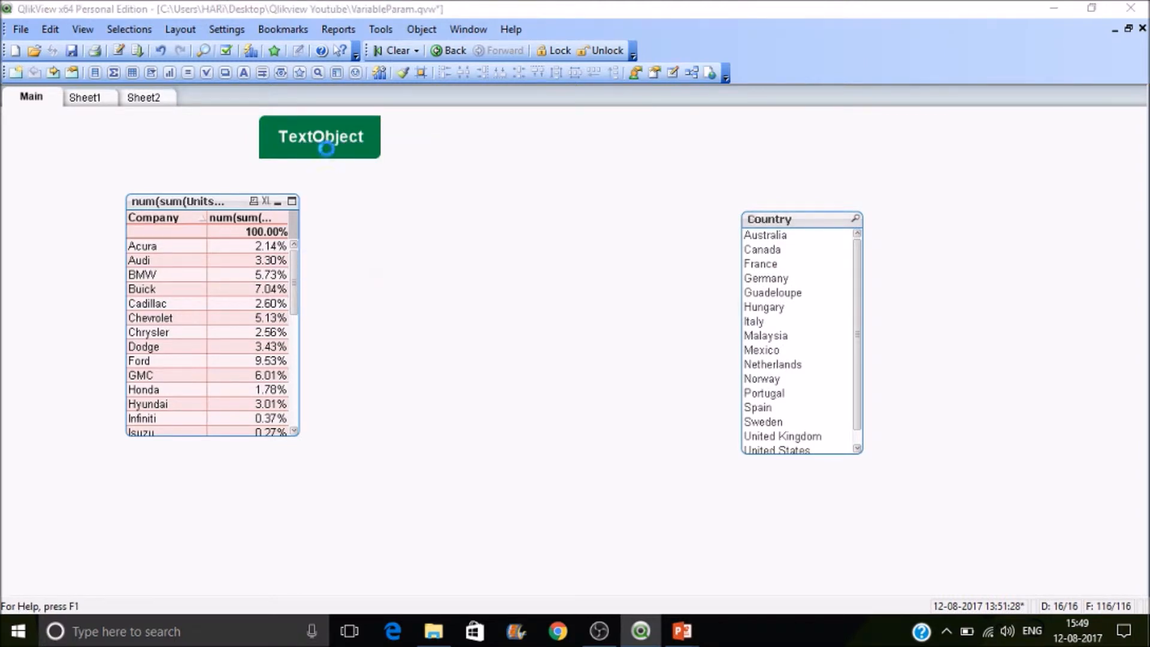
Add a Select in Field action to the TextObject, correcting a mis-picked Back action
click(351, 247)
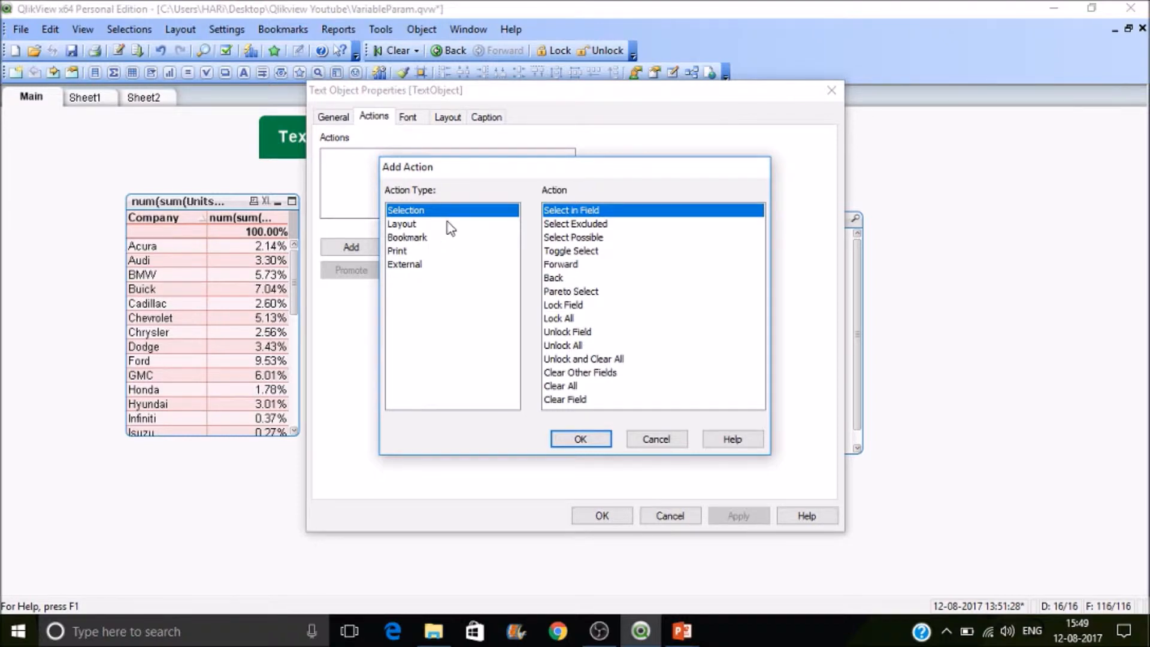
mouse_move(504, 231)
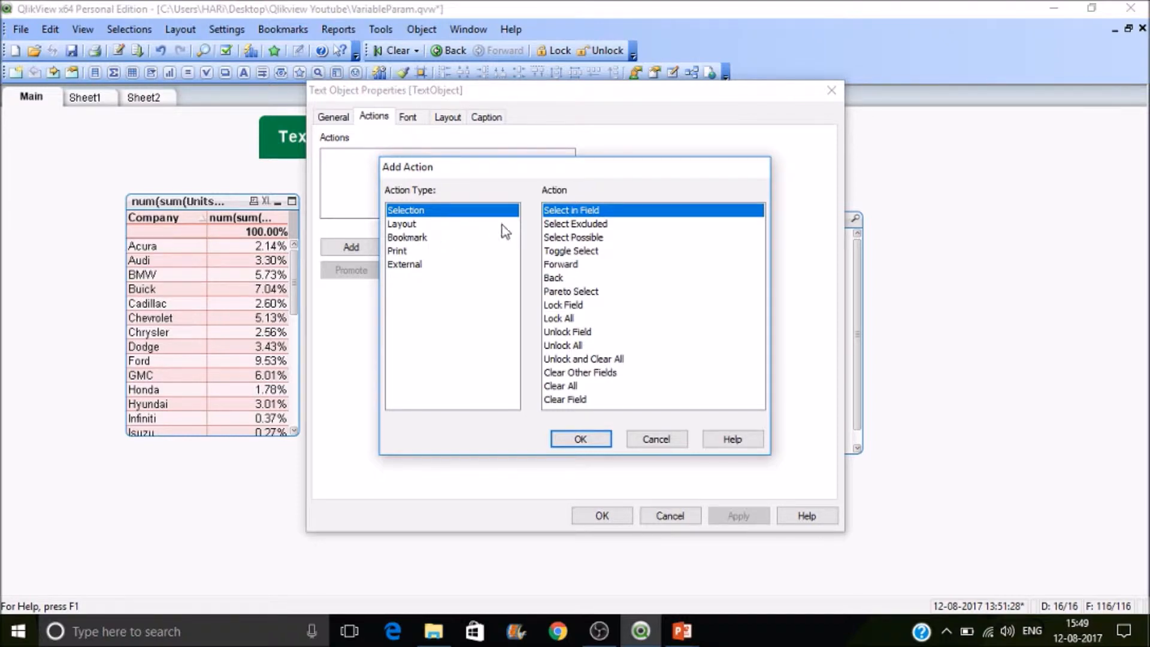
mouse_move(609, 224)
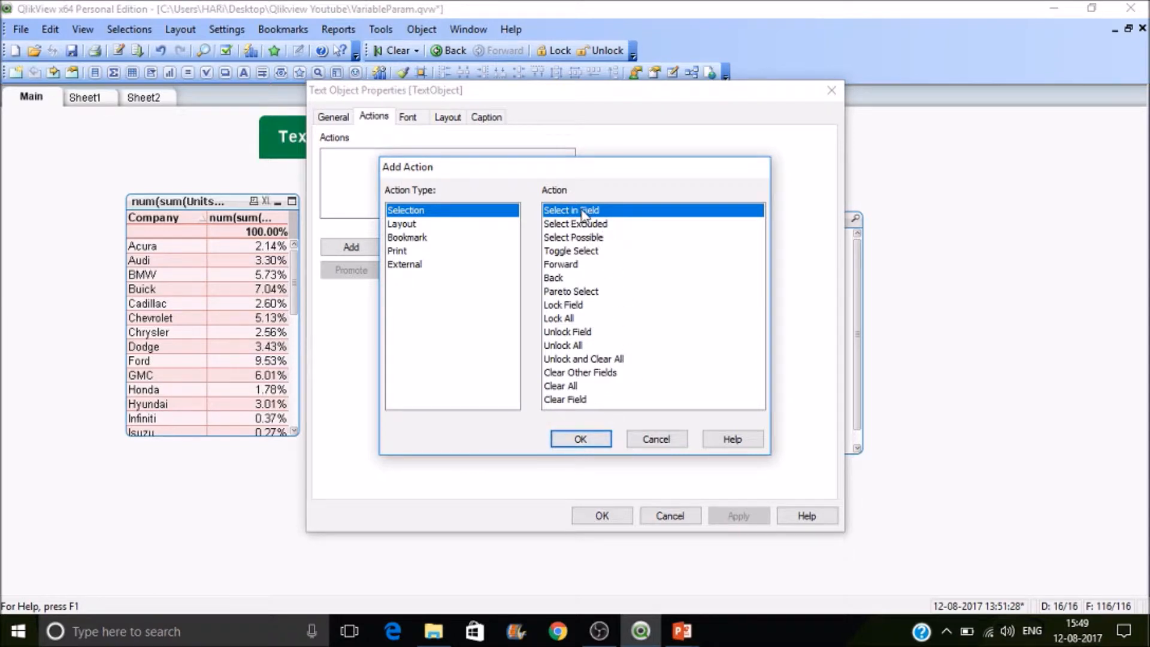
click(554, 277)
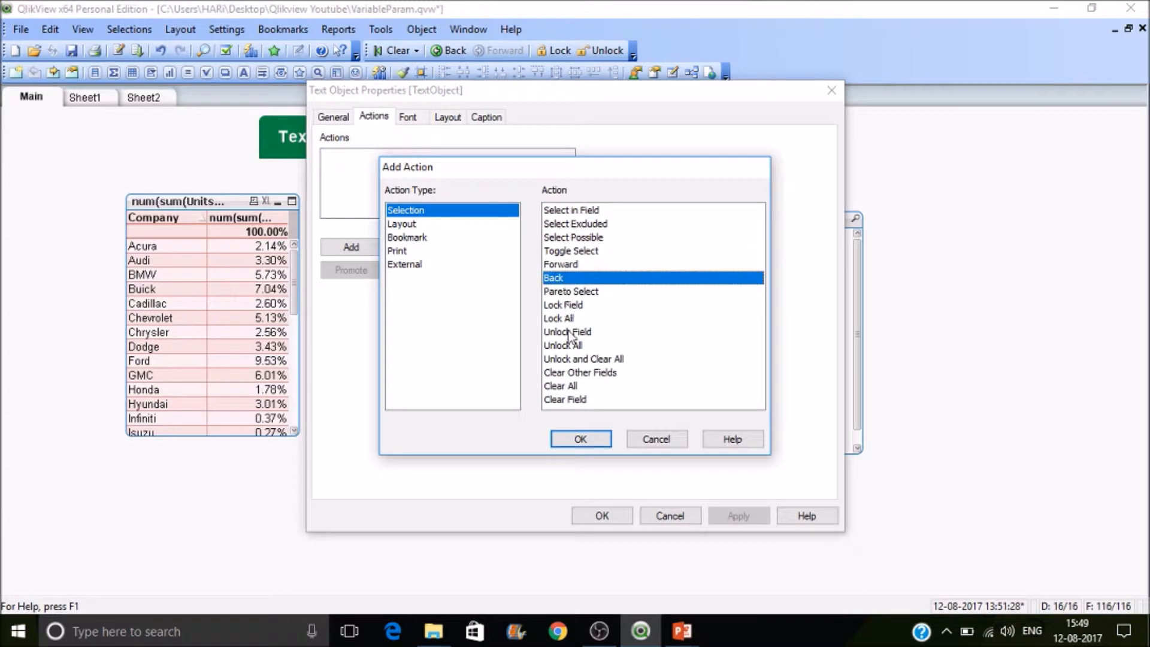
click(570, 210)
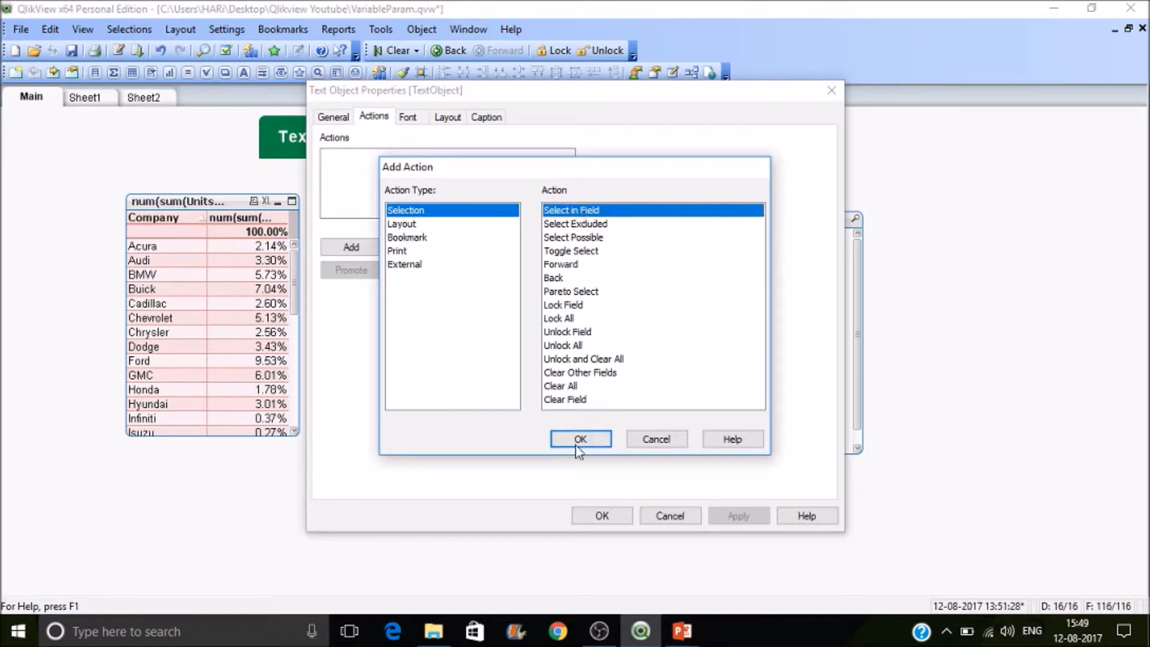
click(580, 439)
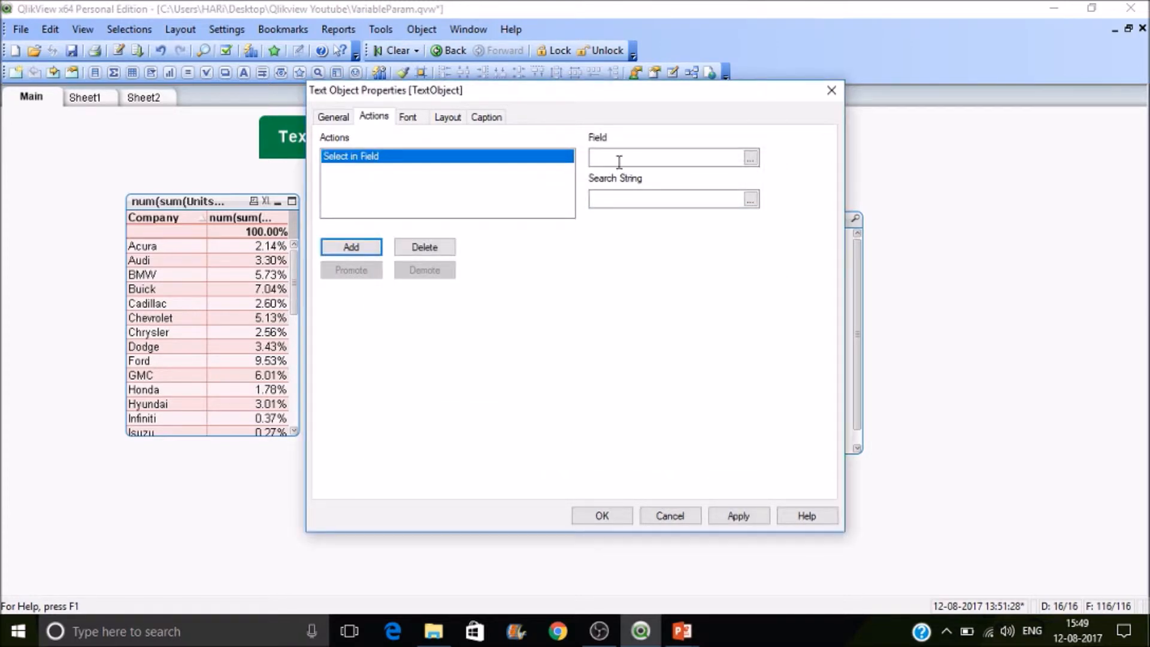
Set the action's Field to Country and Search String to ='Canada', then confirm
text(=)
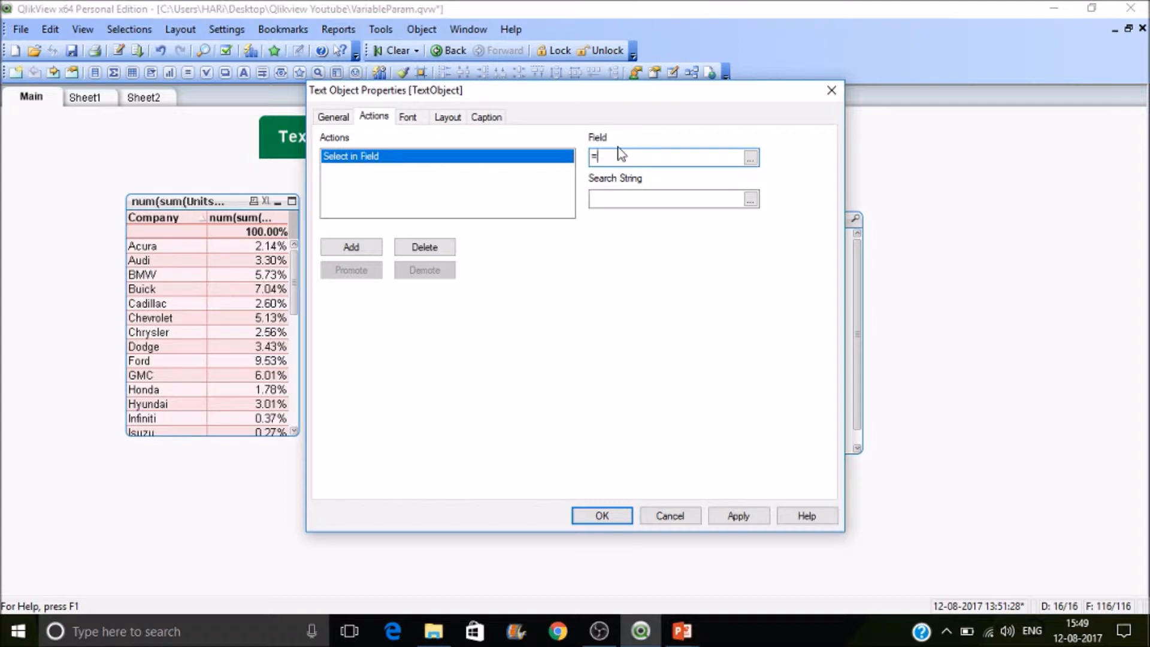
text(cou)
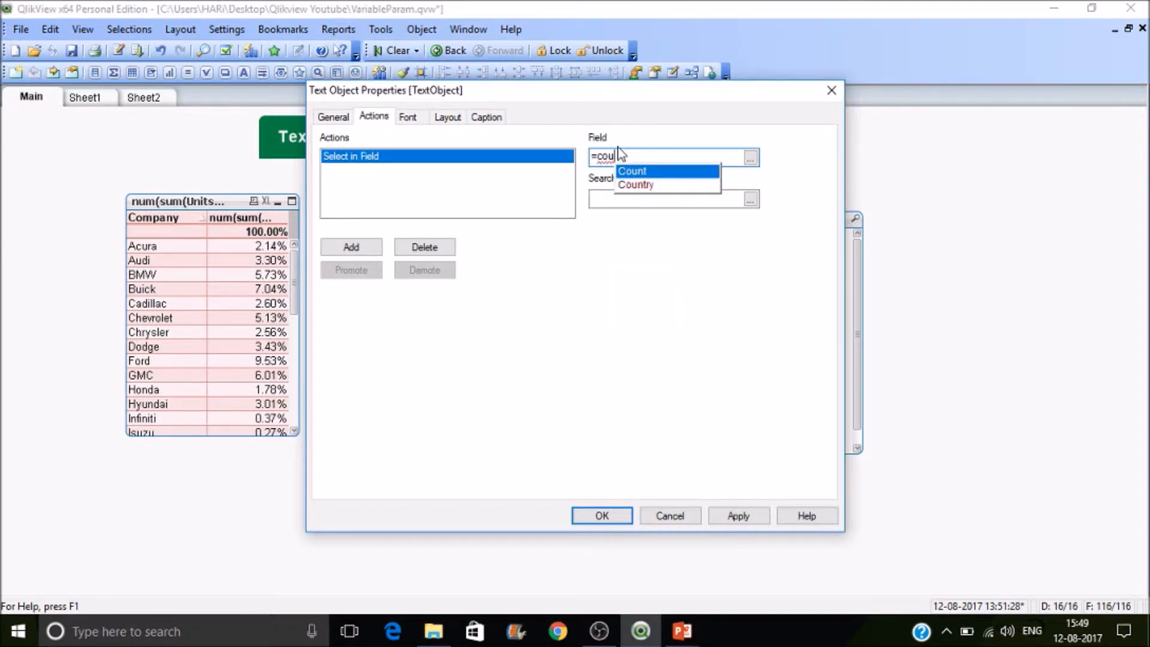
click(636, 185)
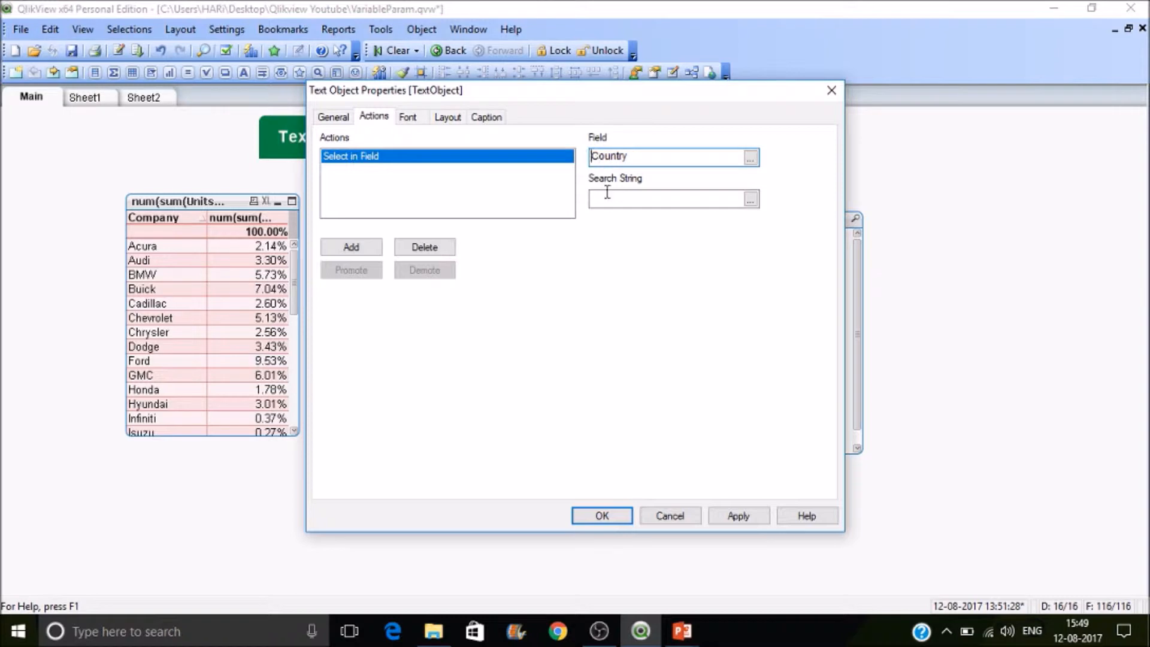
text(=)
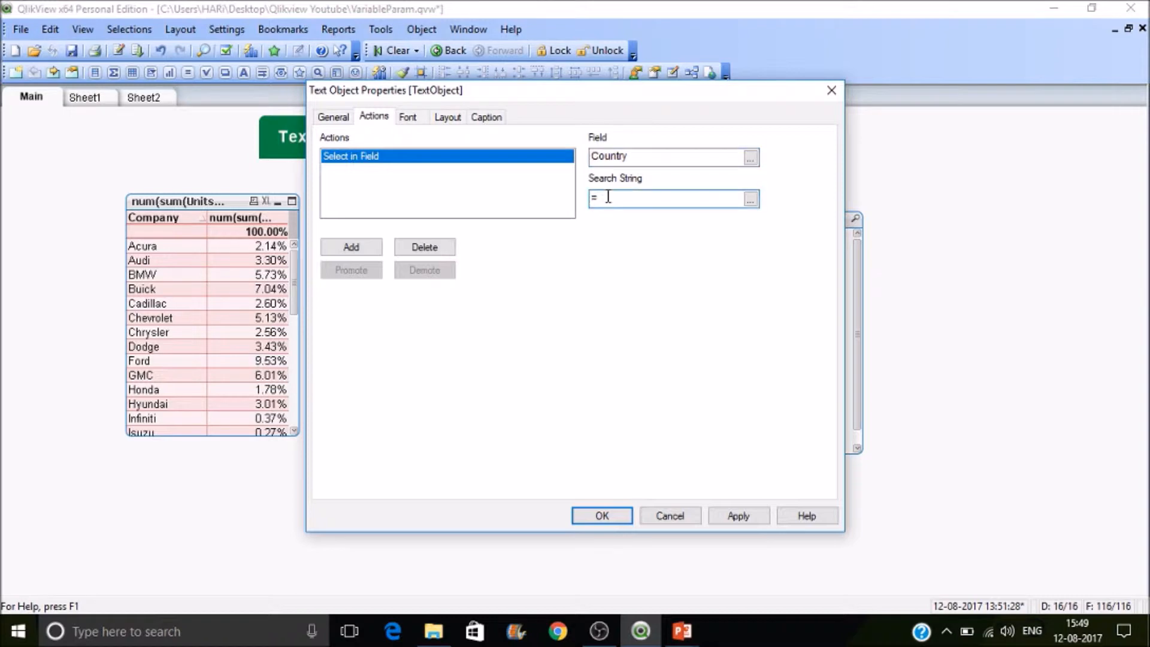
text(Canada')
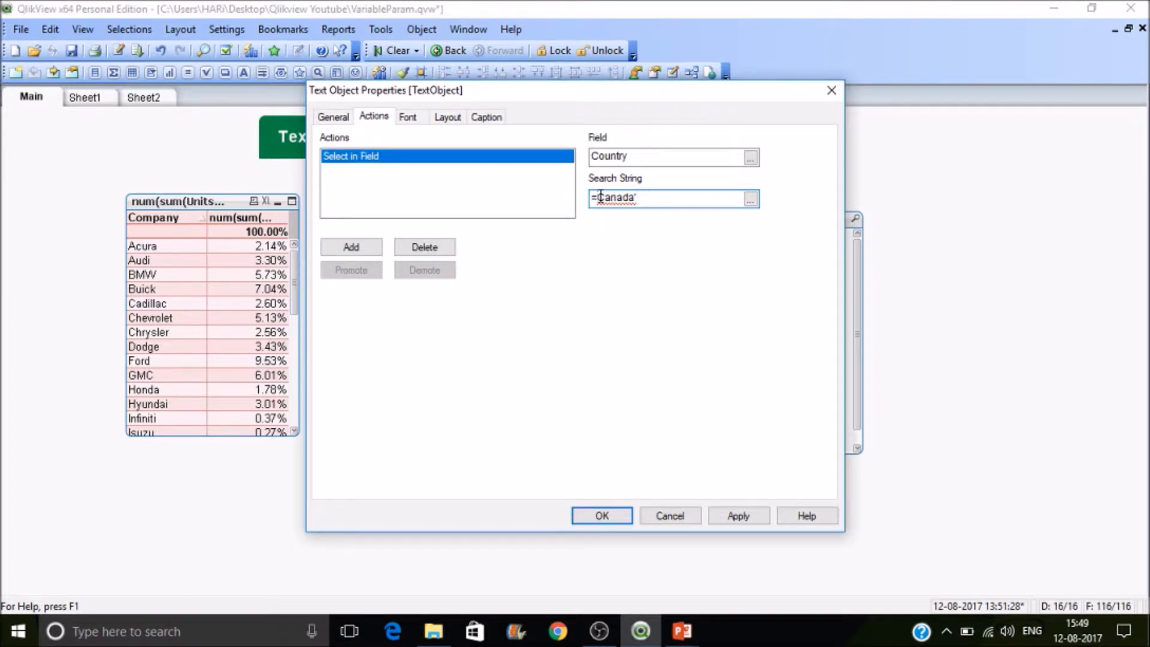
mouse_move(602, 515)
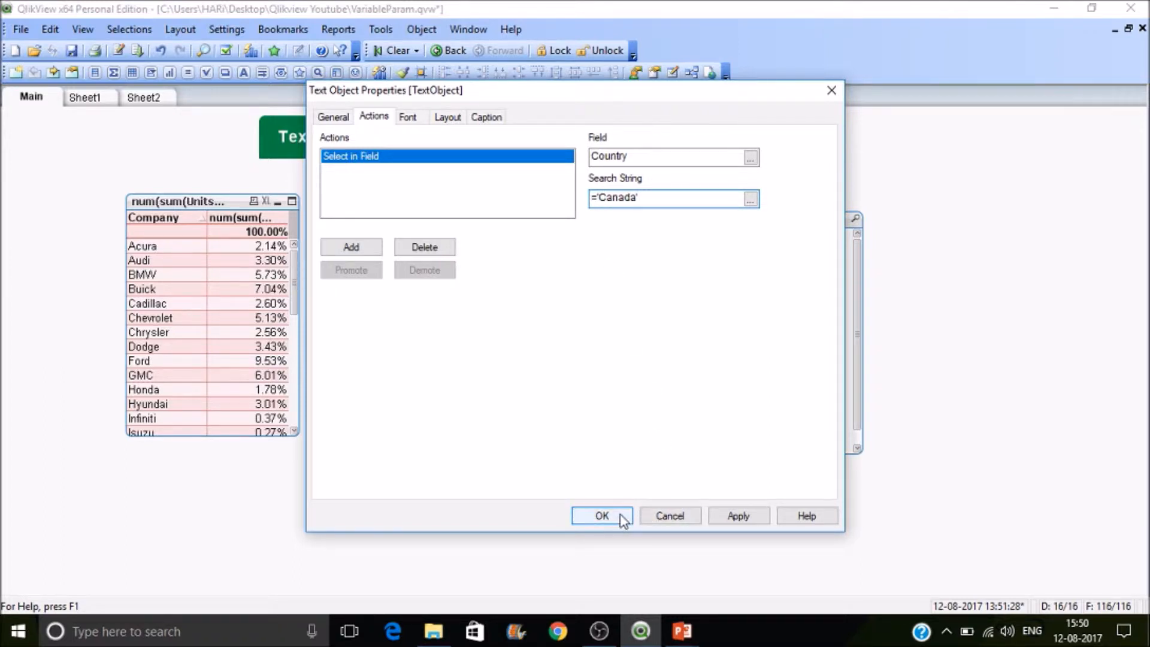
click(600, 515)
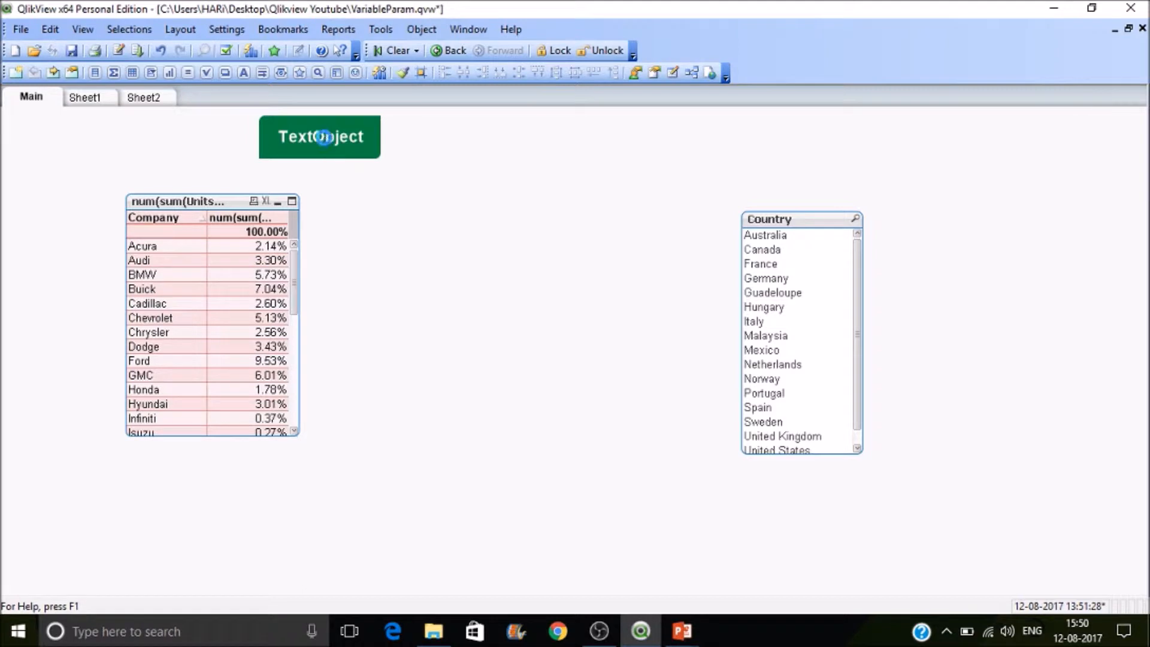
Trigger the Canada selection, then add a Select Excluded action to the TextObject
click(763, 234)
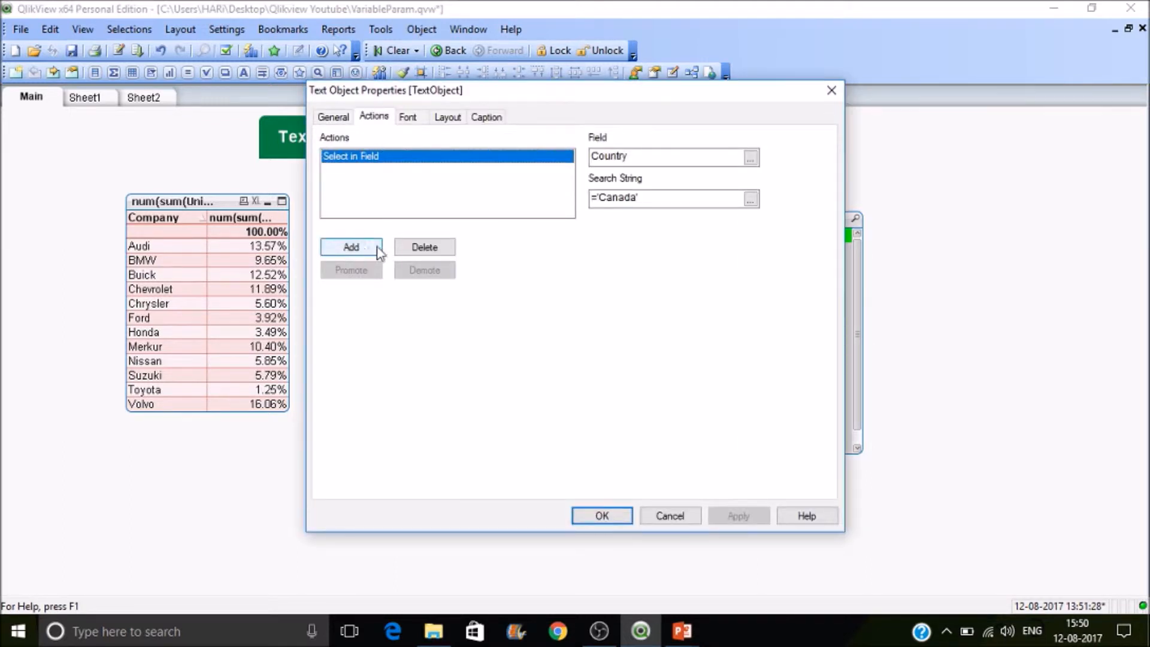
click(351, 247)
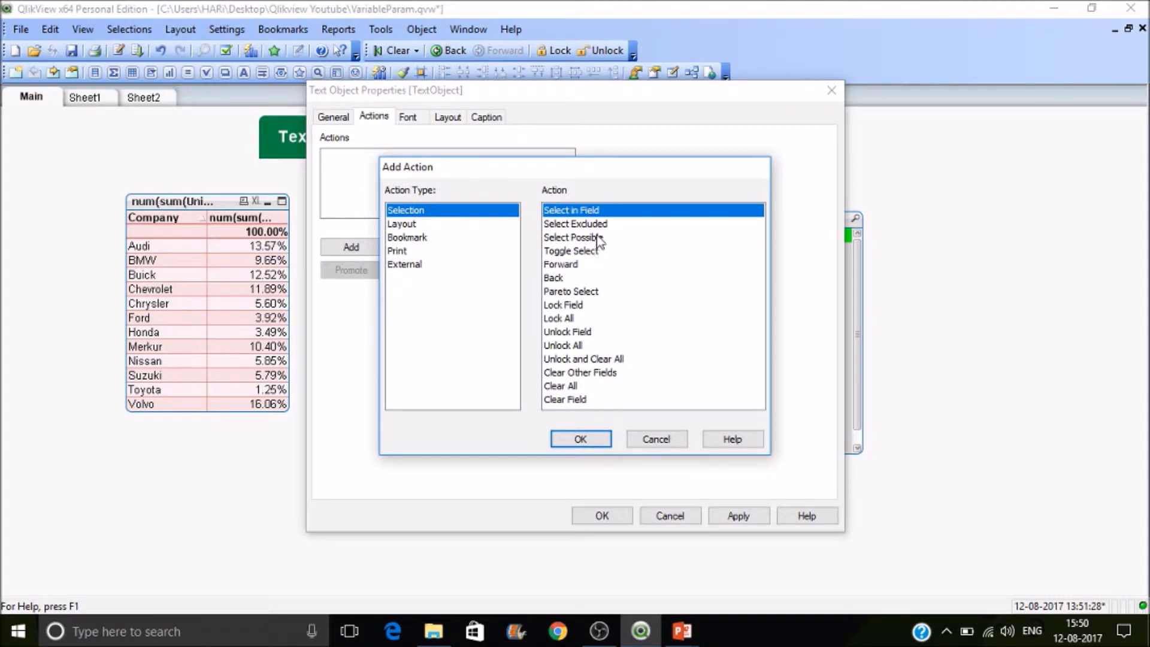
click(575, 224)
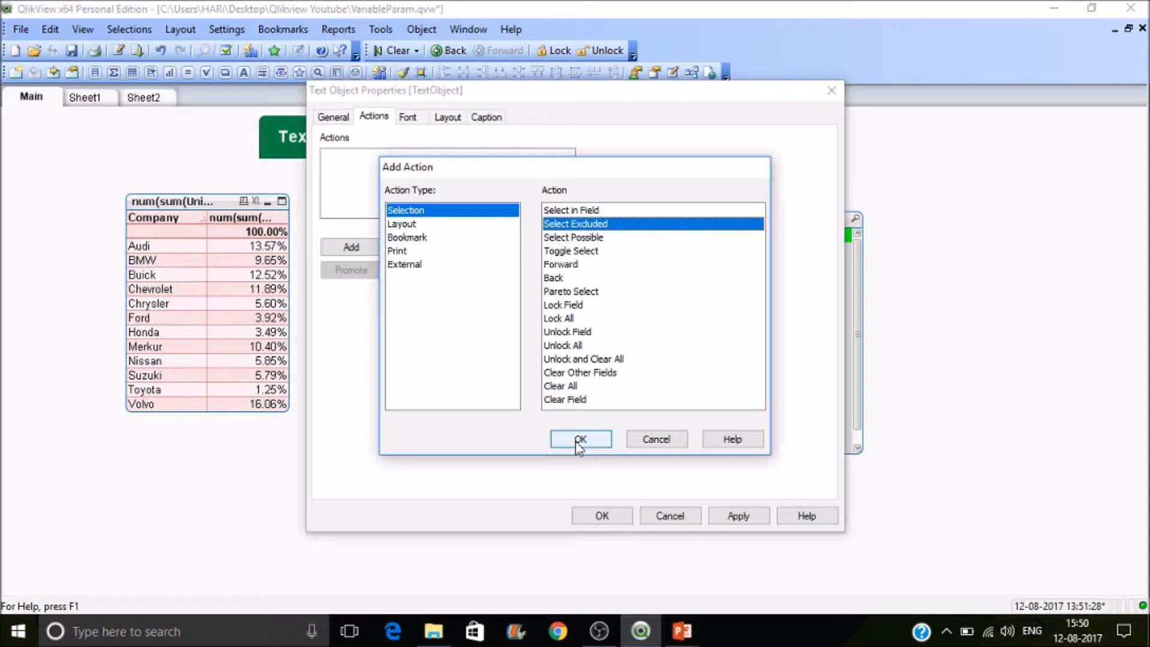
click(579, 439)
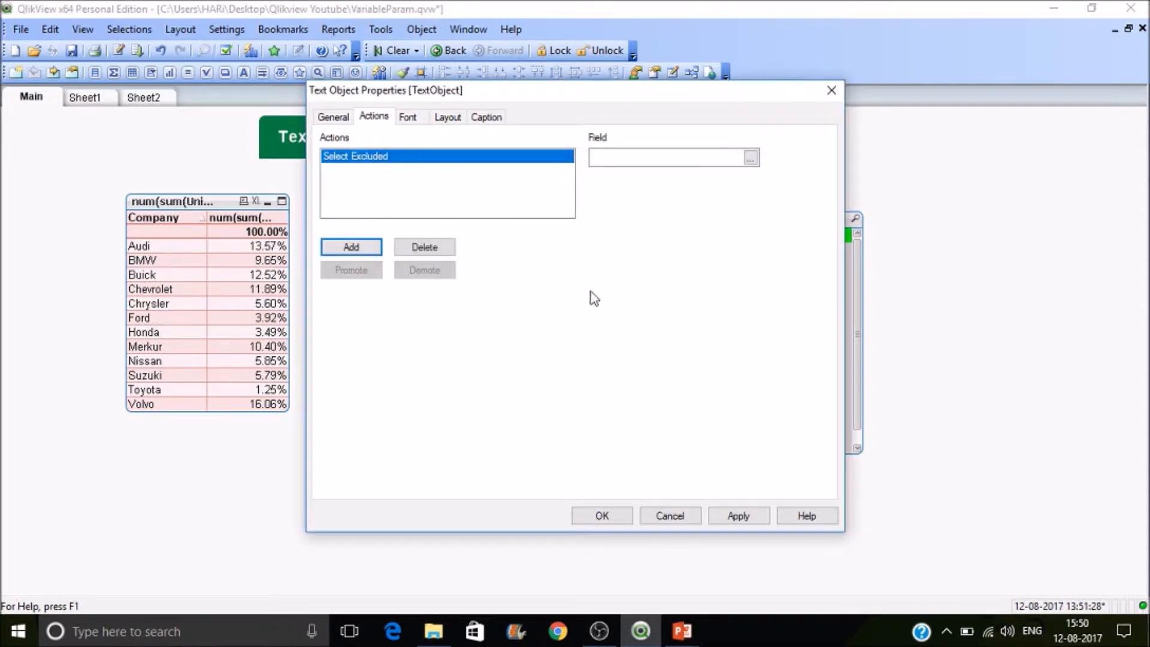
Set the Select Excluded action's Field to Country and confirm, inverting the selection
click(667, 157)
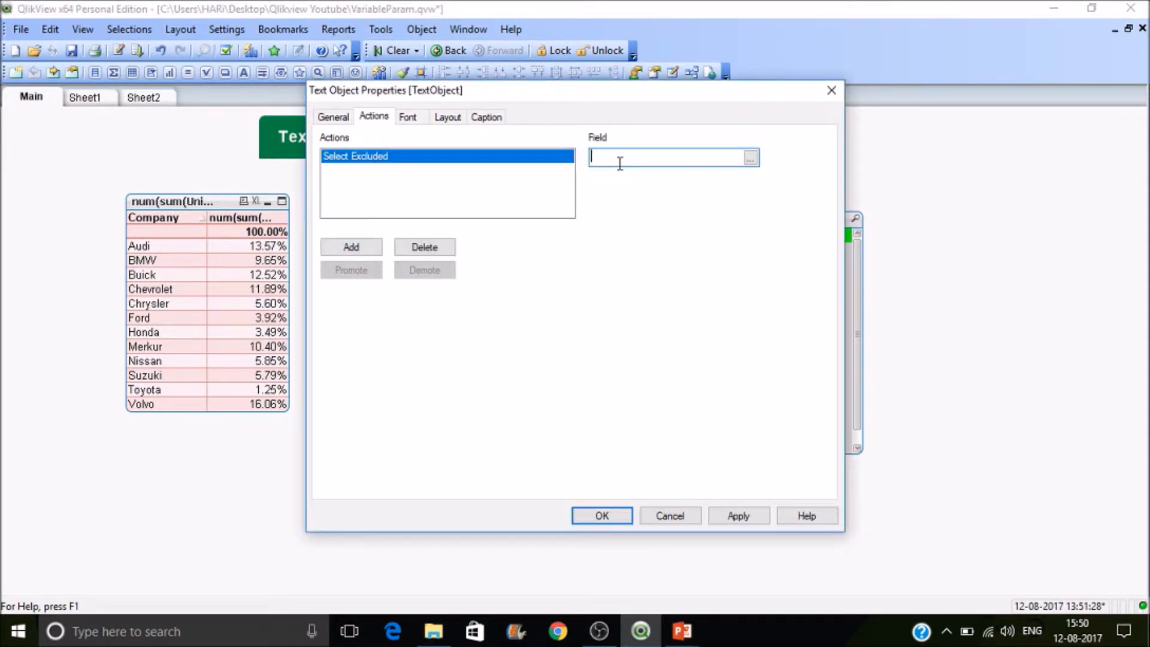
text(=cou)
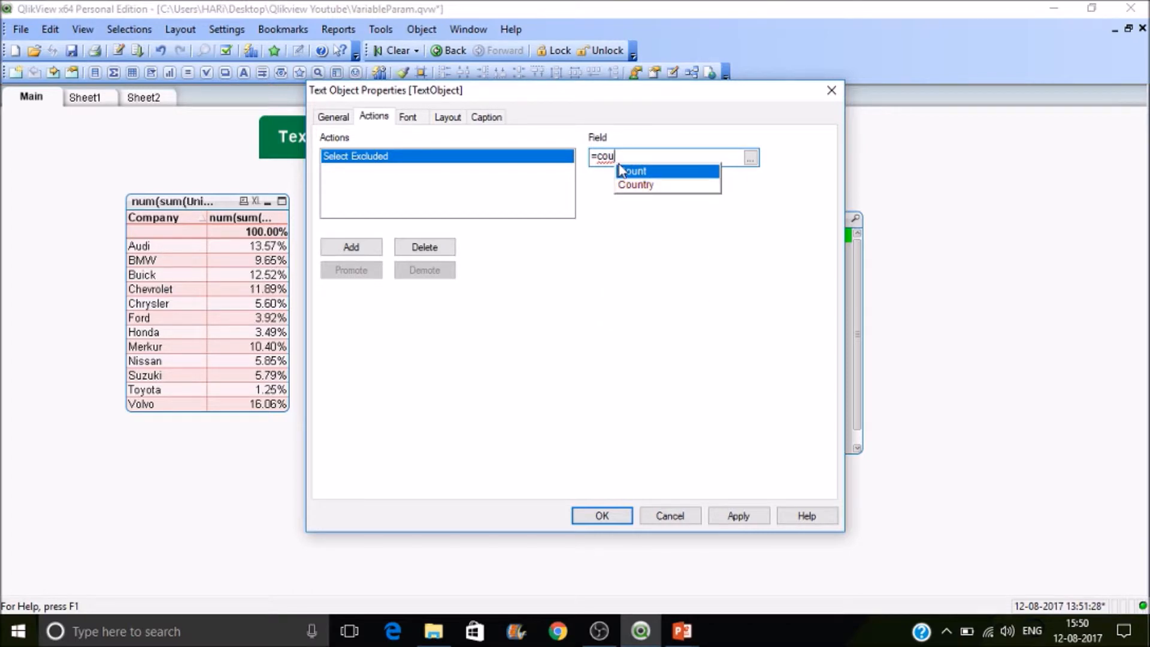
click(635, 184)
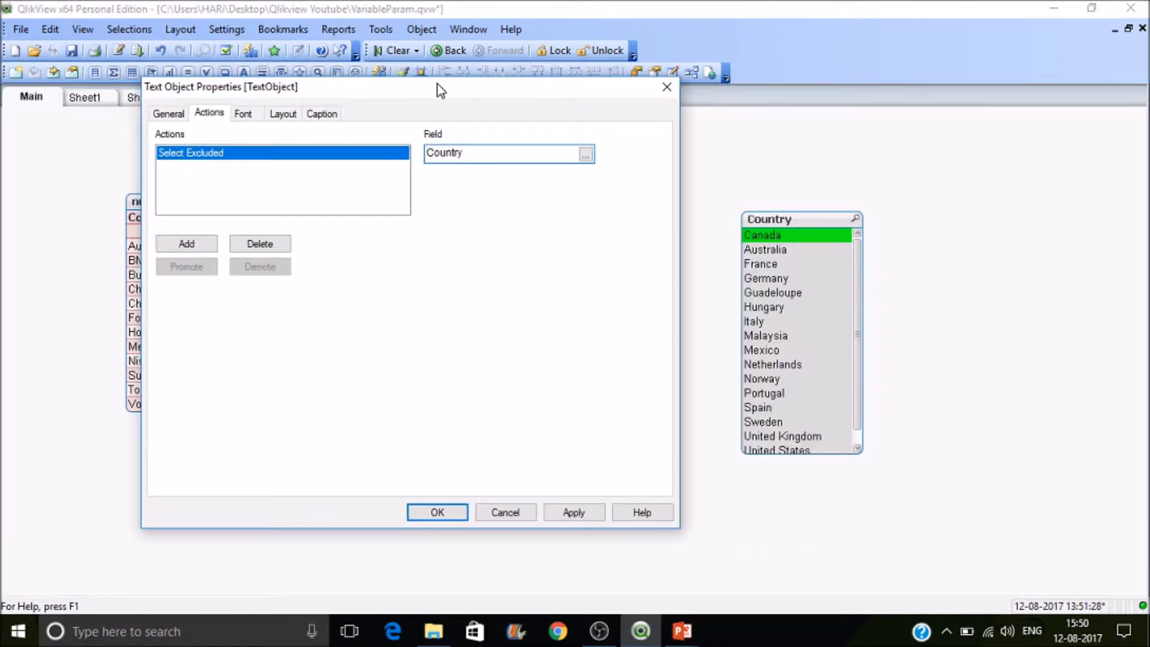
click(437, 512)
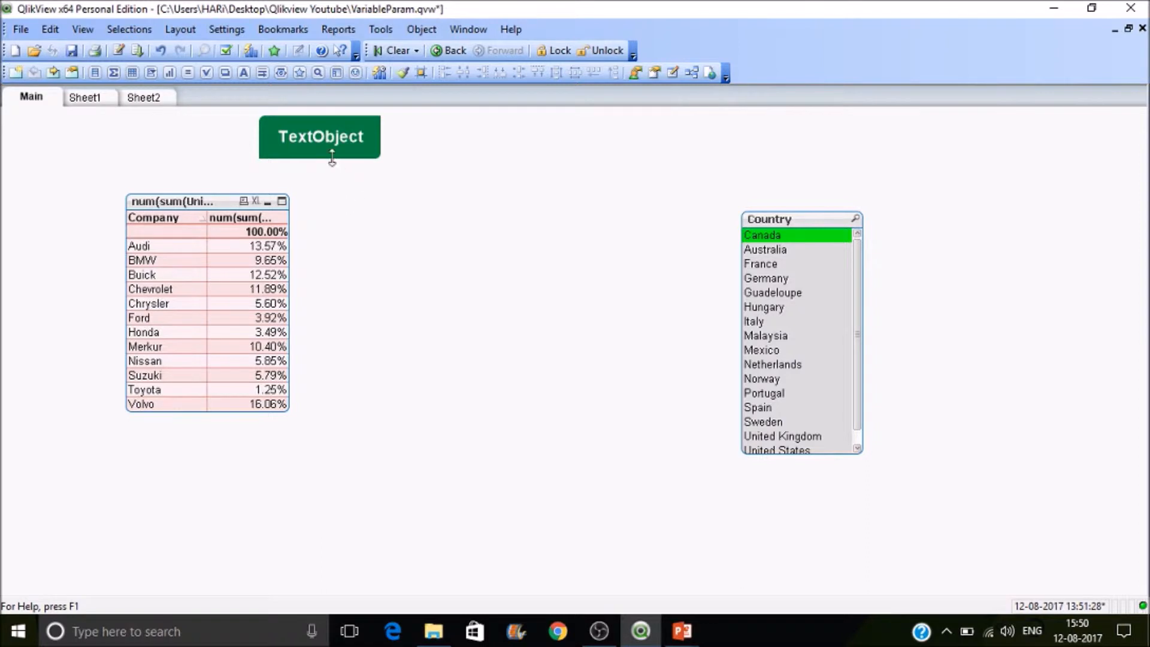
mouse_move(334, 158)
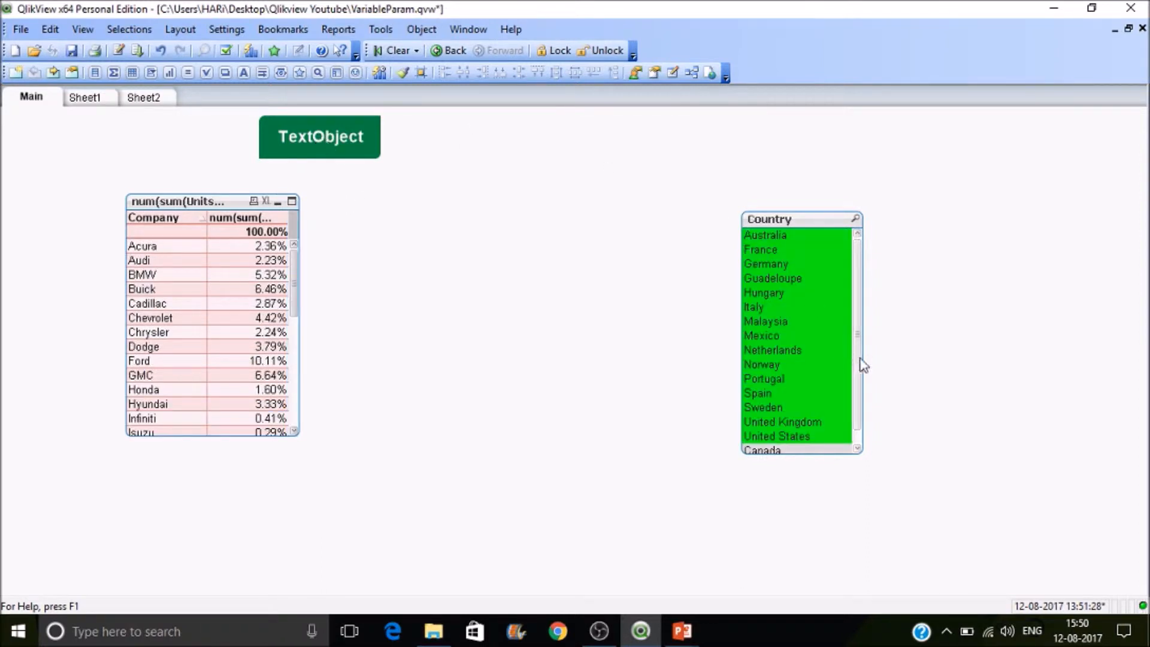
scroll(down, 3)
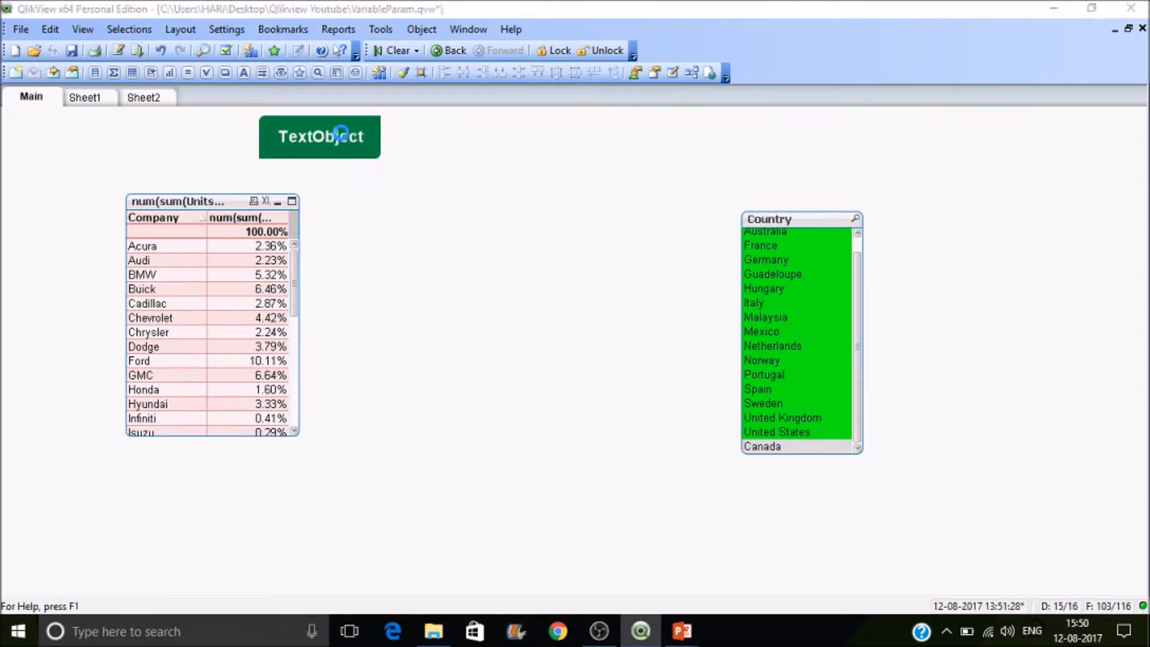
Replace the TextObject's action with a Selection 'Clear All' action and confirm
double_click(320, 137)
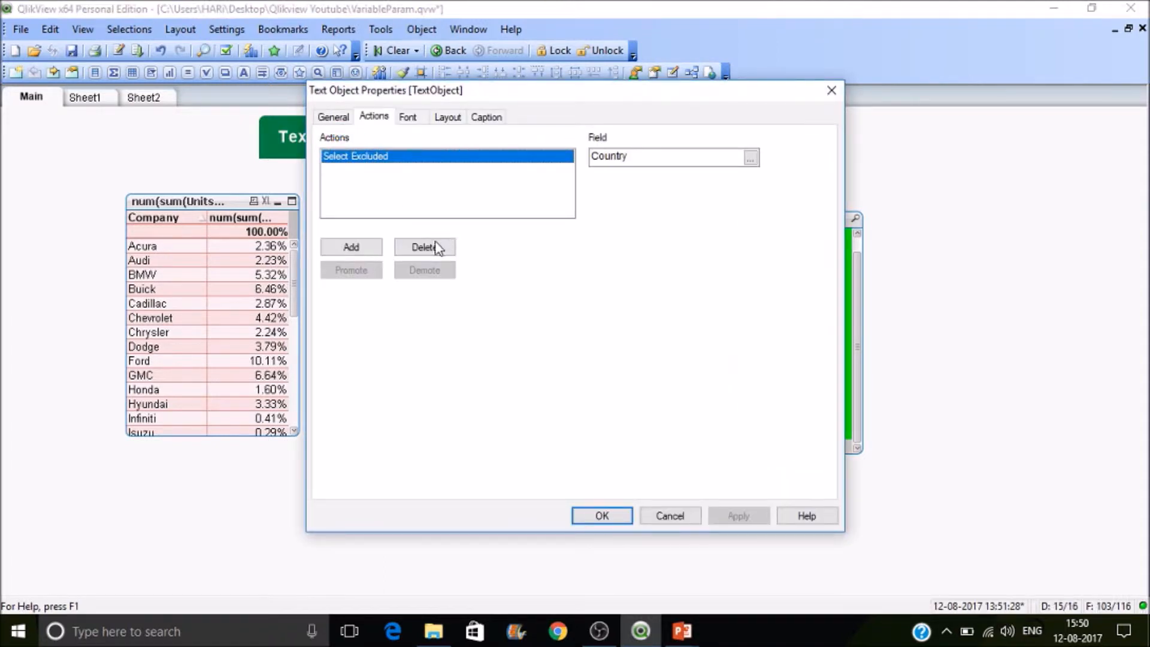
click(351, 246)
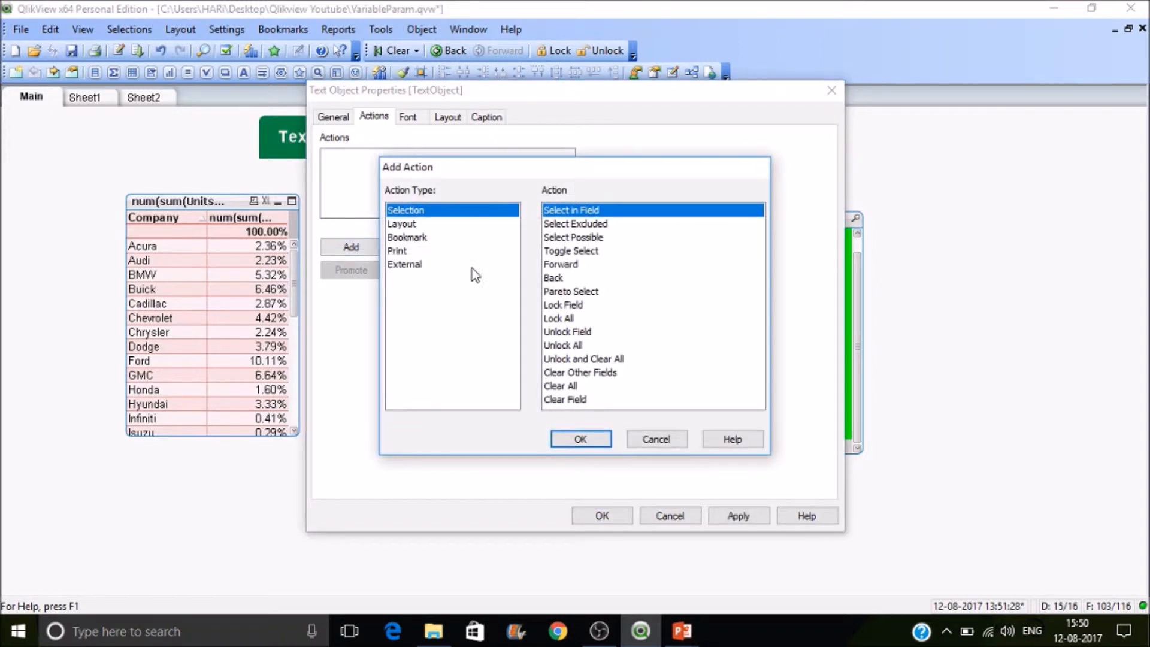
mouse_move(424, 227)
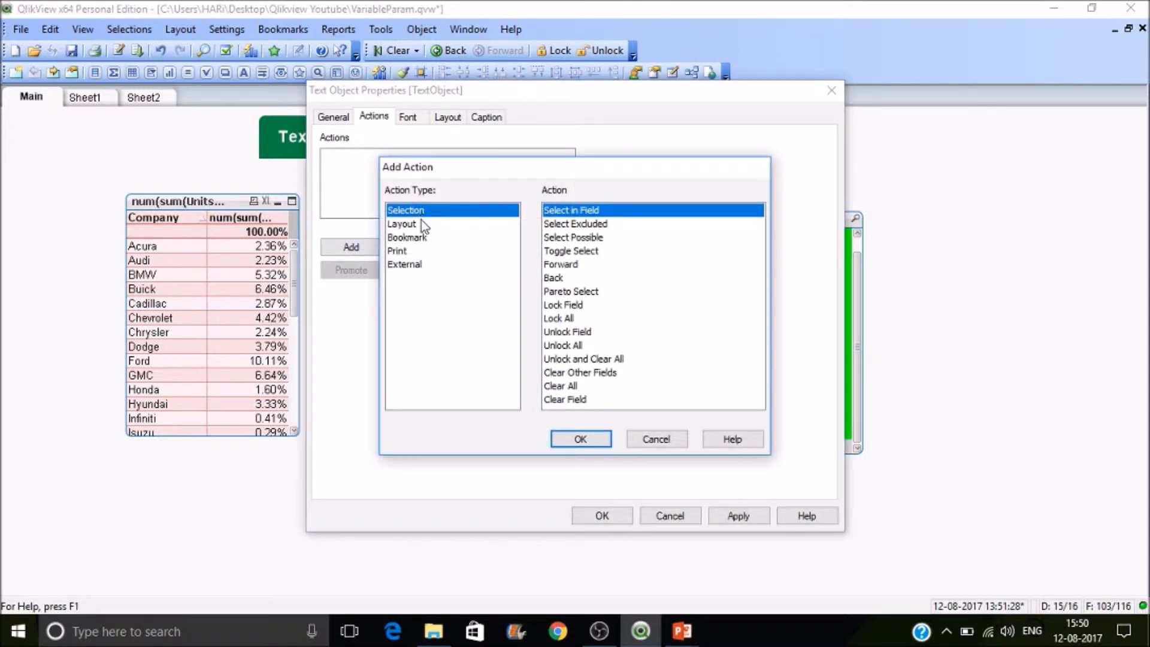
mouse_move(532, 318)
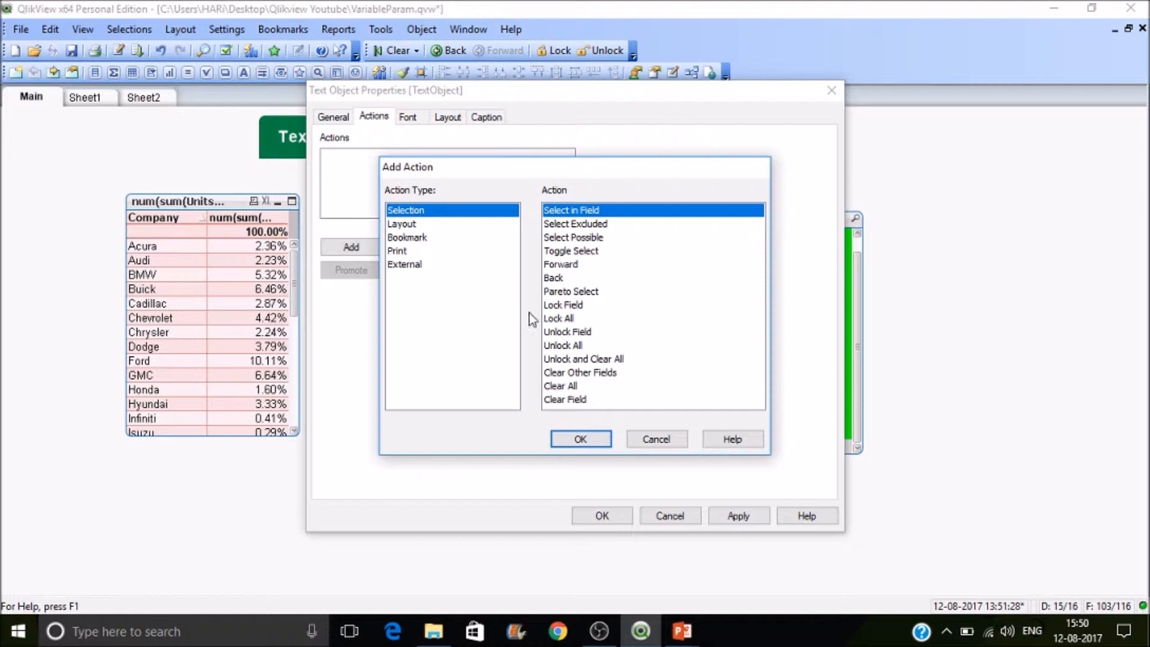
mouse_move(568, 282)
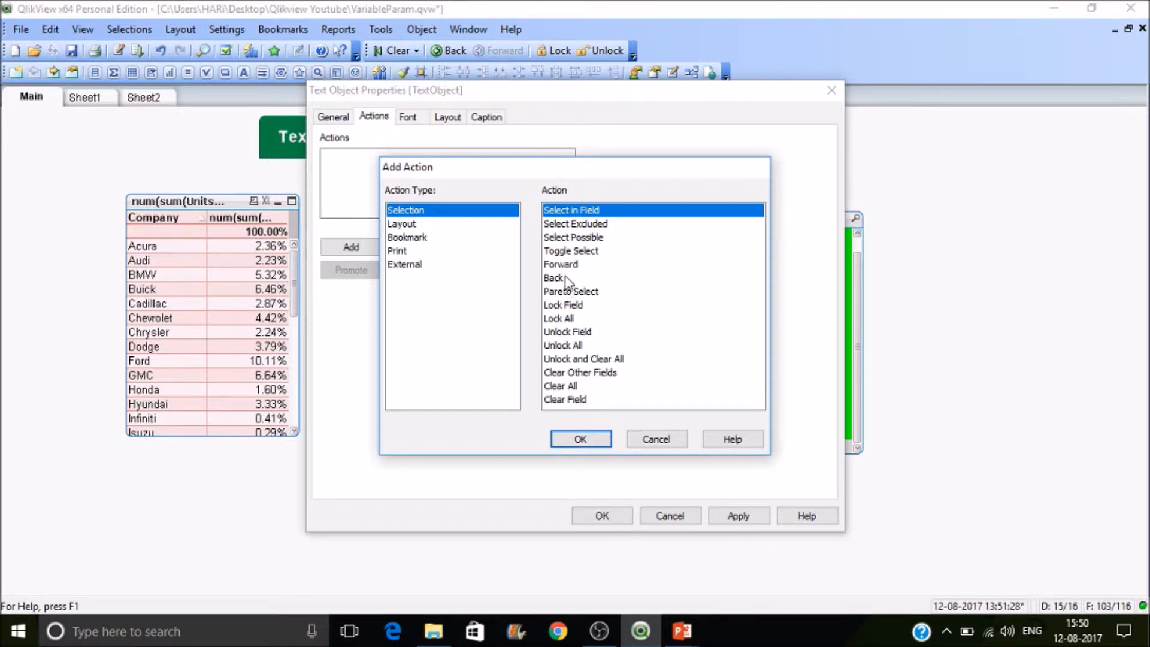
mouse_move(597, 351)
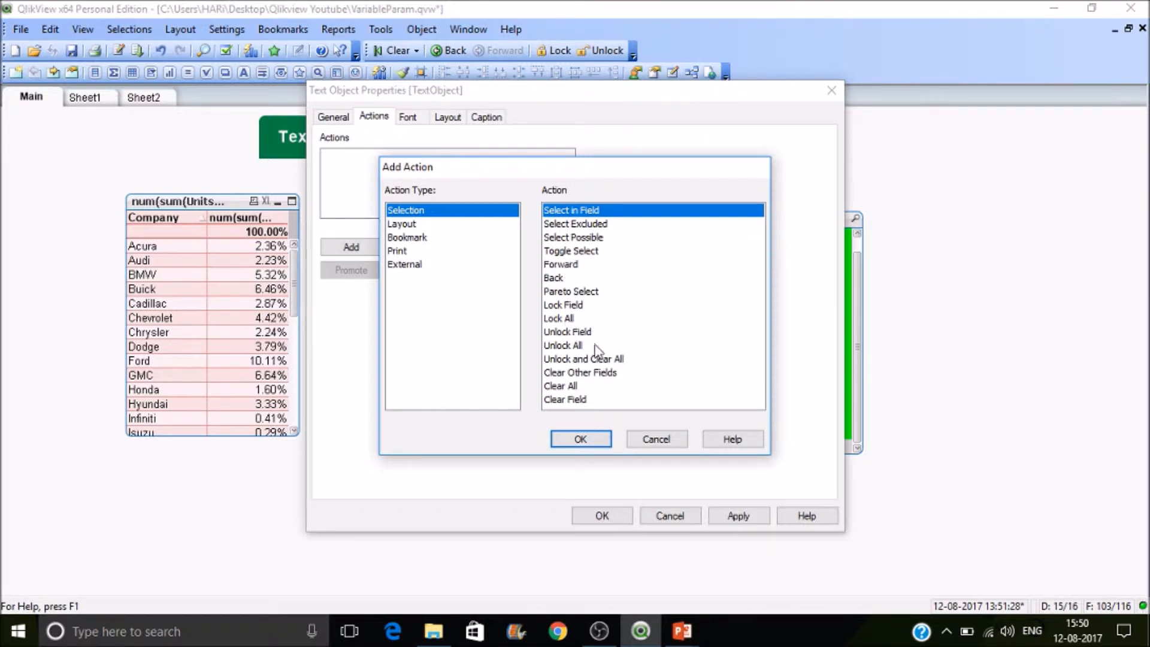
mouse_move(574, 397)
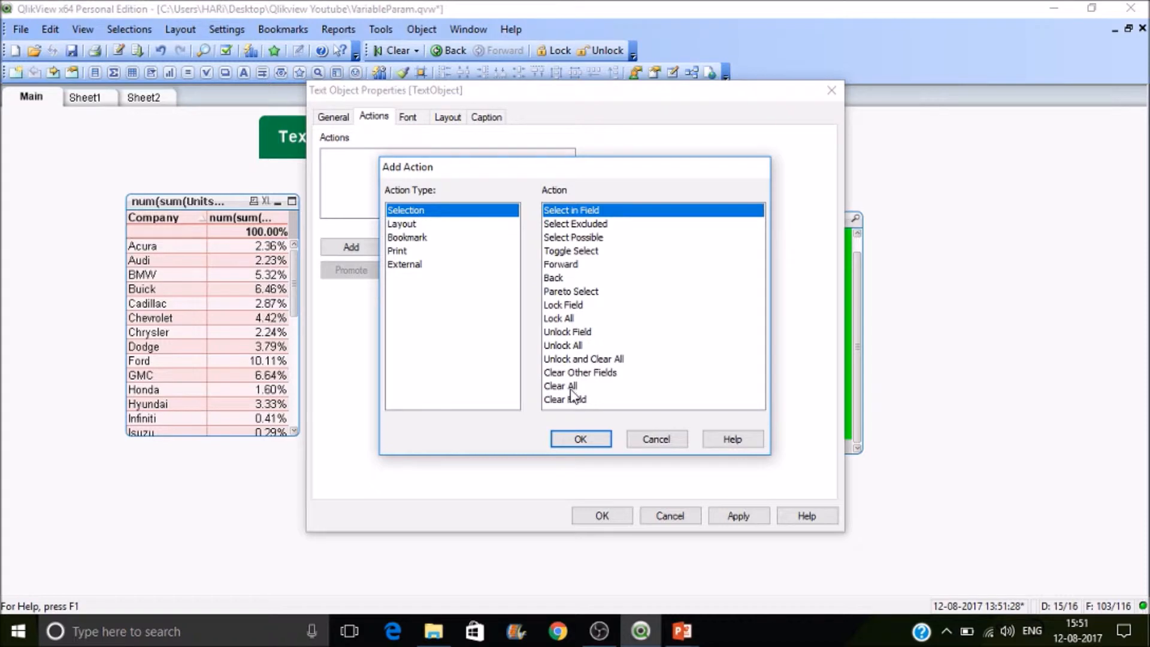
click(560, 386)
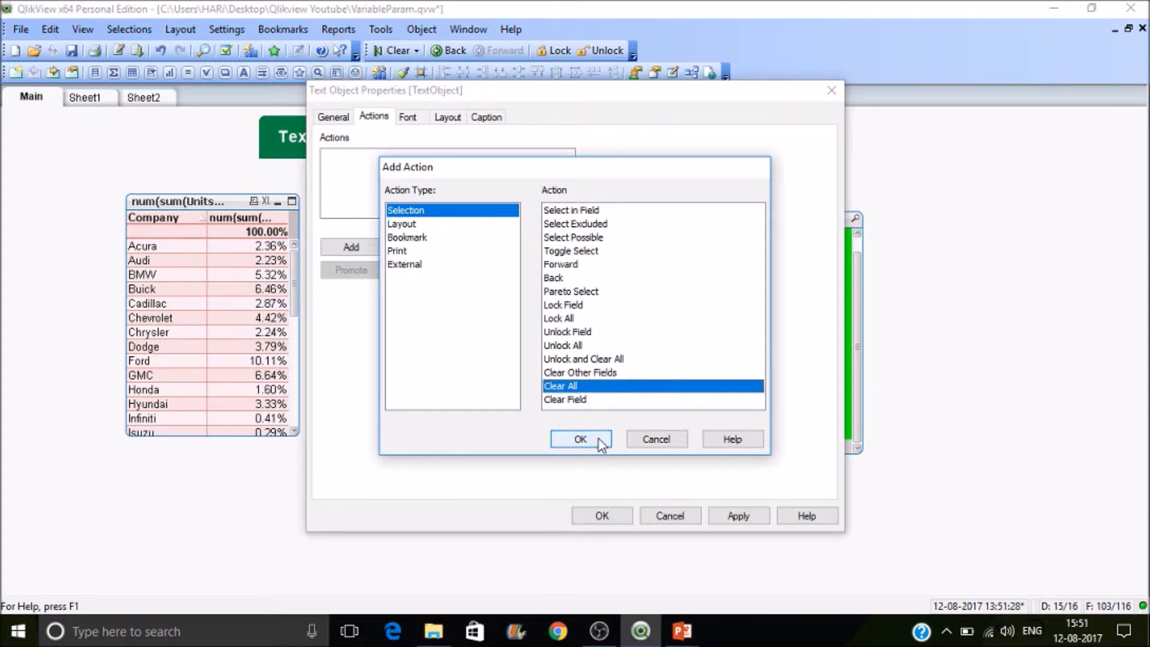
click(579, 439)
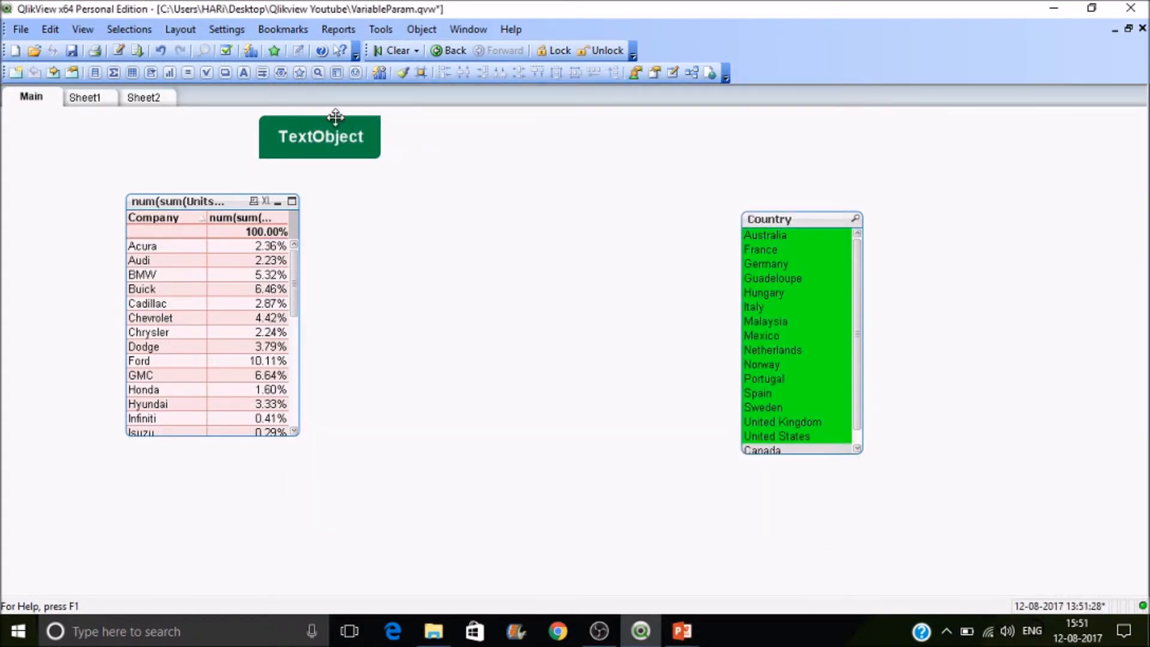
Give the TextObject a Layout > Activate Next Sheet action in place of Clear All
right_click(320, 137)
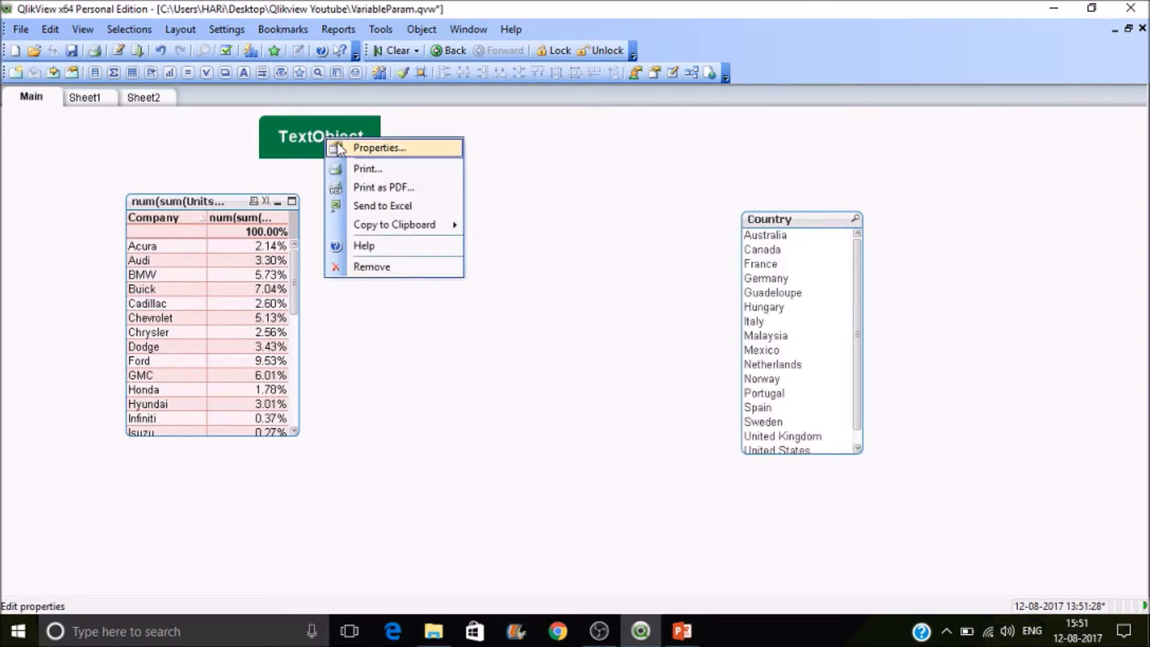
click(379, 147)
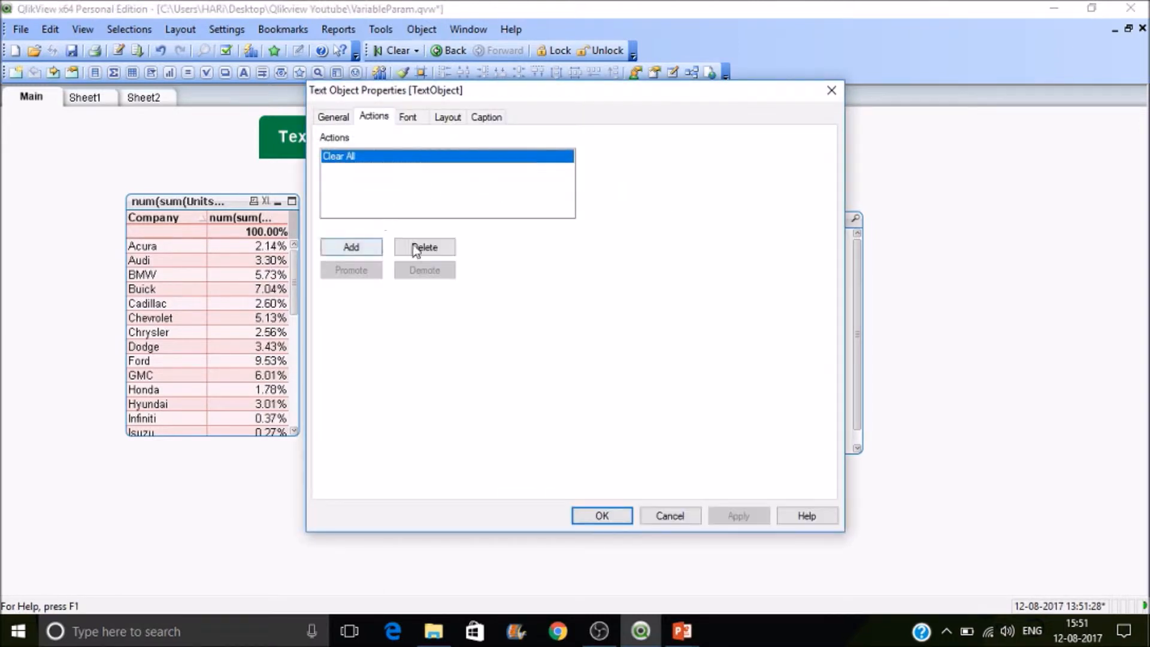
click(351, 247)
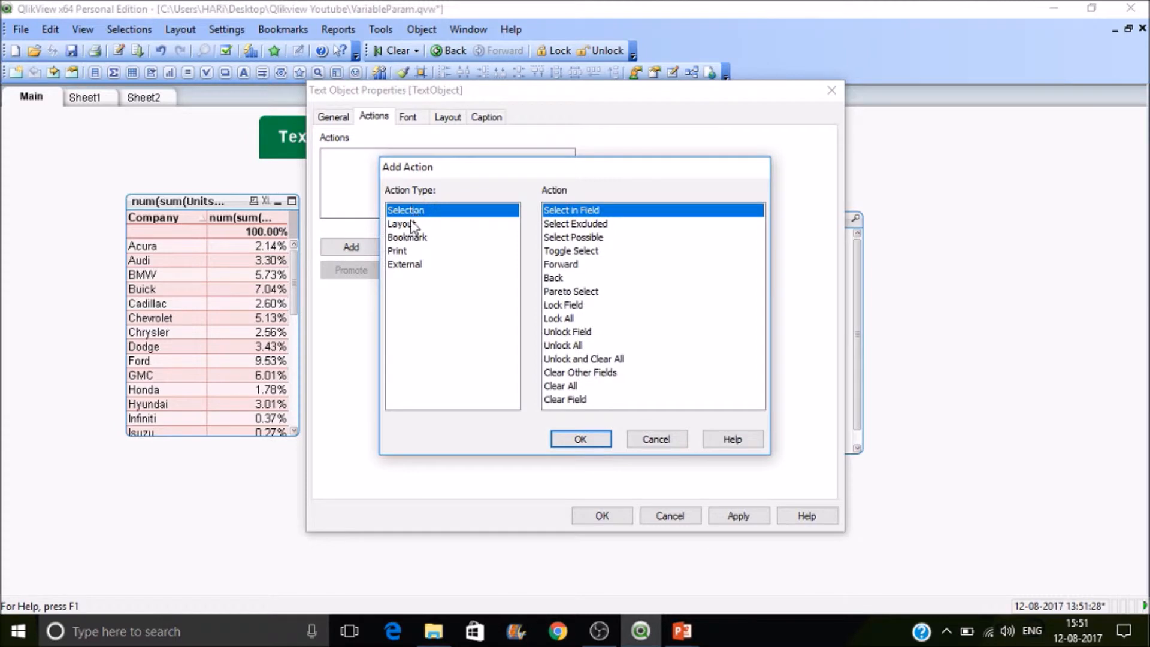
click(403, 224)
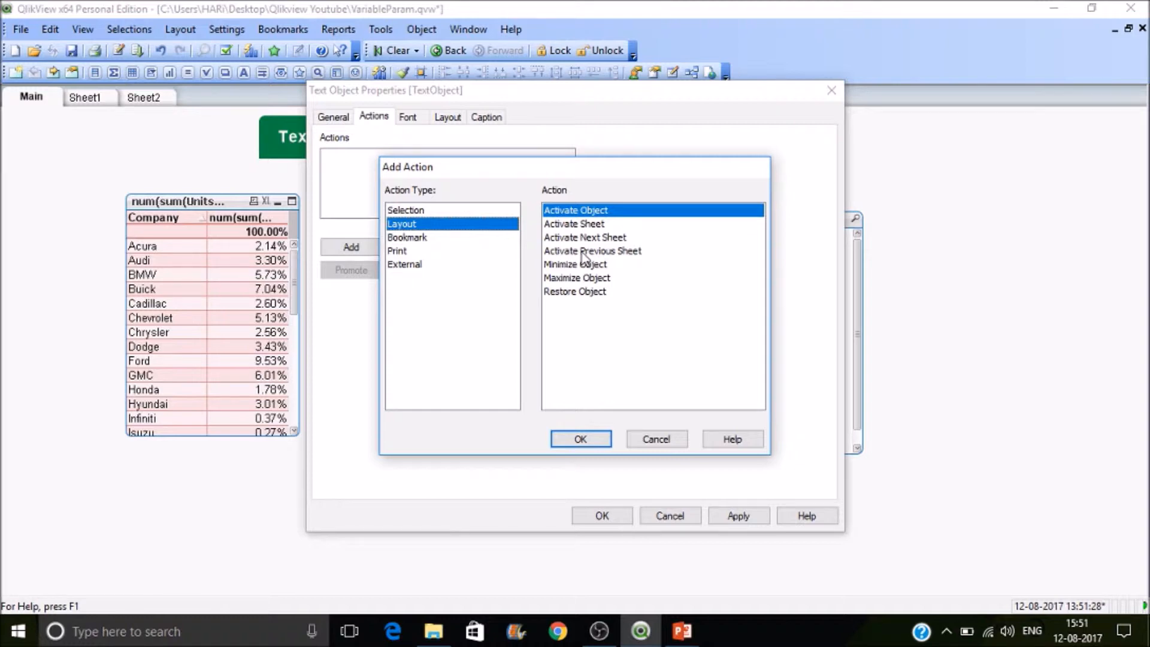
mouse_move(600, 231)
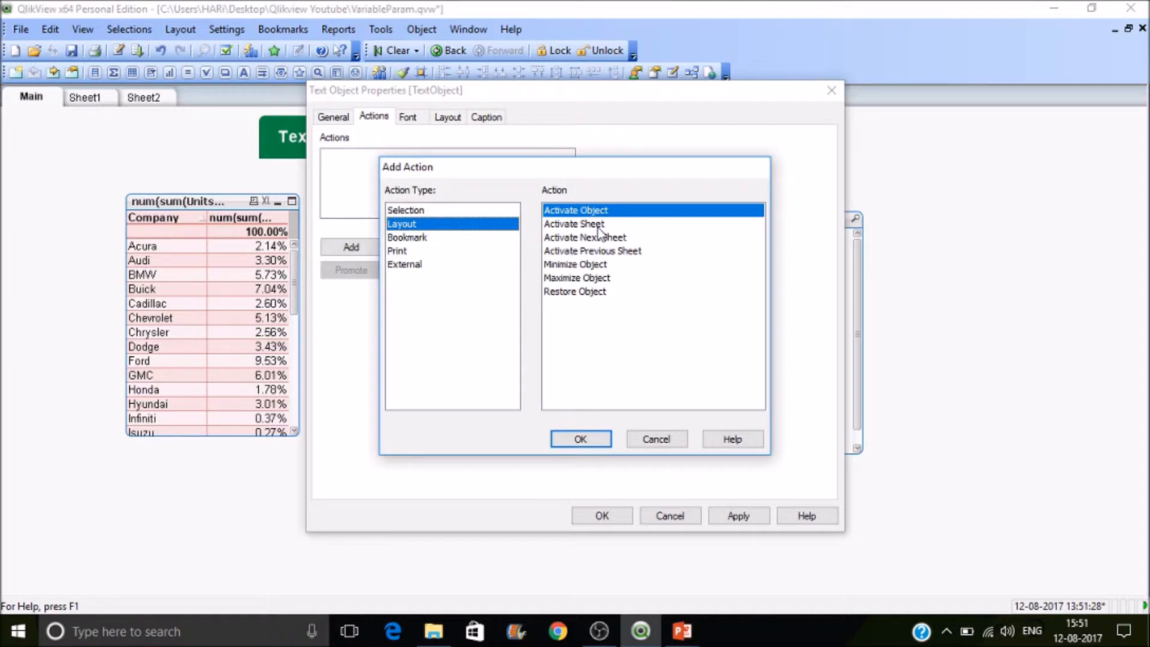
mouse_move(600, 241)
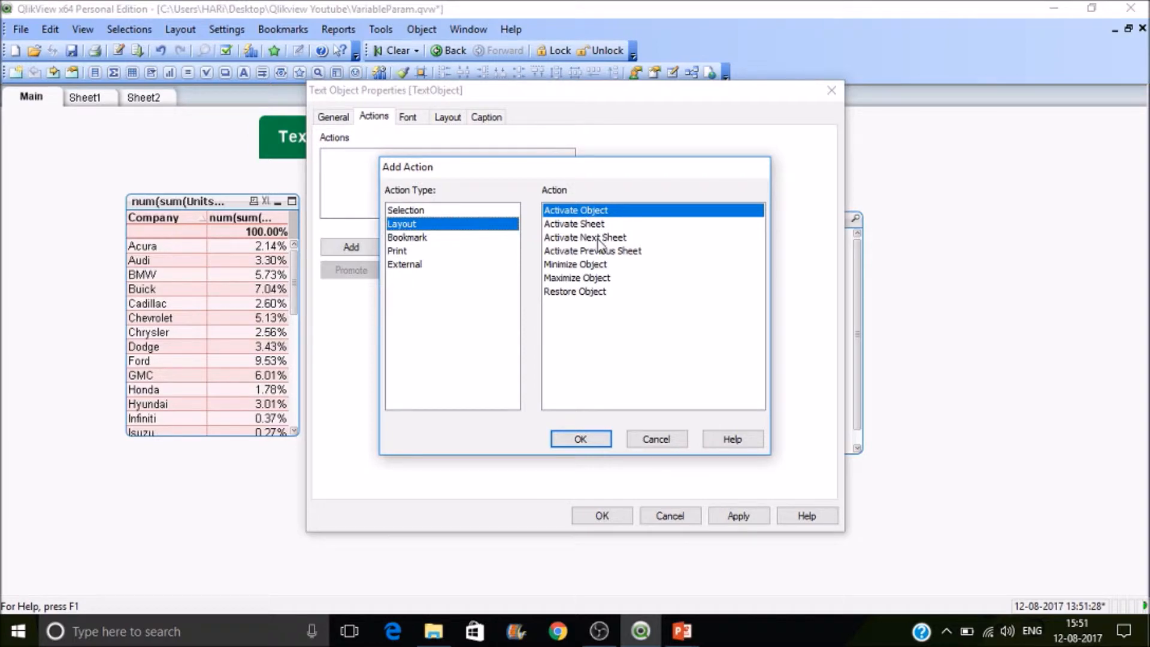
click(585, 237)
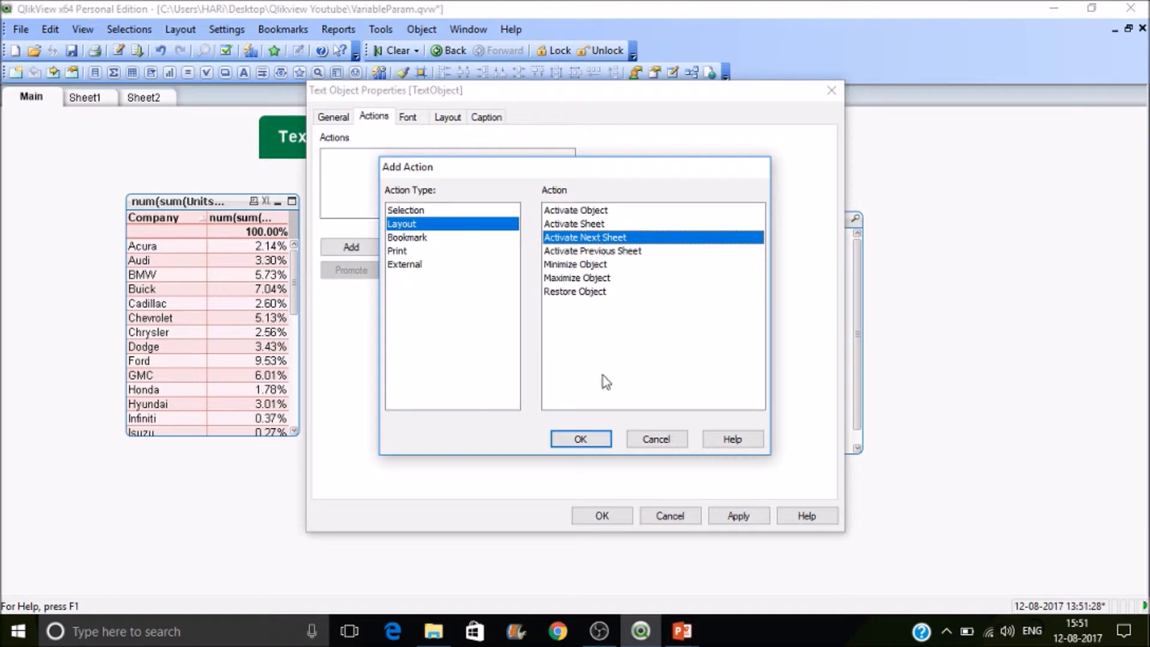
click(580, 439)
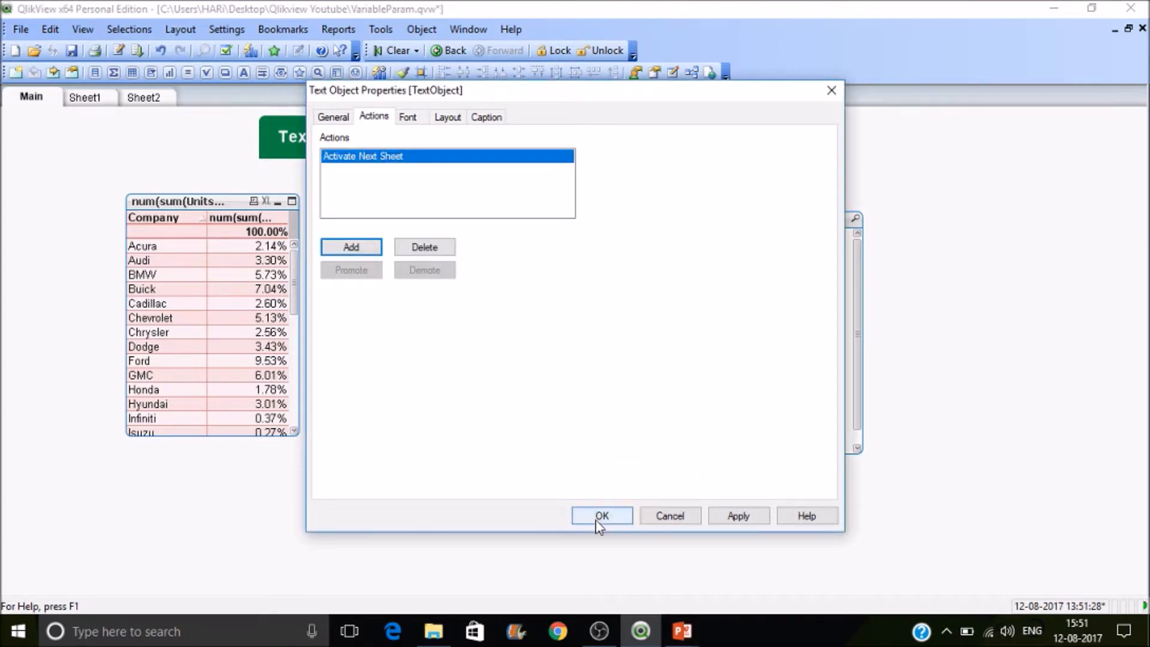
Confirm the action and use the TextObject to jump to Sheet1
click(601, 515)
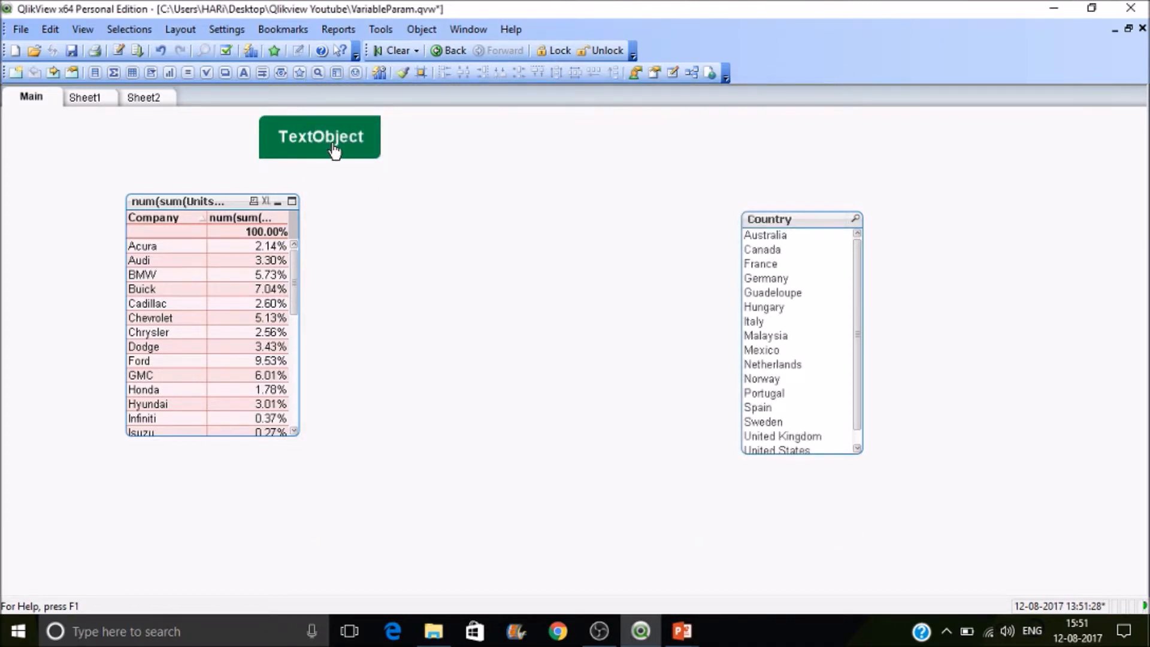
click(84, 97)
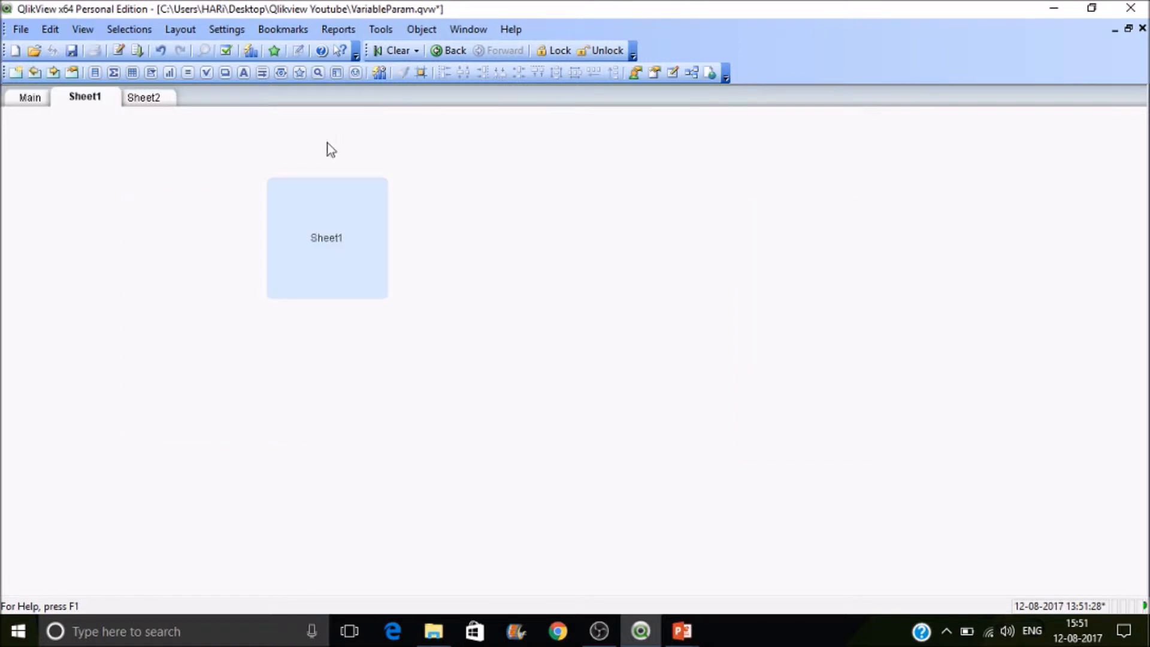
mouse_move(352, 231)
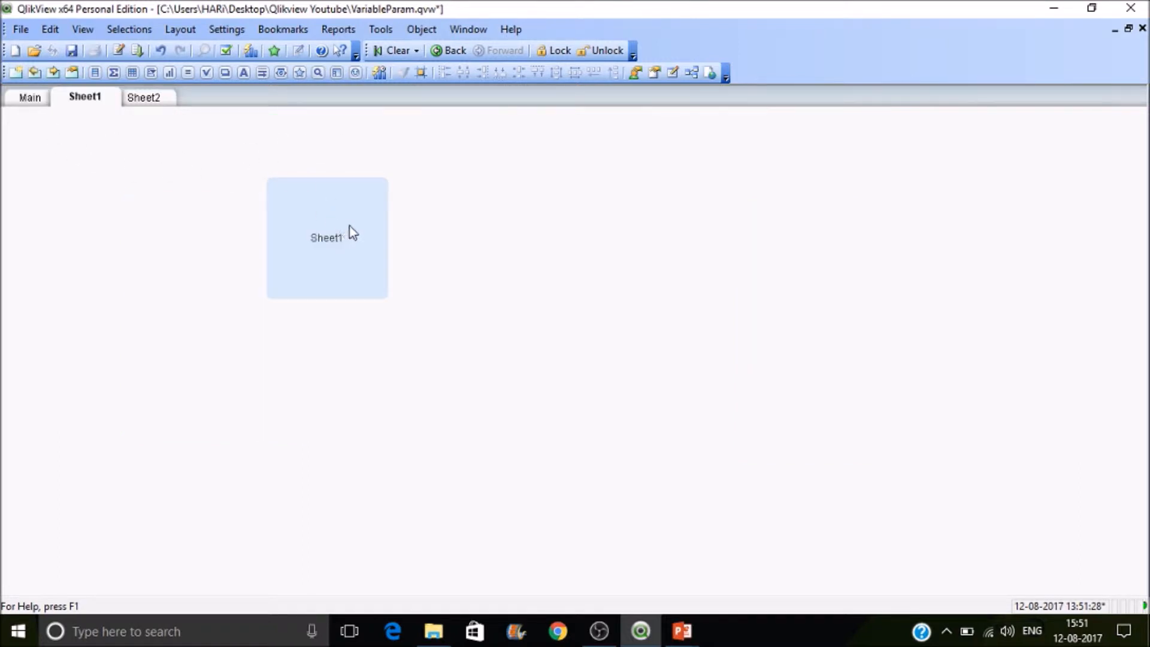
Check the TextObject's properties on Main, then read Sheet2's sheet ID SH03 in its General settings
click(31, 97)
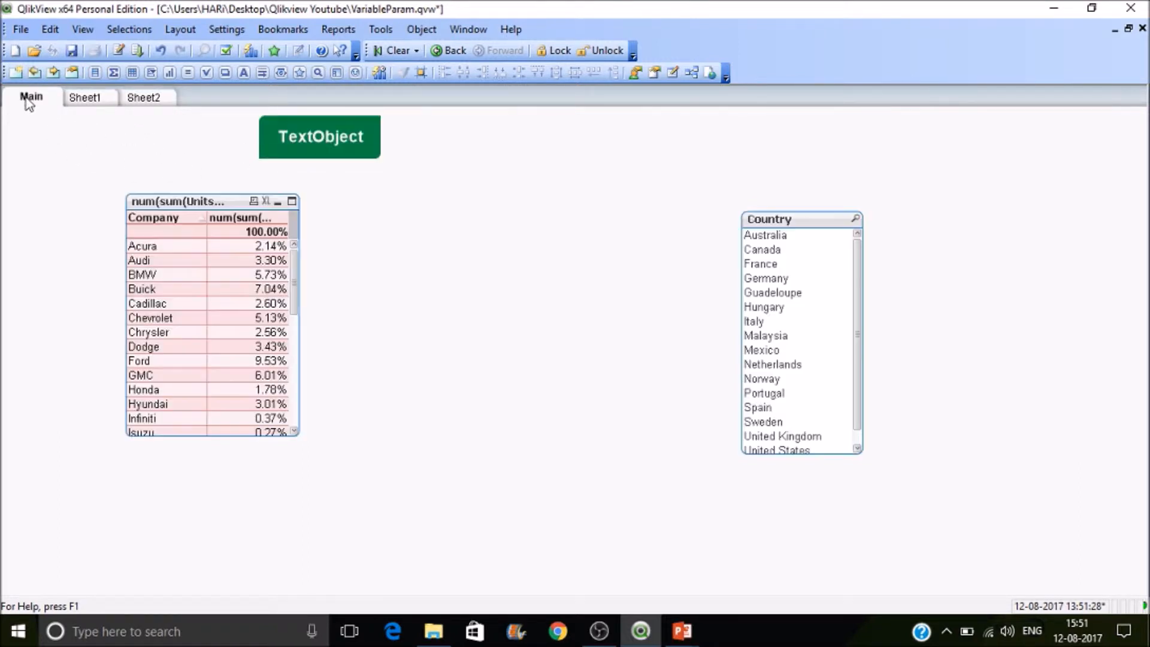
right_click(321, 137)
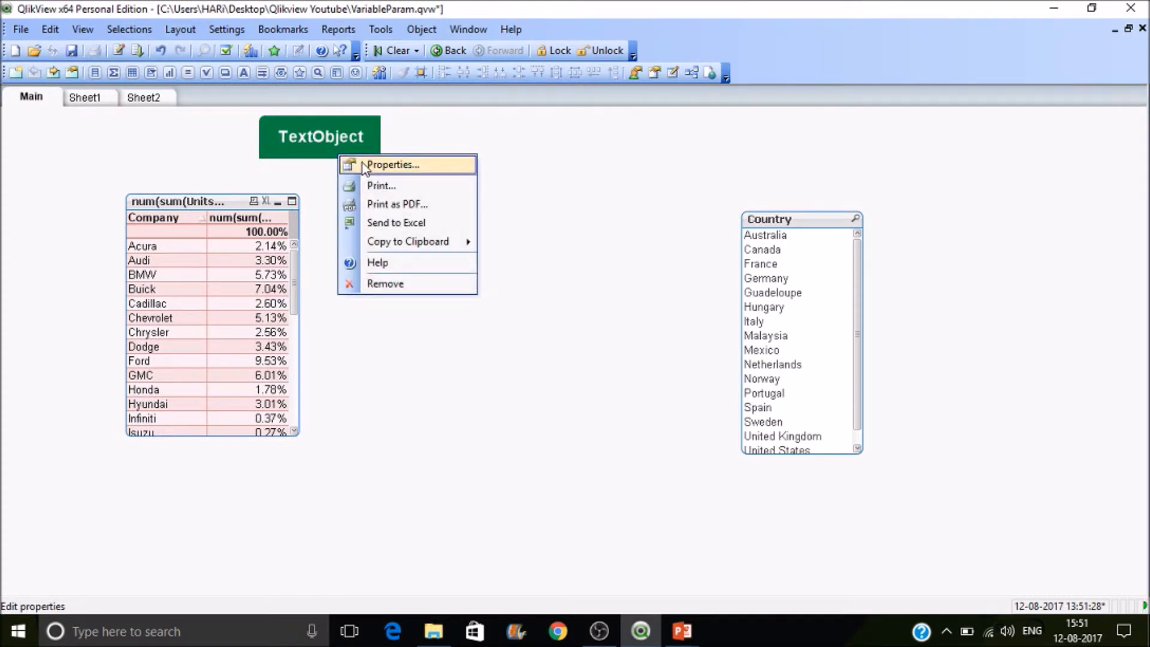
click(393, 164)
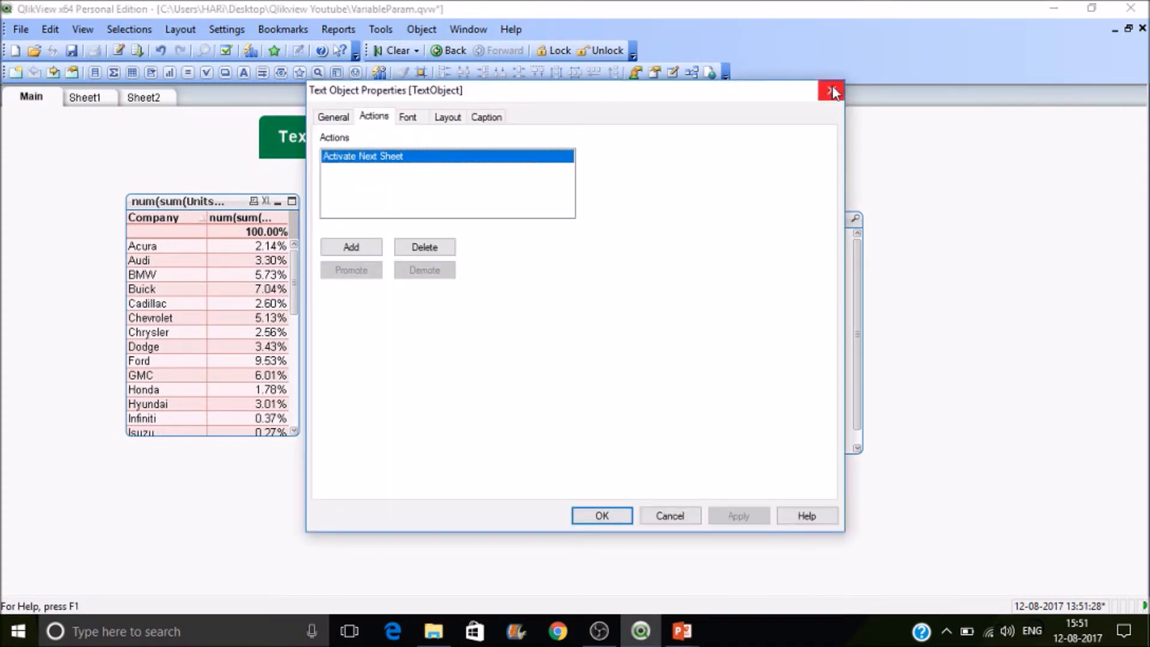
click(600, 515)
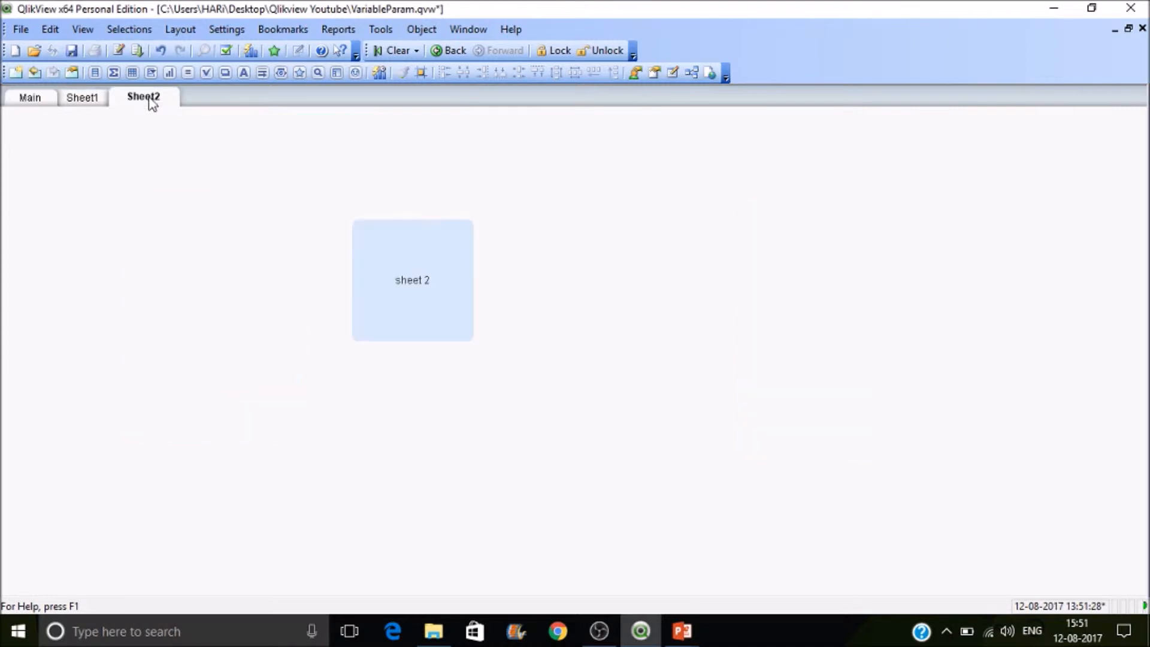
mouse_move(841, 273)
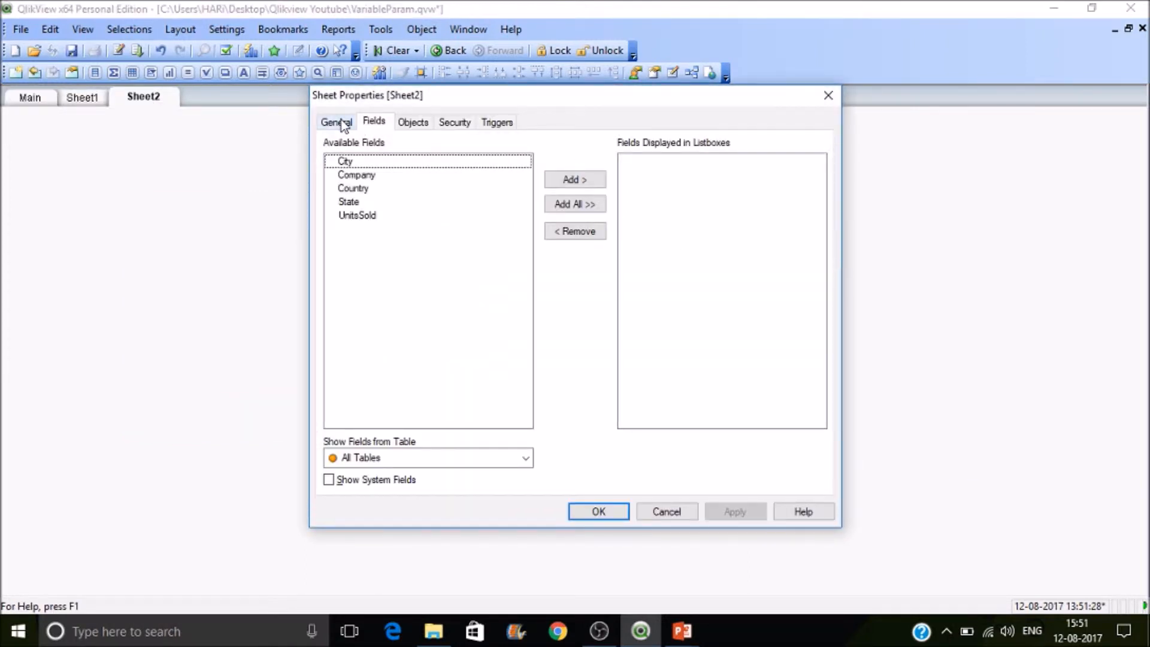
click(336, 122)
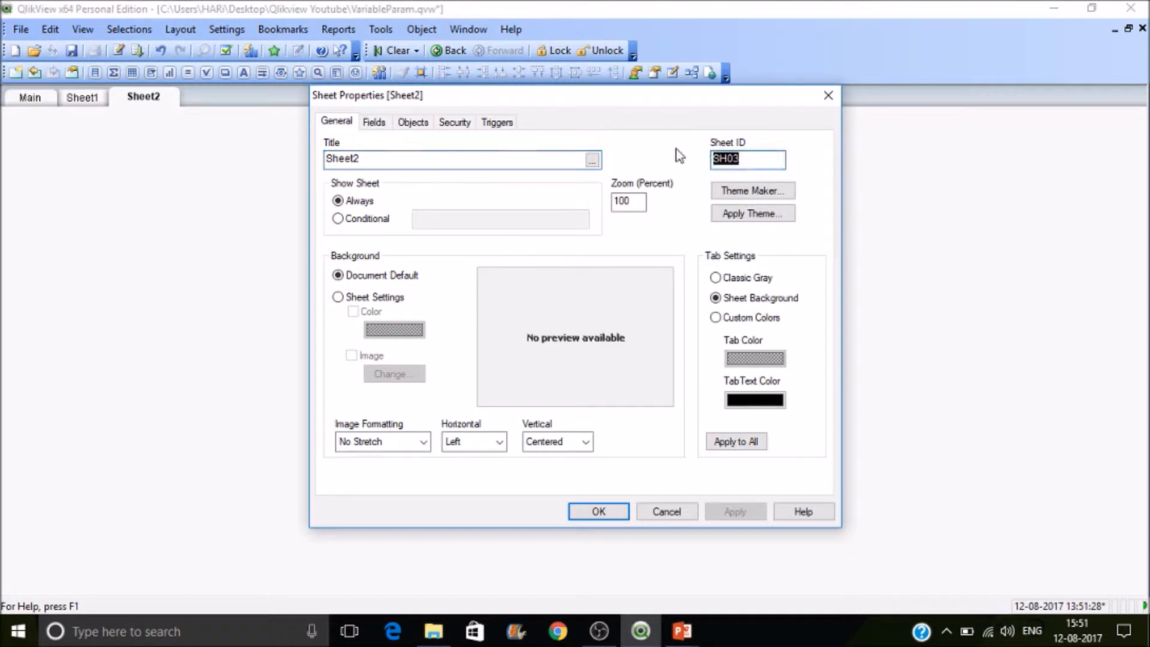
mouse_move(853, 97)
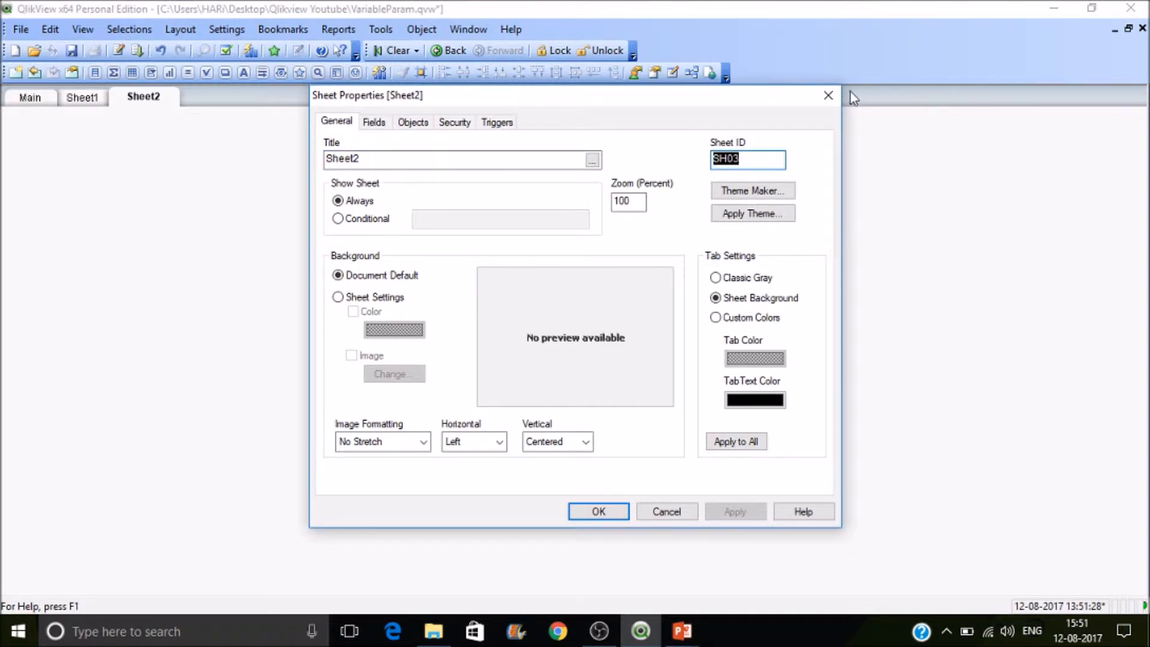
click(597, 512)
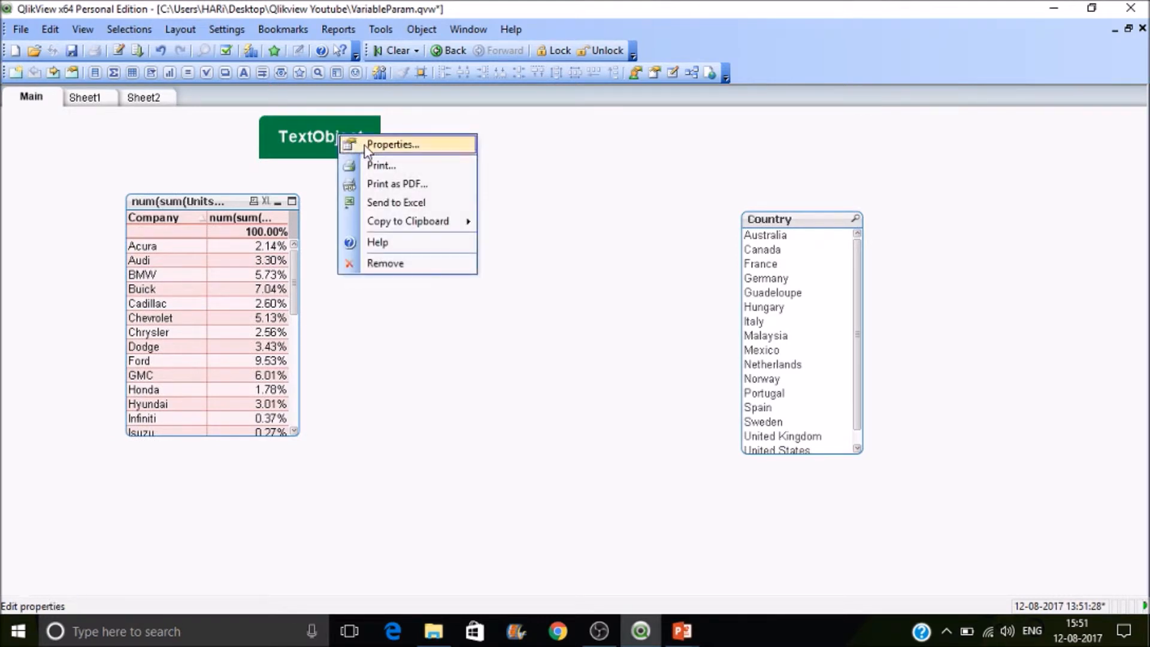
Replace Activate Next Sheet with a Layout > Activate Sheet action on SH03, then test by visiting Sheet2
click(393, 145)
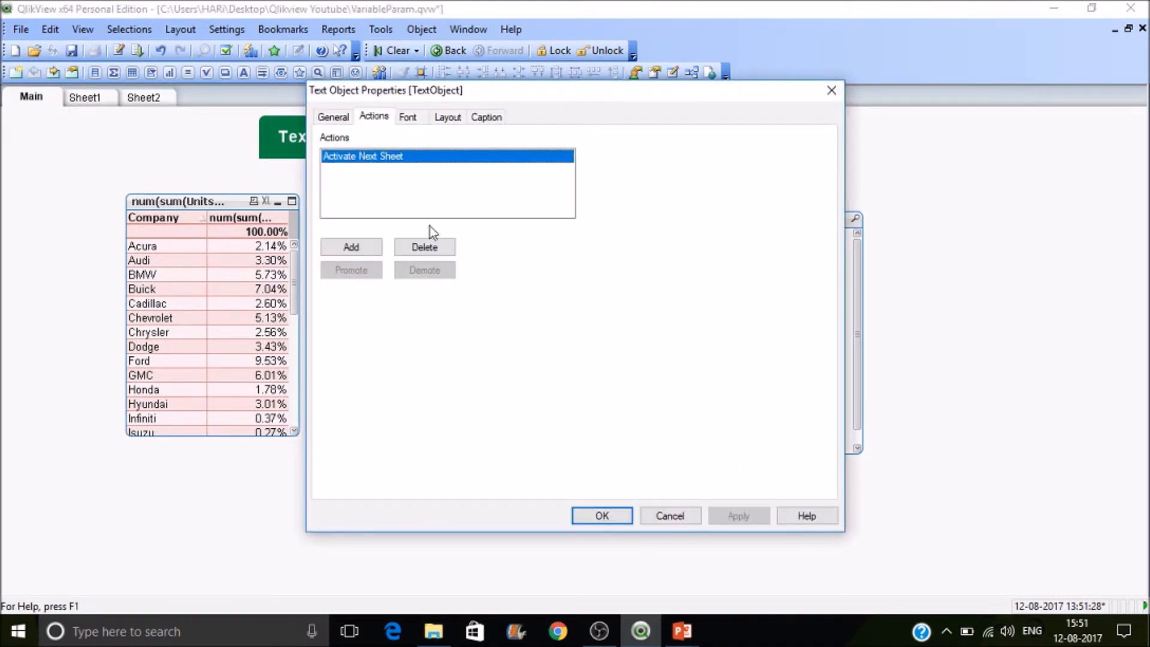
click(424, 247)
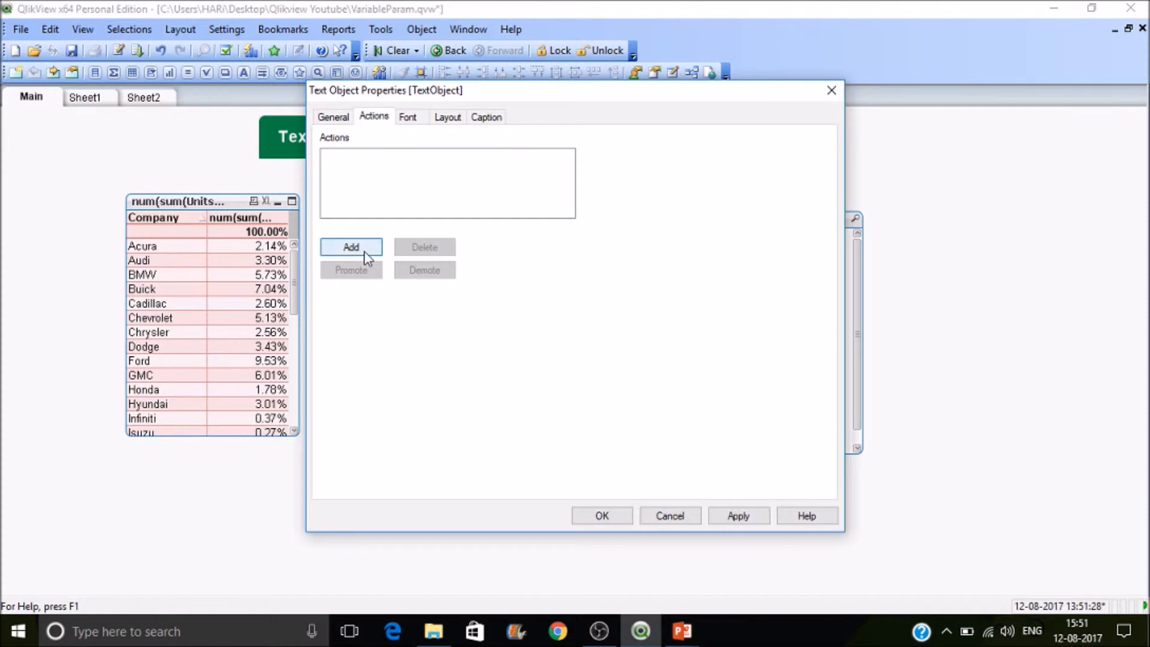
click(351, 247)
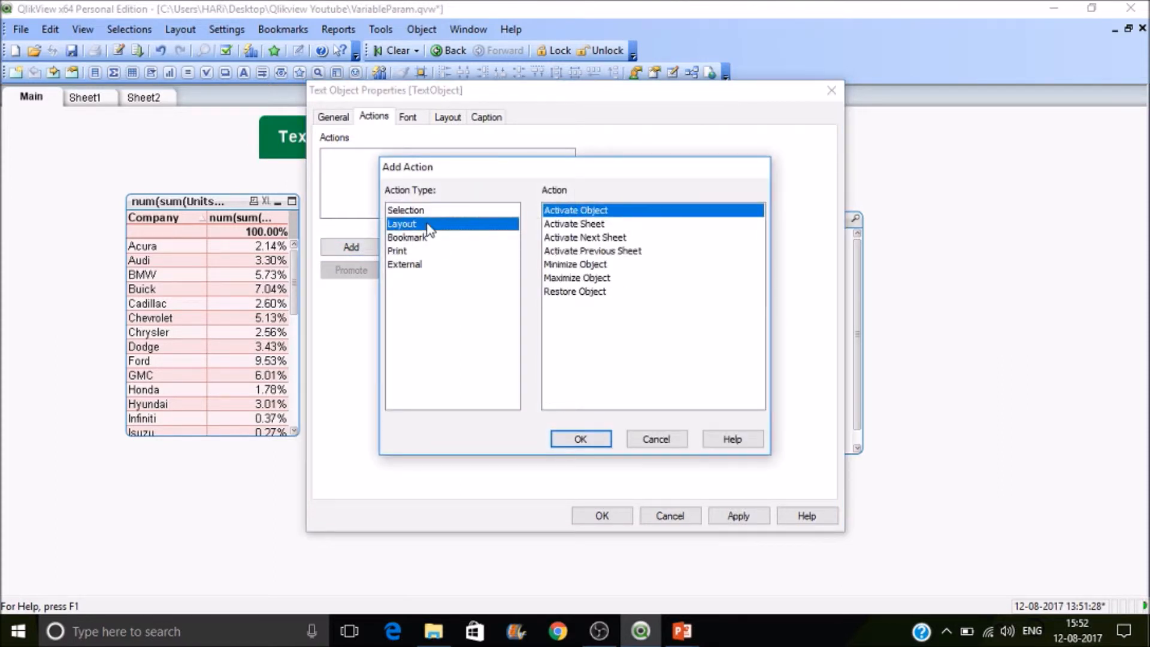
click(574, 224)
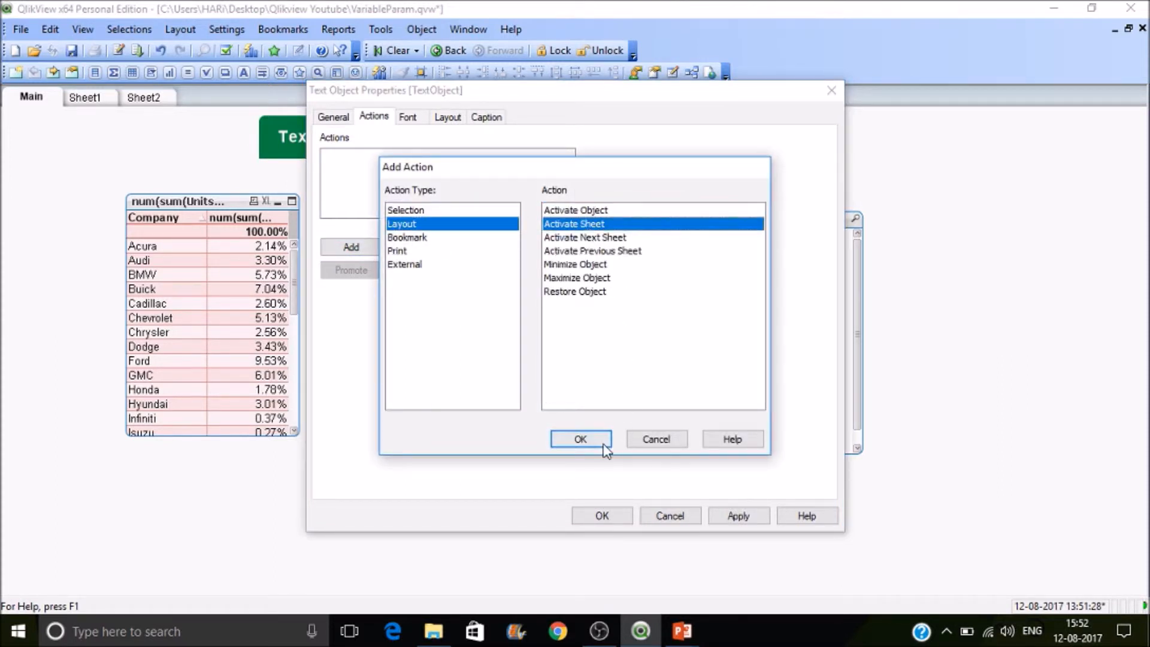
click(580, 438)
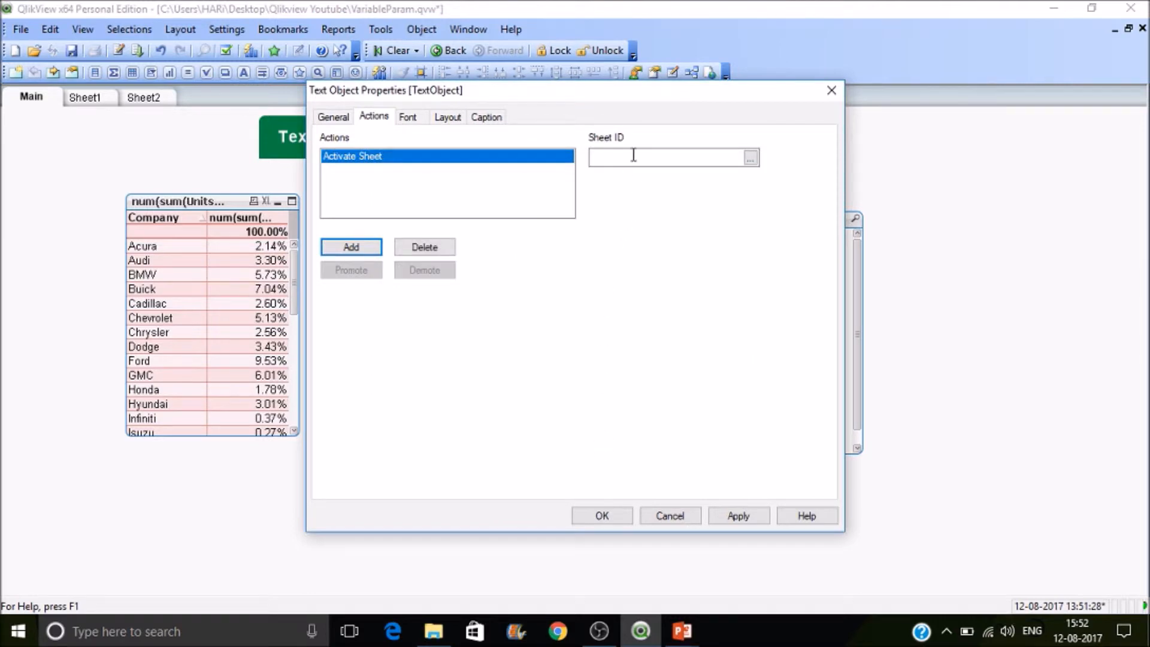
text(SH03)
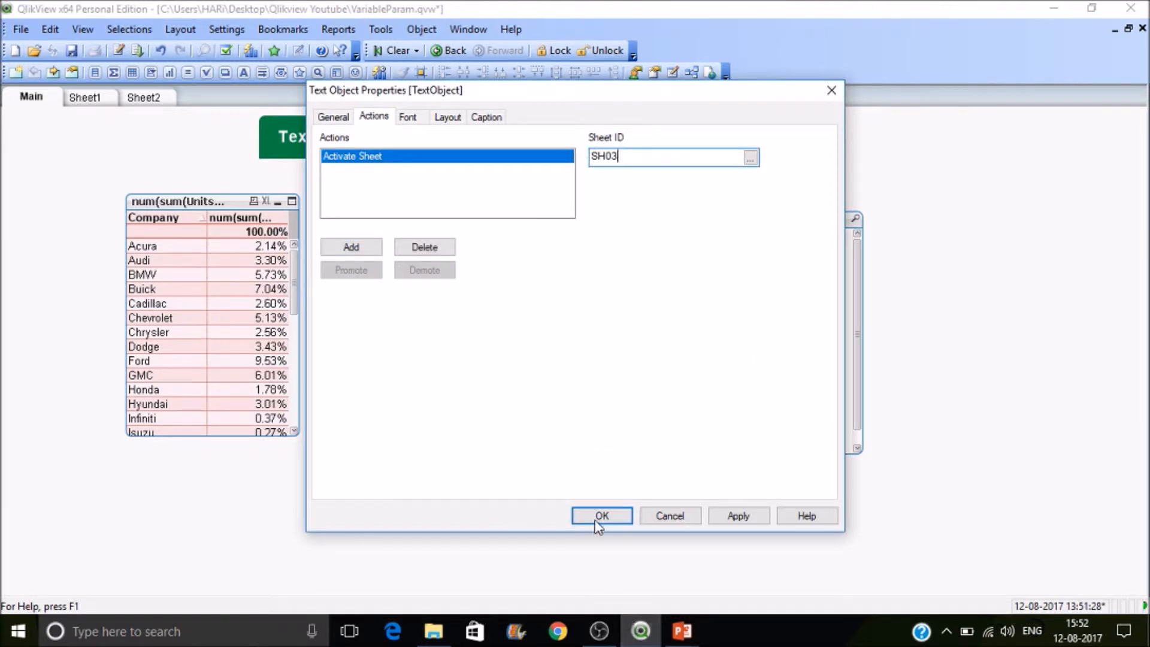
click(600, 515)
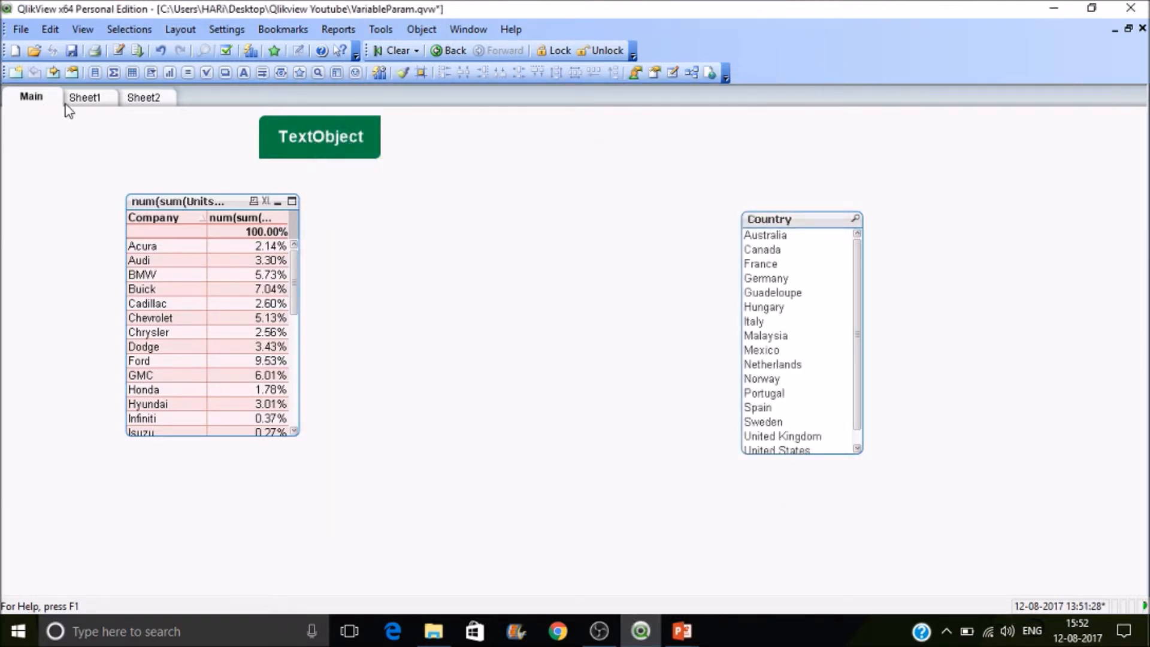
mouse_move(120, 103)
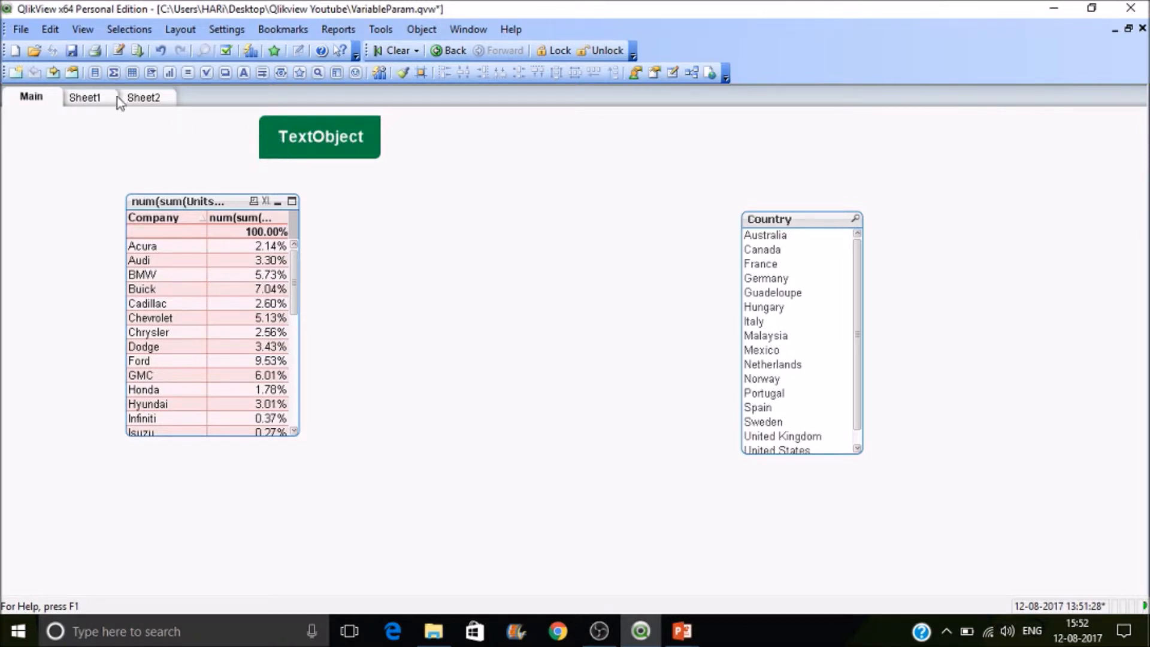
click(142, 97)
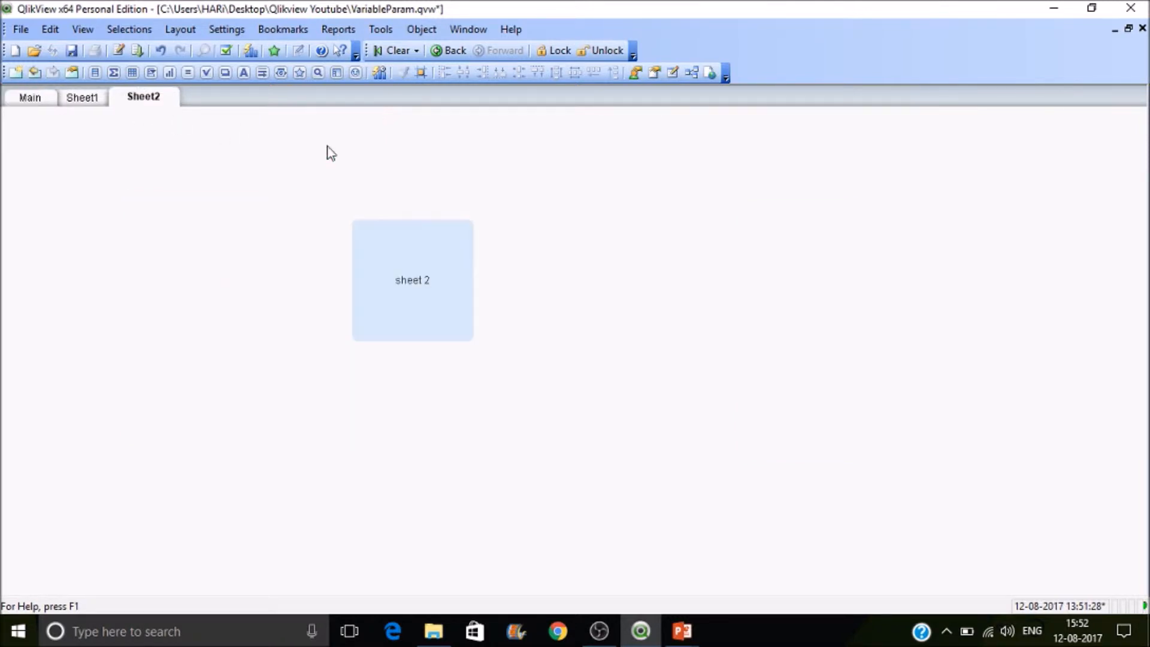
click(30, 97)
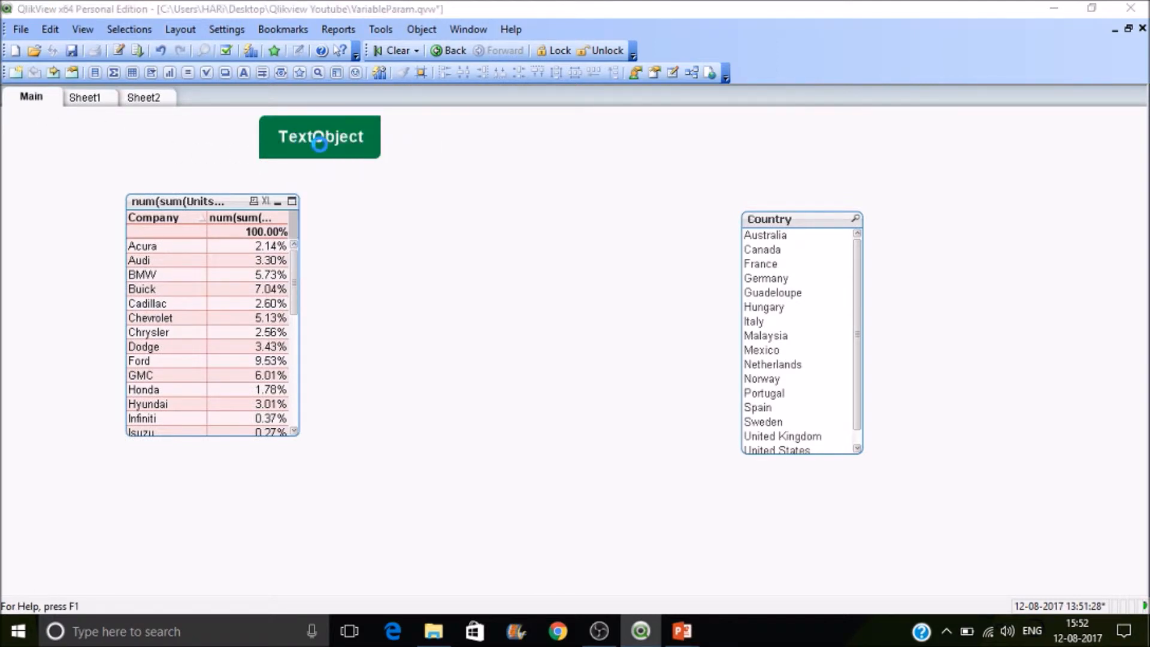
double_click(319, 137)
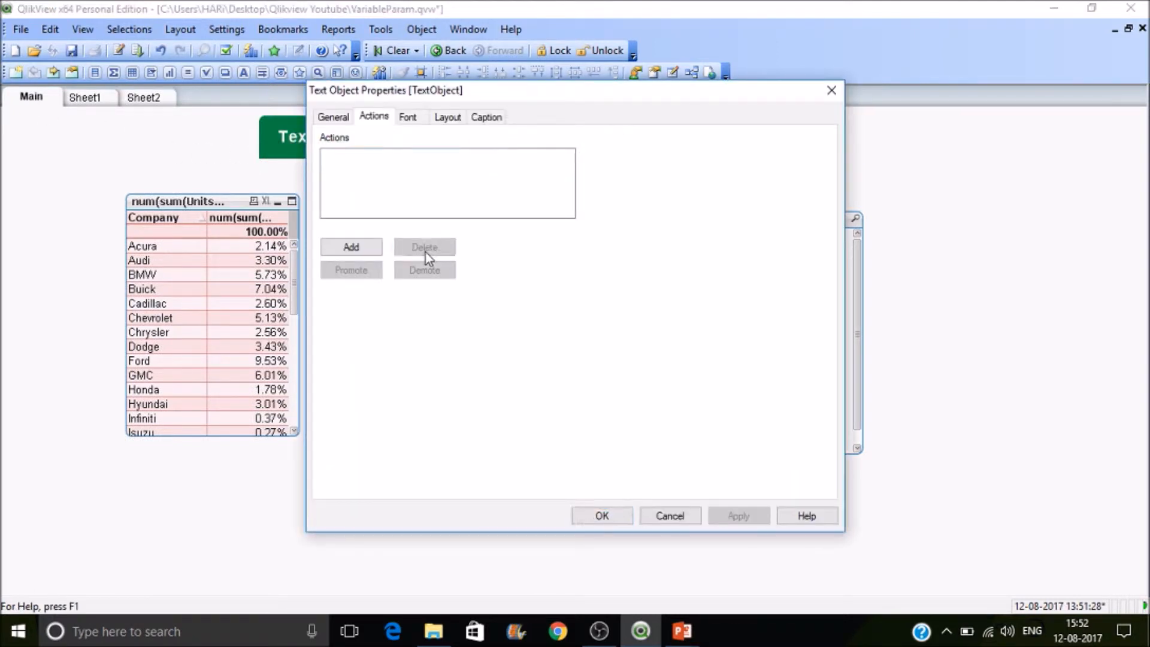
click(351, 247)
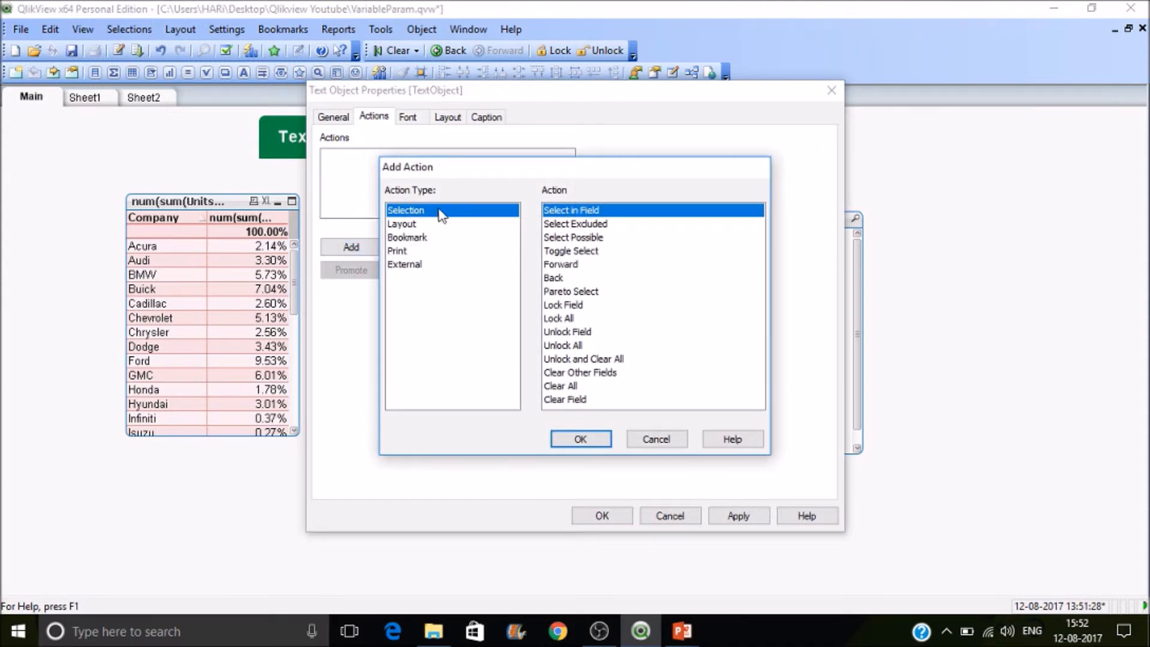
click(403, 224)
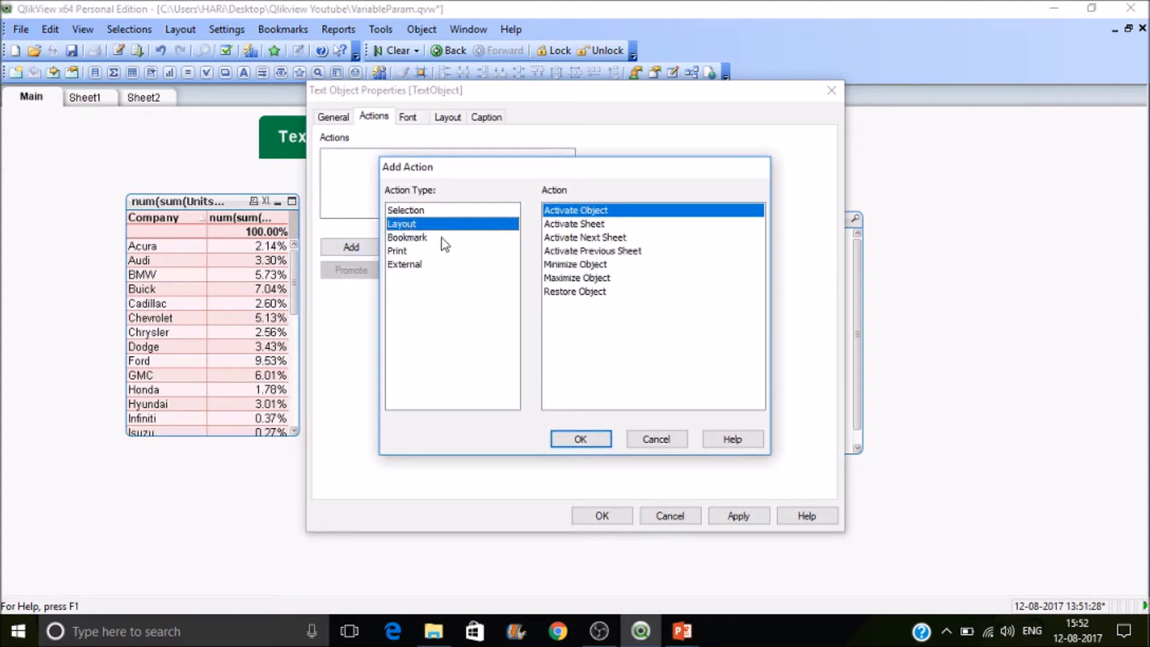
mouse_move(600, 307)
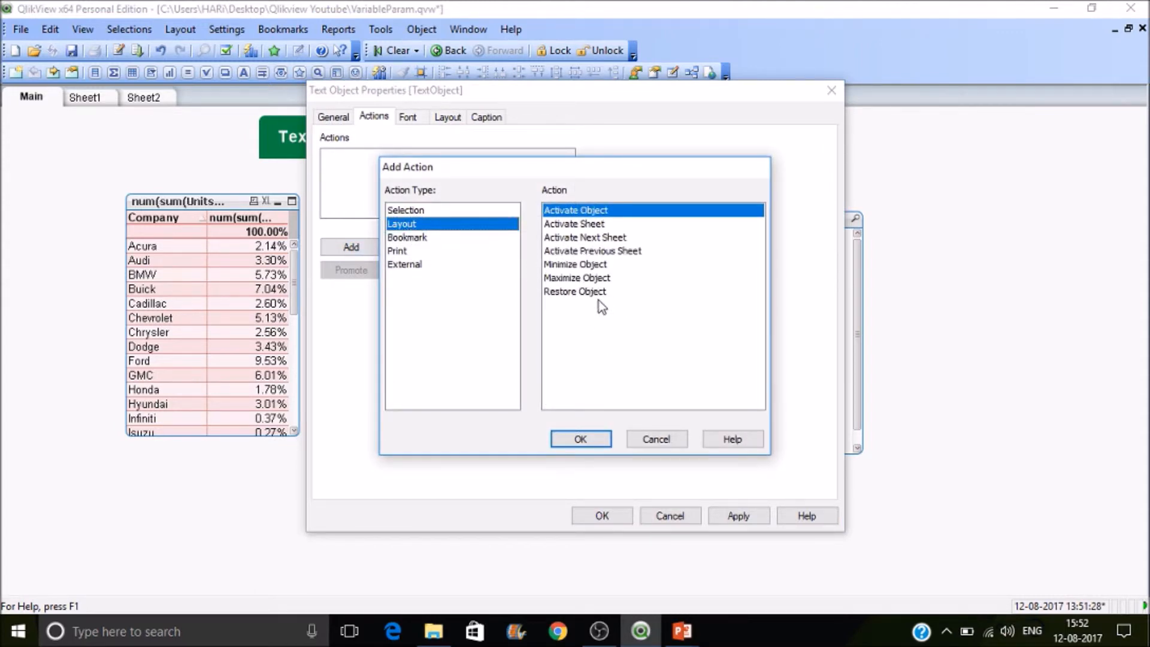
click(656, 438)
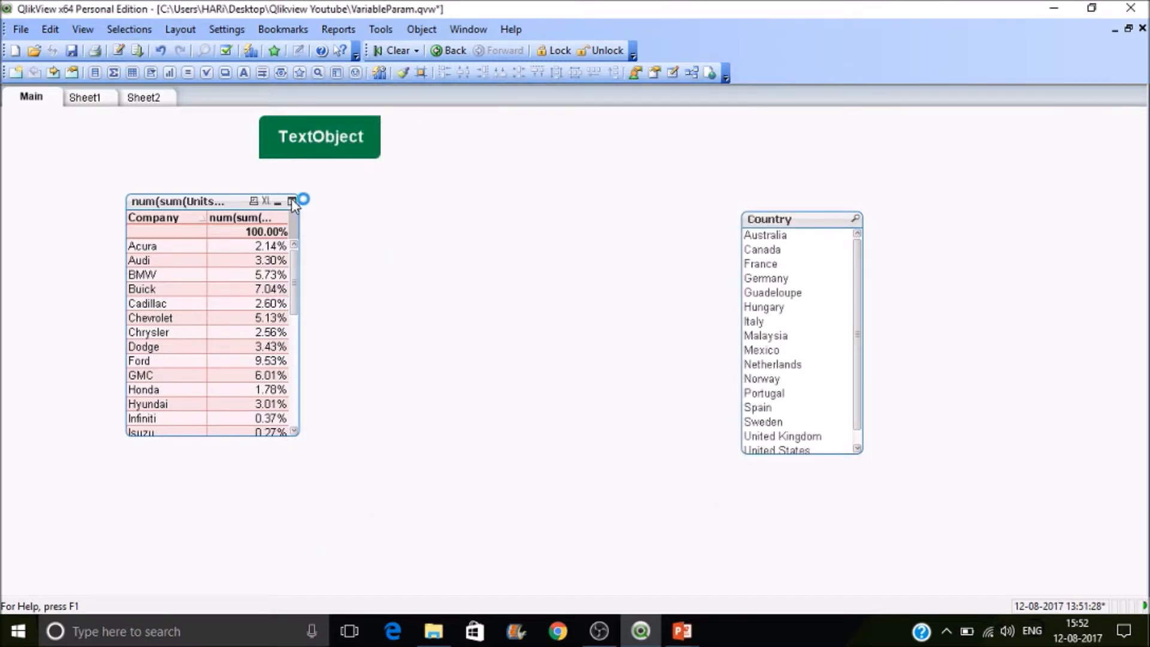
click(292, 201)
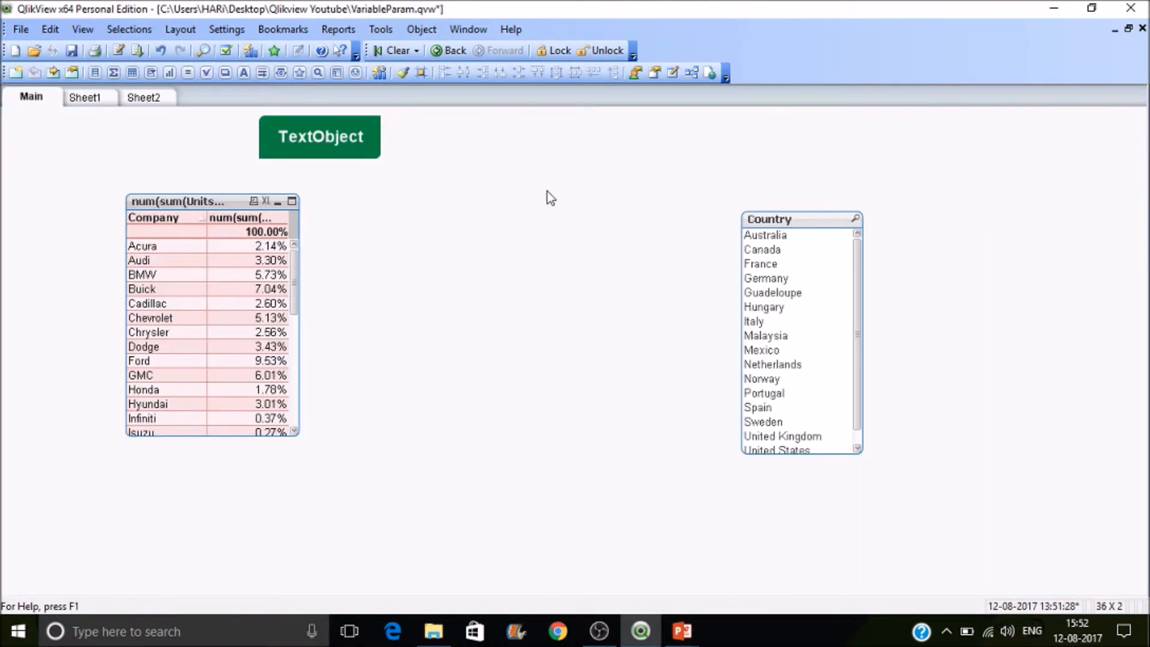
mouse_move(336, 142)
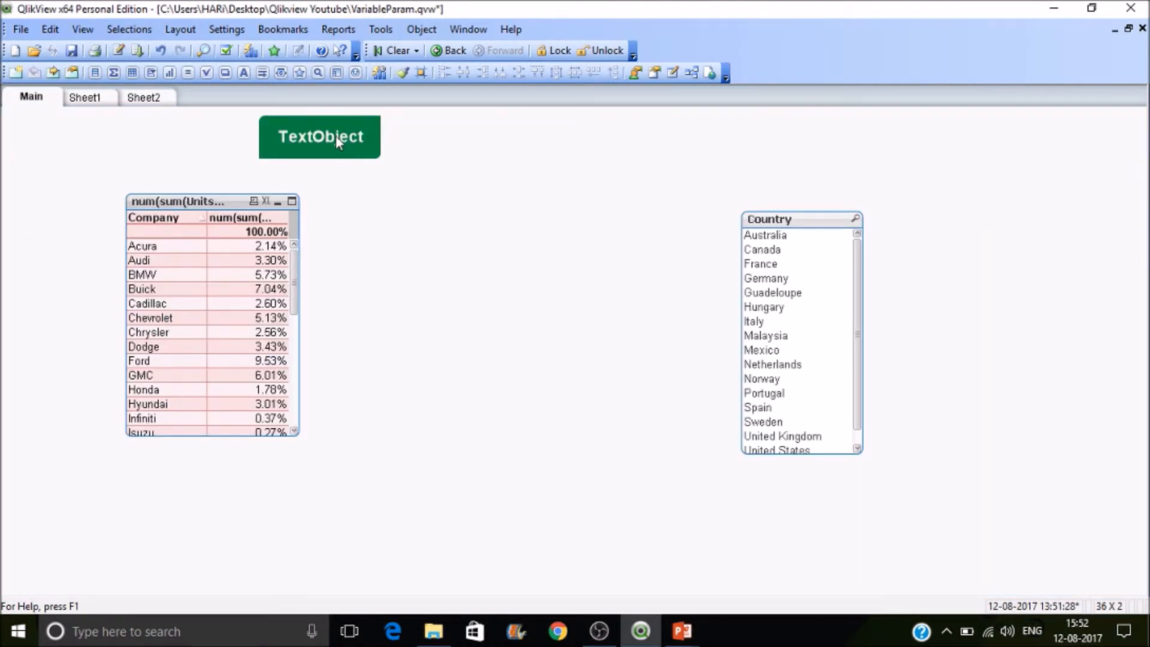
Browse the Bookmark action types in the TextObject's Actions, then close without changes
double_click(319, 136)
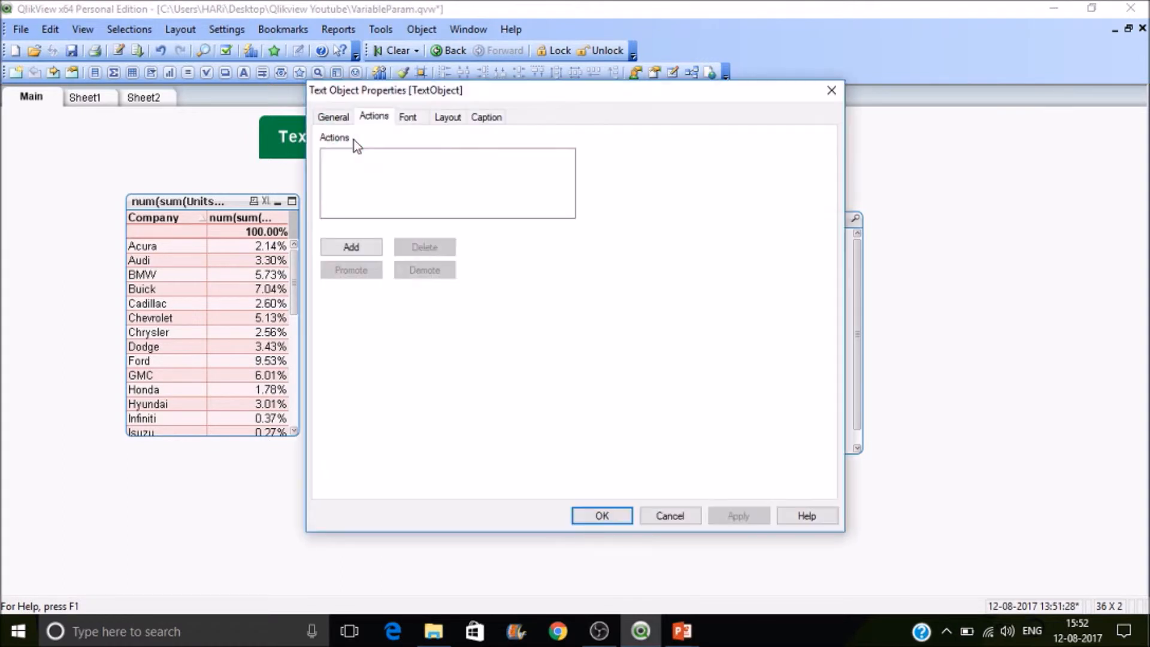
click(351, 247)
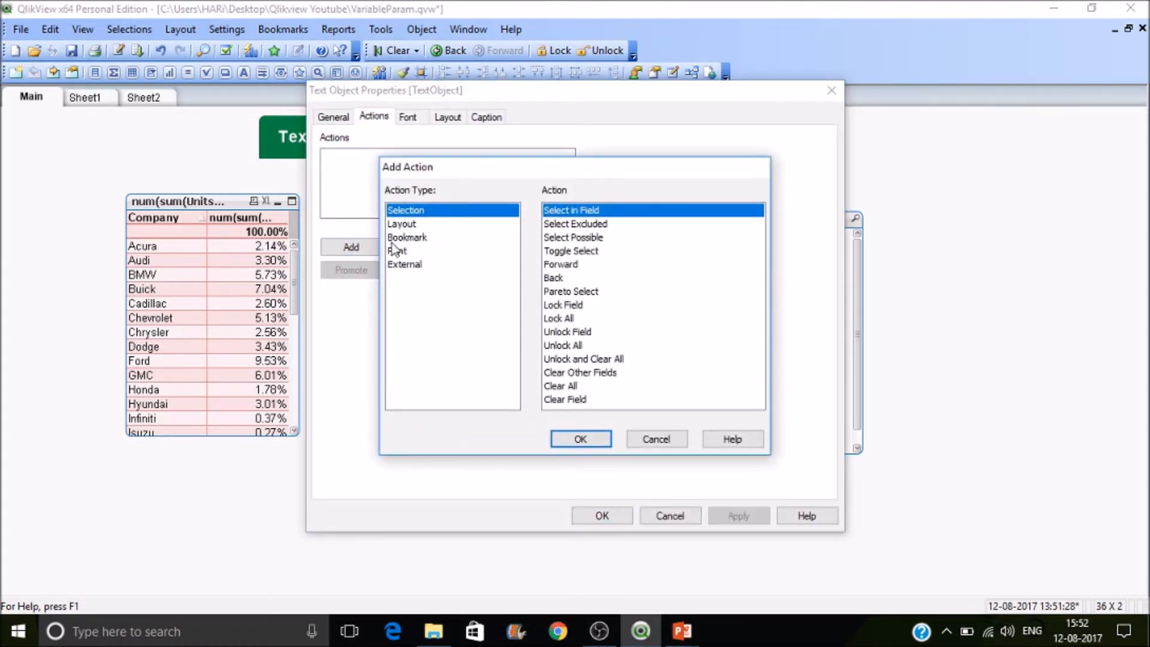
click(408, 237)
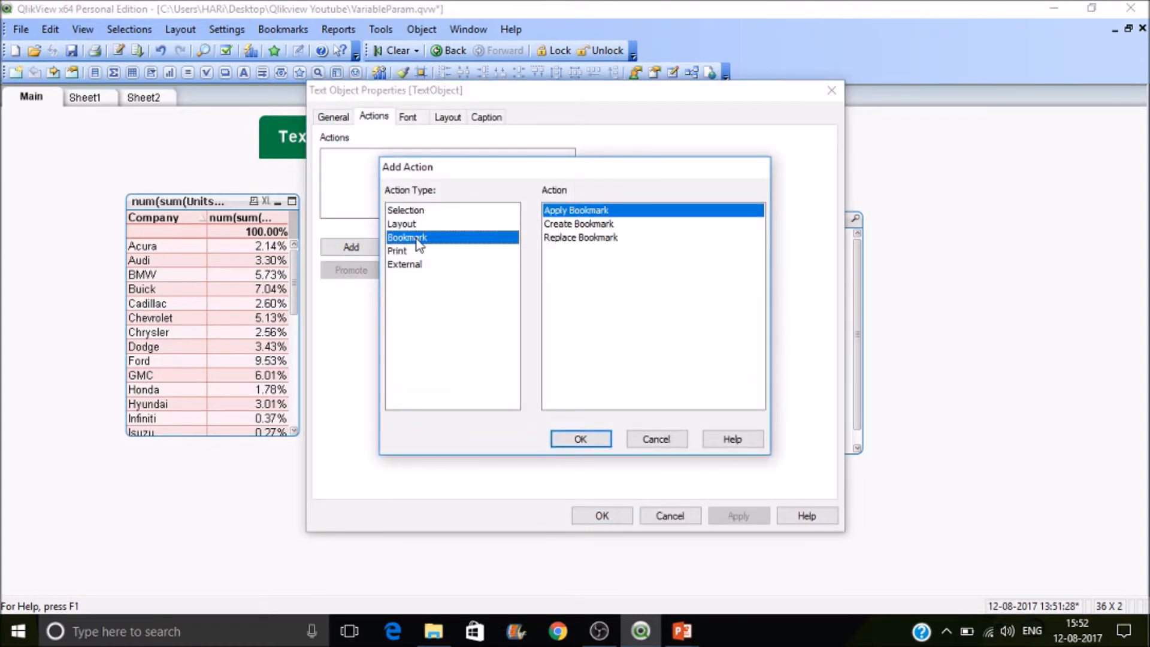
mouse_move(681, 402)
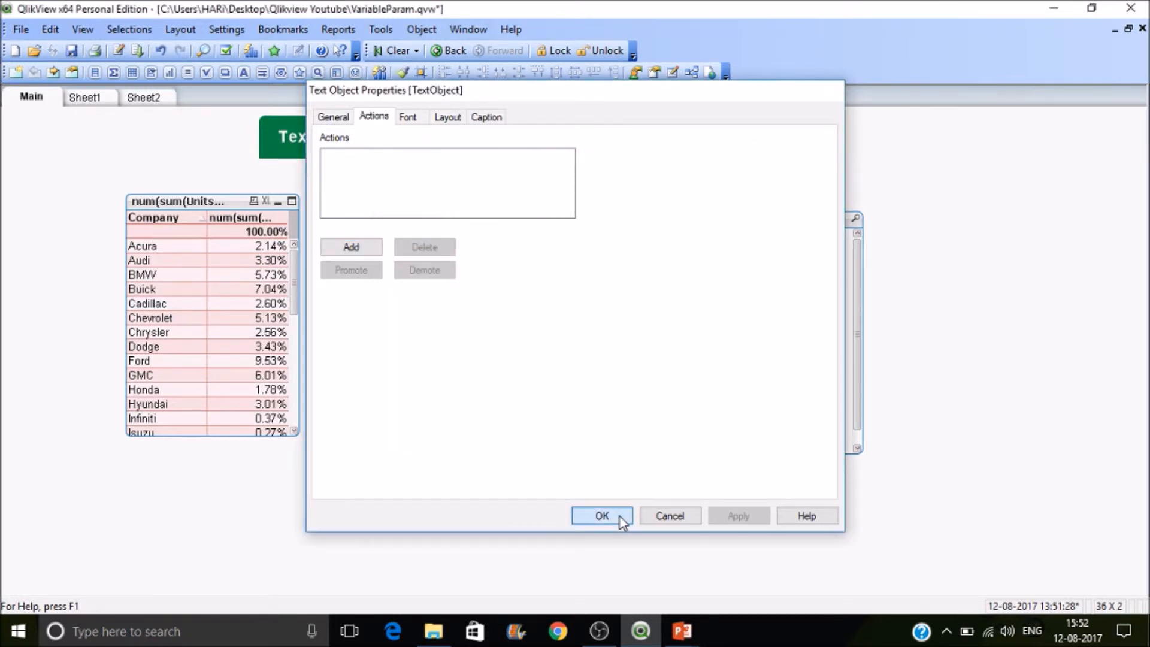
click(600, 515)
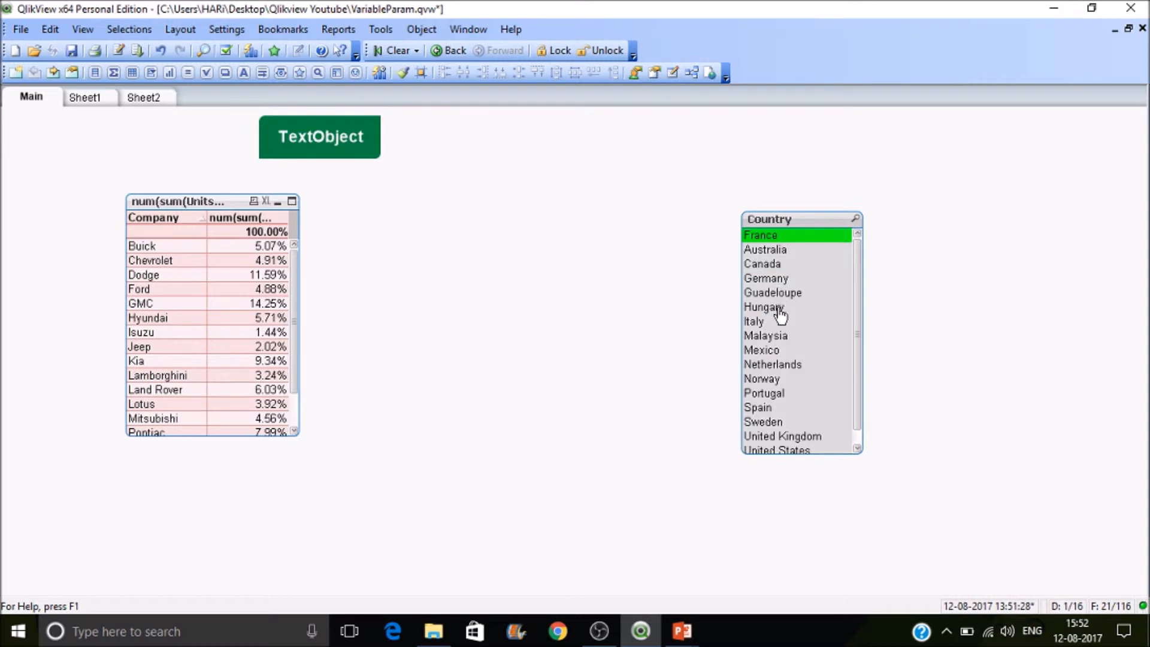
Add Hungary to the France selection in the Country list box
click(763, 307)
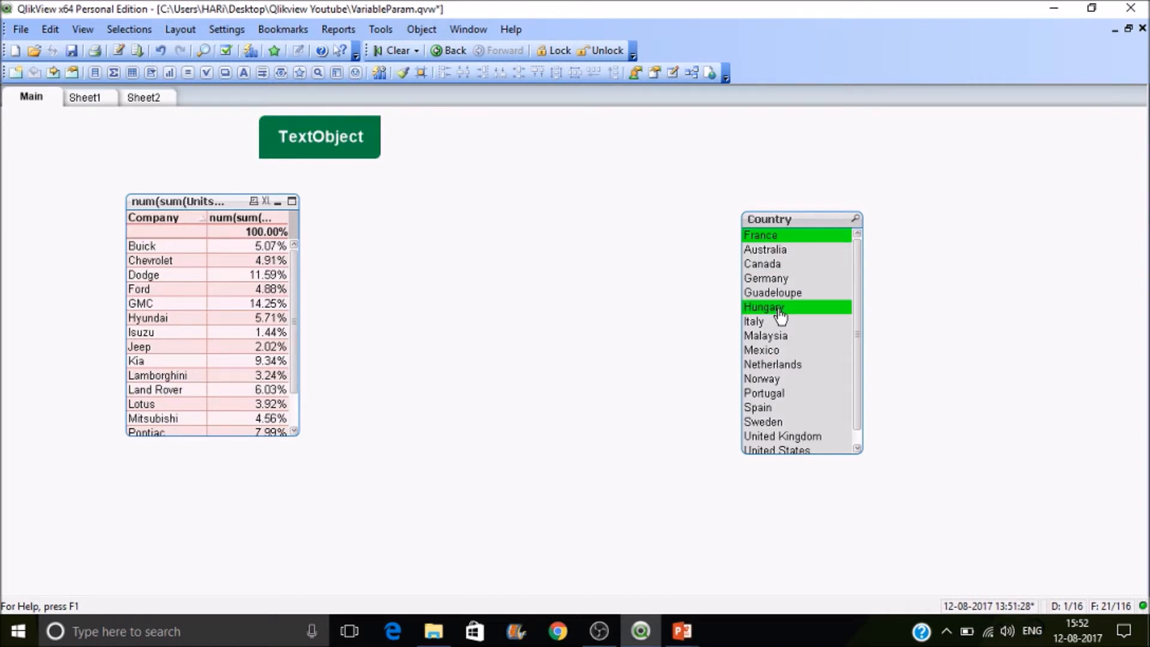
click(763, 306)
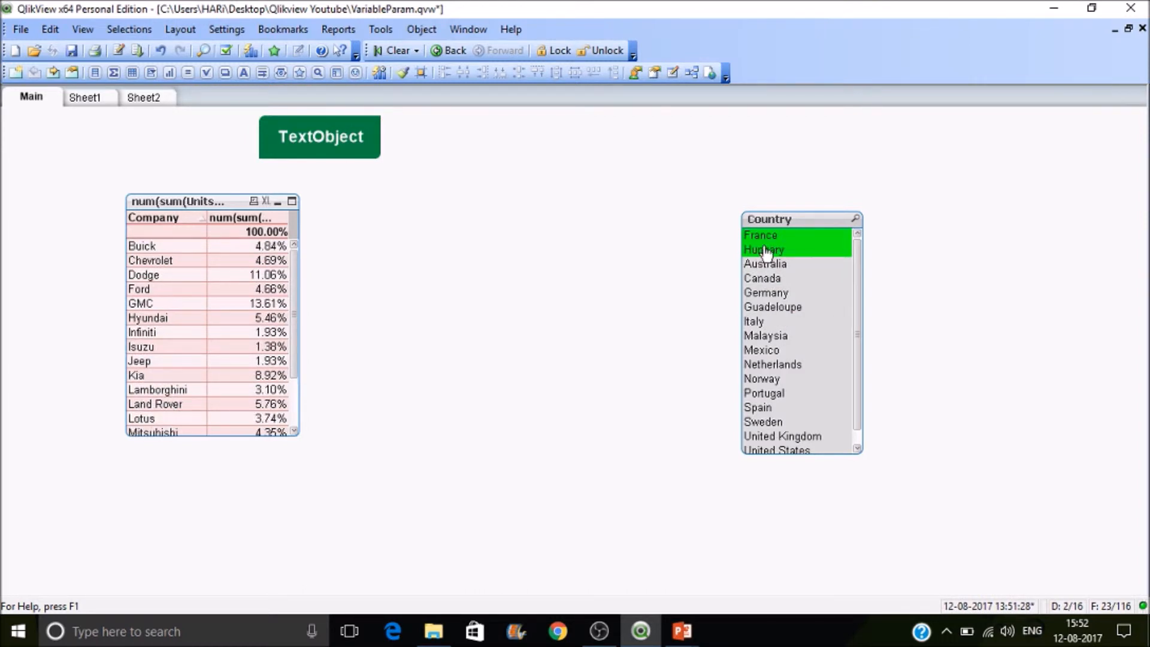
right_click(763, 250)
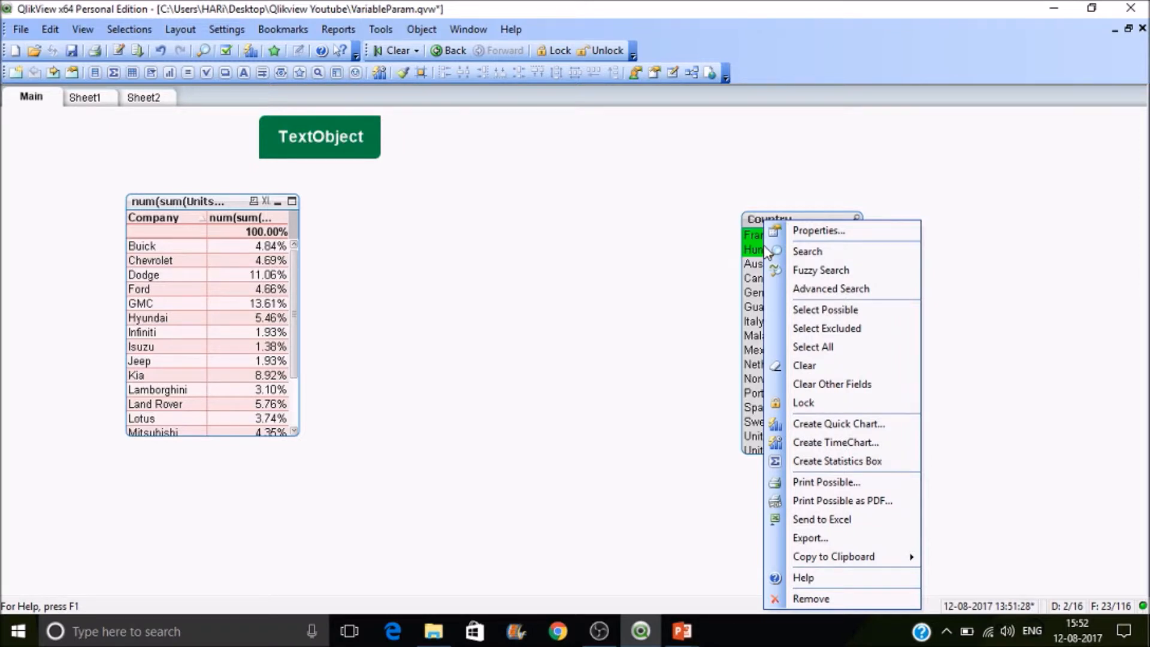
mouse_move(527, 184)
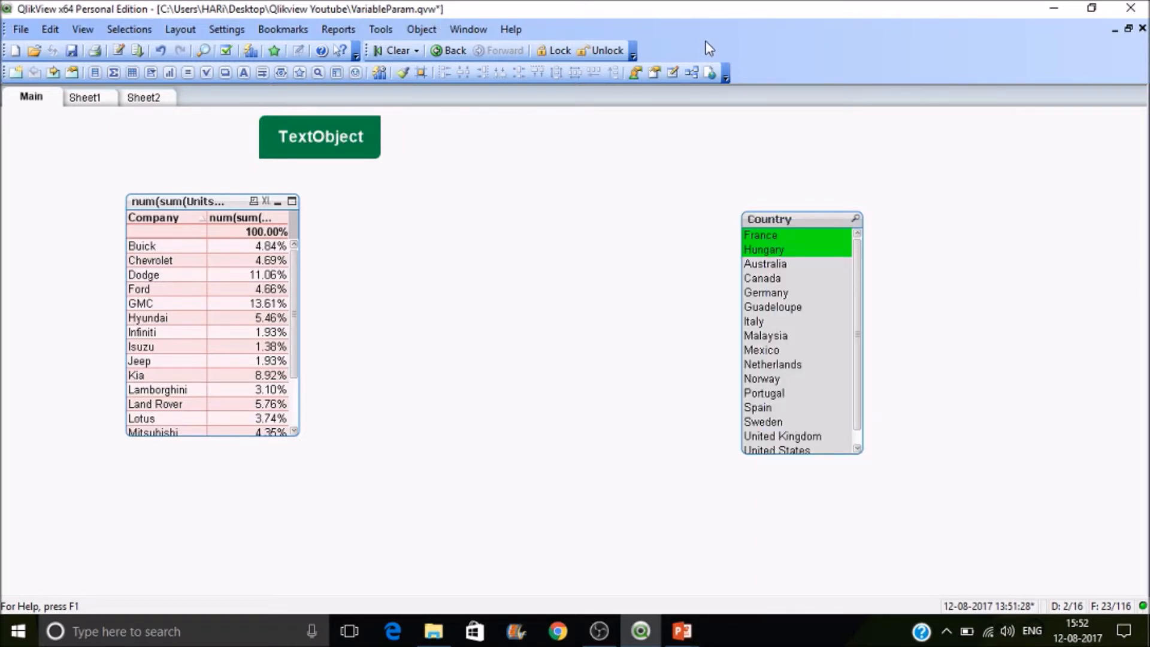
Add a document bookmark of the France and Hungary selection named FH
click(420, 29)
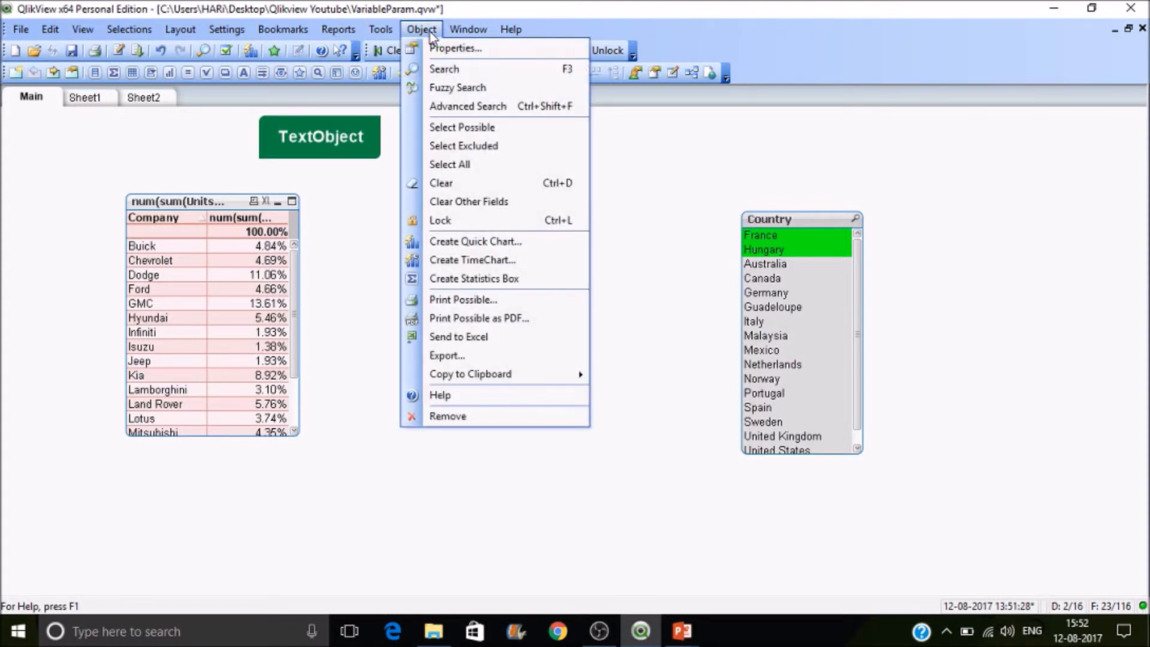
click(380, 28)
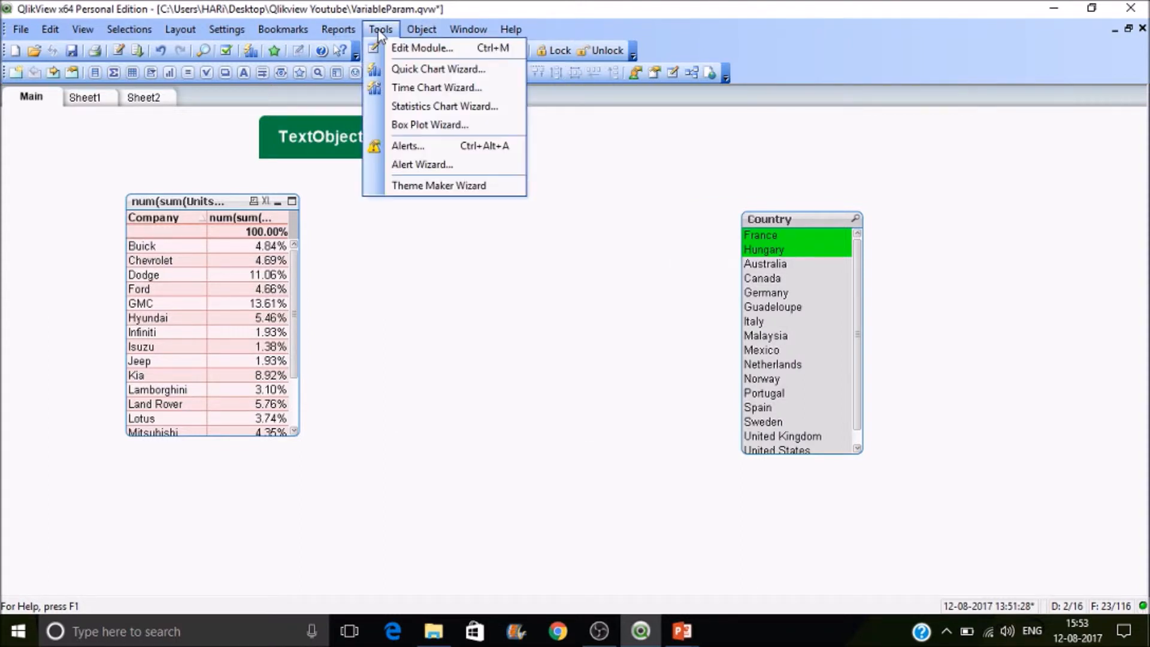
click(283, 29)
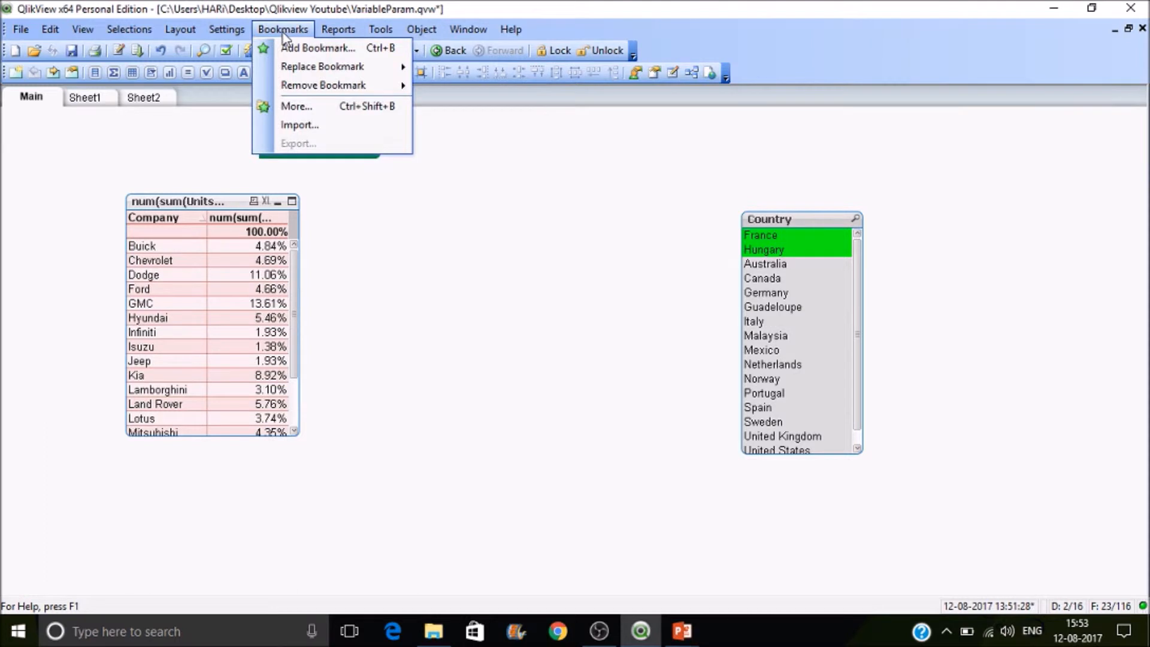
mouse_move(316, 48)
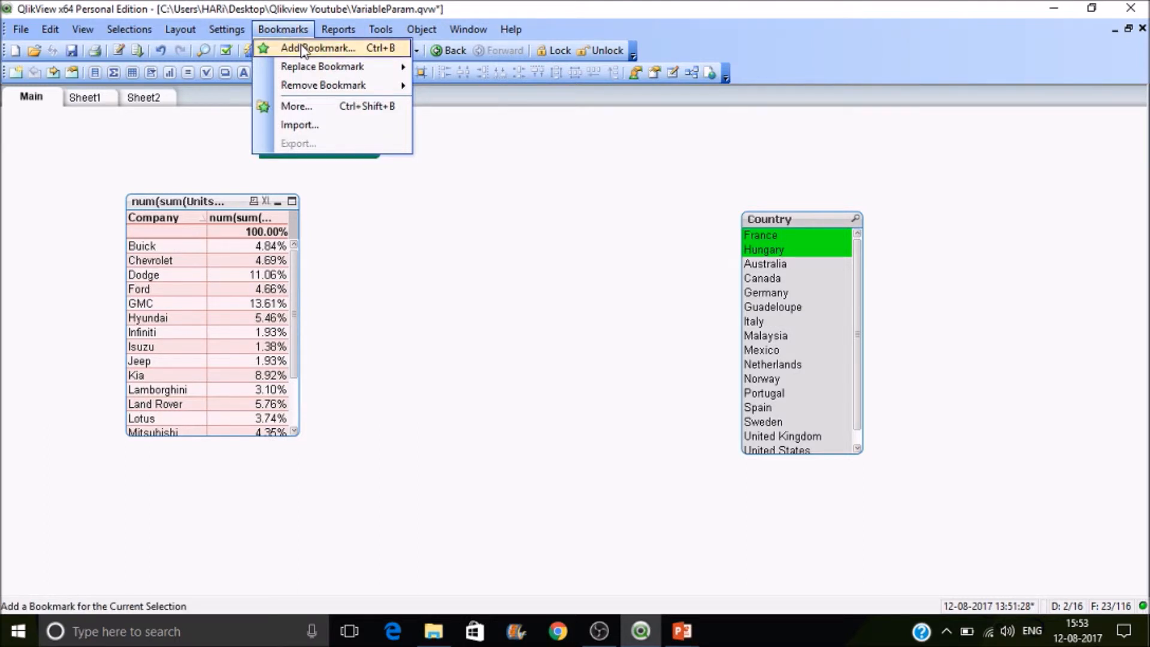
click(316, 48)
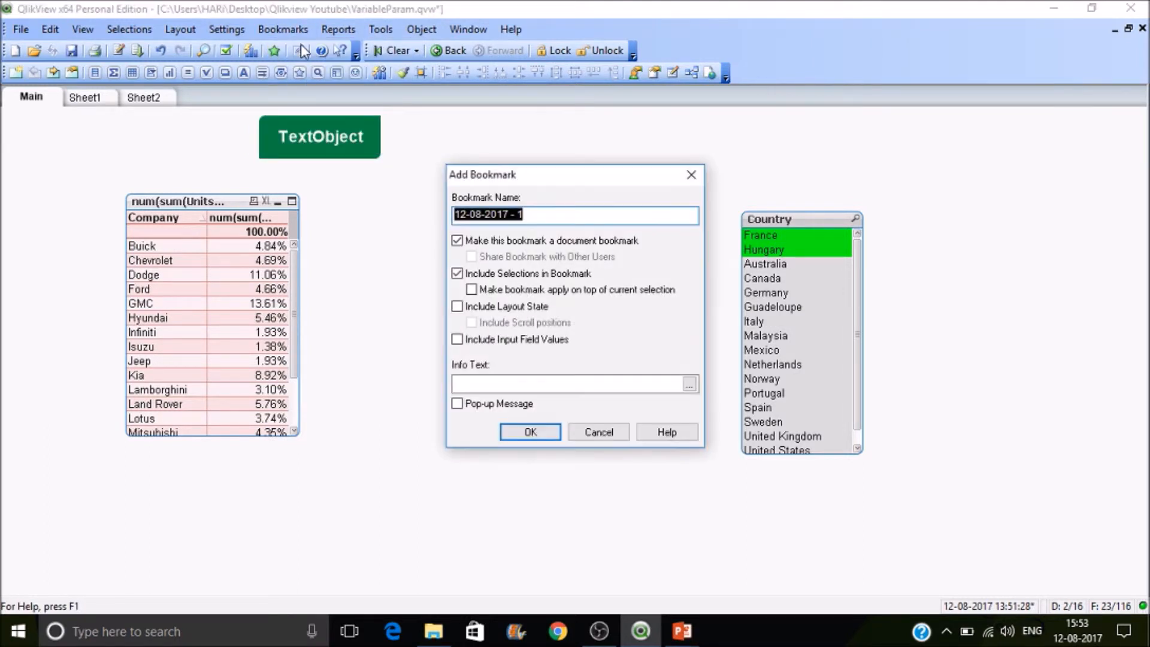
text(Fran)
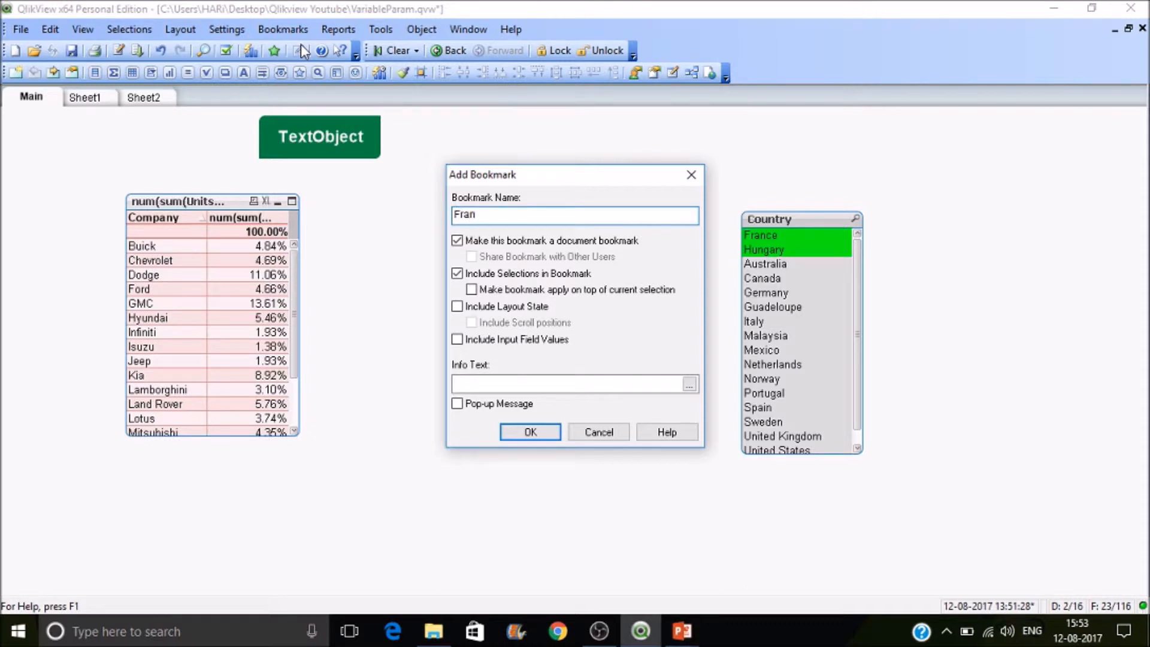
key(BackSpace)
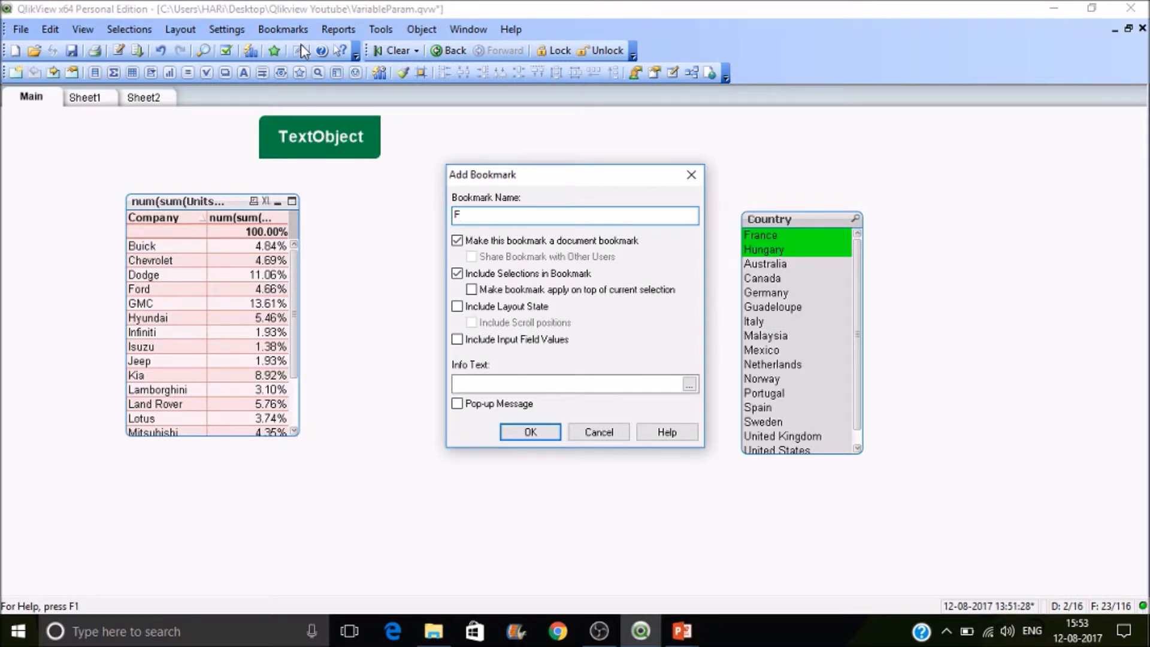
text(H)
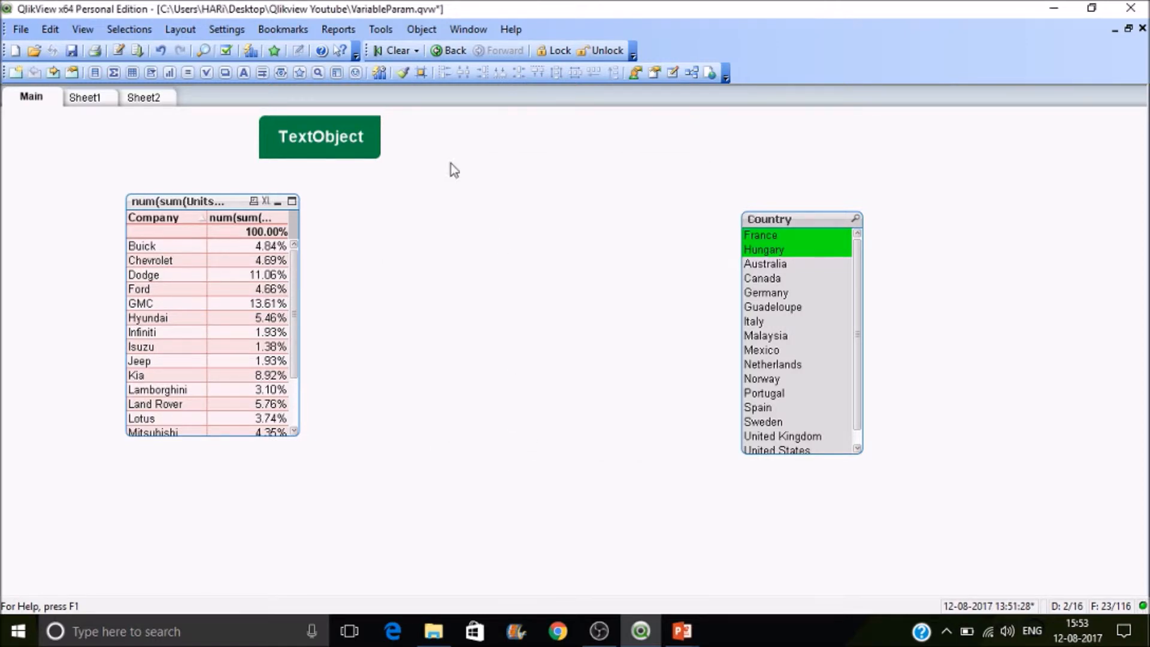
Give the TextObject an Apply Bookmark action for bookmark BM01
click(320, 137)
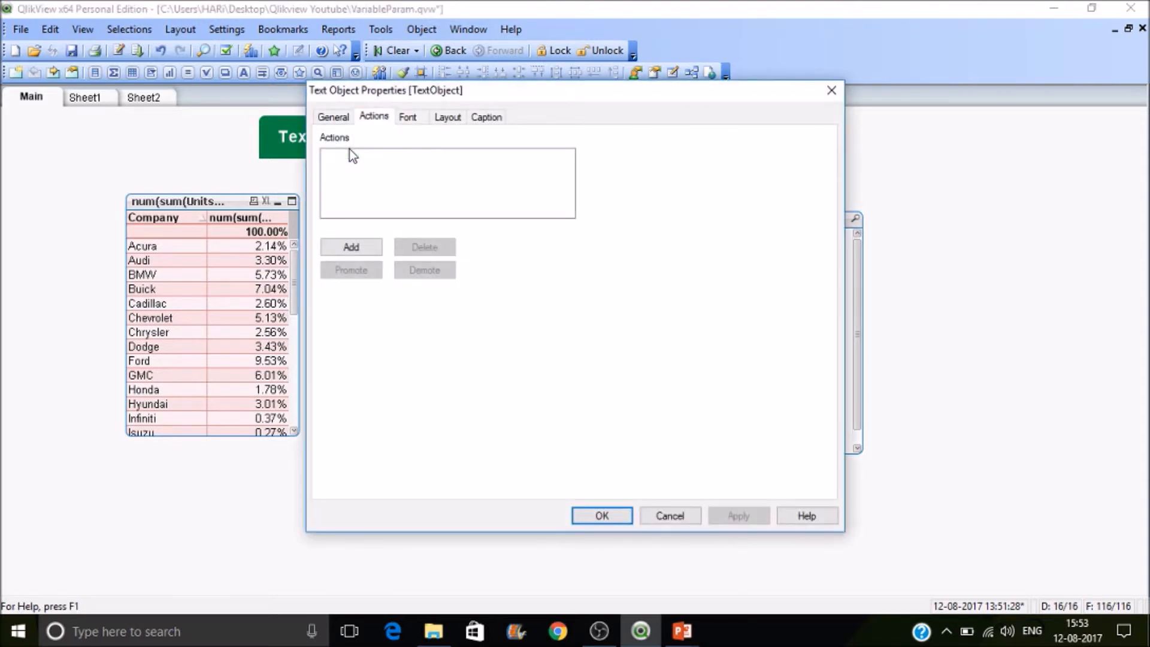
click(351, 247)
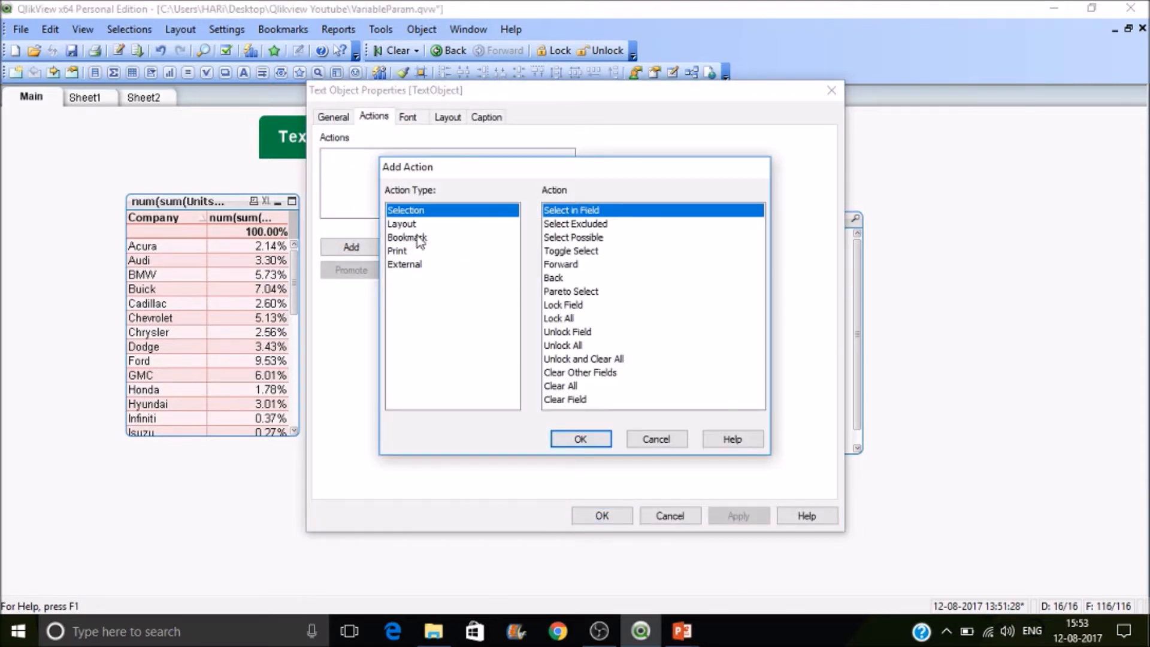
click(407, 237)
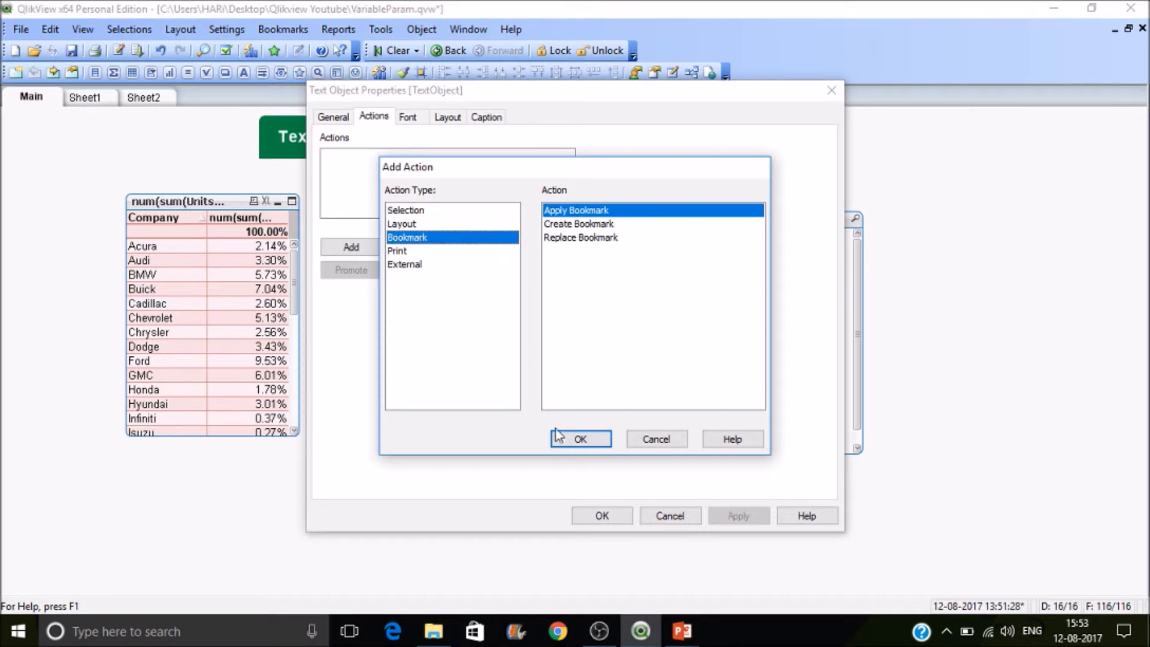
click(281, 29)
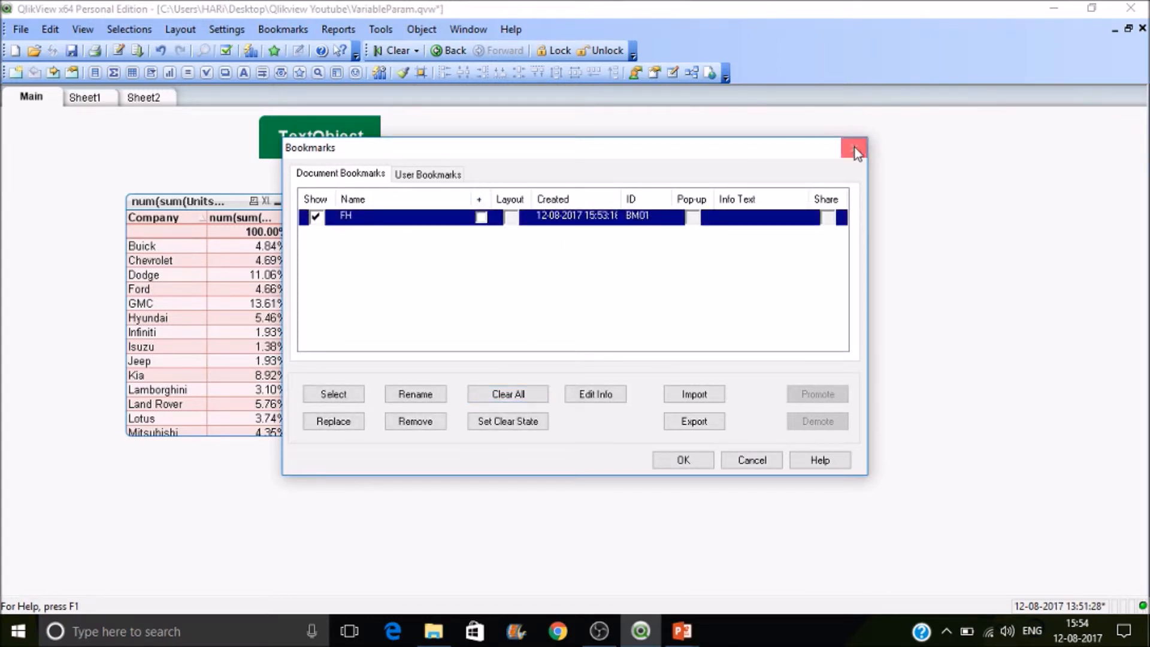
Review the document bookmarks list showing FH with ID BM01
click(854, 147)
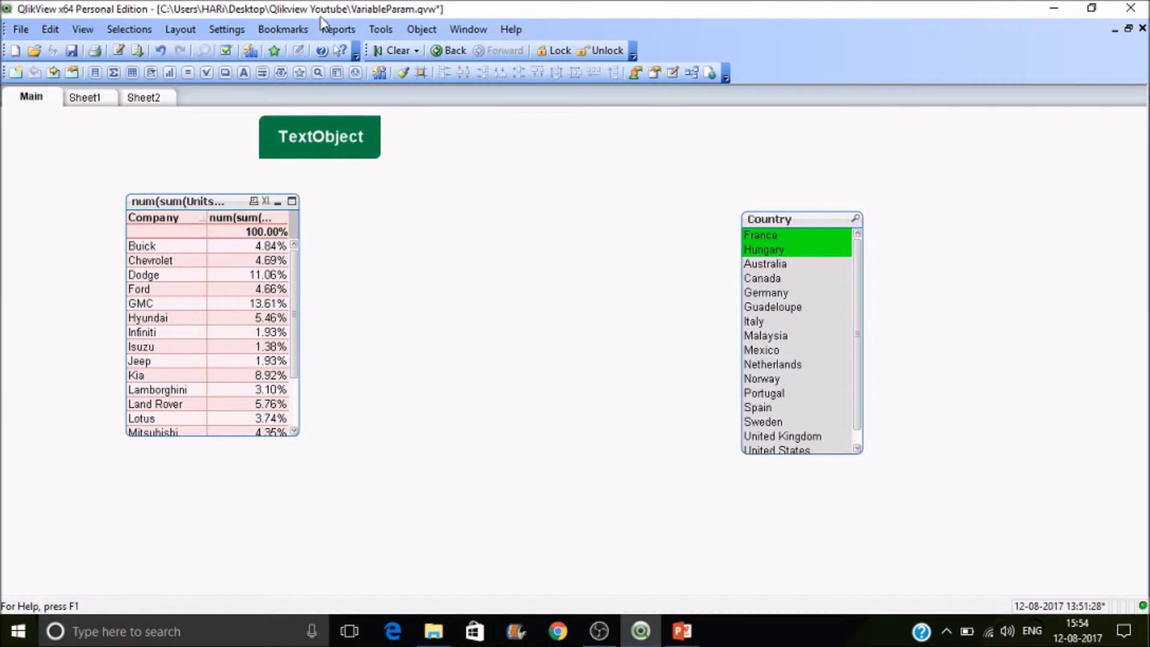
click(283, 29)
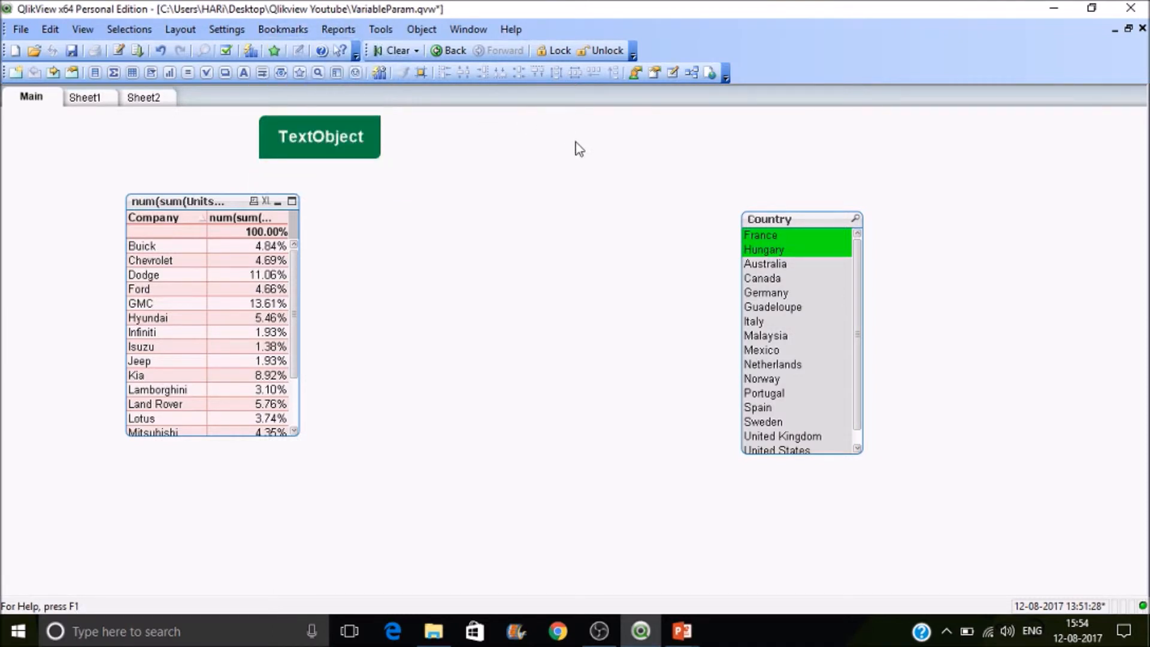
click(283, 29)
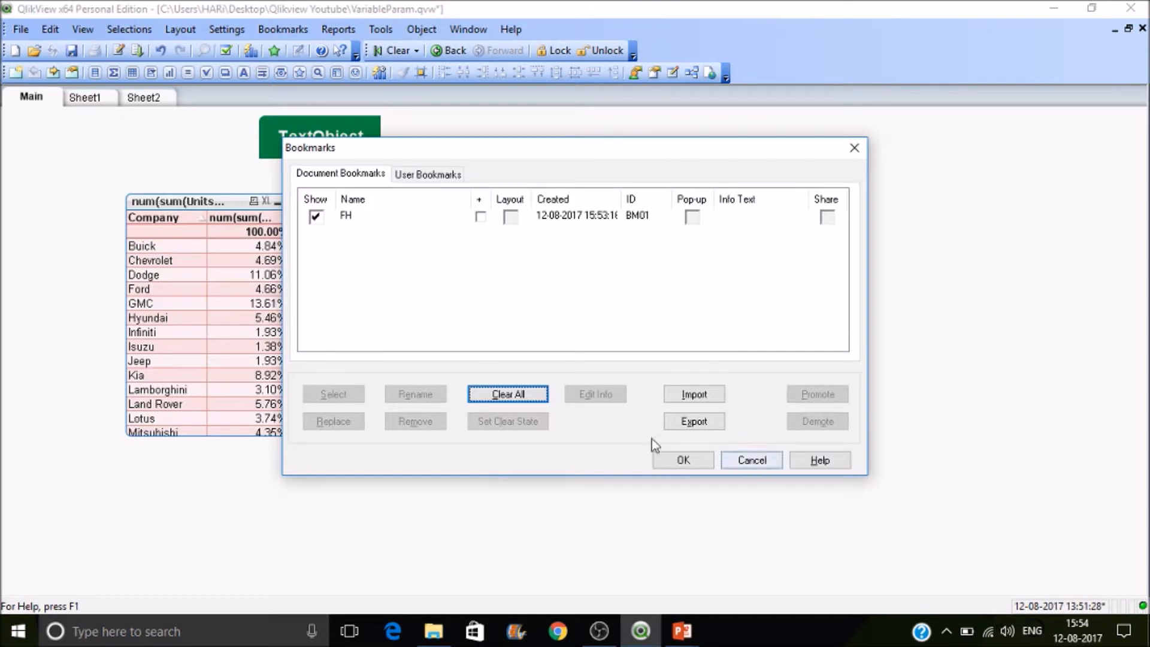
click(507, 394)
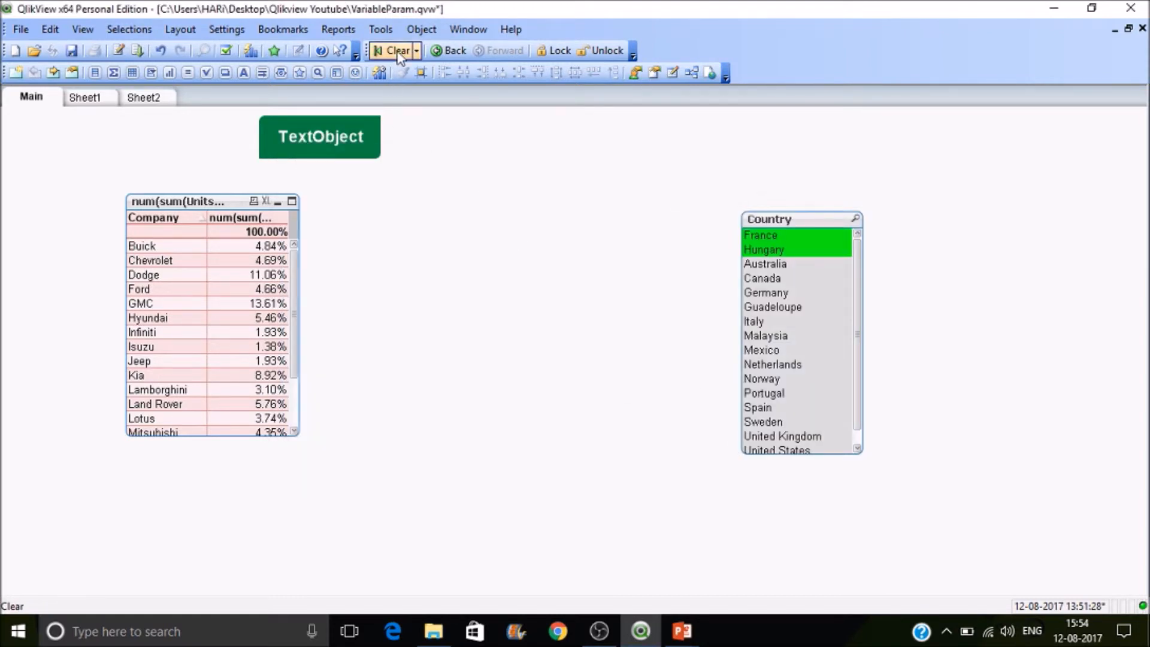
In the TextObject's Actions, browse the Print action types (Print Sheet, Print Report)
right_click(321, 137)
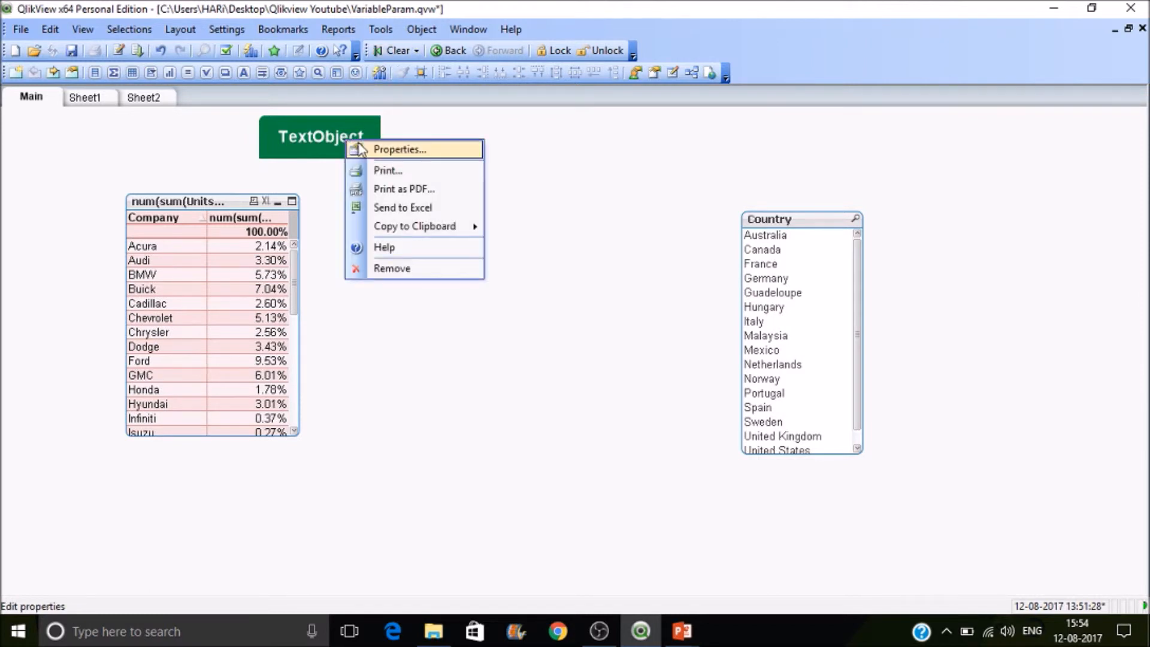
click(399, 148)
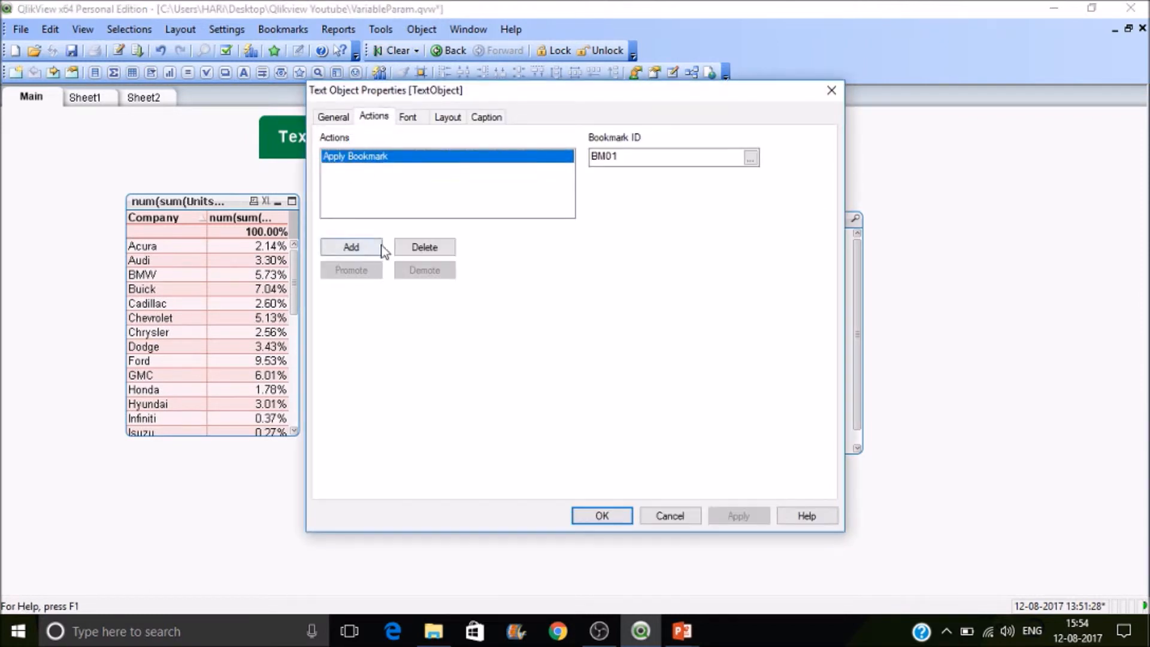
click(351, 246)
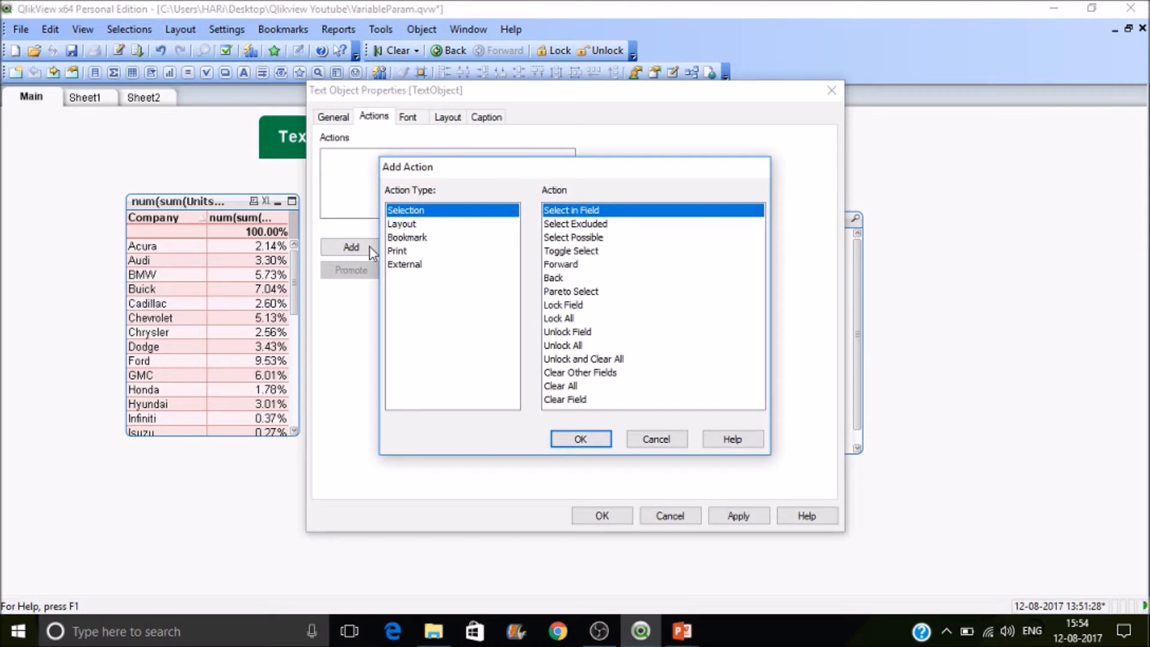
click(397, 250)
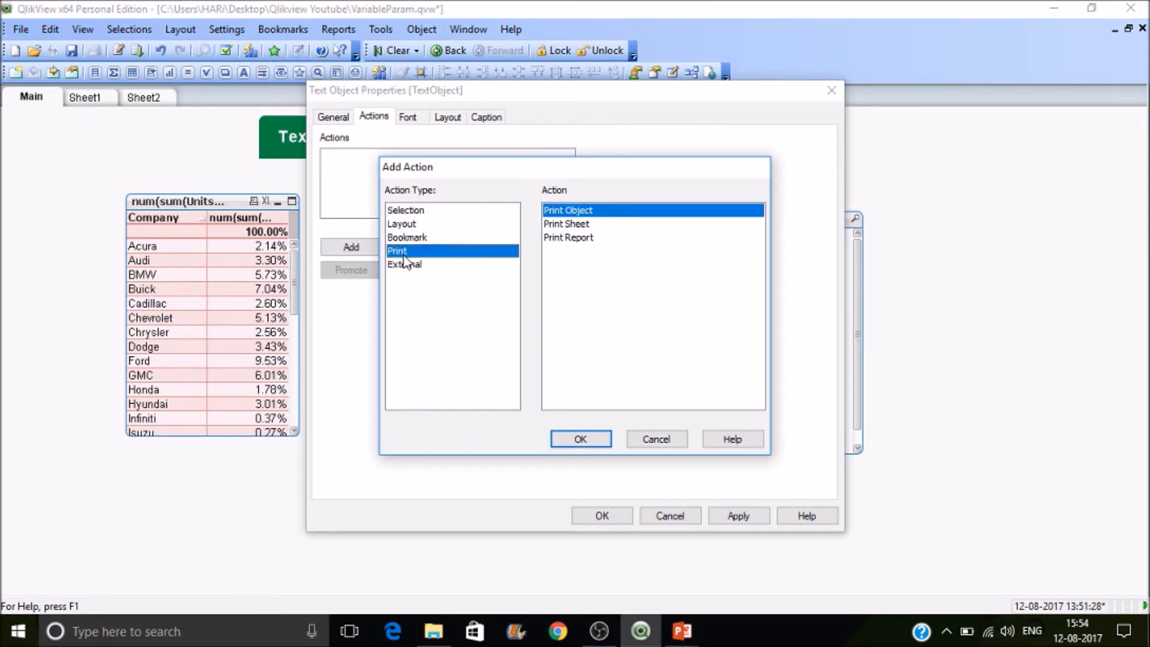
click(567, 224)
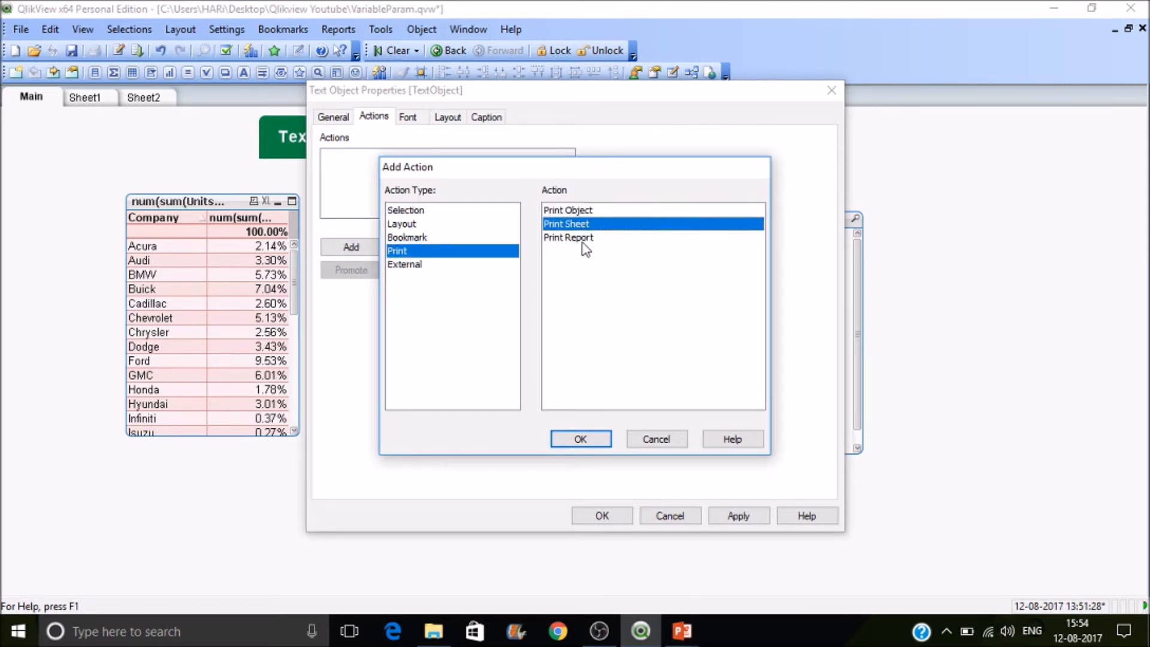
click(568, 237)
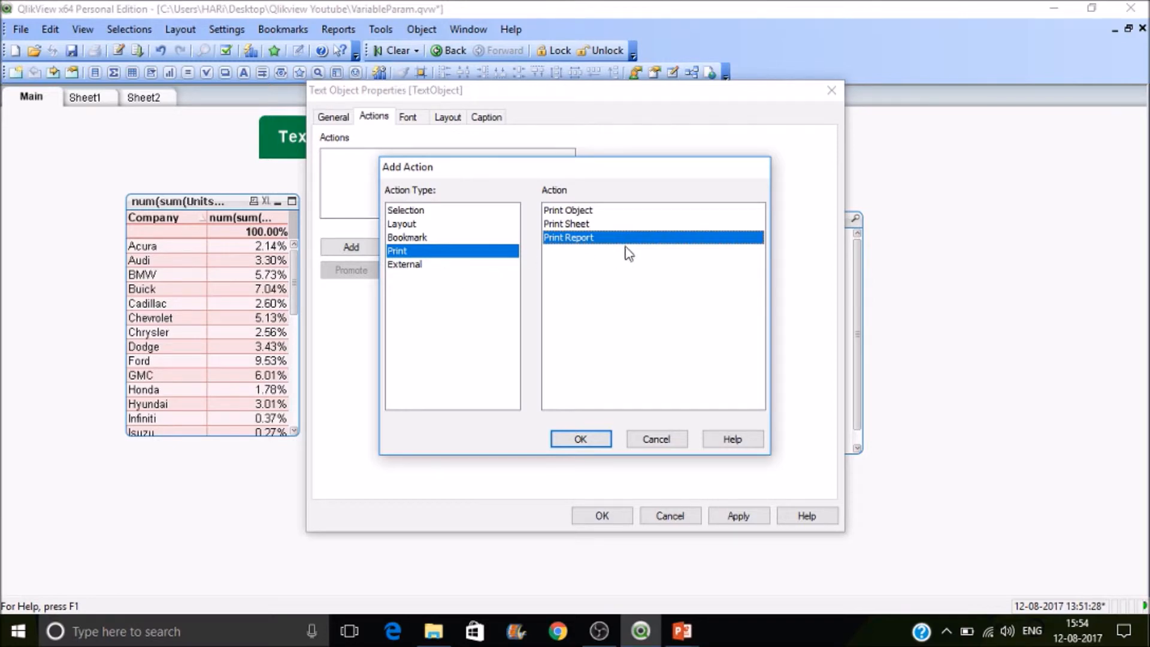
mouse_move(614, 328)
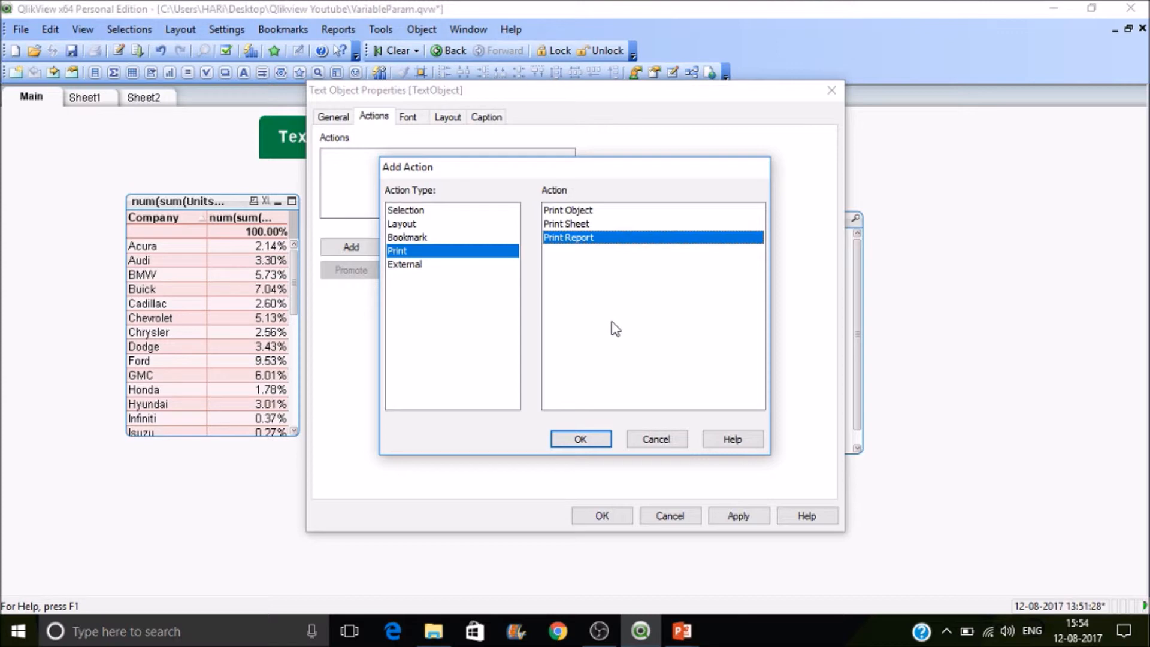
Browse the External action types and add a Set Variable action to the TextObject
click(405, 265)
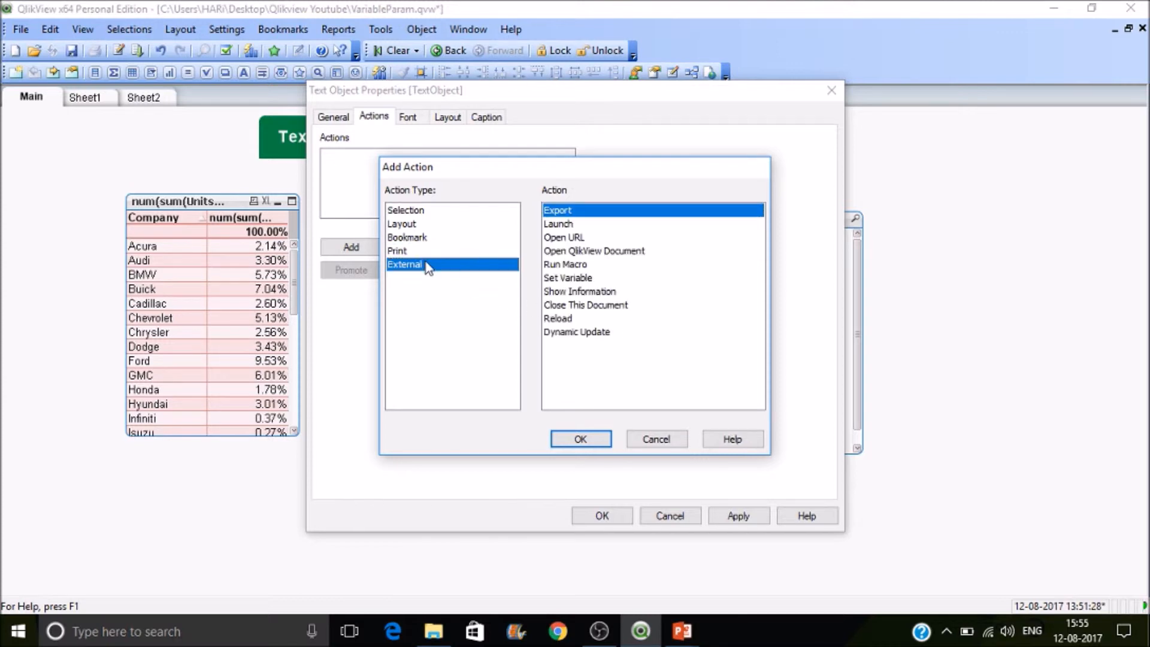
mouse_move(612, 218)
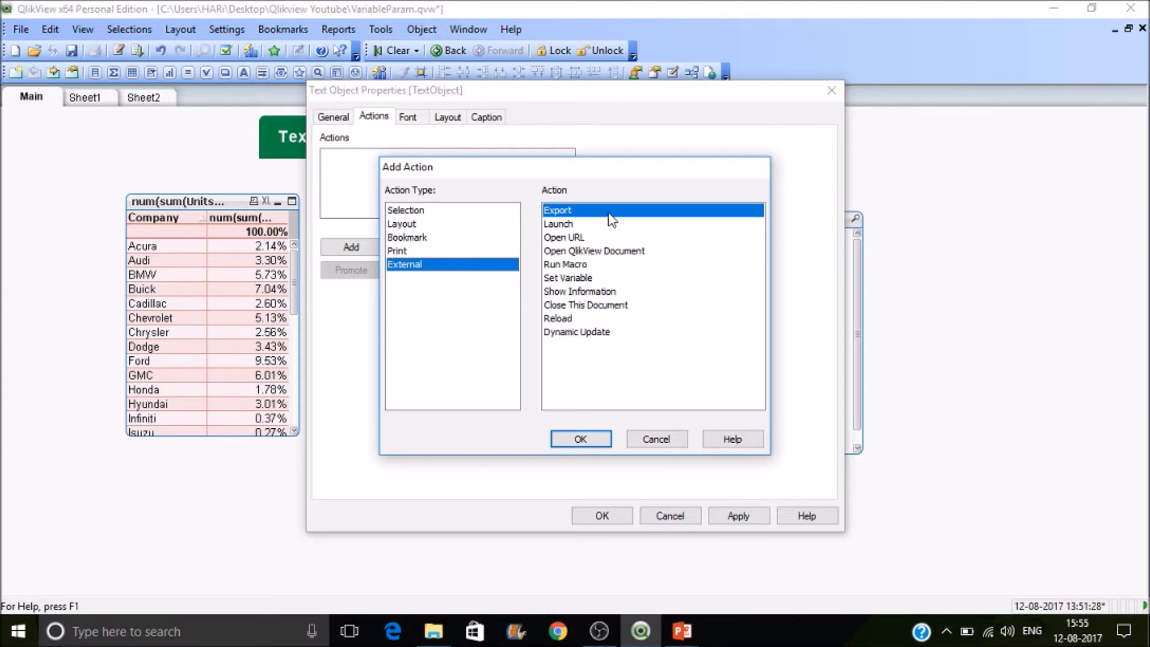
click(560, 224)
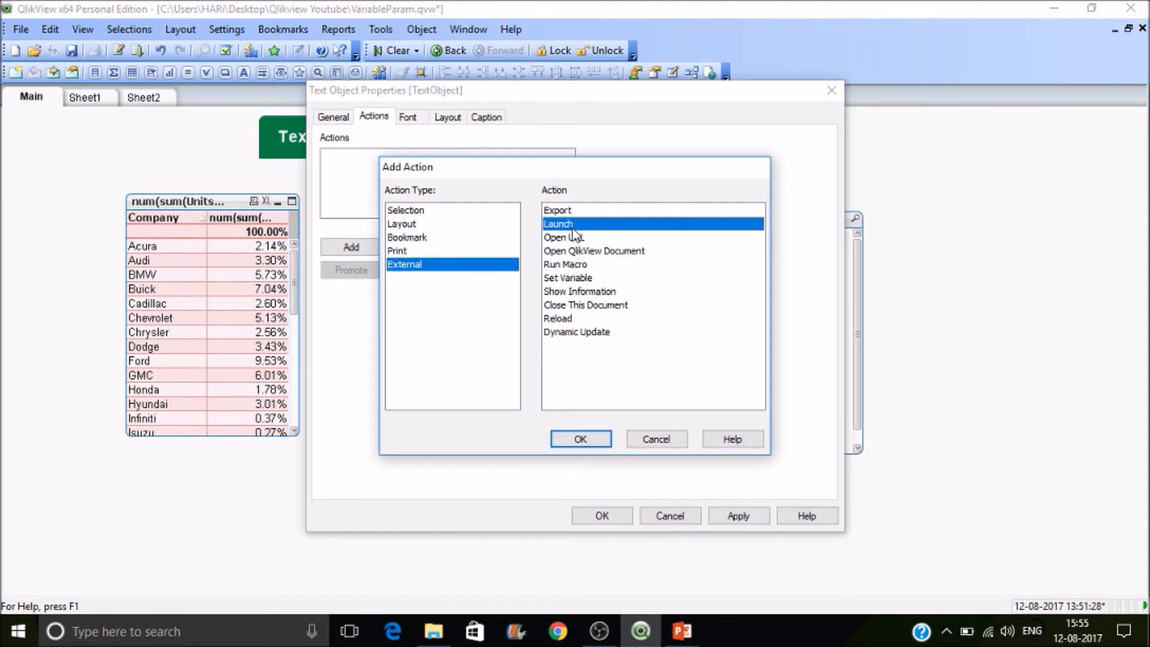
click(563, 238)
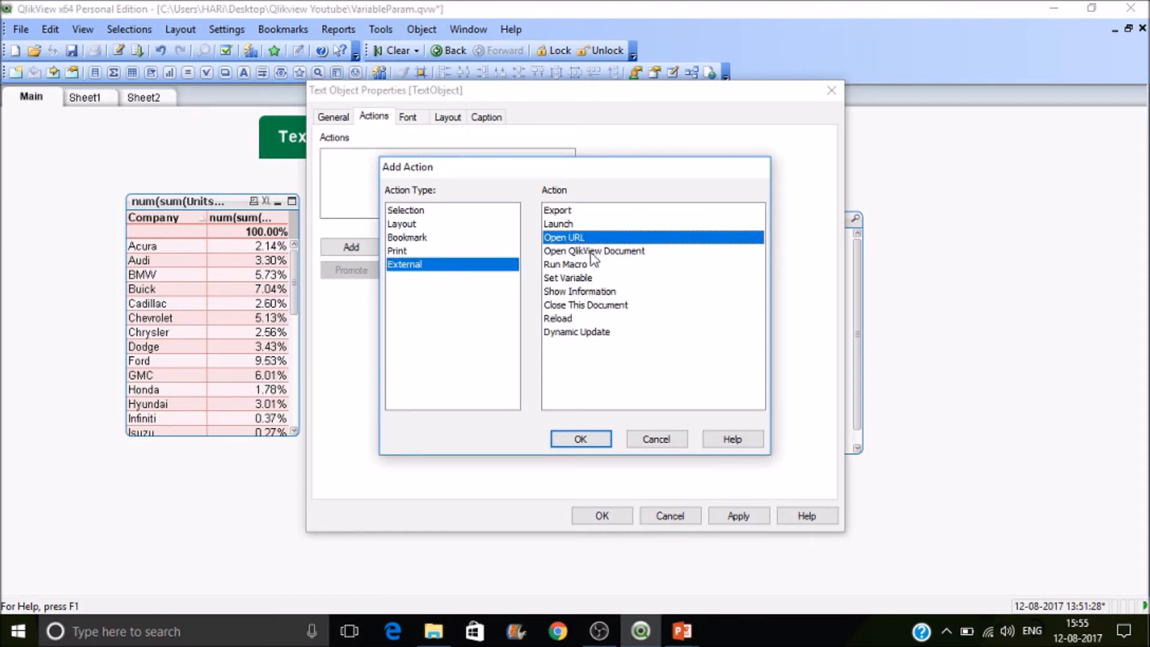
click(593, 250)
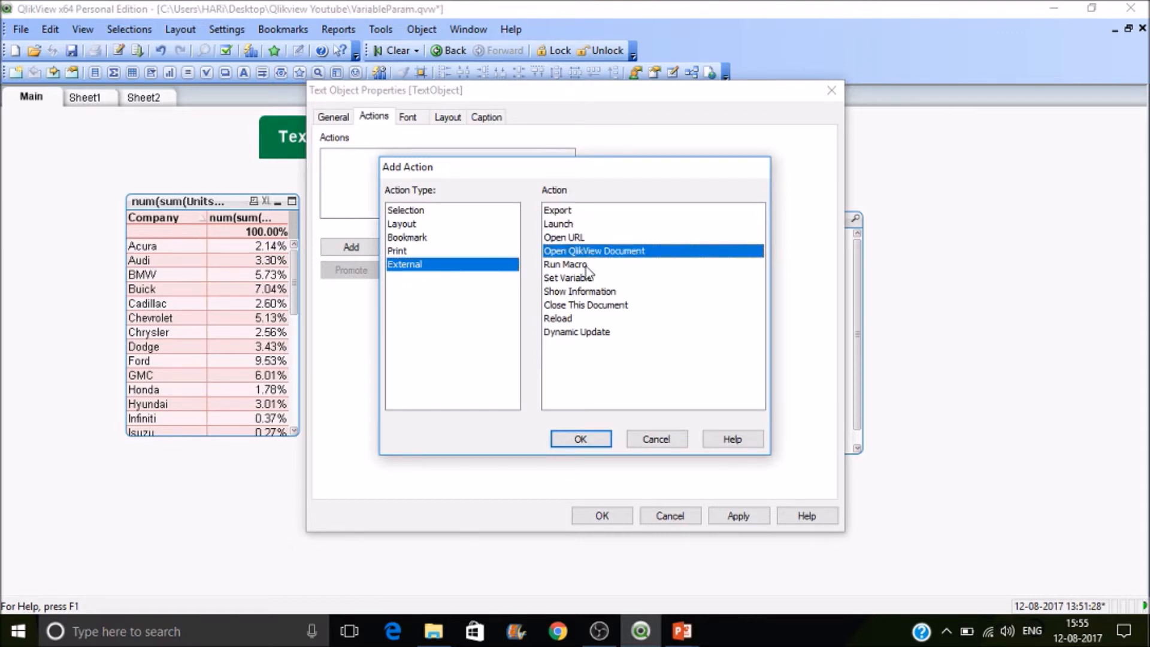
click(568, 277)
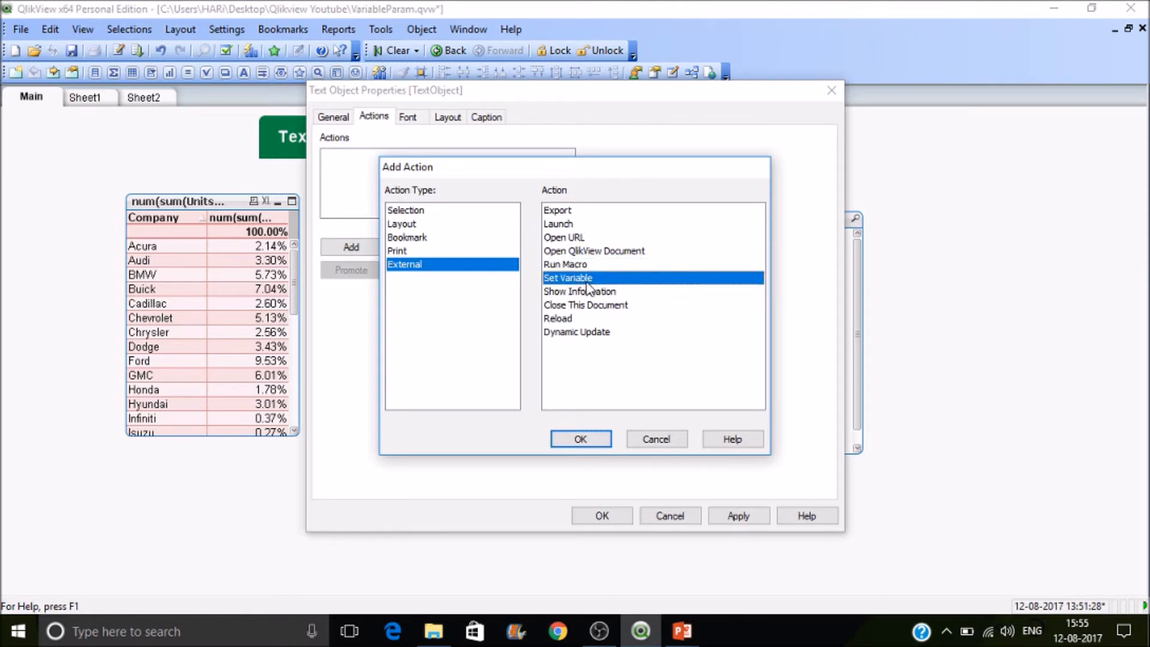
mouse_move(603, 314)
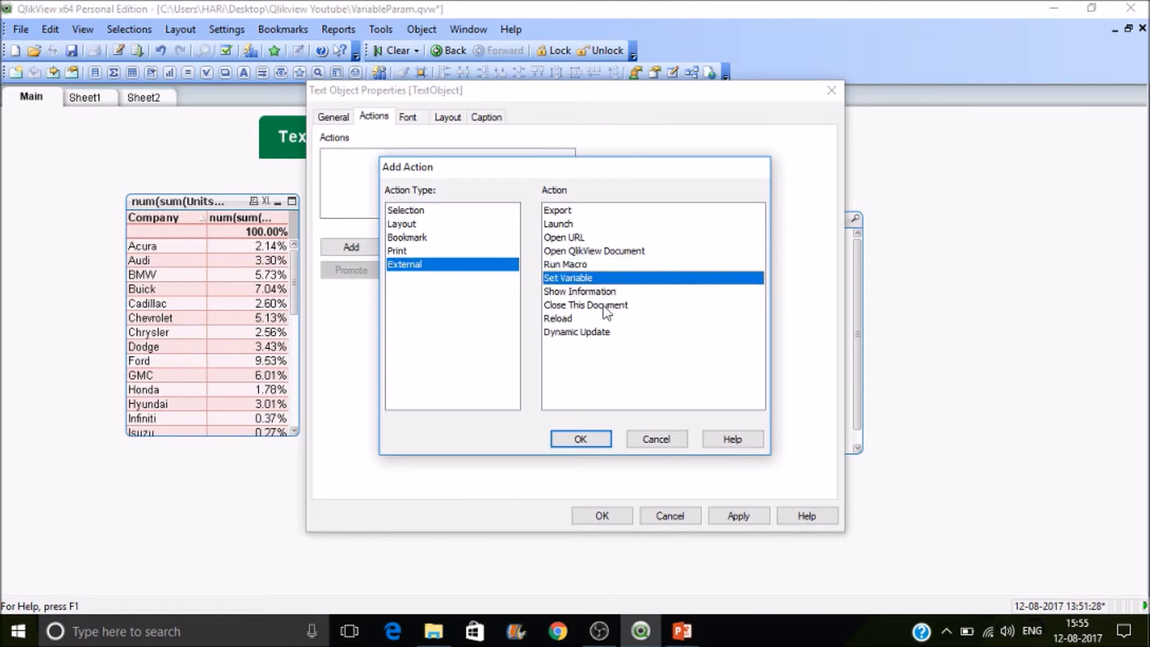
click(580, 439)
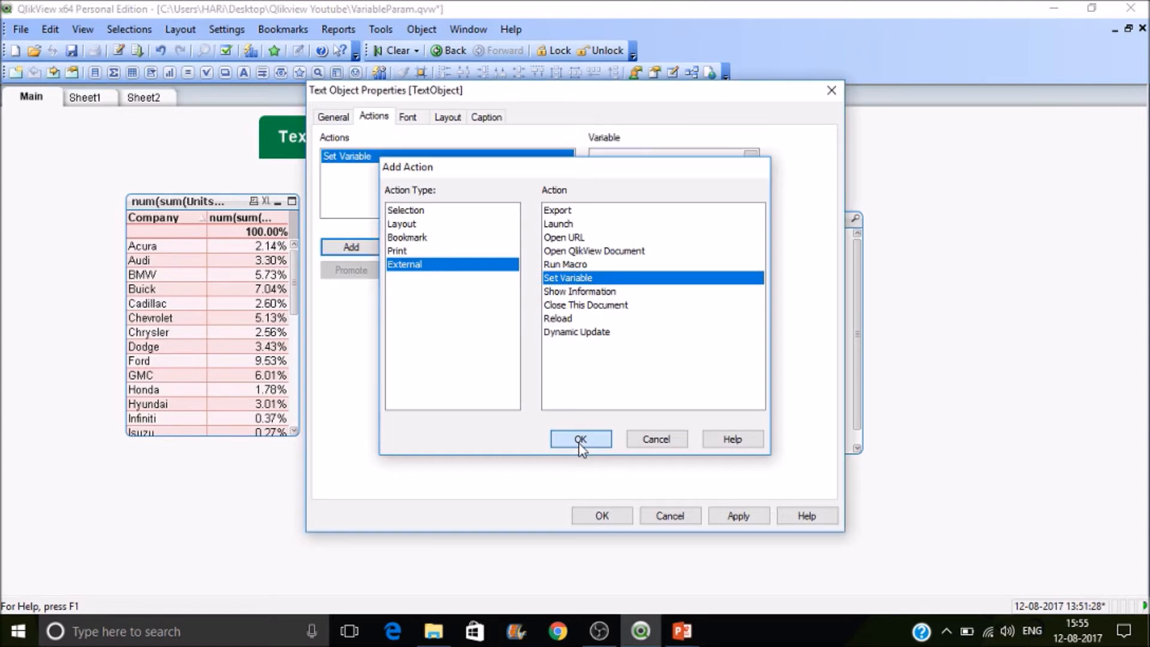
click(580, 438)
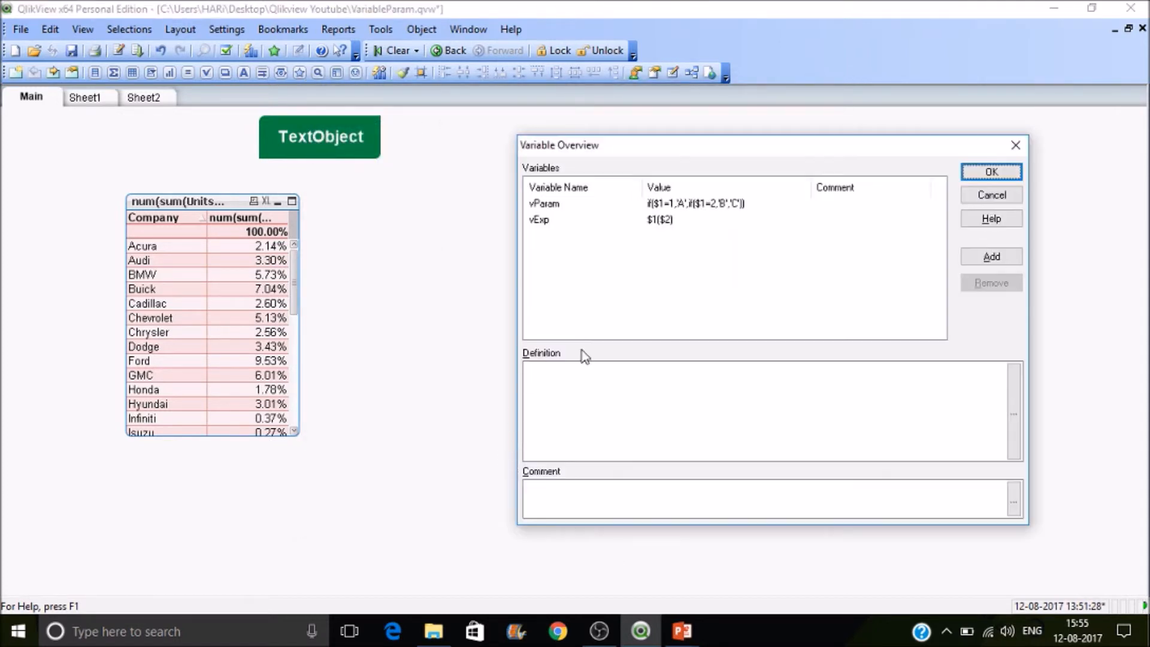
Add a variable vShow with definition =-1 in the Variable Overview
click(991, 256)
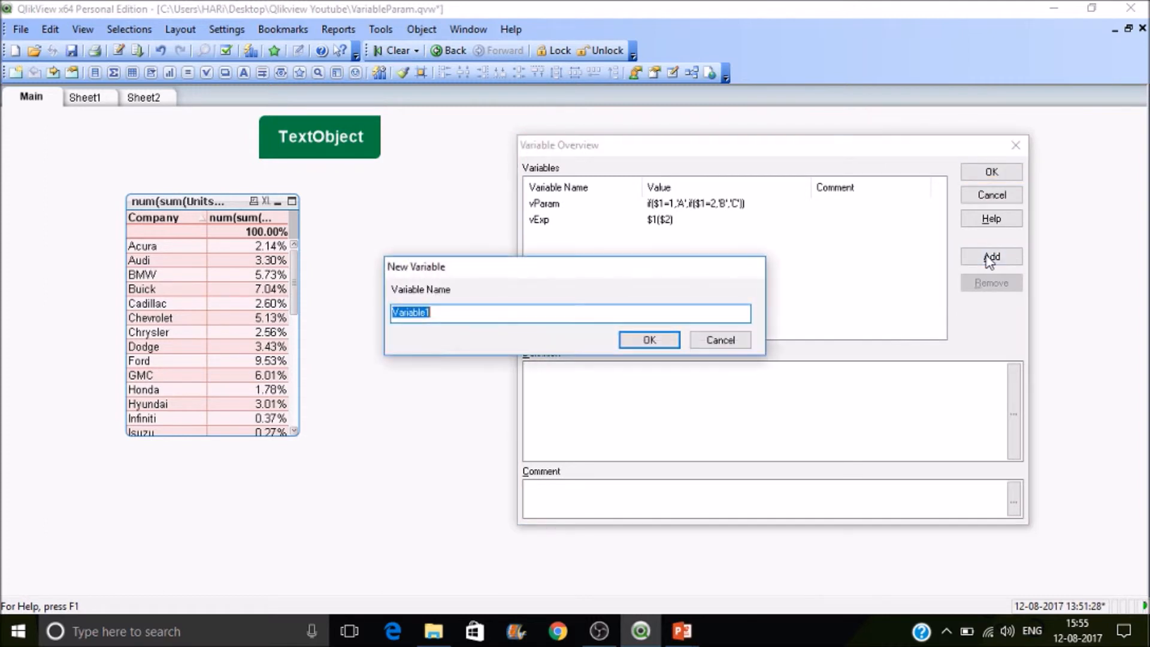
text(vShow)
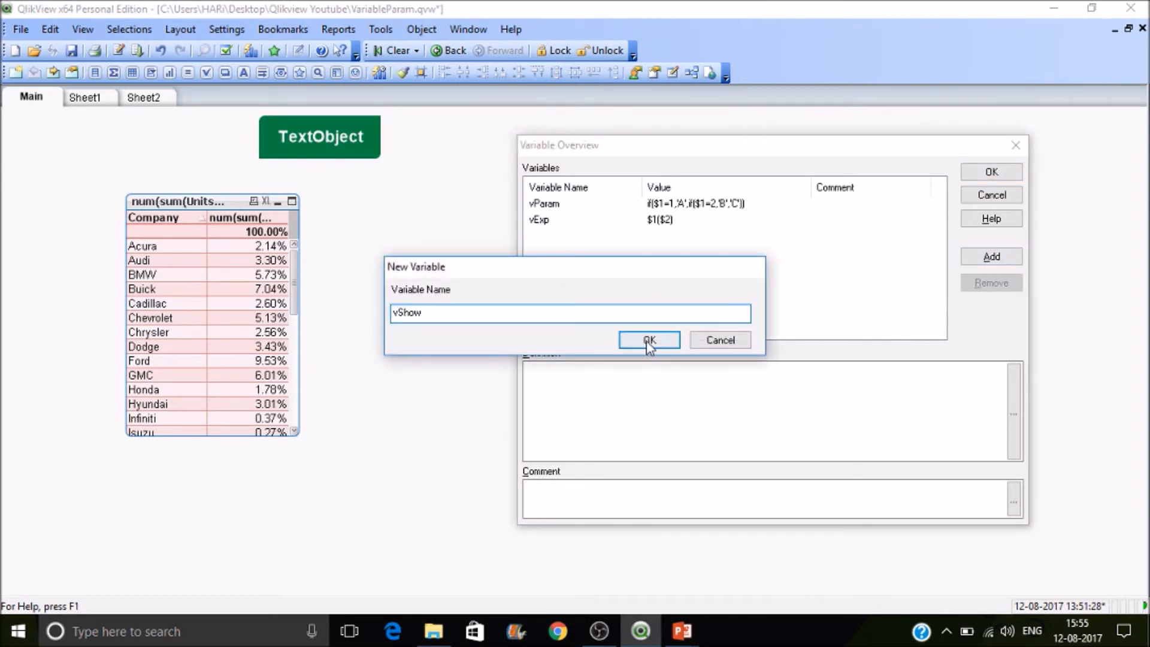
click(648, 339)
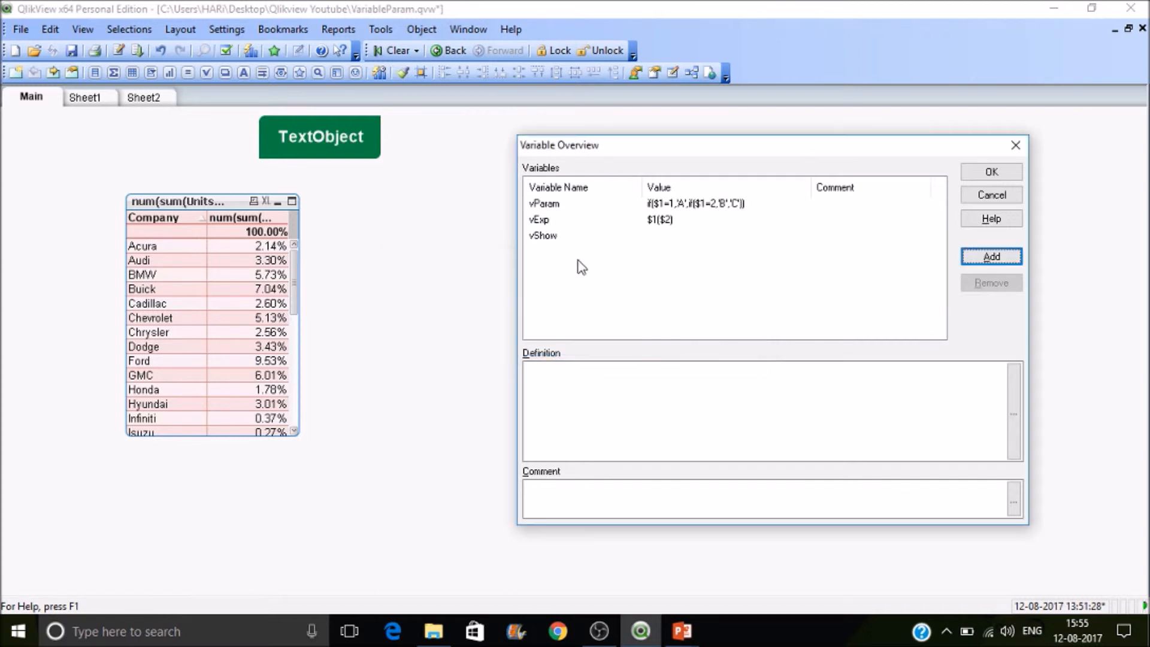
click(541, 236)
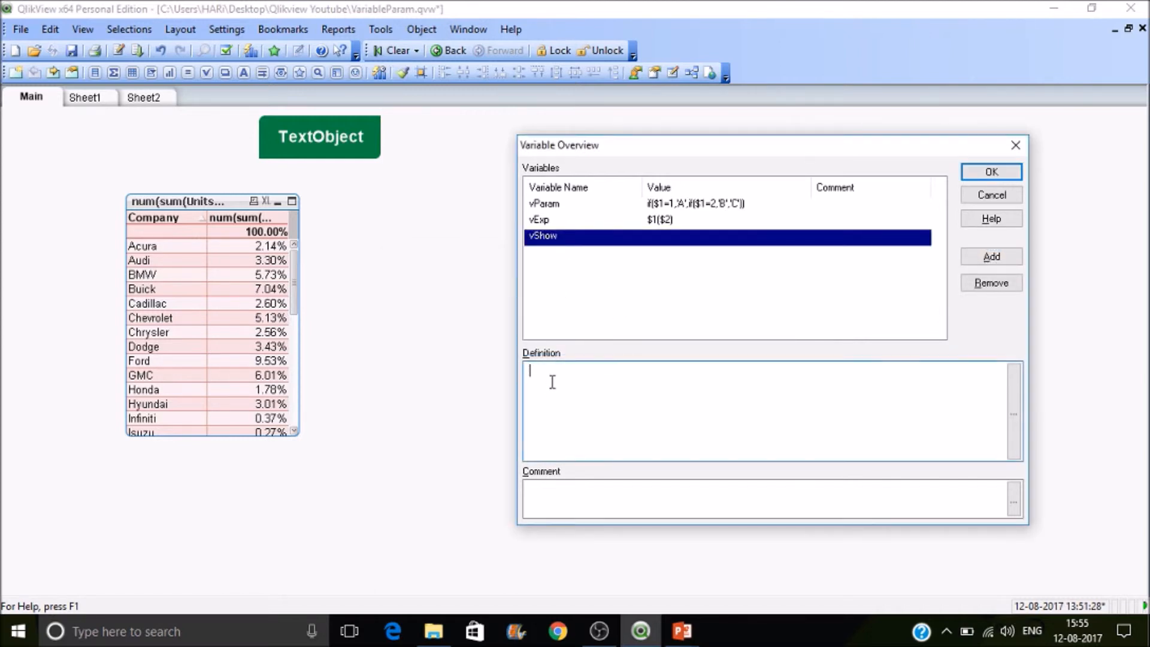
text(=)
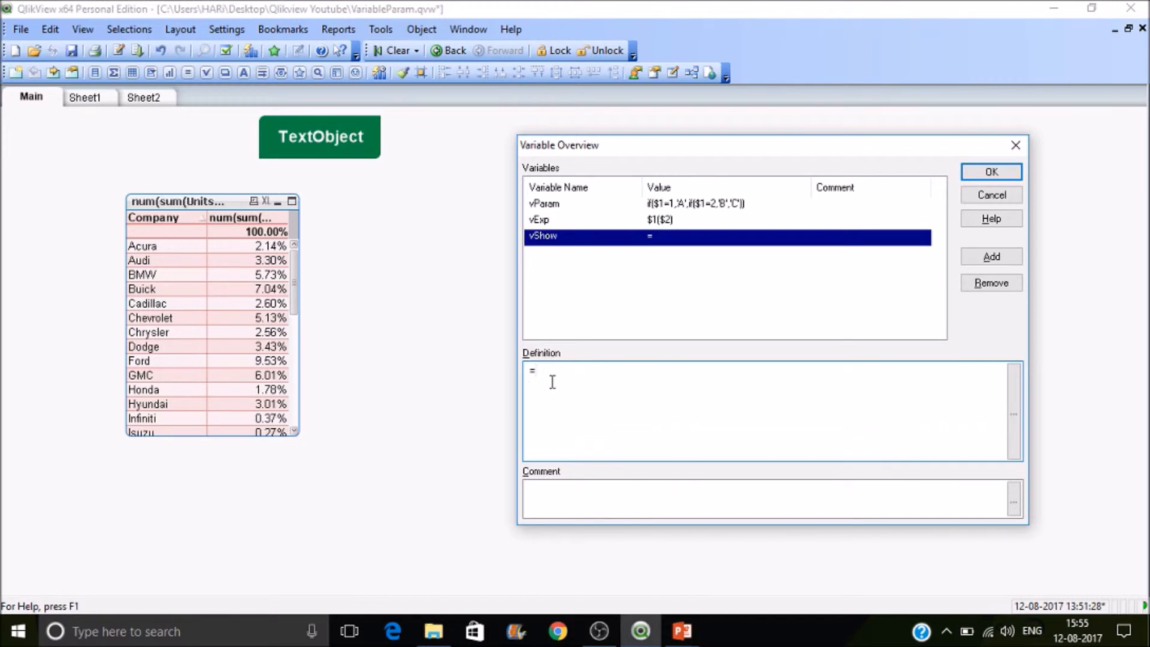
text(-1)
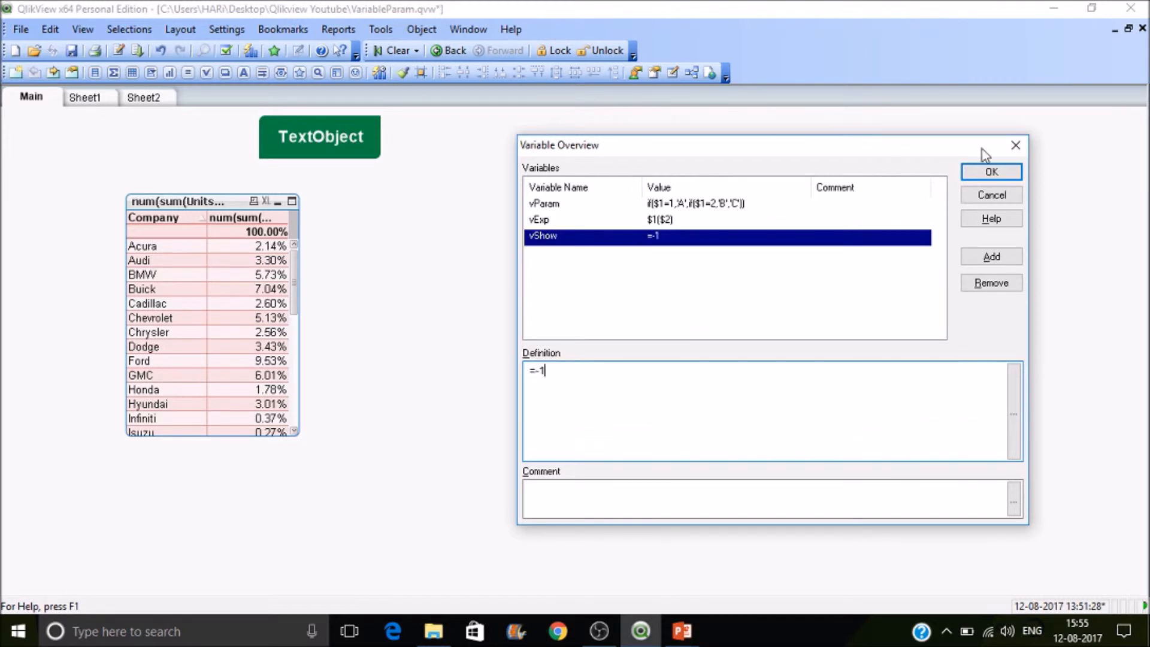
click(990, 171)
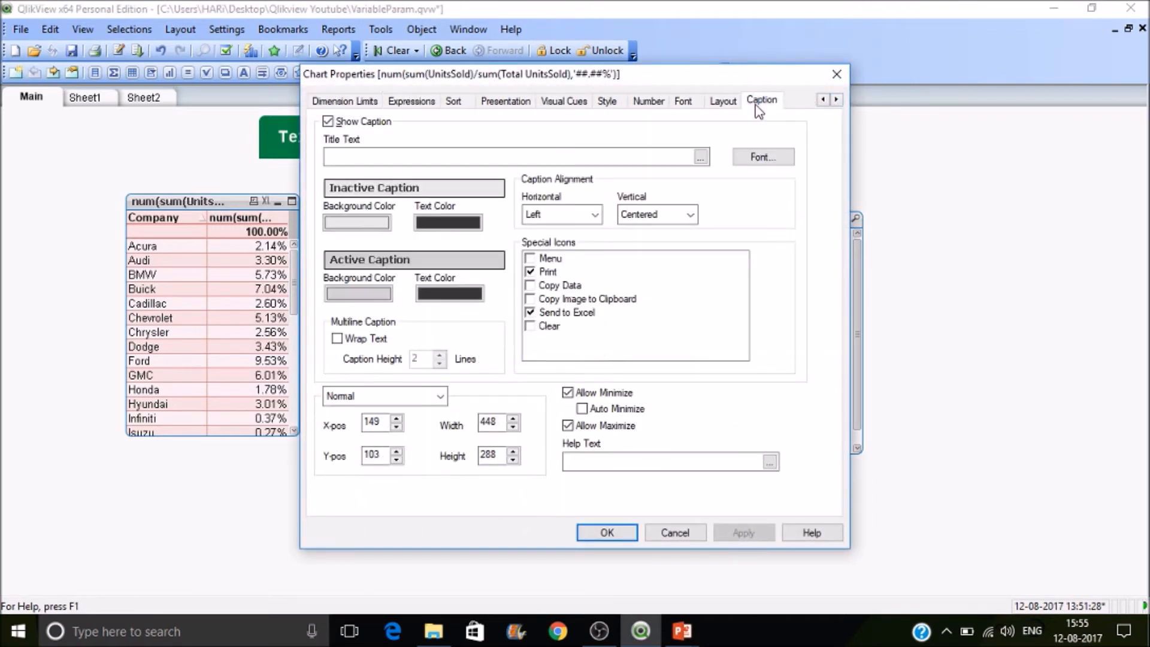
mouse_move(716, 120)
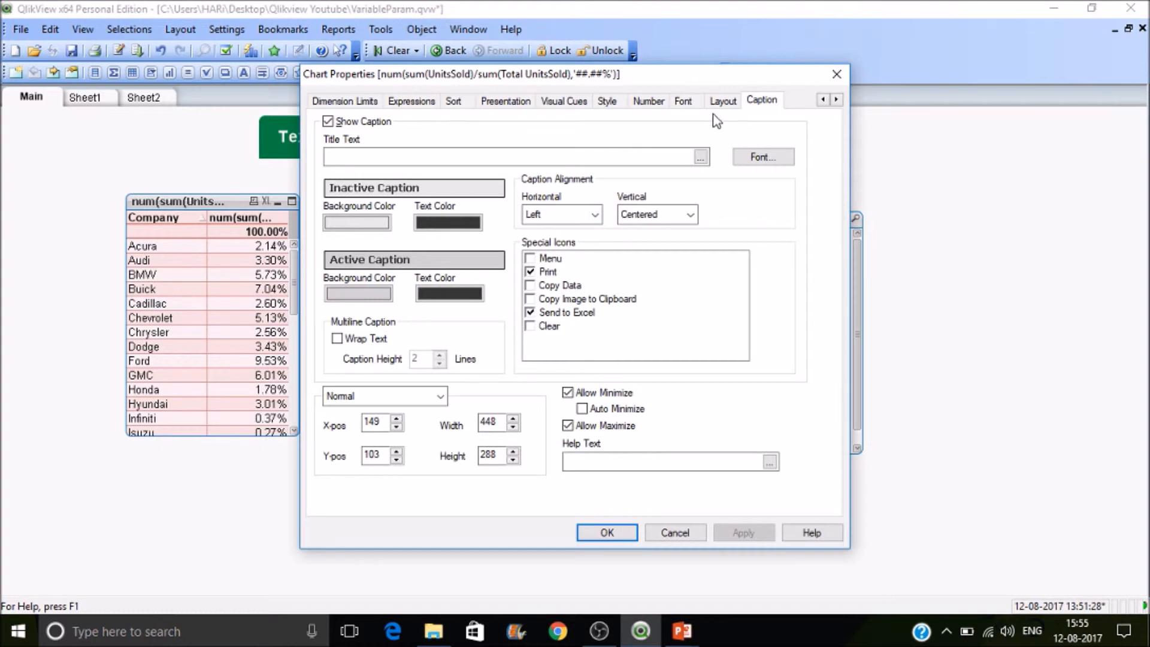
Set the company chart's Layout show condition to Conditional with expression vShow
click(722, 101)
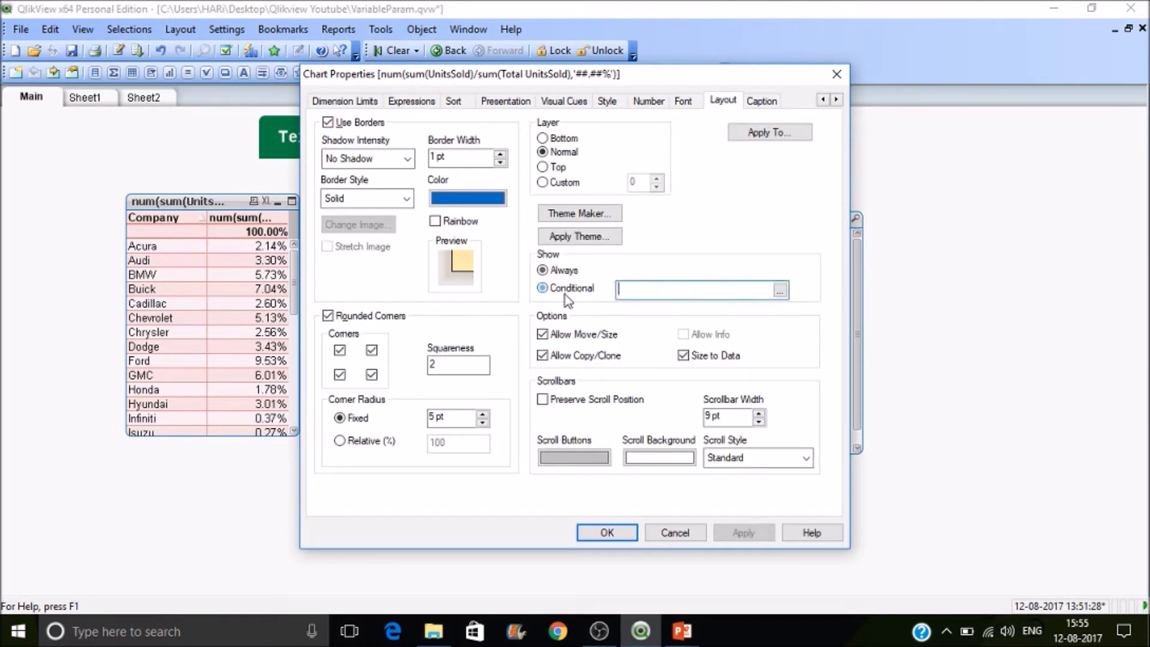
text(vs)
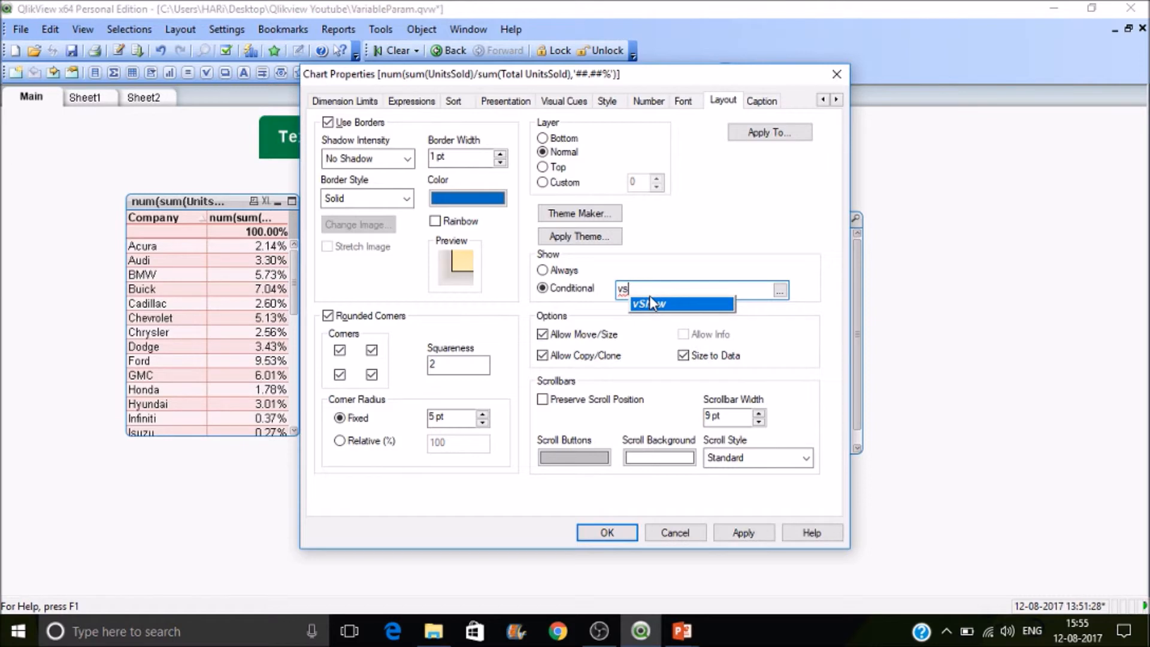
click(650, 303)
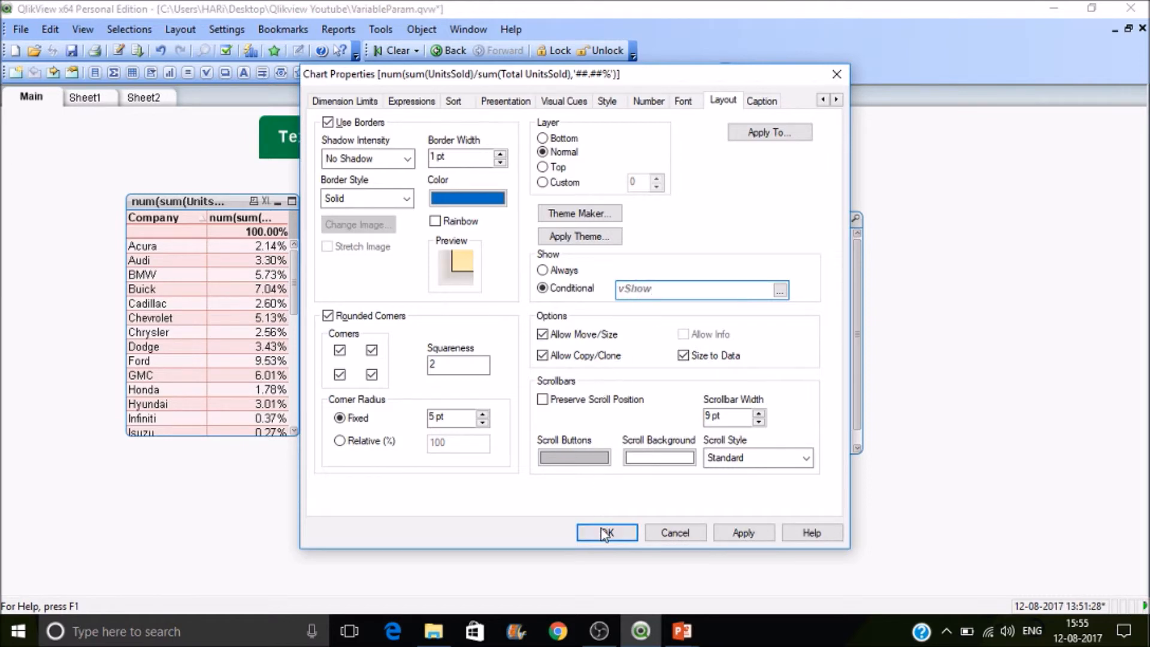
click(606, 532)
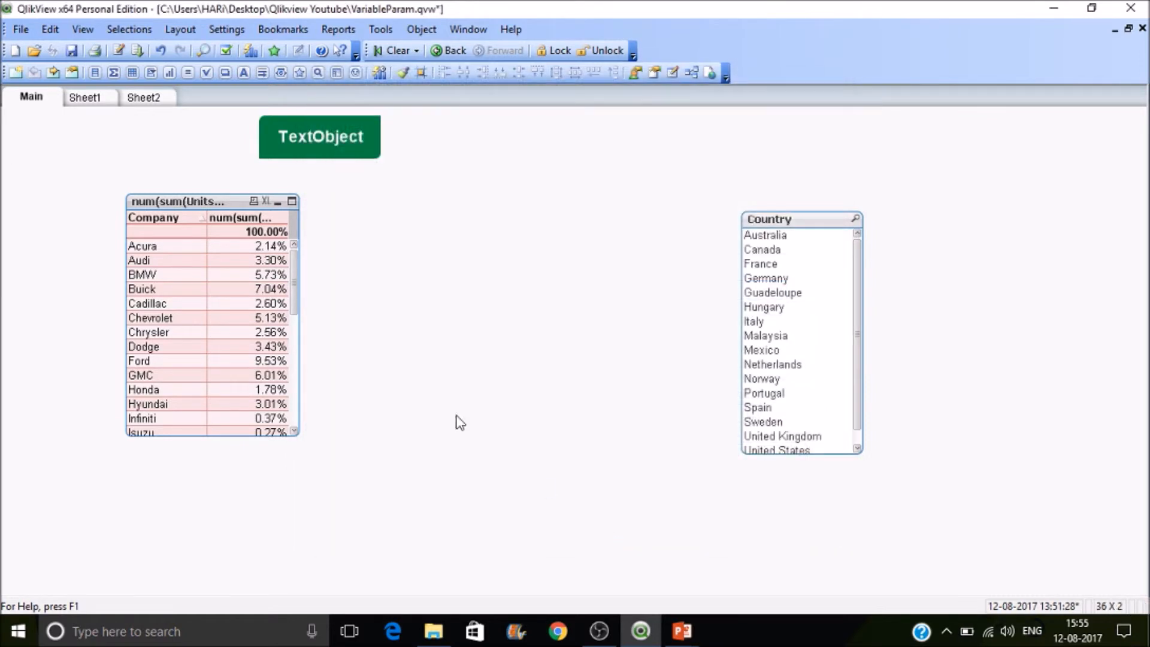
Set the Set Variable action's Variable to =vShow and its Value to =not vShow
right_click(345, 146)
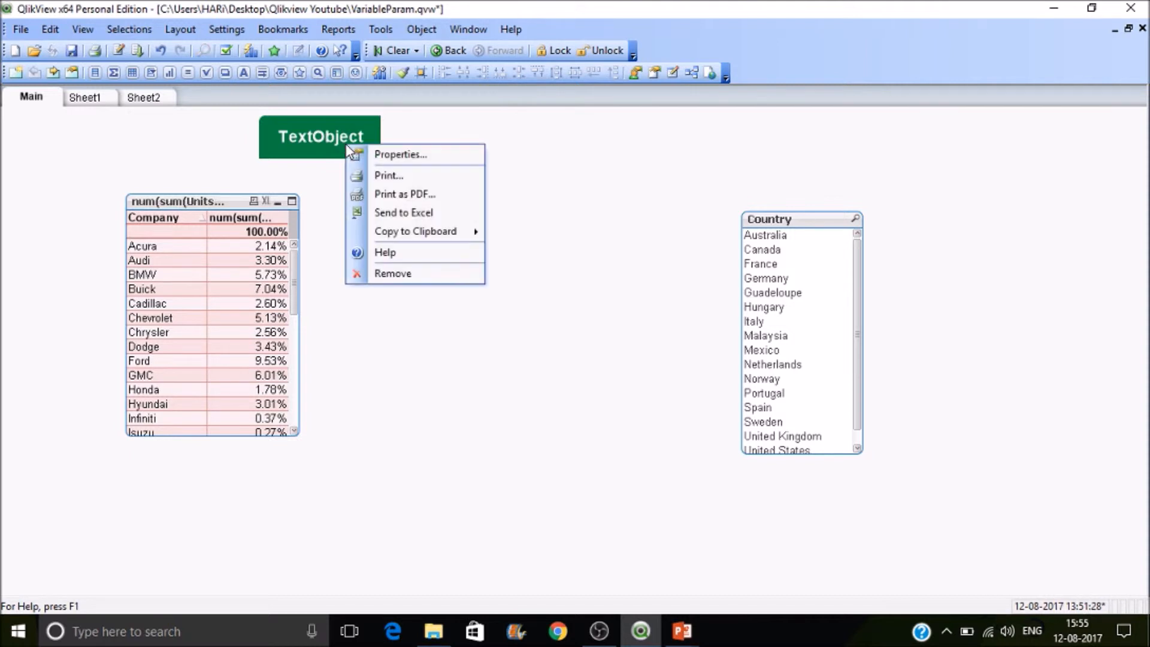
click(400, 155)
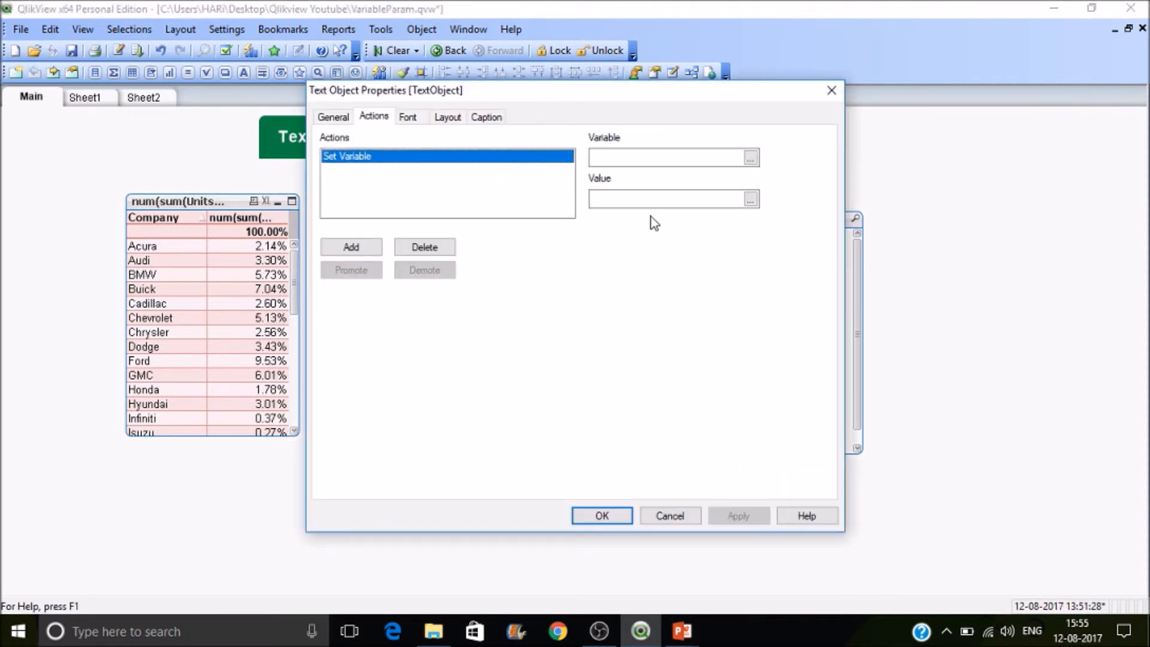
drag(387, 90, 396, 109)
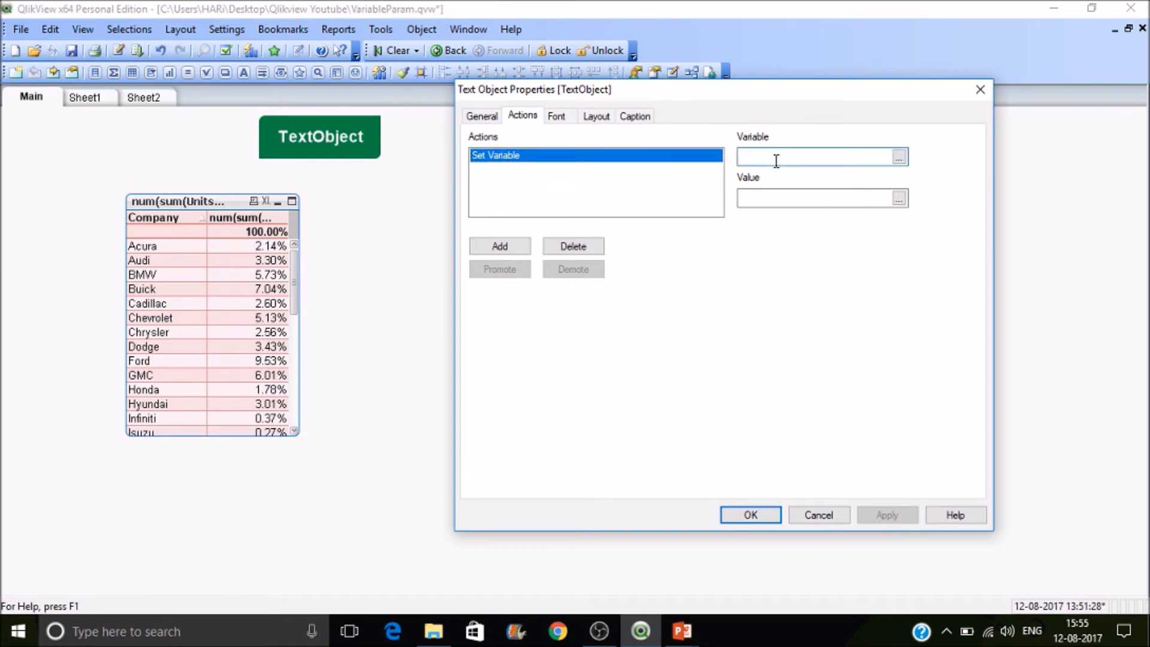
text(=vShow)
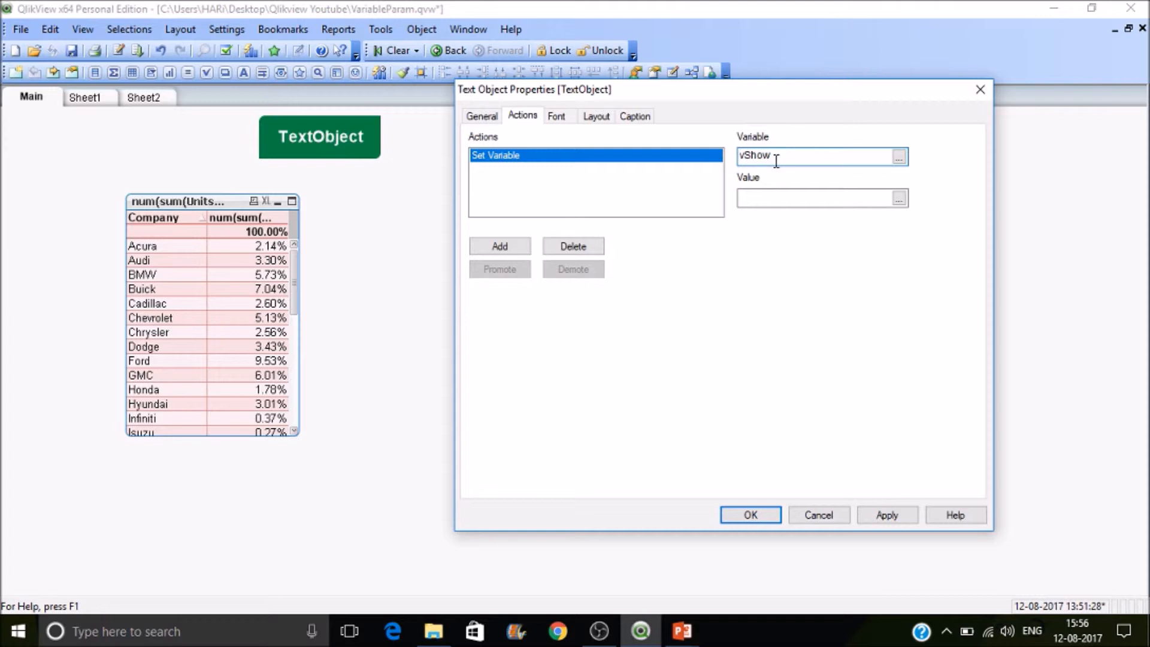
click(818, 198)
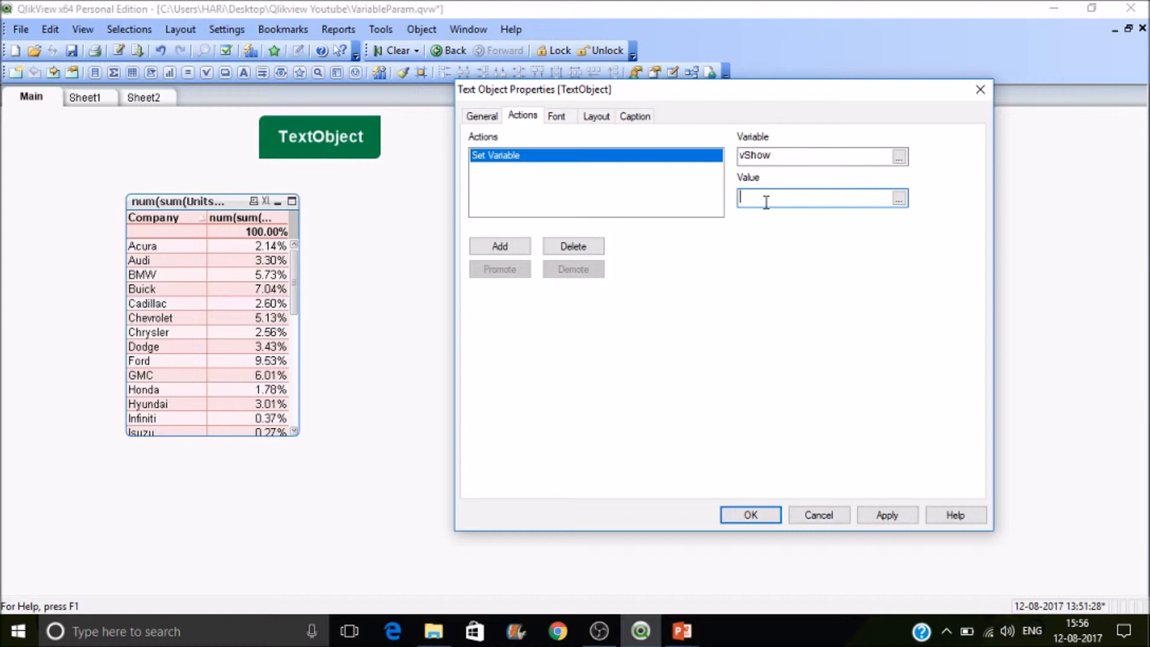
text(=)
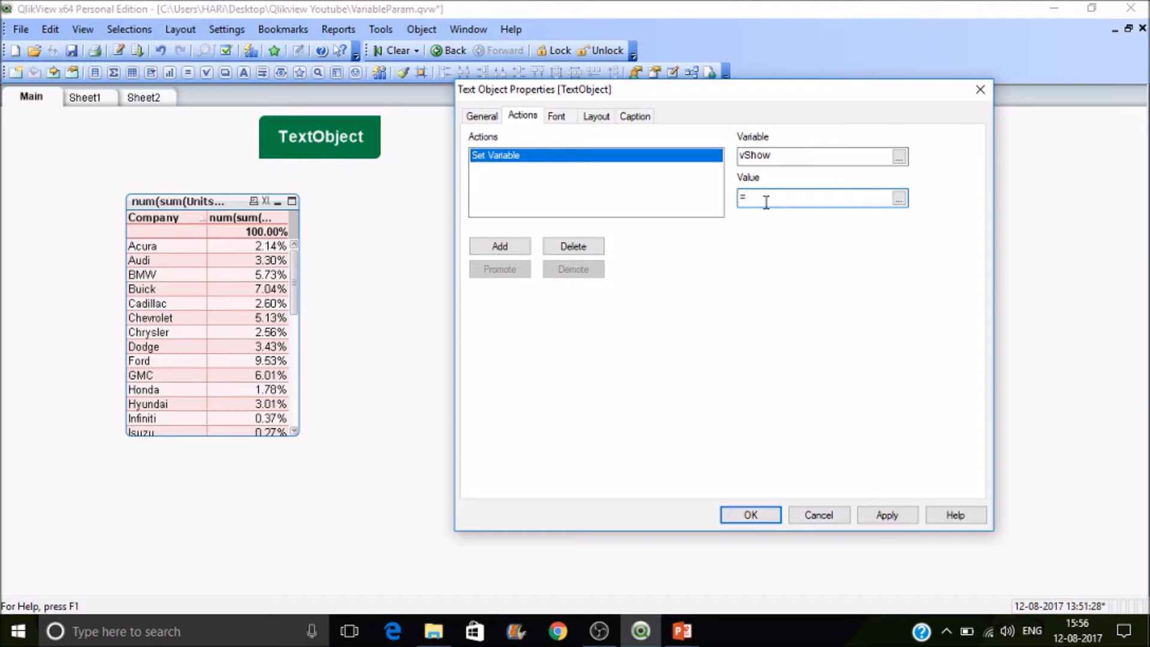
text(nor)
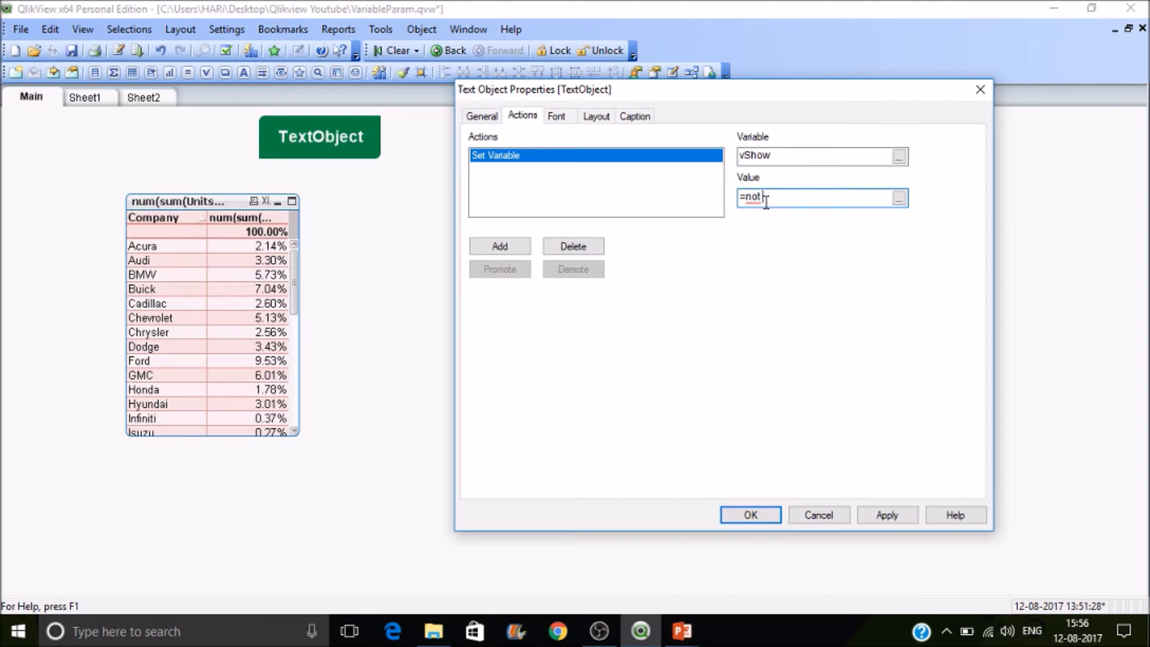
text(vShow)
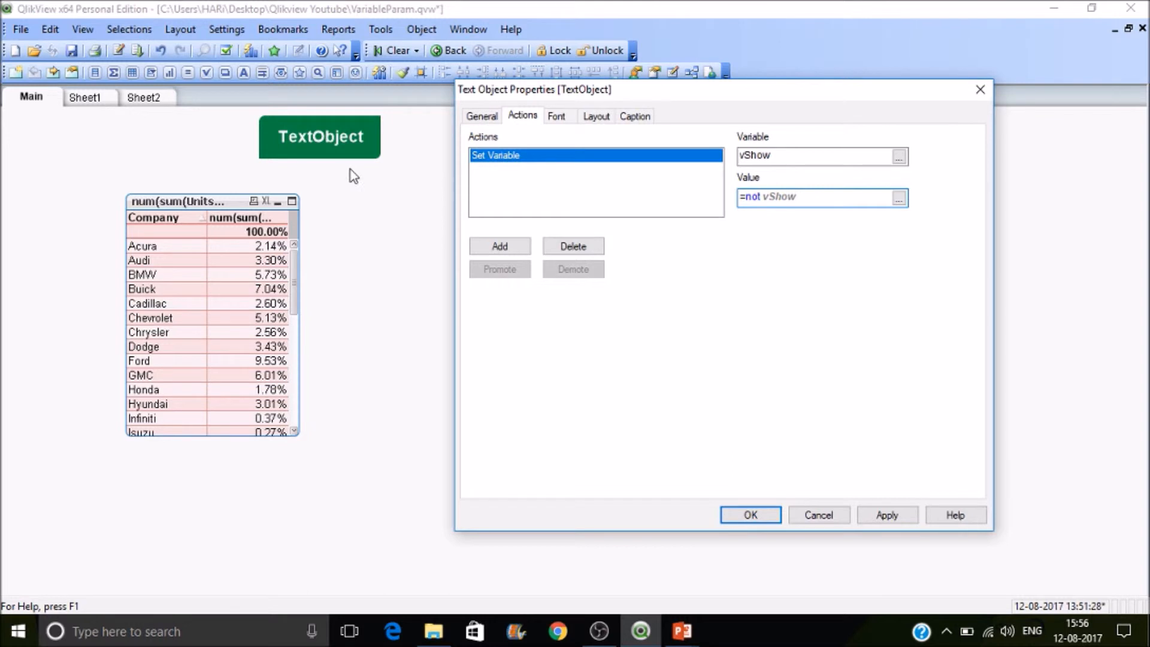
mouse_move(848, 224)
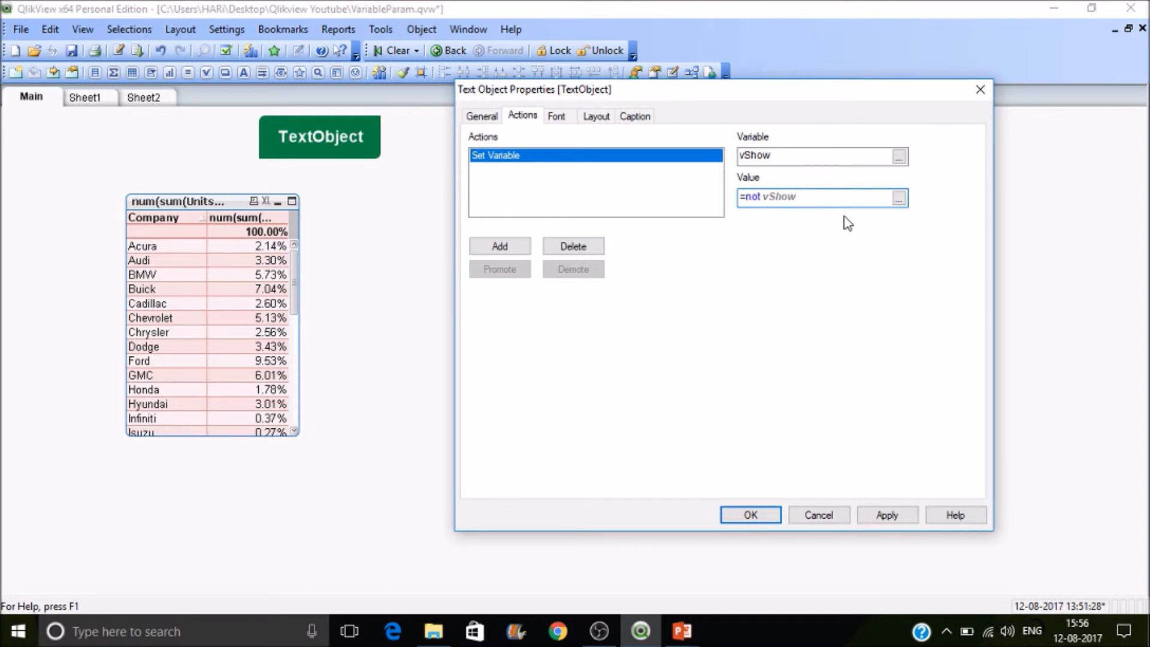
mouse_move(771, 513)
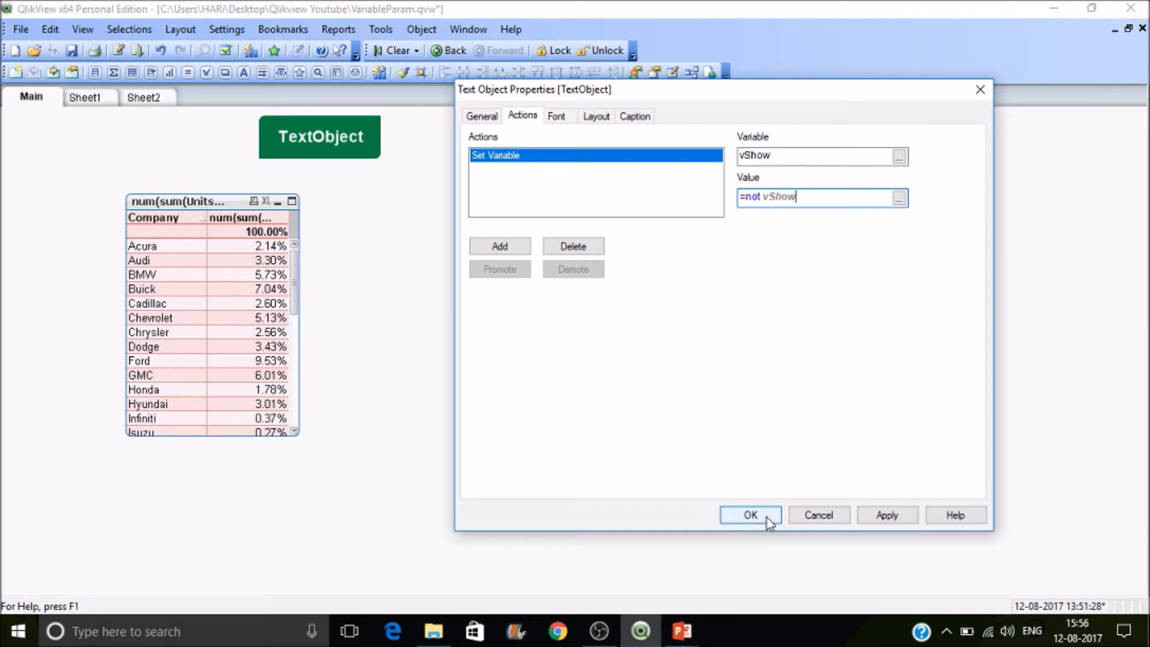
click(749, 515)
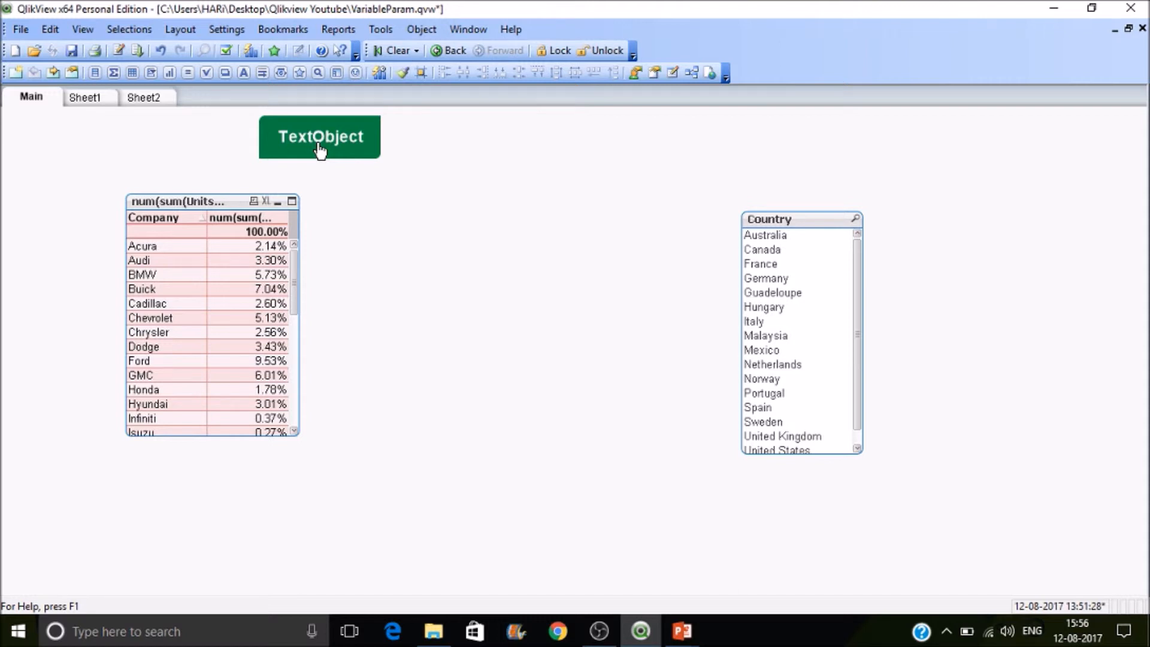
Reopen the TextObject's action settings, then bring up Sheet2
double_click(320, 137)
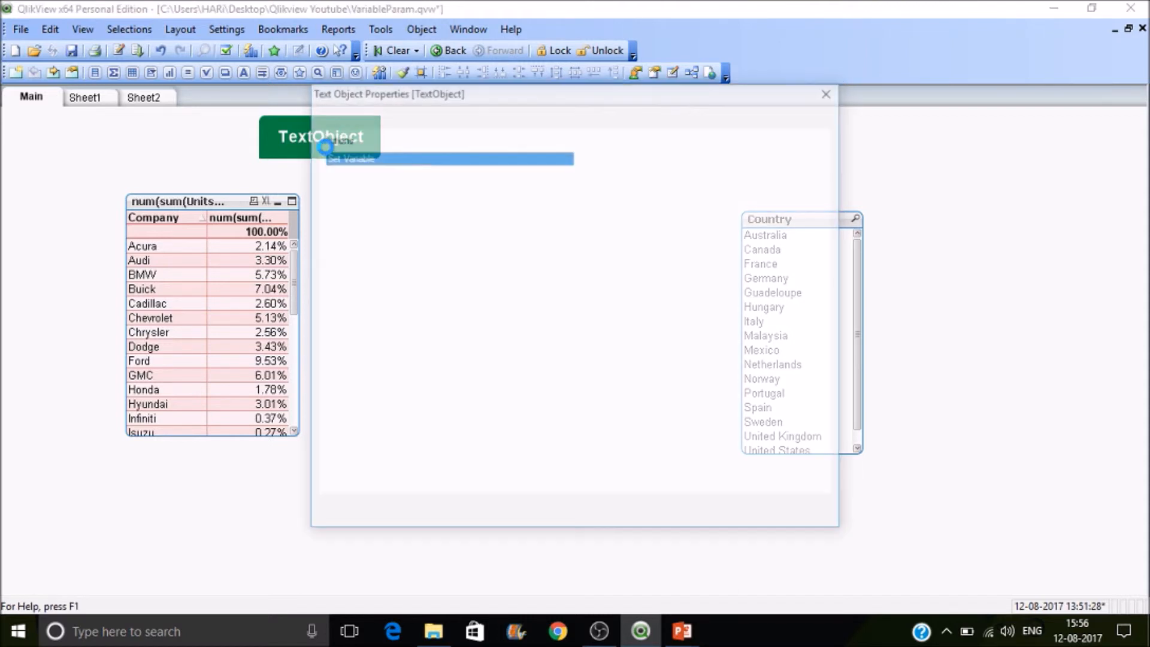
click(825, 94)
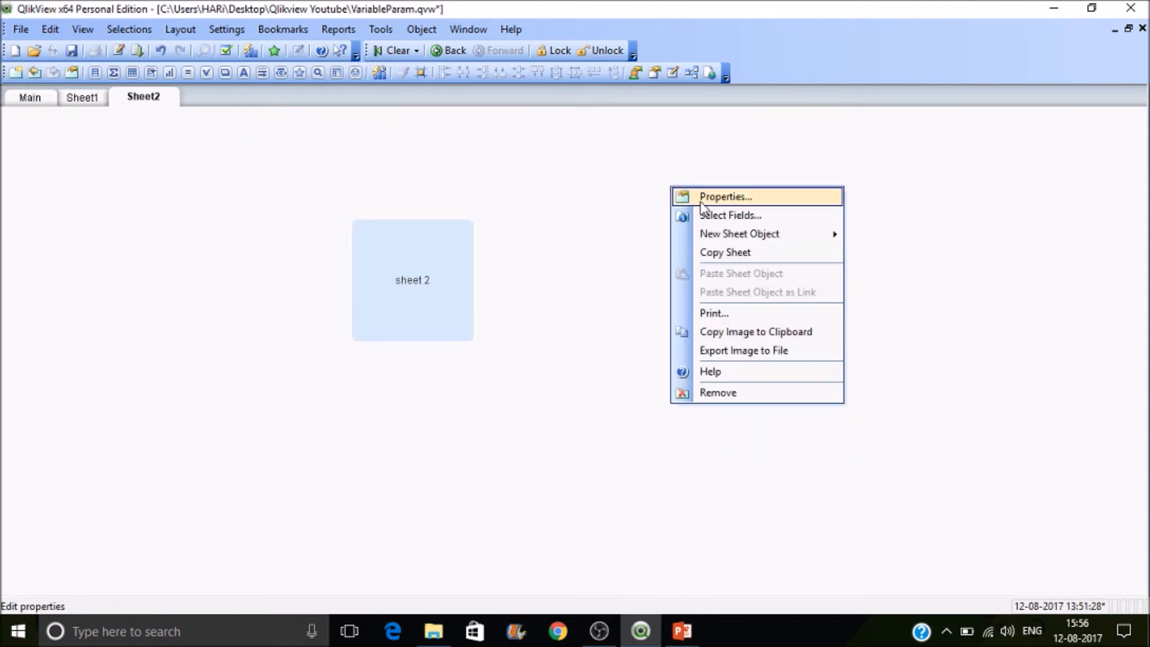
Set Sheet2's Show Sheet option to Conditional with the expression =vShow and confirm
click(725, 195)
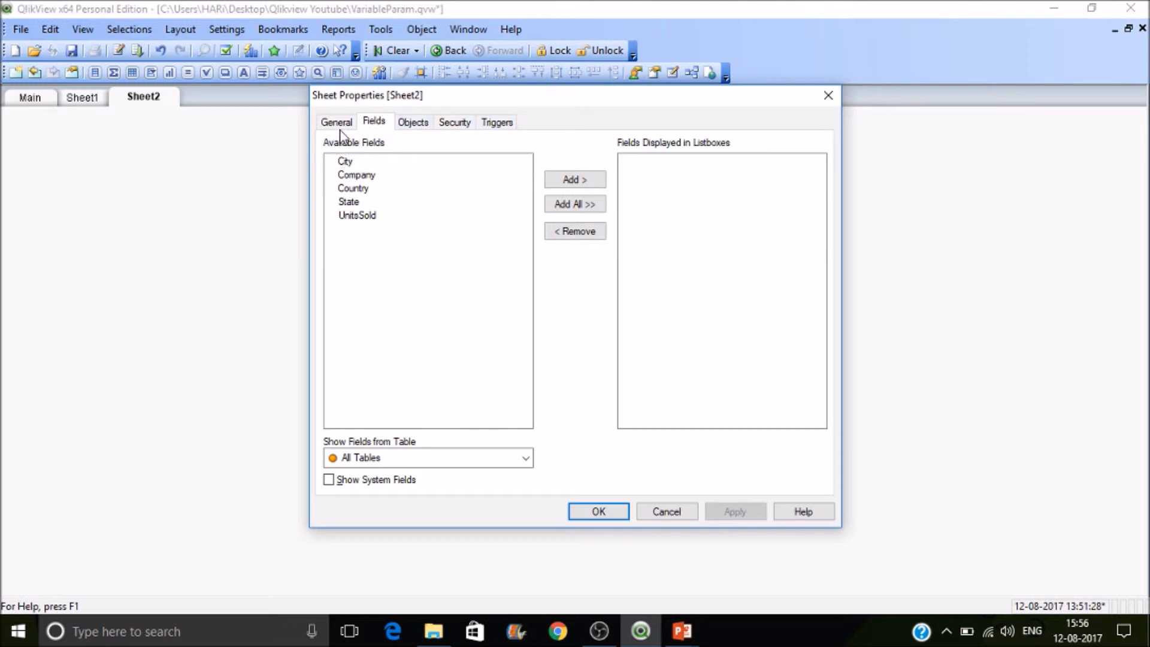
click(335, 123)
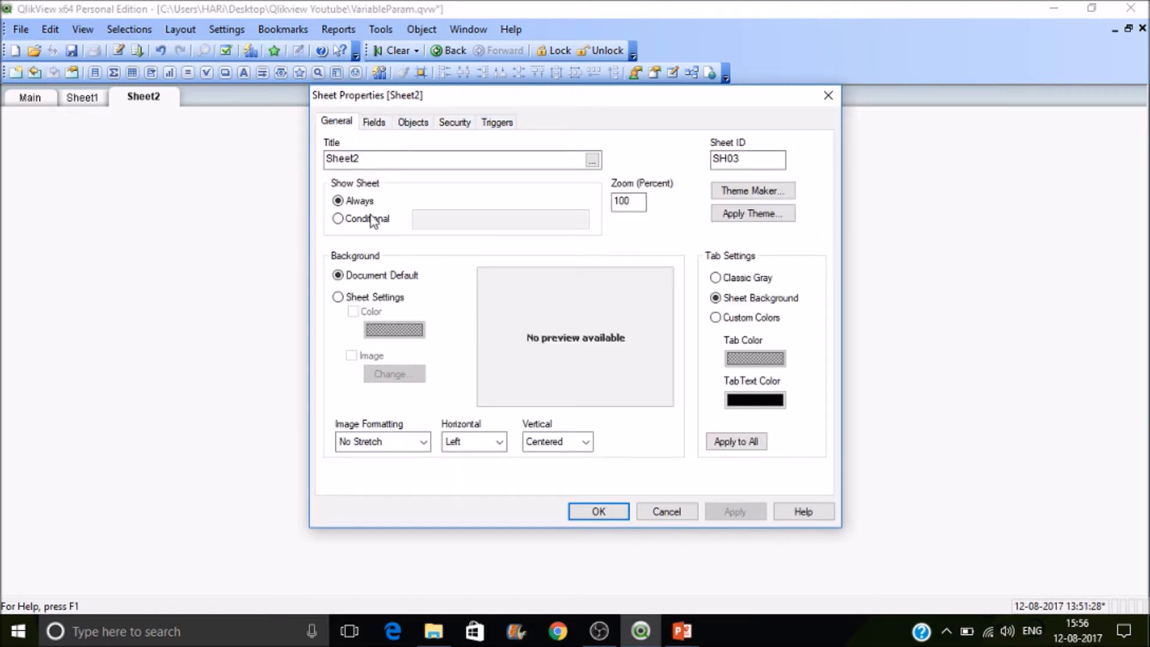
click(338, 218)
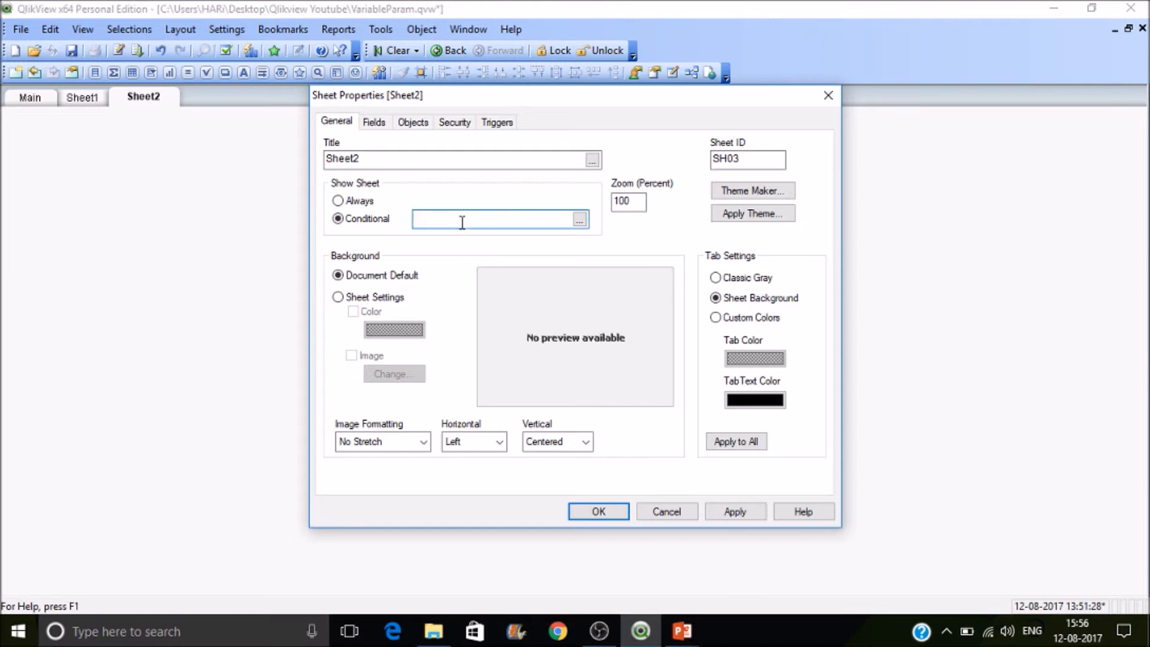
text(=v)
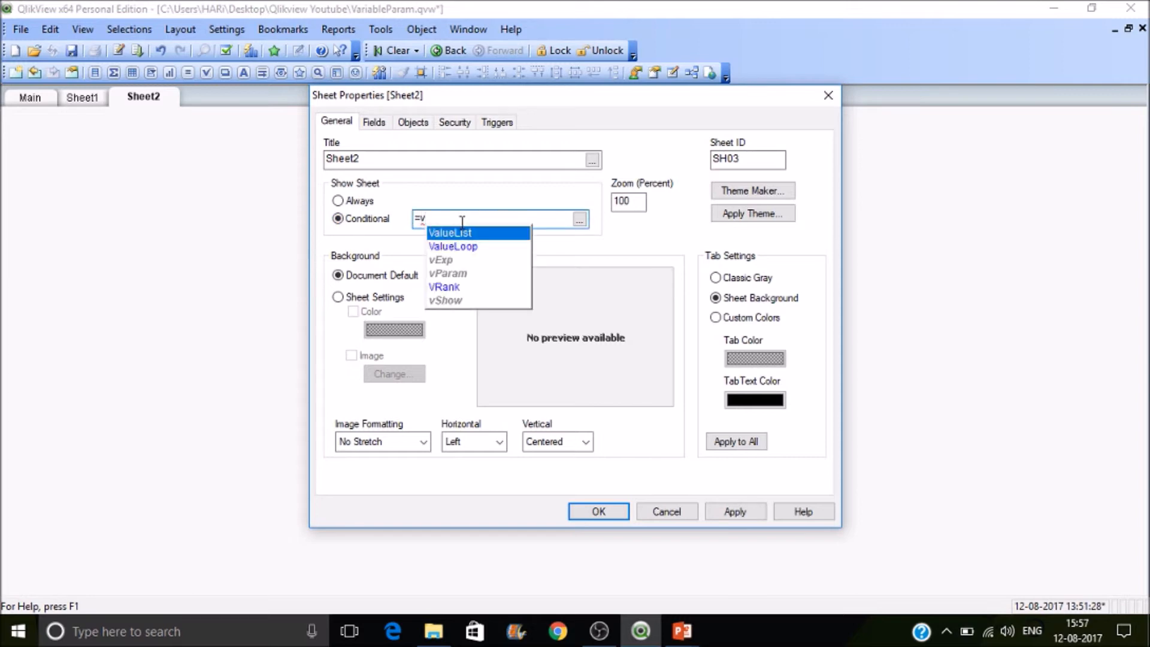
click(446, 299)
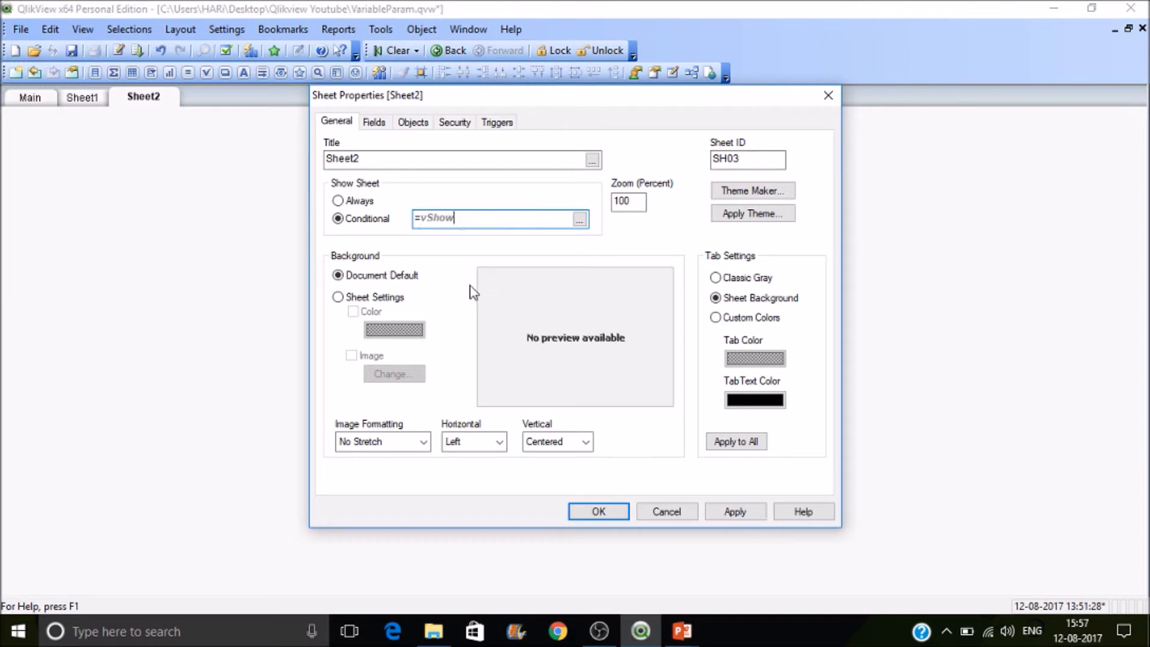
click(598, 511)
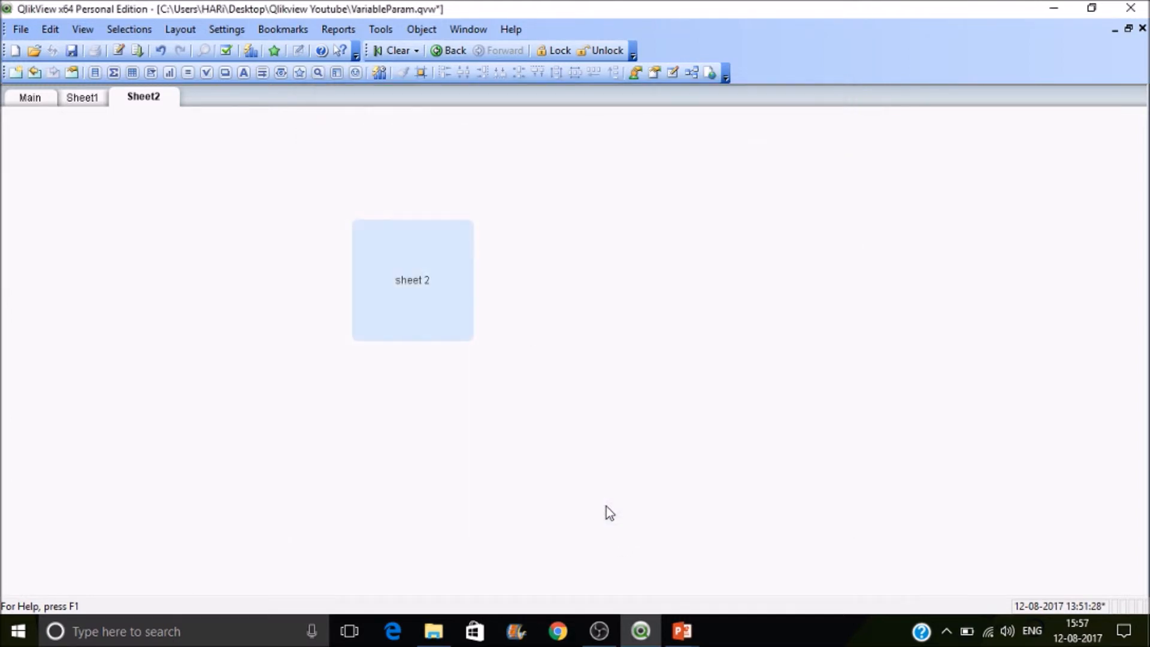
Return to the Main sheet and bring up the text object's context options
click(30, 97)
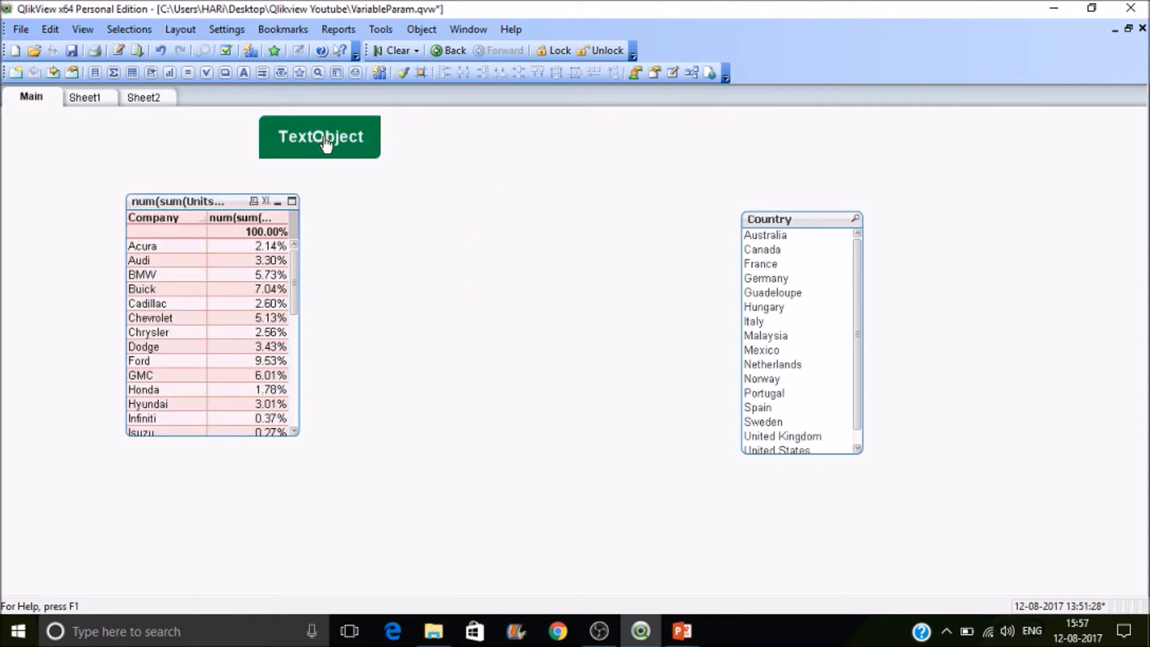
right_click(321, 136)
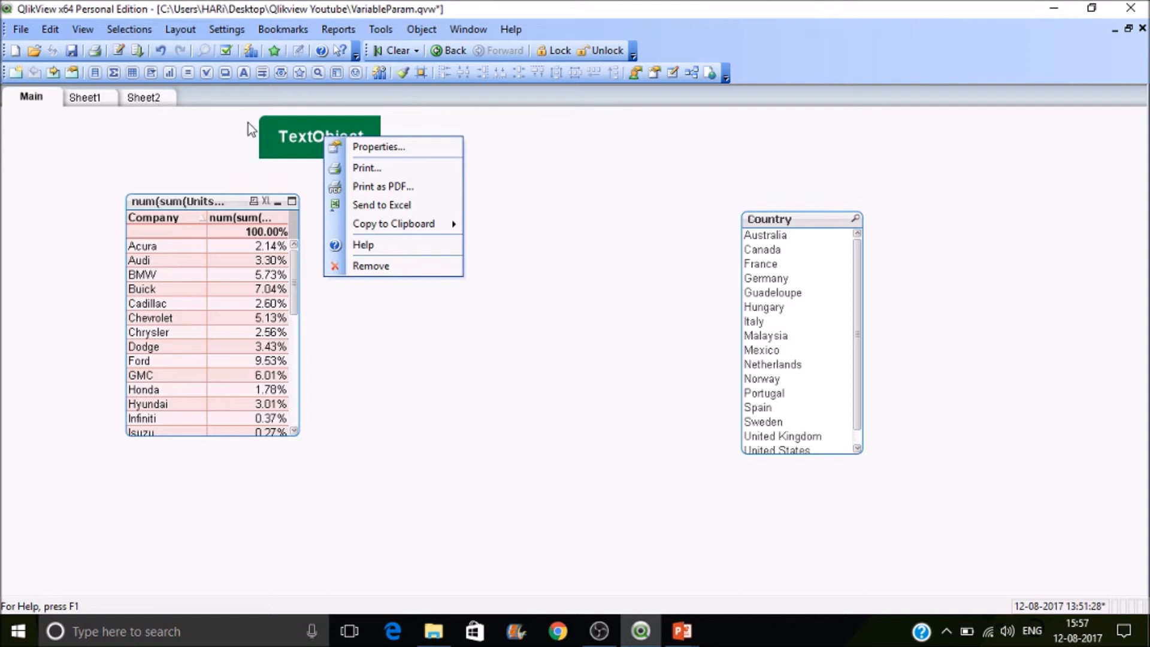
click(318, 136)
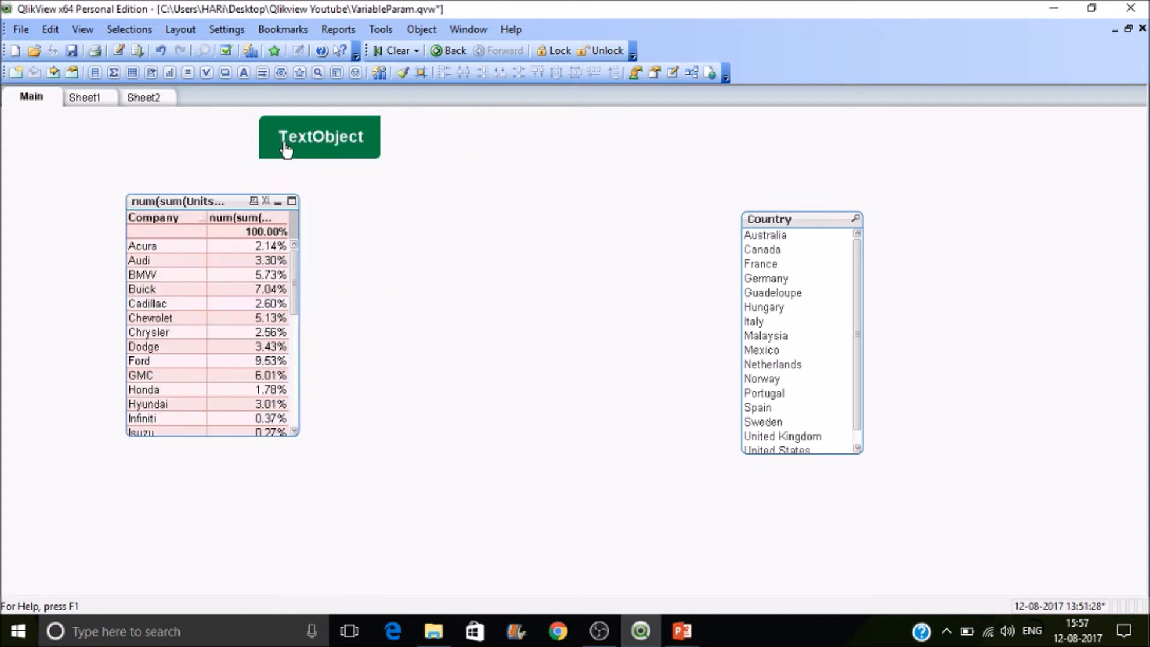
click(277, 201)
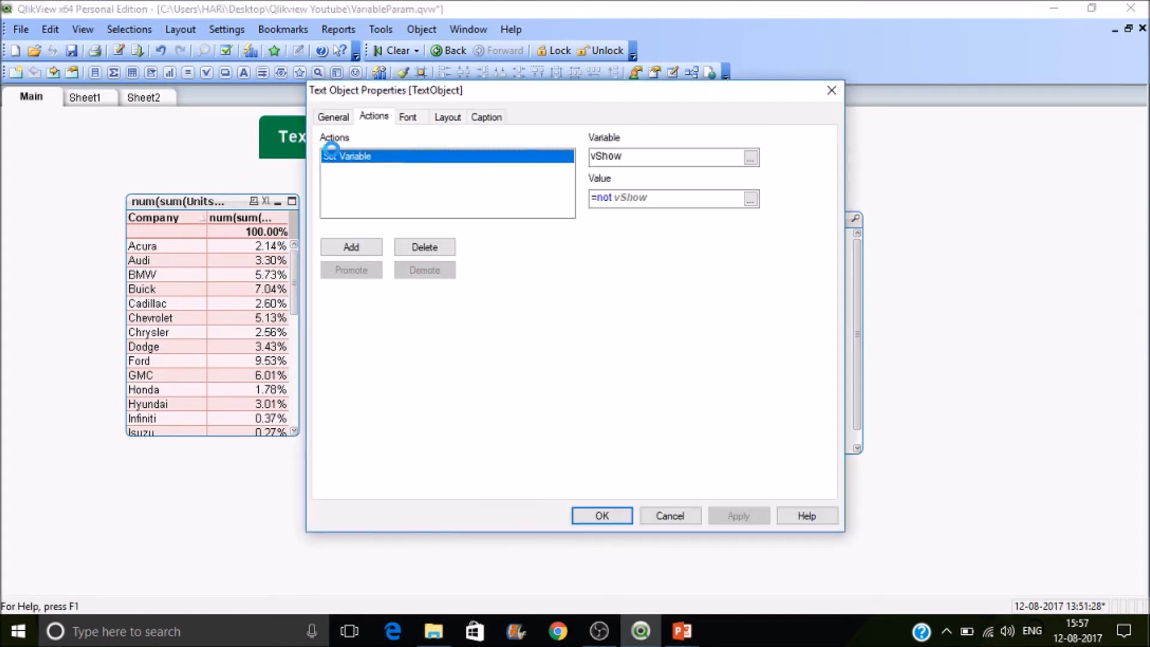
click(424, 247)
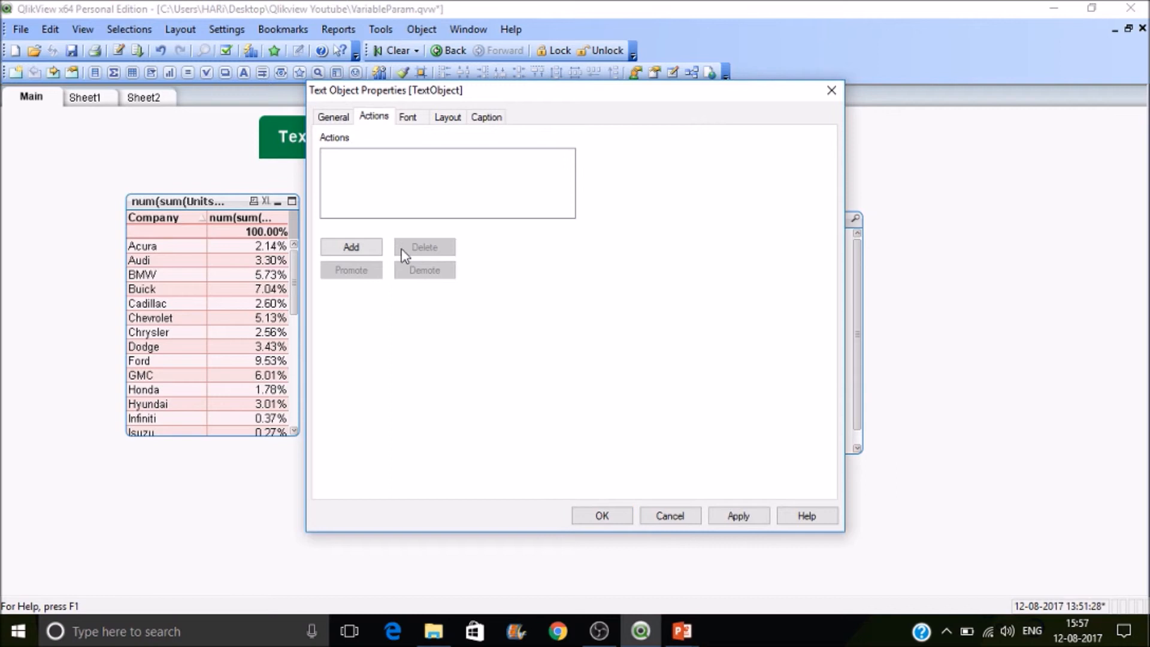
click(351, 247)
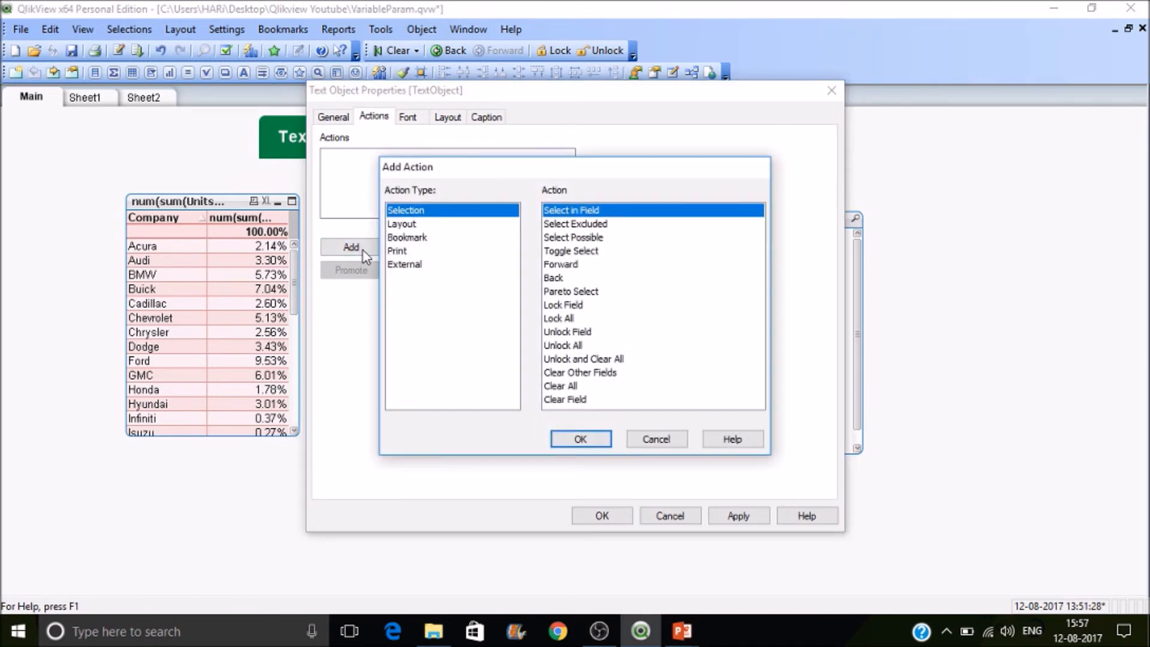
click(405, 263)
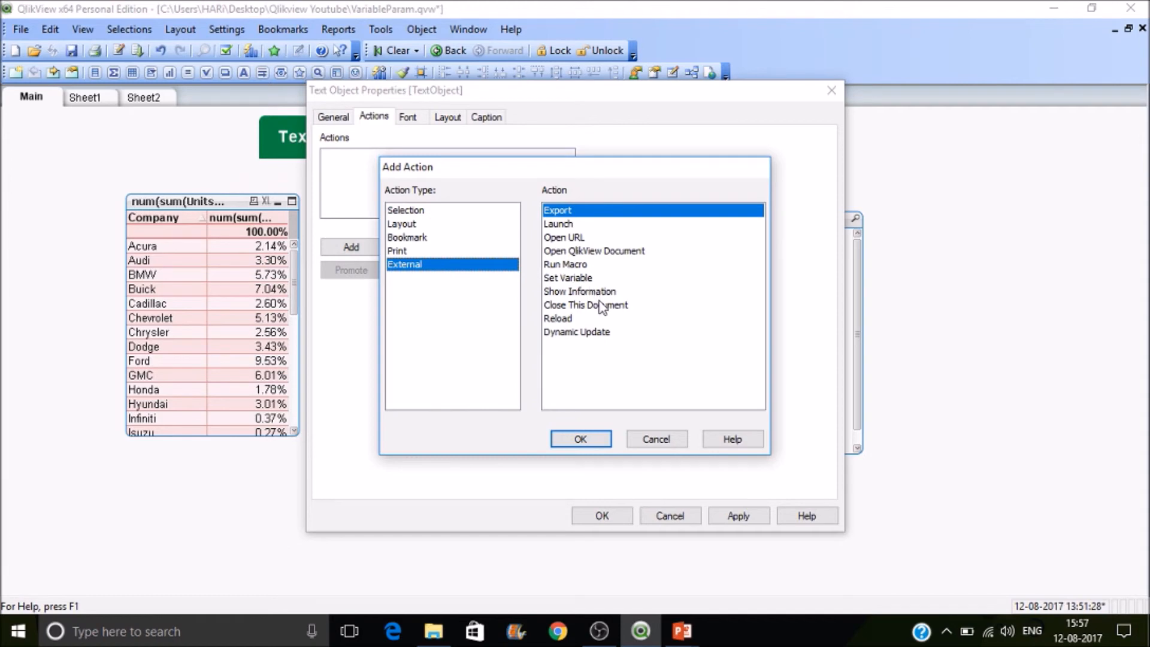
mouse_move(577, 339)
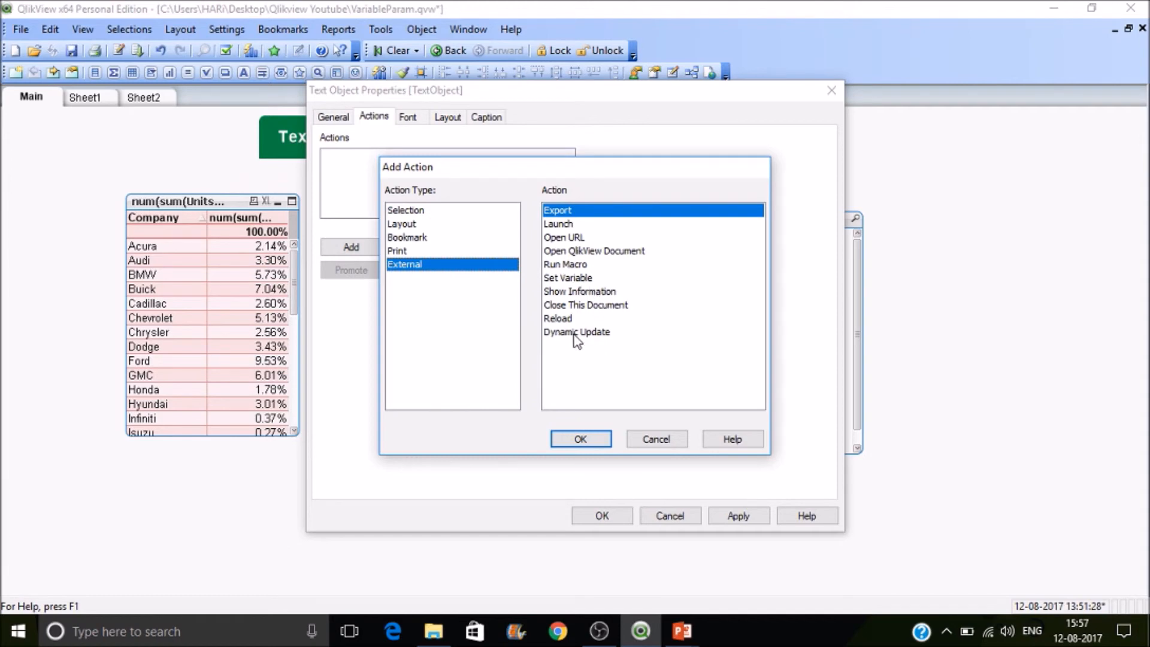
mouse_move(566, 326)
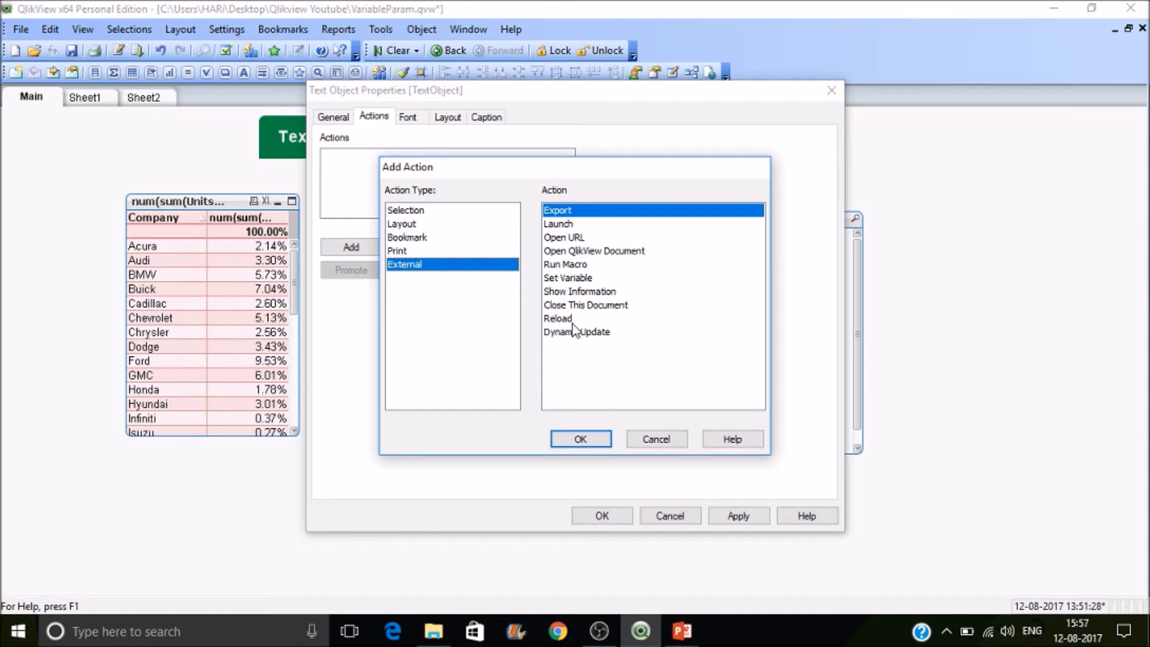
mouse_move(580, 248)
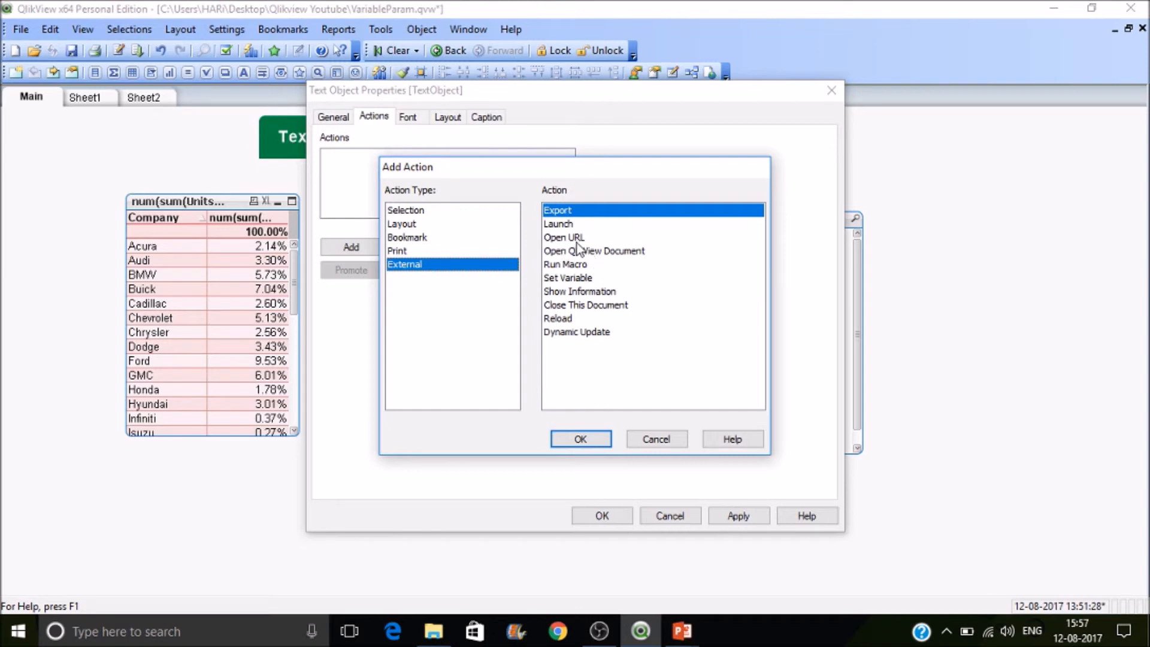
click(564, 238)
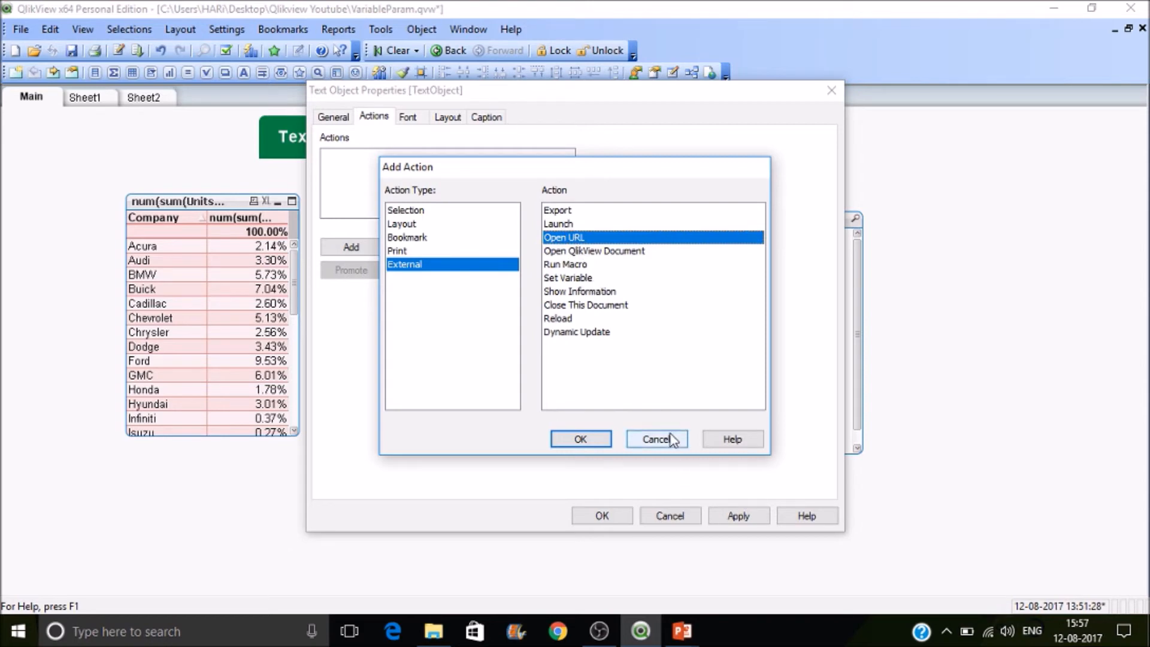
mouse_move(638, 445)
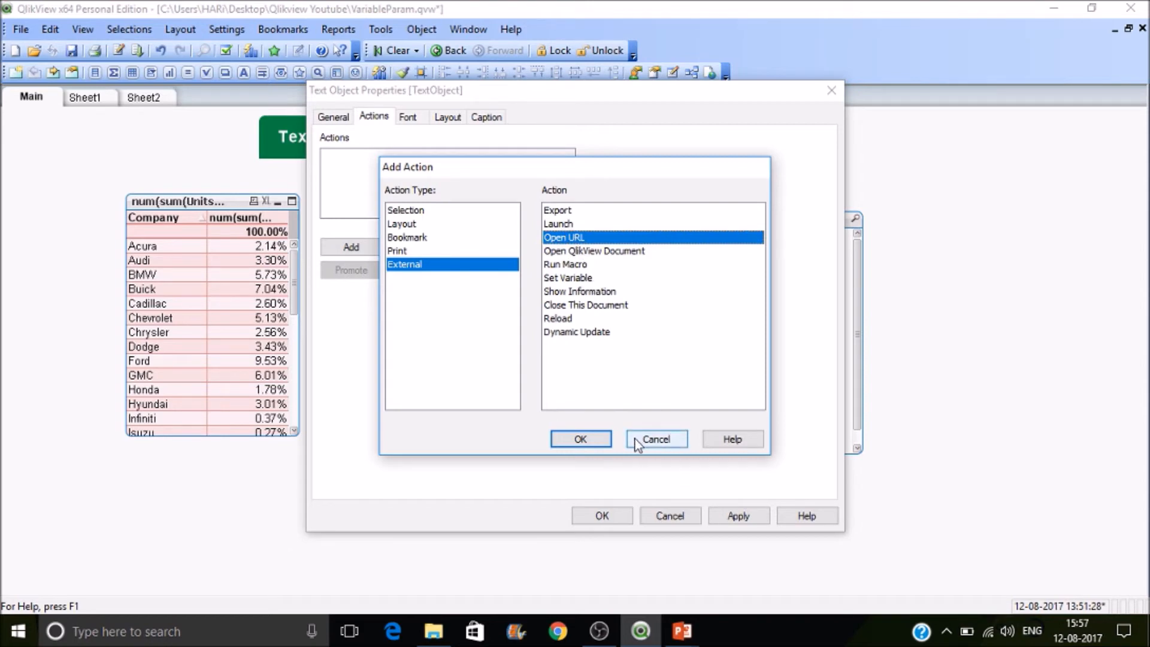
click(580, 438)
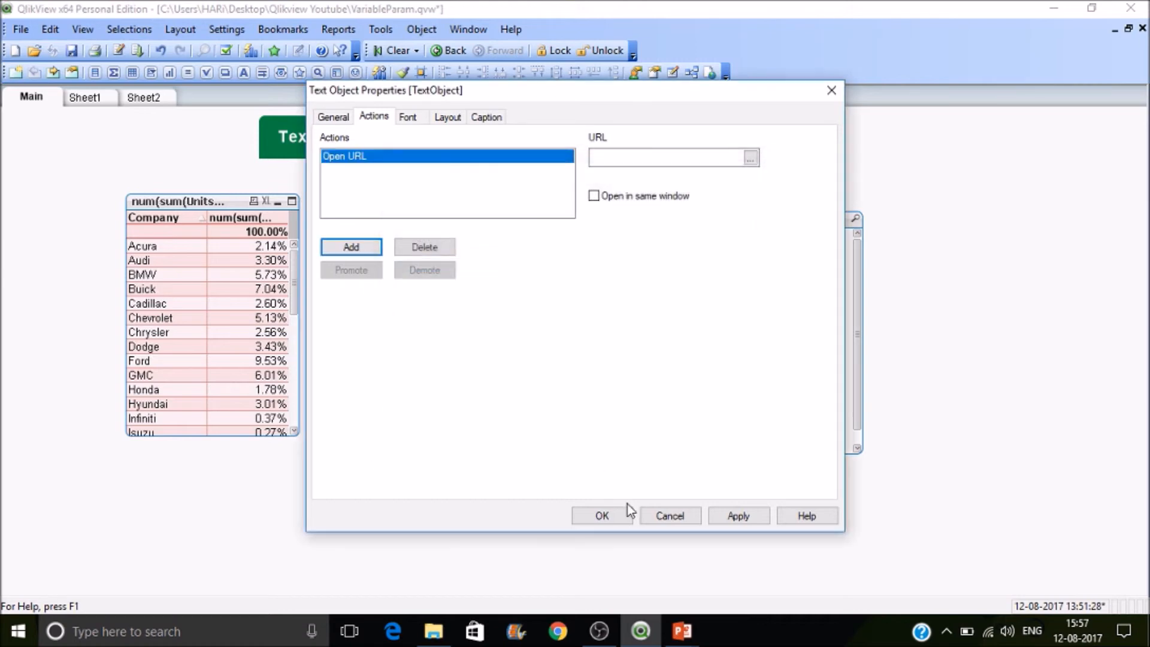
click(600, 515)
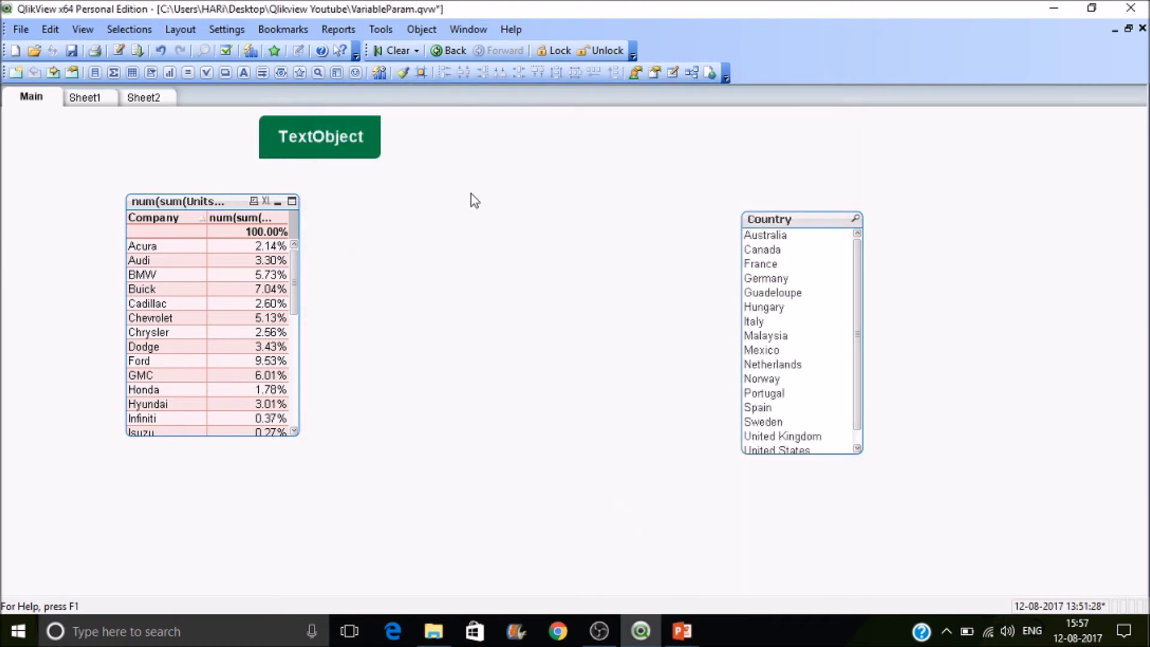
mouse_move(354, 116)
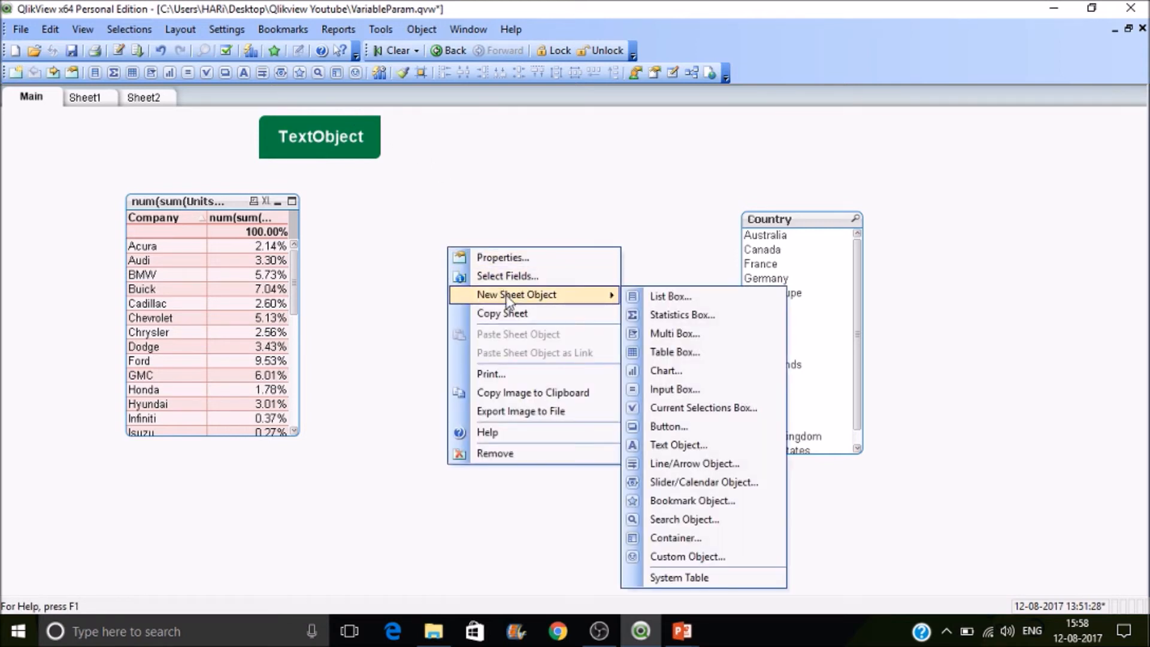
mouse_move(557, 299)
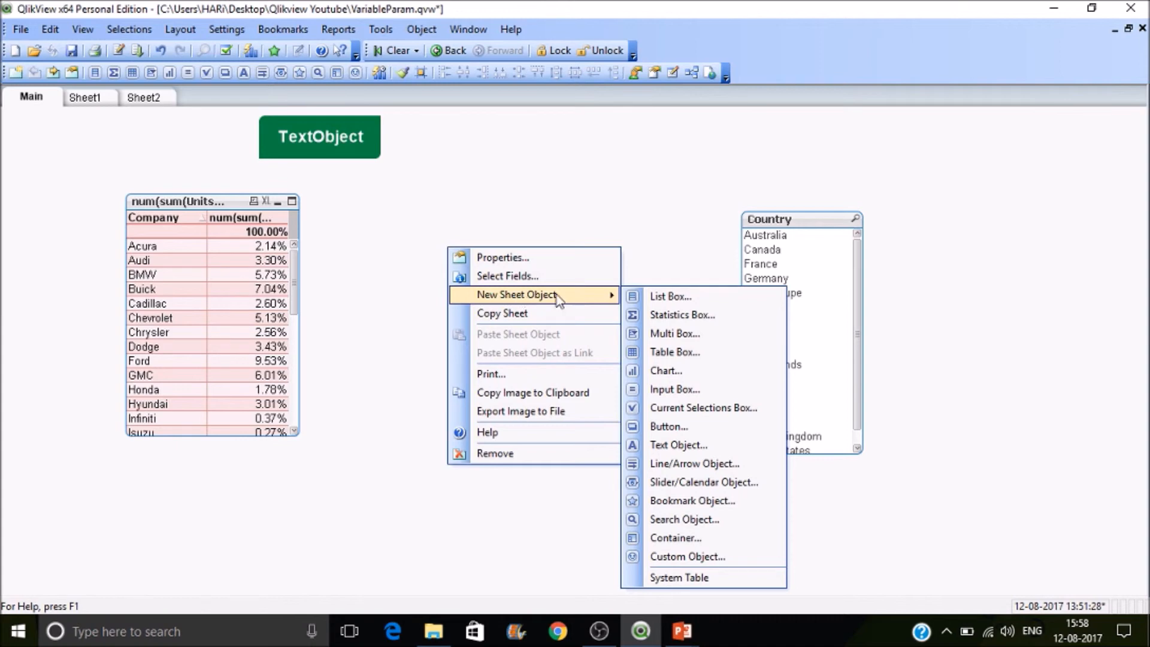
Create a new button object on the Main sheet labelled 'Button'
click(669, 427)
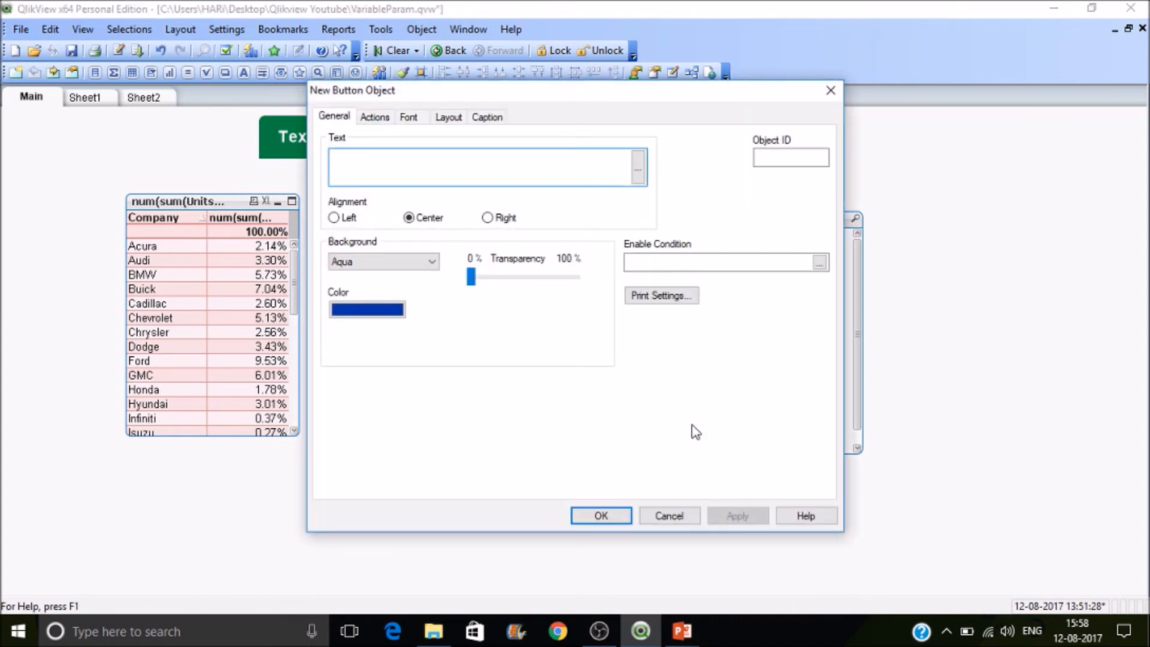
mouse_move(645, 250)
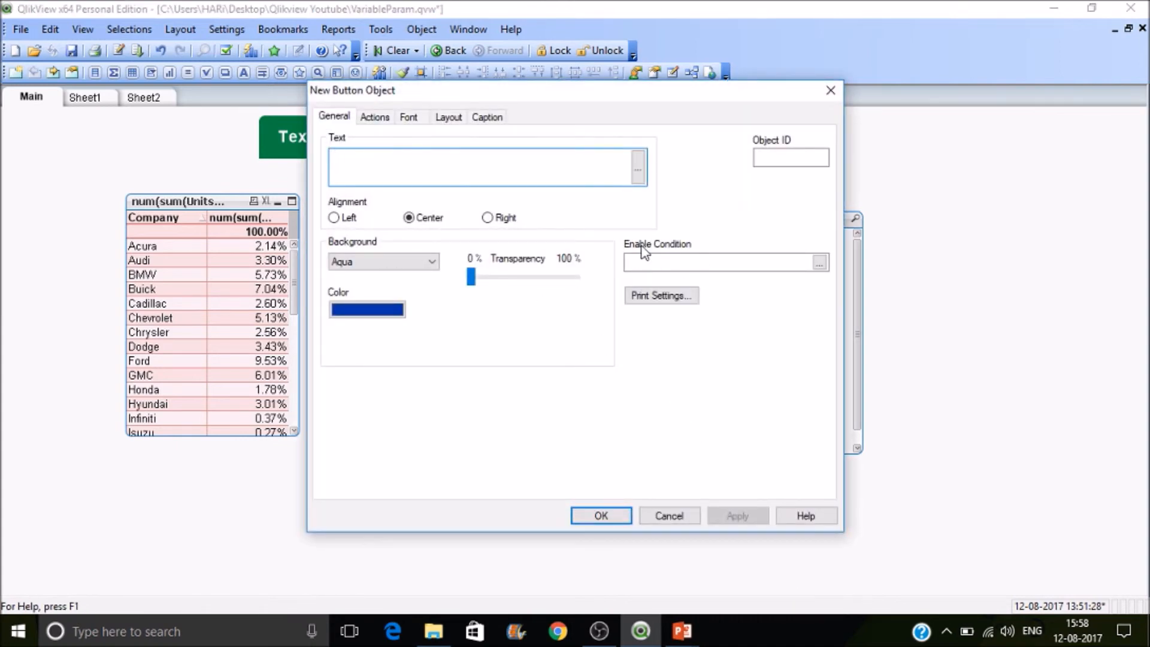
text(B)
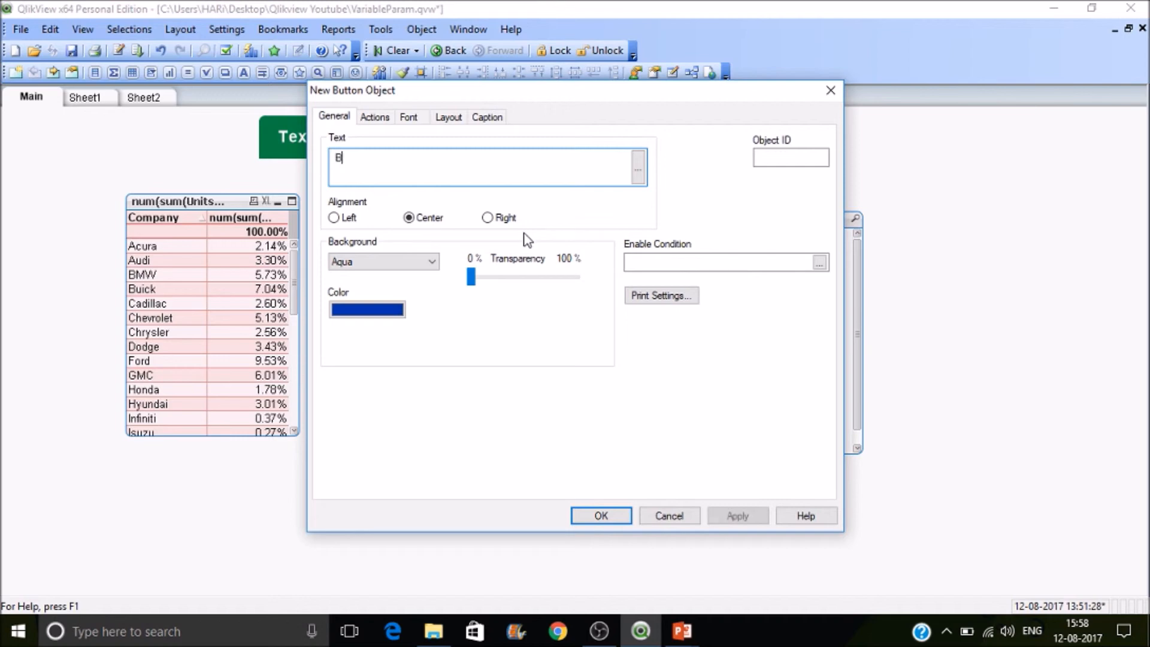
text(Button)
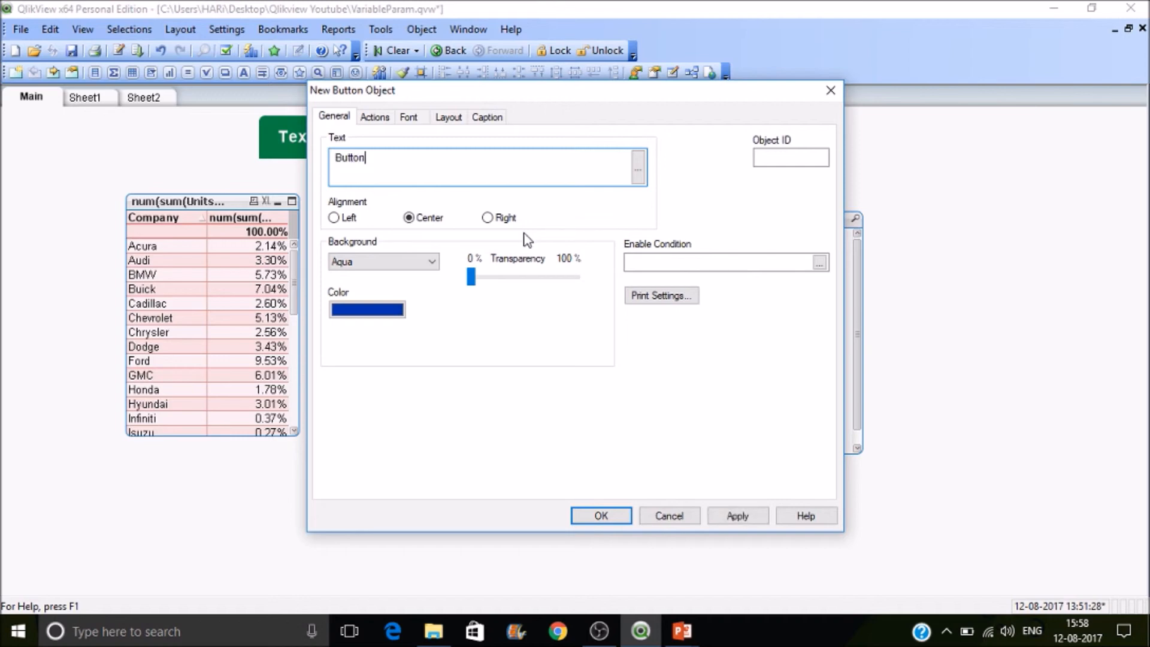
click(375, 116)
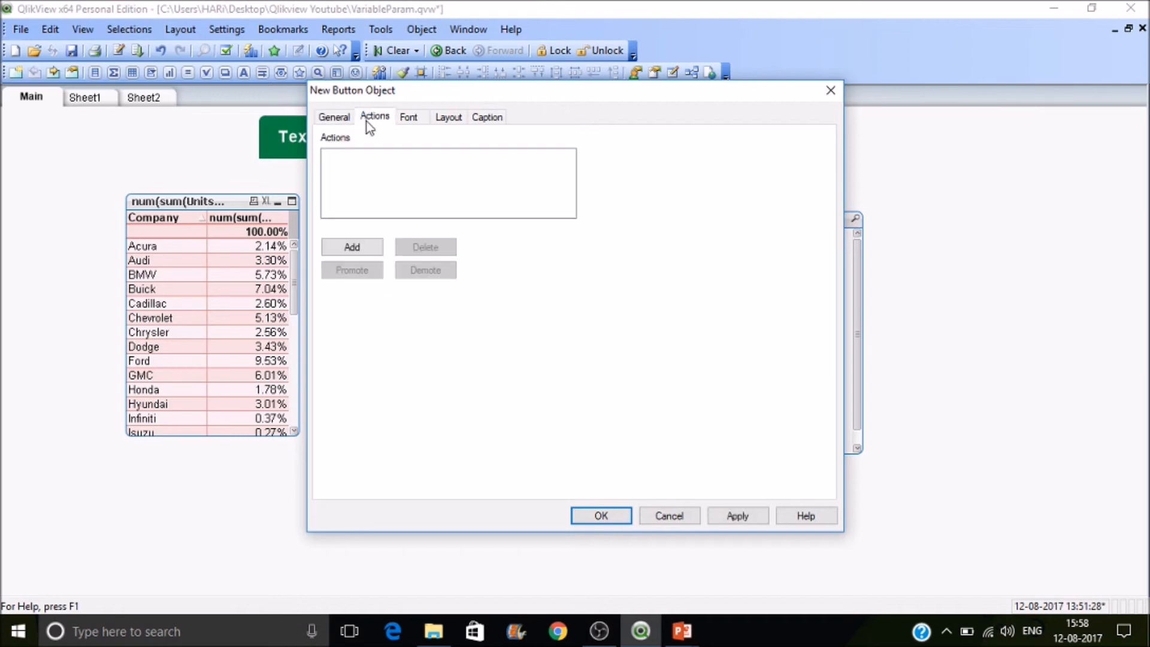
click(351, 247)
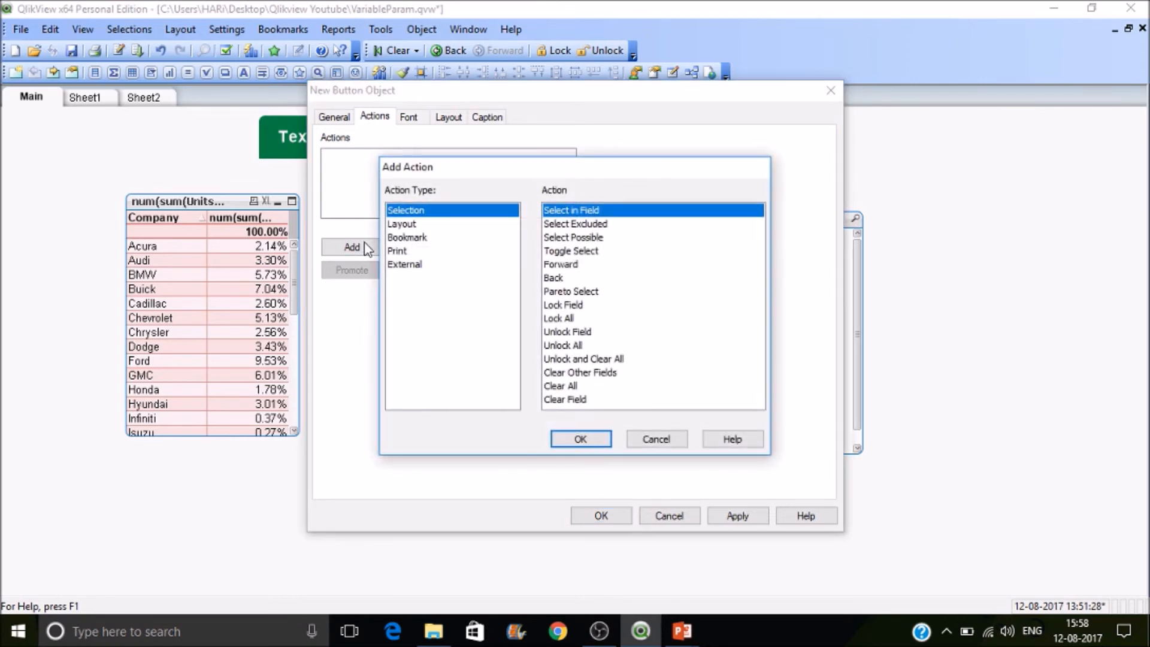
mouse_move(435, 283)
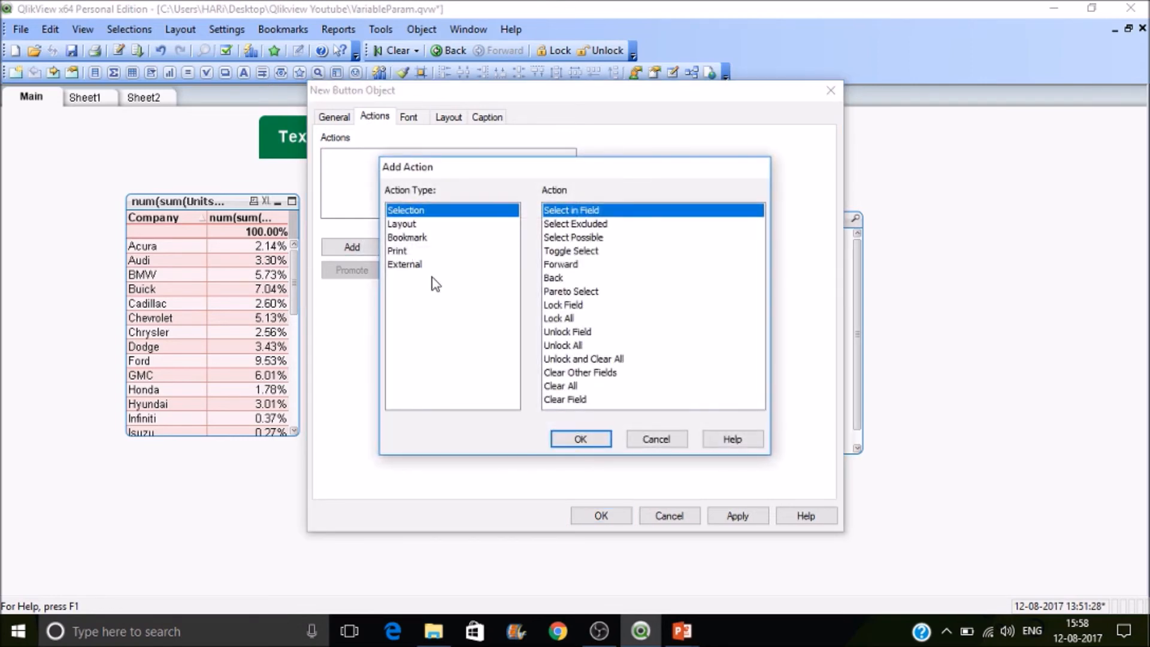
Give the button an External Set Variable action setting vShow to =not vShow and confirm
click(404, 264)
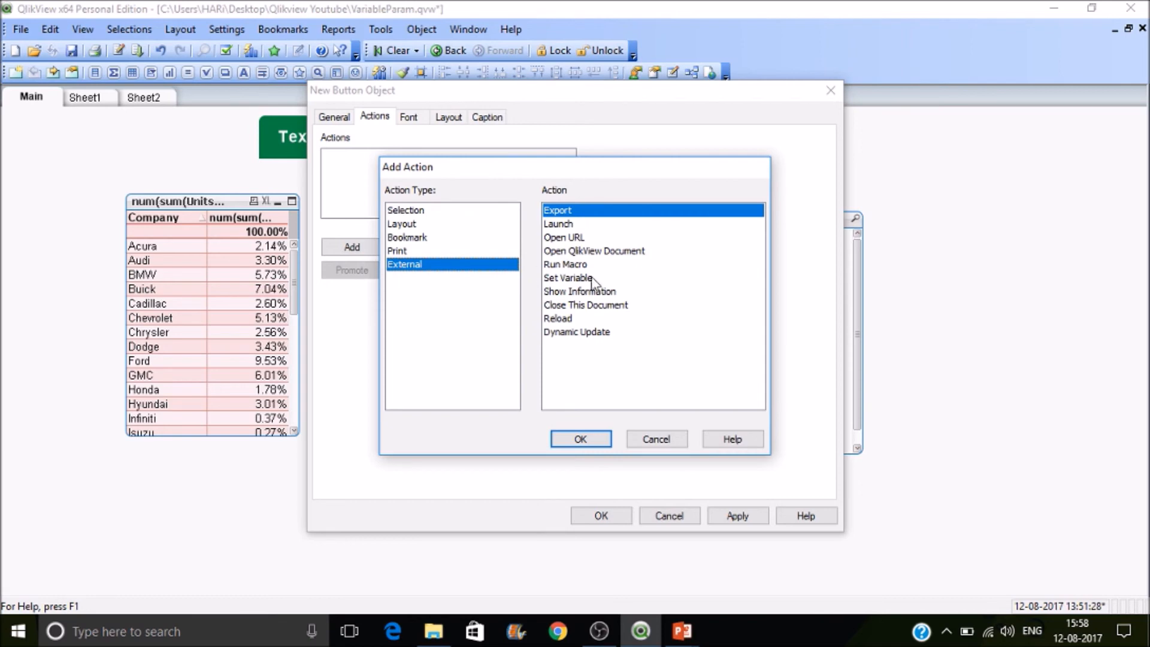
click(568, 278)
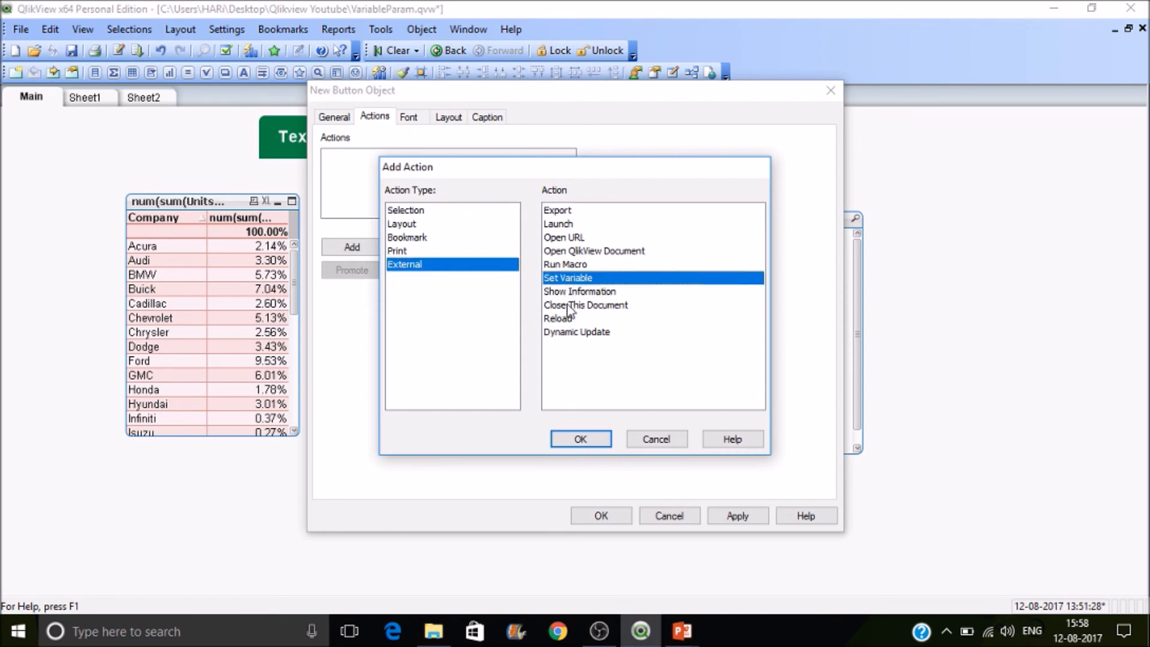
click(579, 439)
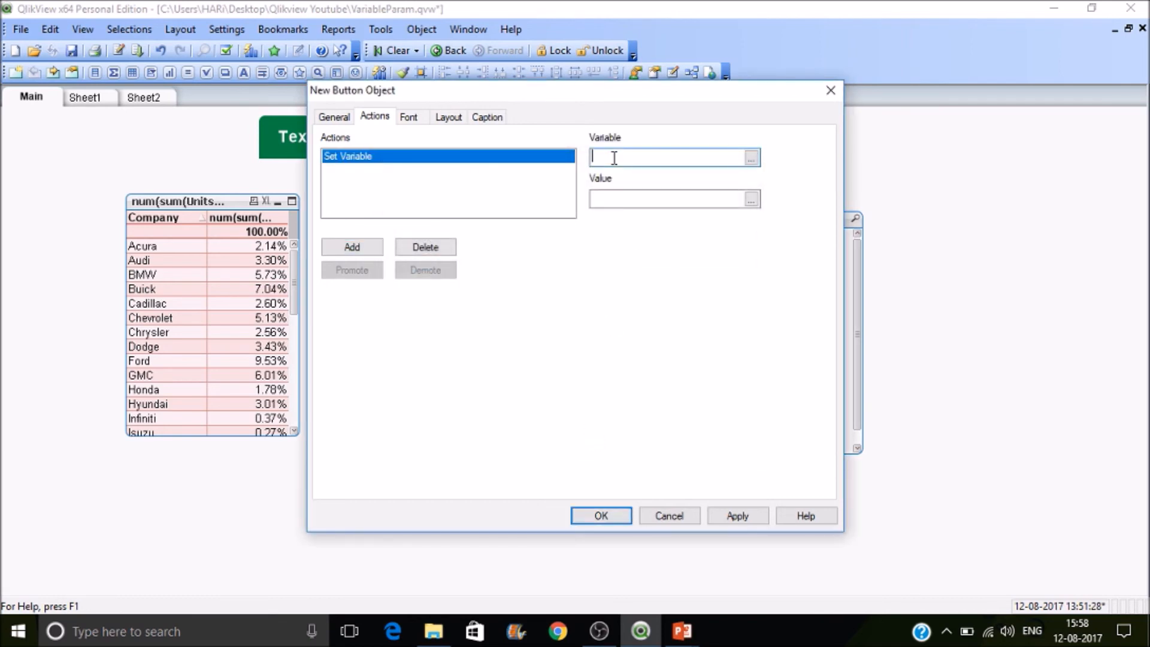
text(=vShow)
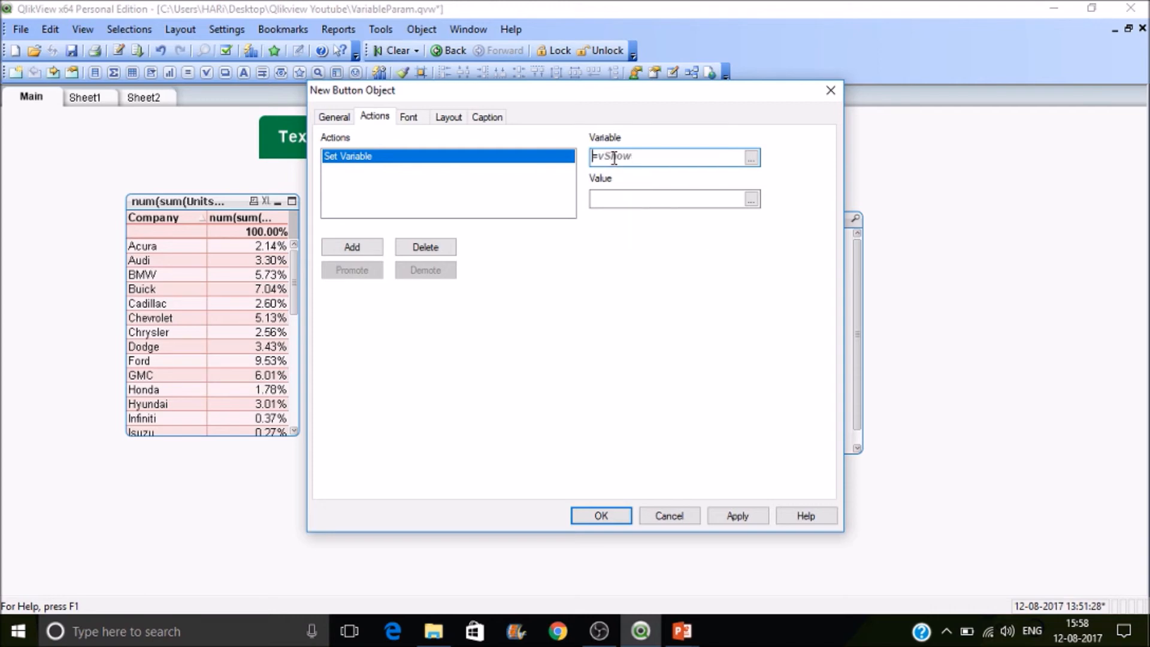
click(667, 199)
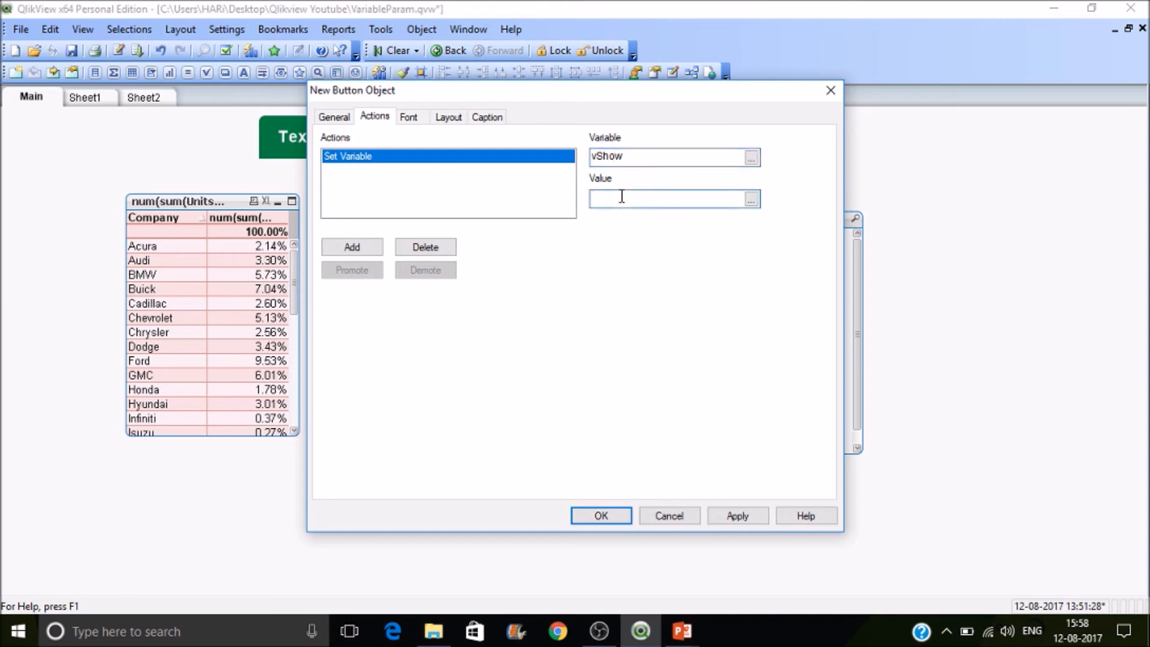
text(=)
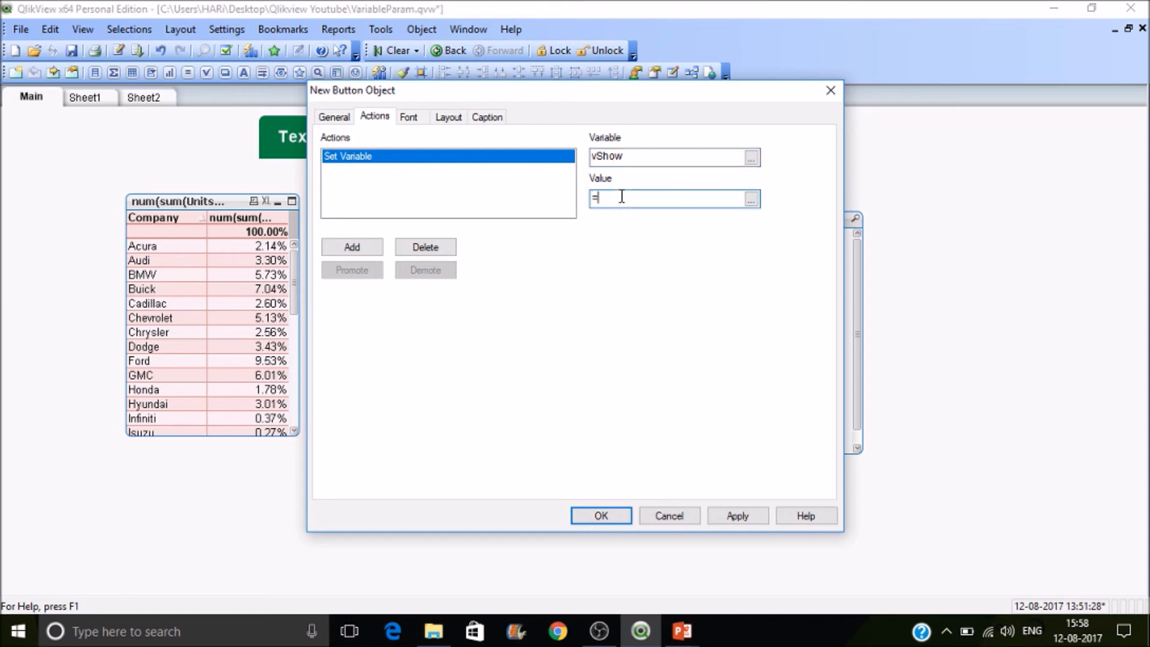
text(not)
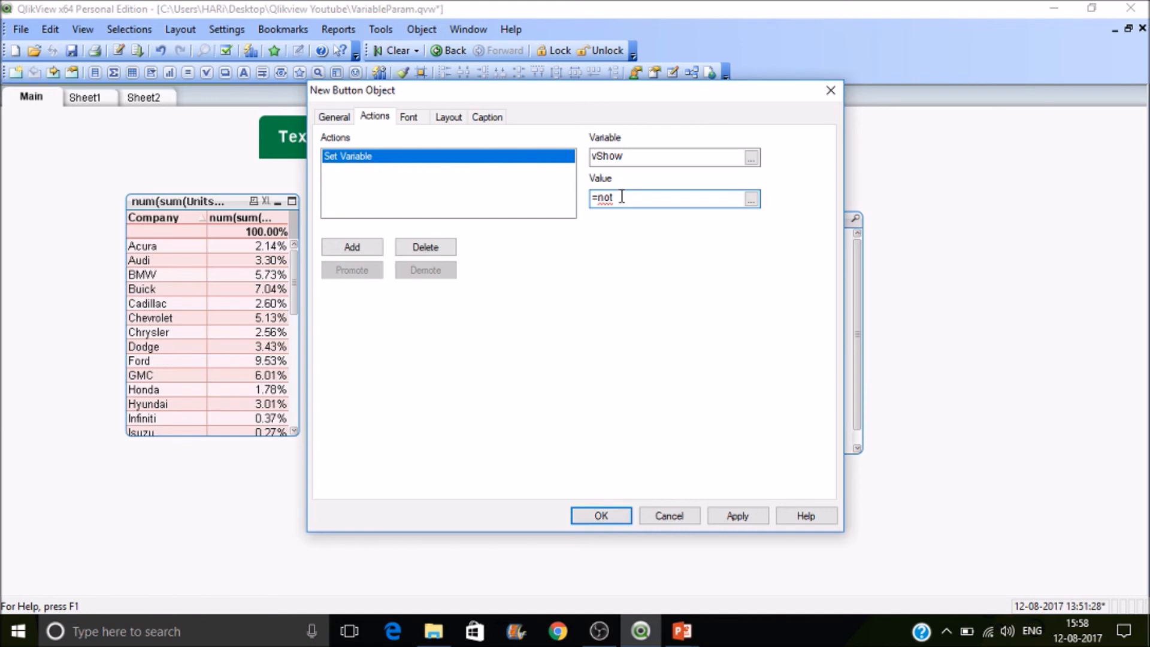
text(vShow)
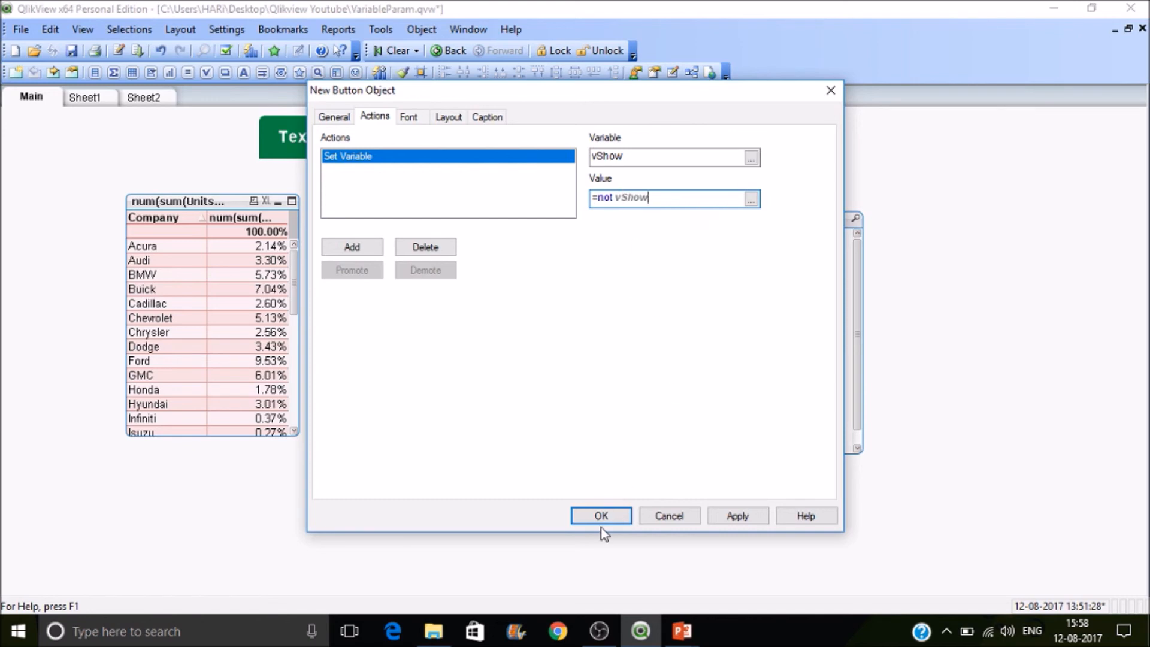
click(600, 515)
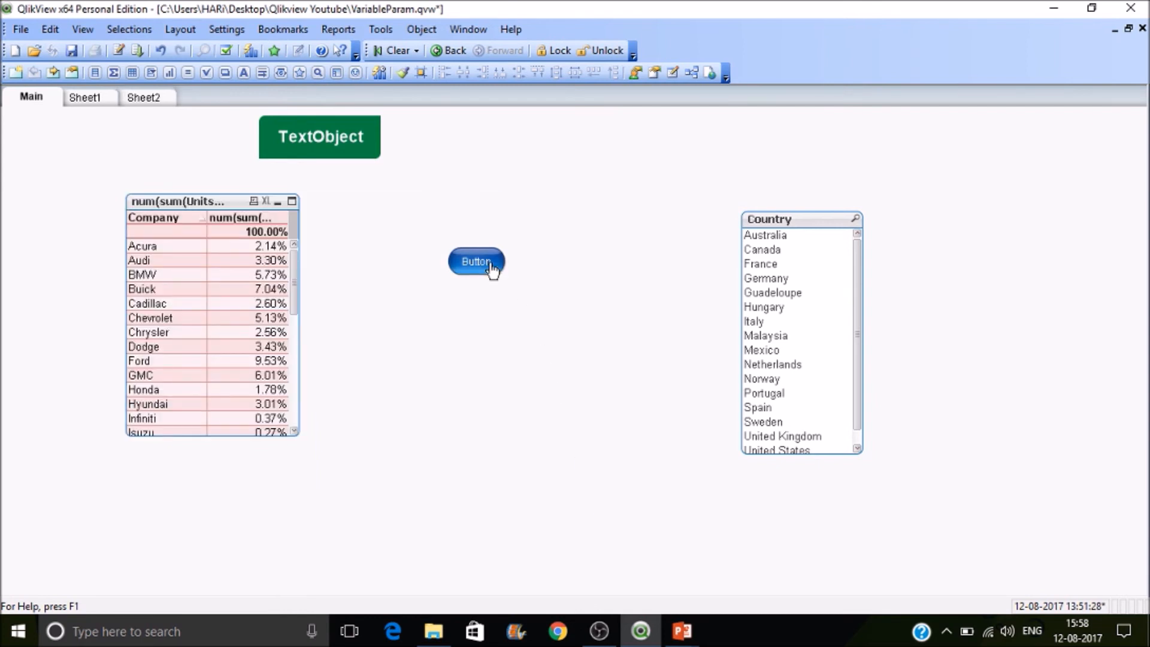
mouse_move(356, 152)
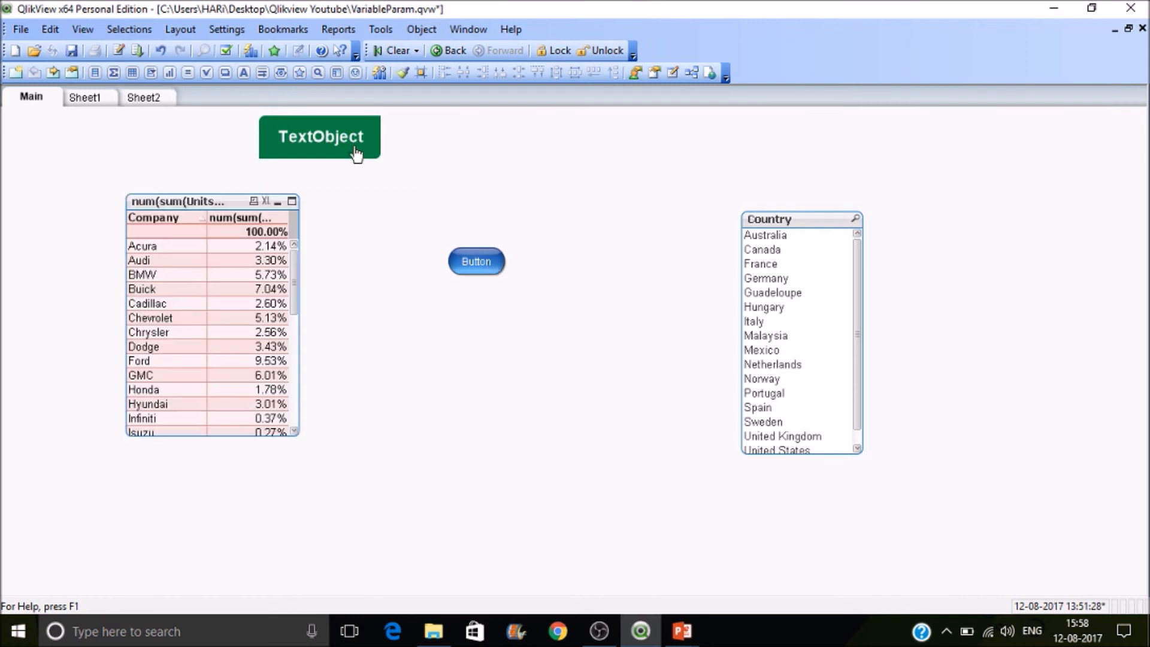
mouse_move(476, 272)
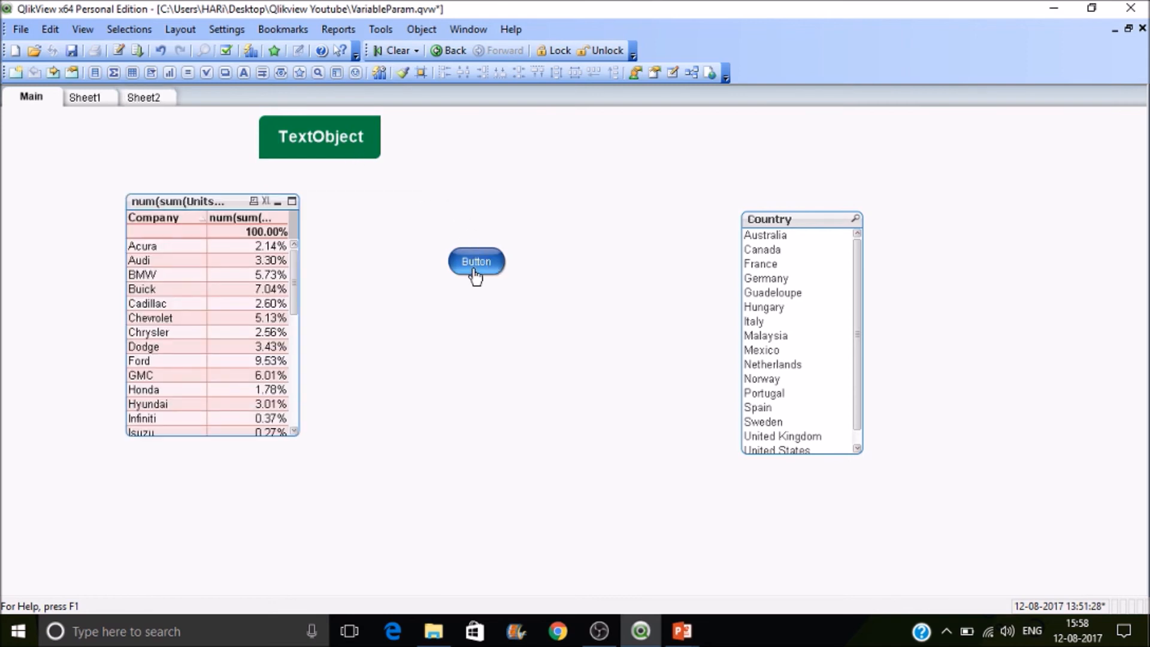
In the button's General properties change its background style to Plain
double_click(475, 262)
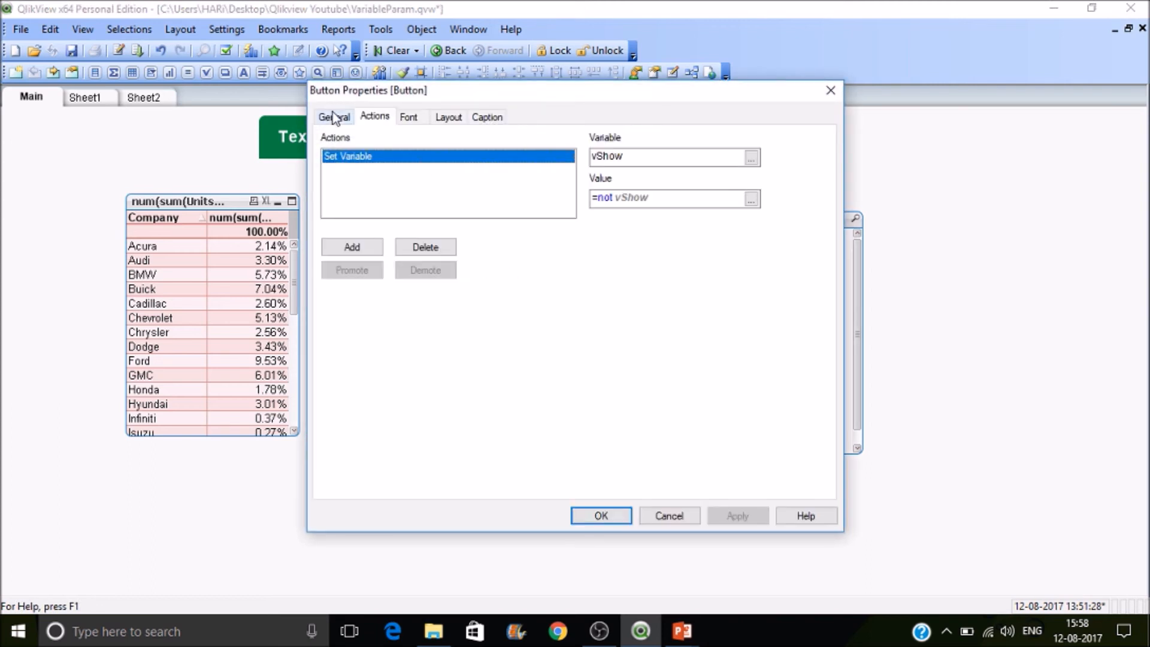
click(335, 116)
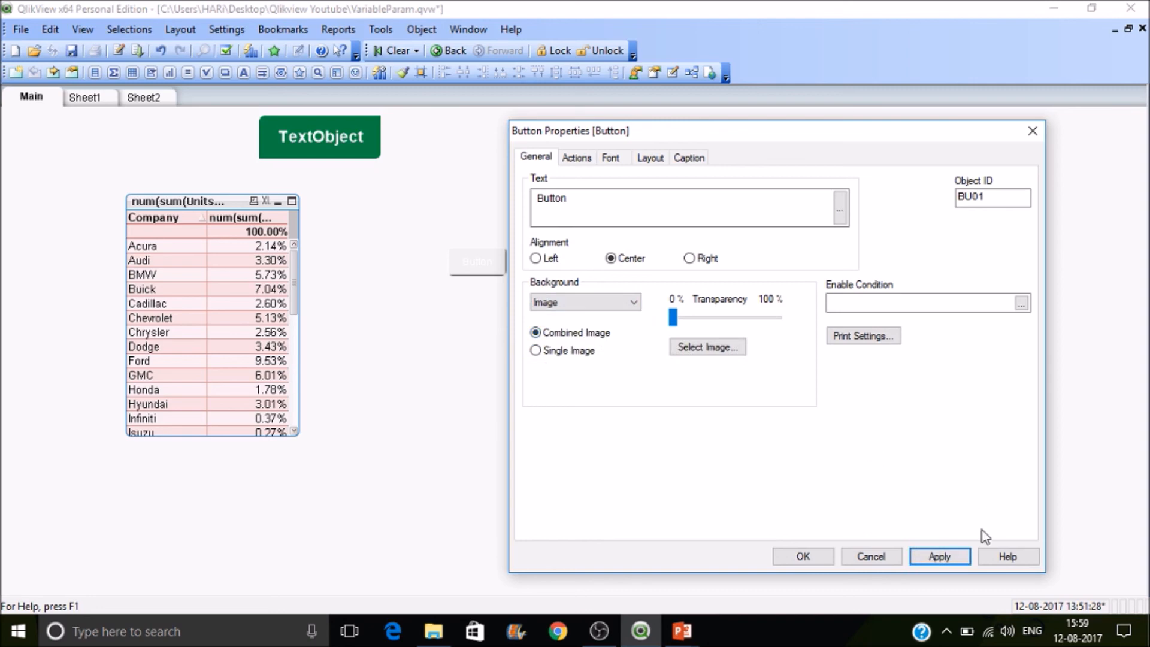
click(939, 556)
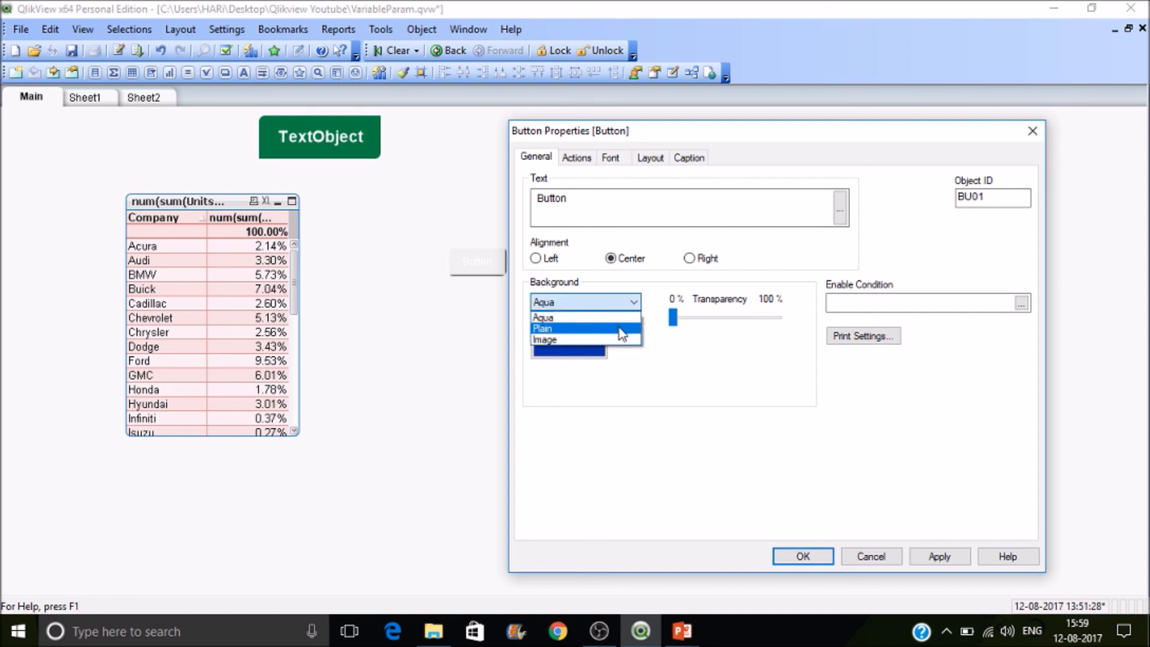
click(543, 328)
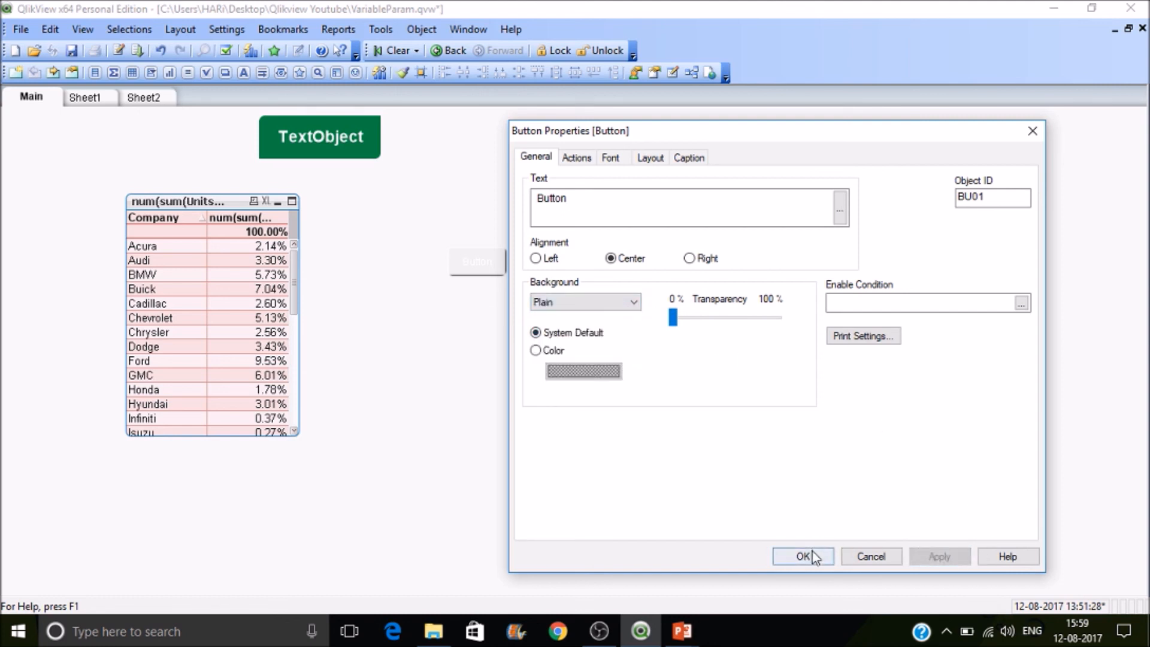
mouse_move(607, 290)
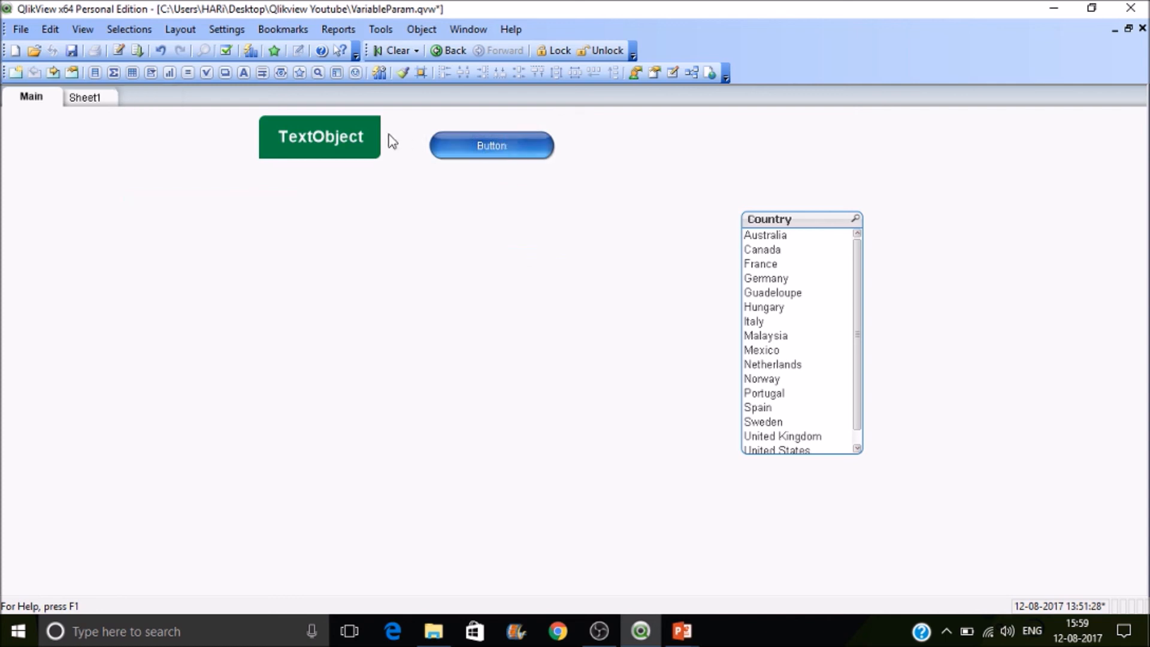
mouse_move(463, 152)
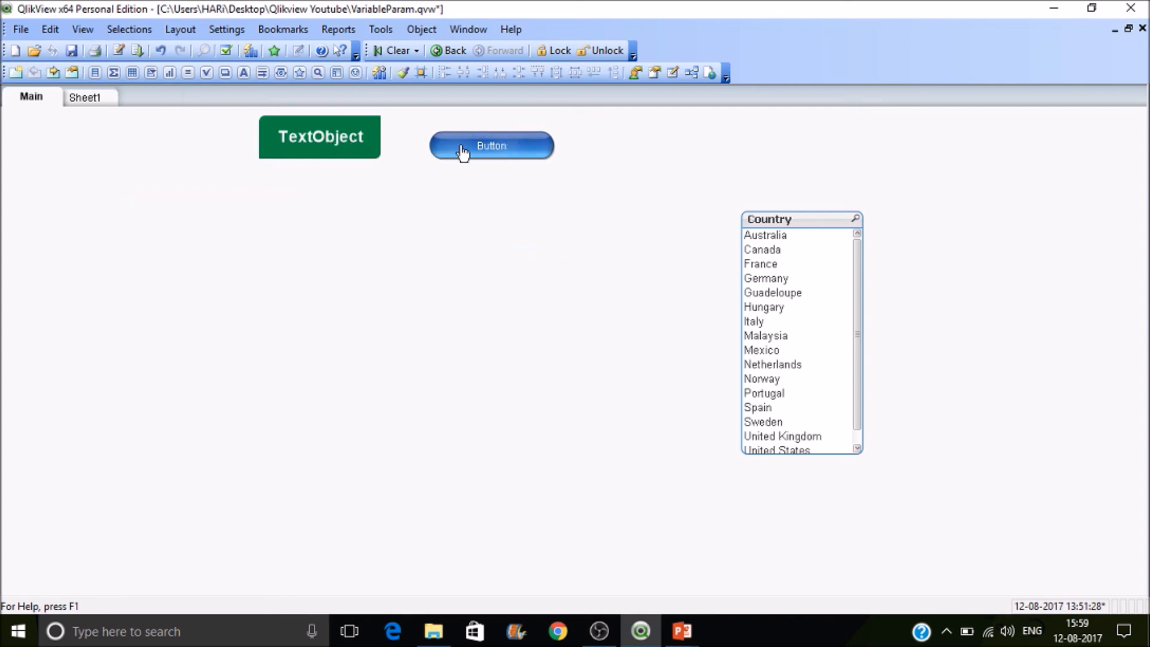
Toggle vShow with the button to restore the chart and Sheet2, then switch to PowerPoint
click(490, 145)
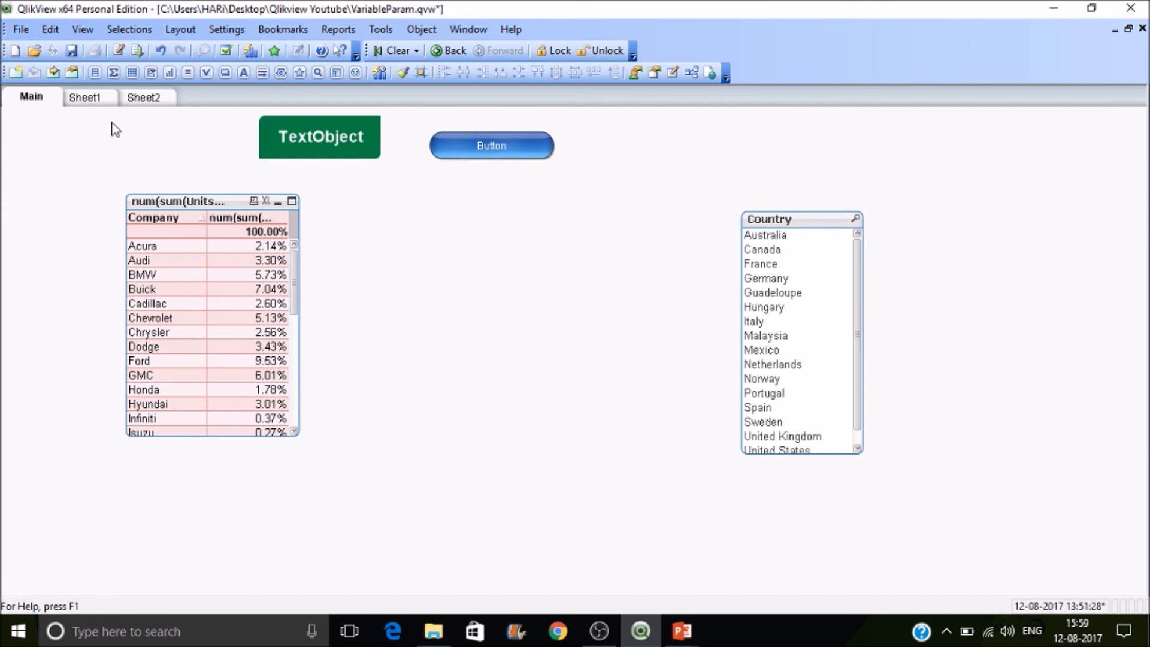
mouse_move(723, 615)
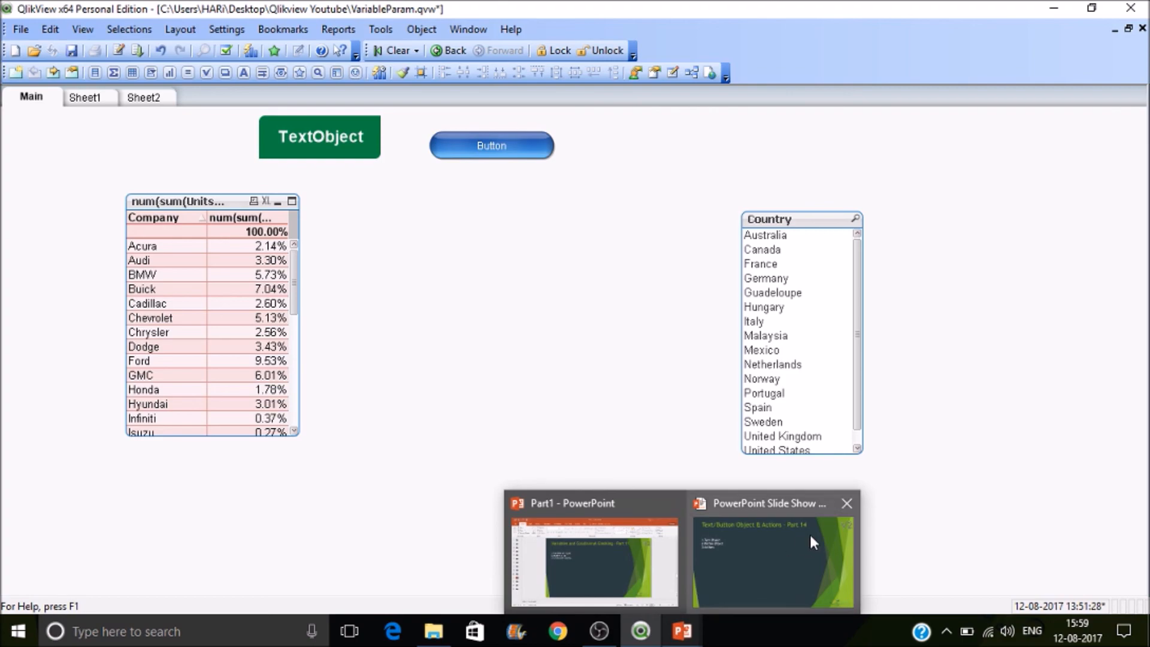
click(591, 561)
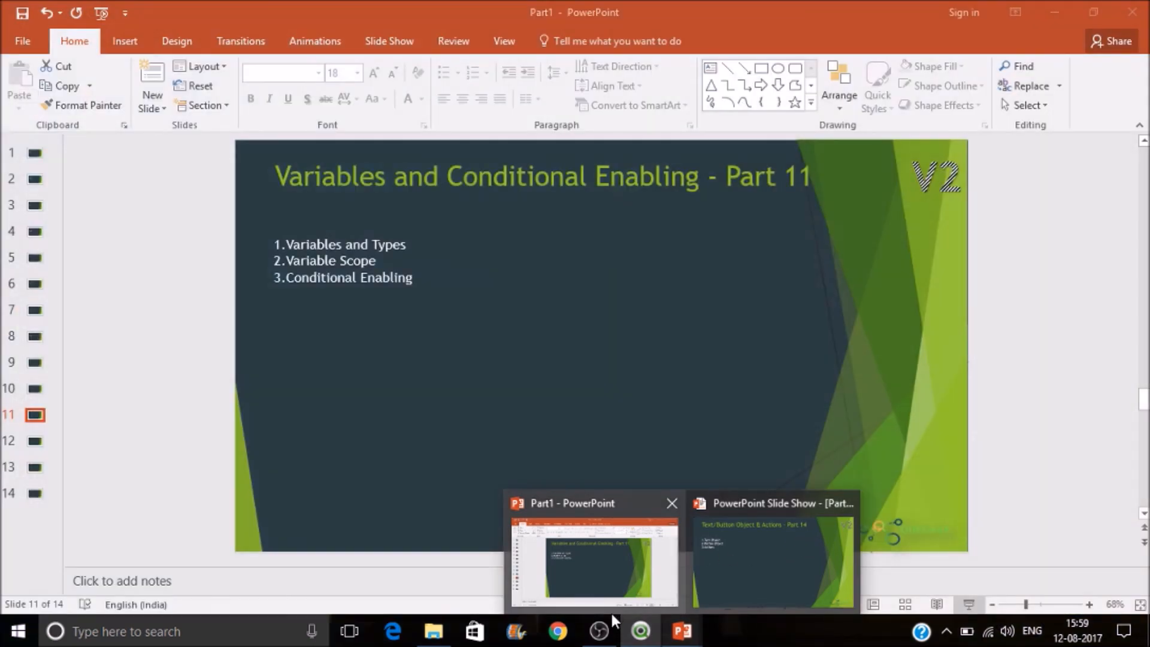